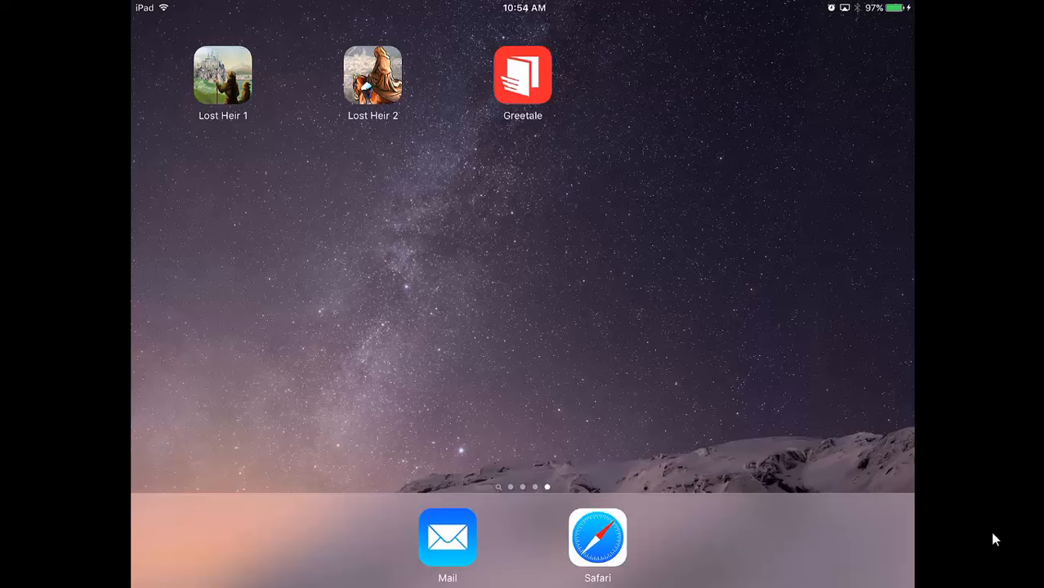
Launch Lost Heir 1 from the home screen and reach its start menu
{"action": "left_click", "coordinate": [222, 75]}
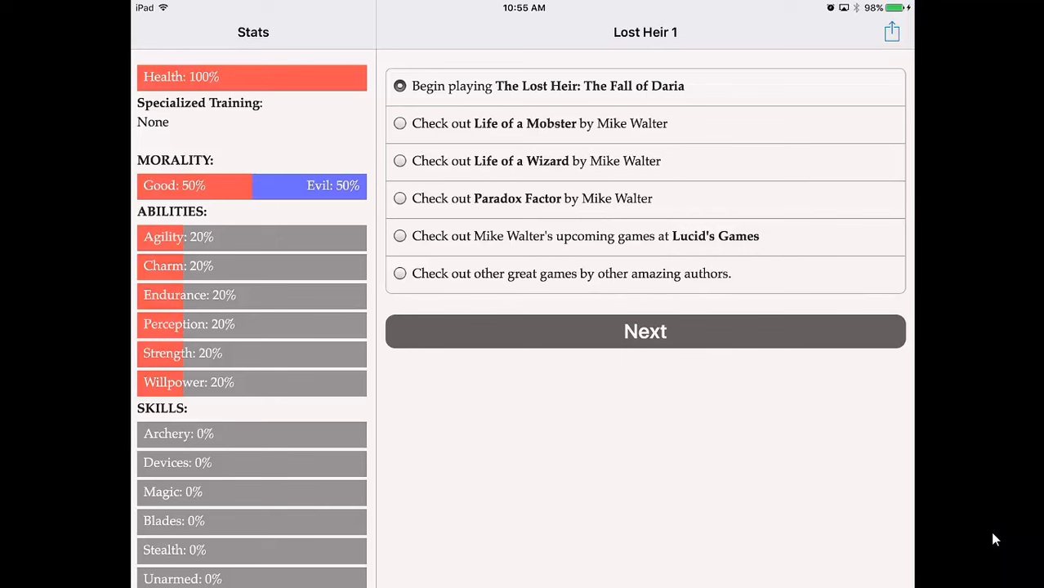
Begin The Fall of Daria and command the army to advance, raising Charm to 23%
{"action": "left_click", "coordinate": [643, 330]}
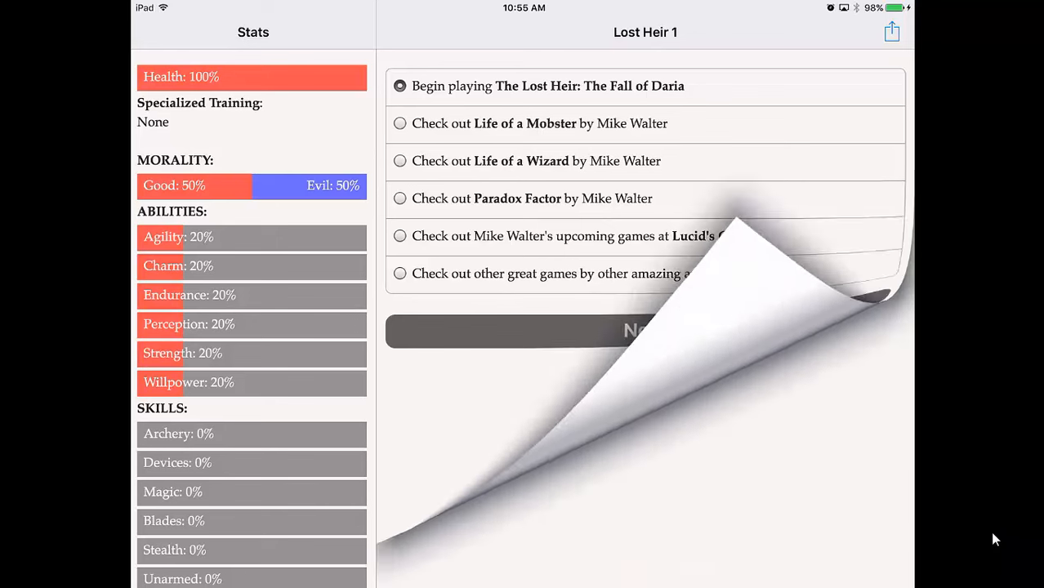
{"action": "left_click", "coordinate": [644, 331]}
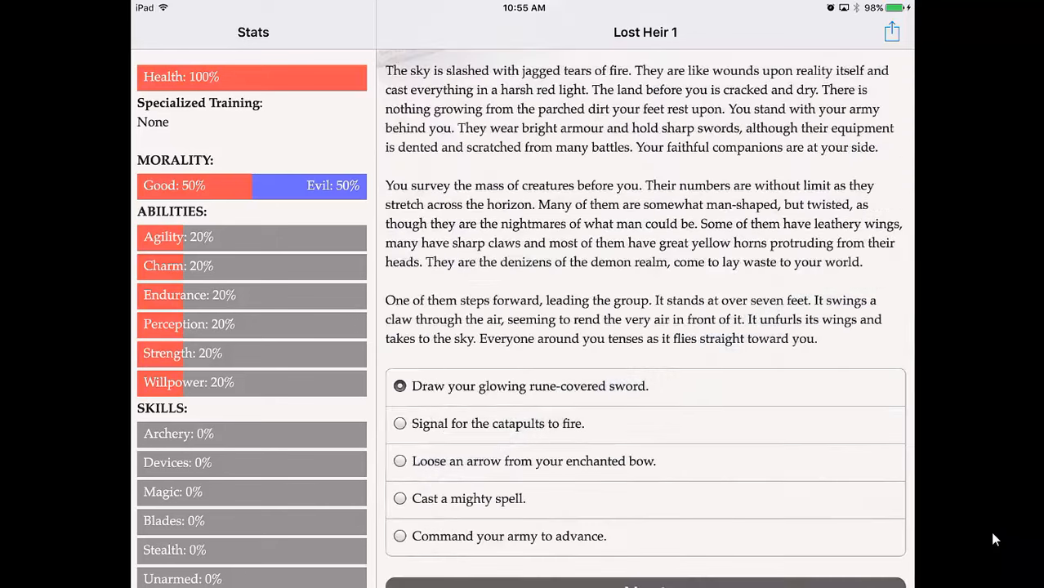
{"action": "scroll", "scroll_direction": "down", "scroll_amount": 3}
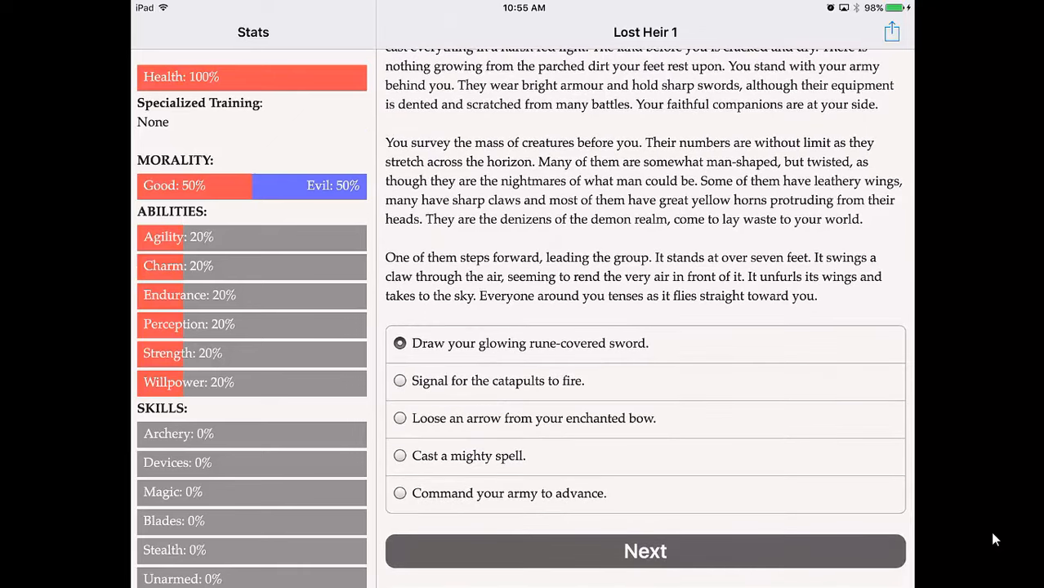
{"action": "left_click", "coordinate": [401, 493]}
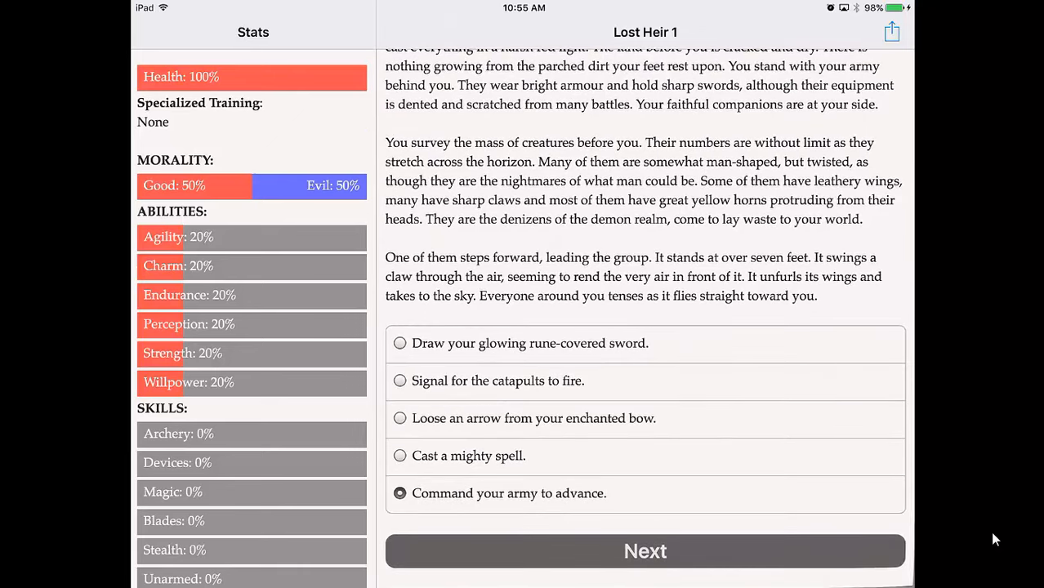
{"action": "left_click", "coordinate": [644, 550]}
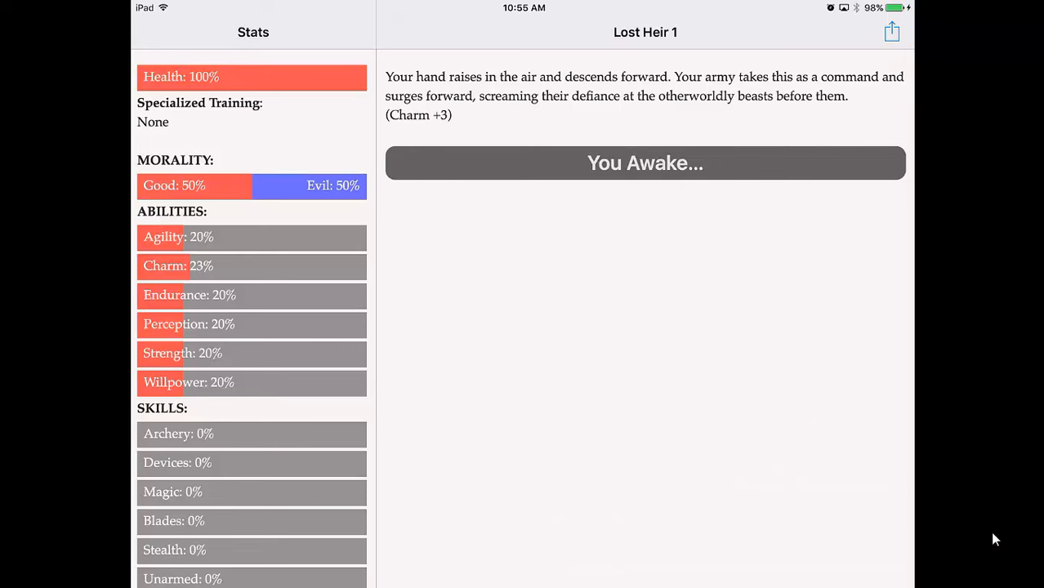
Wake as the Prince of Daria and take the lute as prized possession, Charm 38%
{"action": "left_click", "coordinate": [644, 163]}
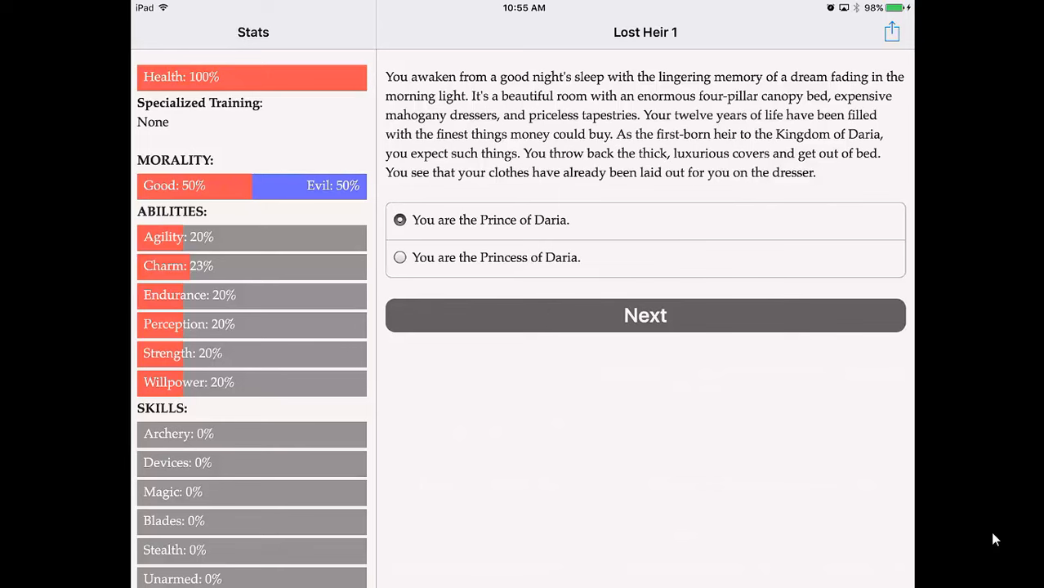
{"action": "left_click", "coordinate": [644, 316]}
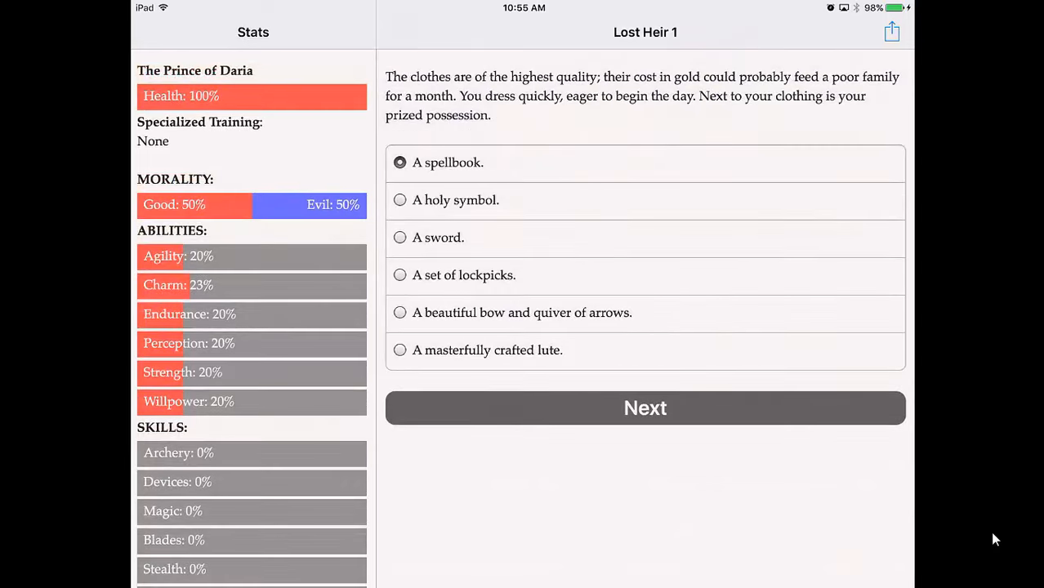
{"action": "left_click", "coordinate": [400, 350]}
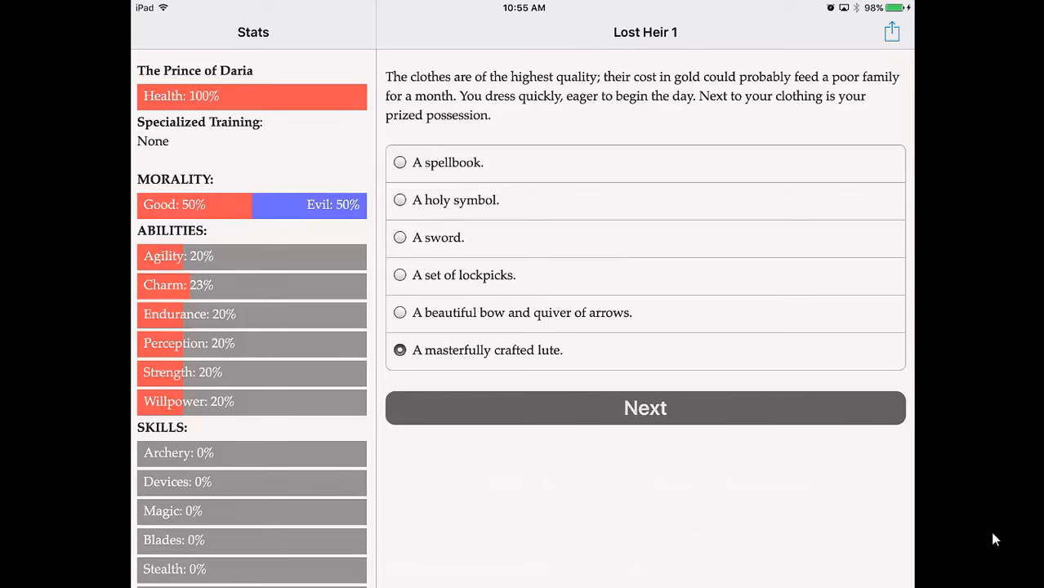
{"action": "left_click", "coordinate": [644, 408]}
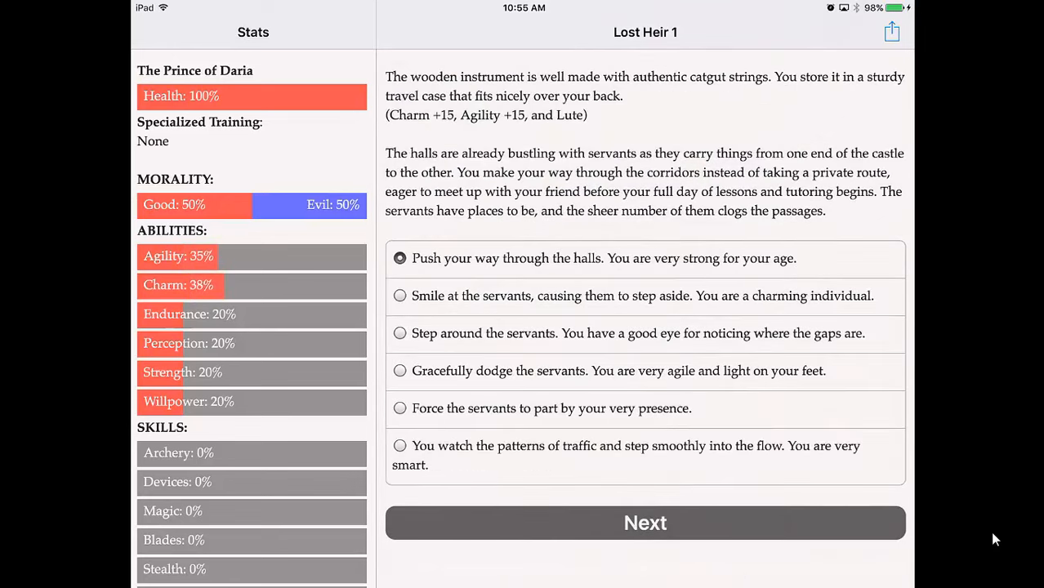
Step around the servants, visit Petra, prefer girls, and choose the name Donovan
{"action": "left_click", "coordinate": [400, 333]}
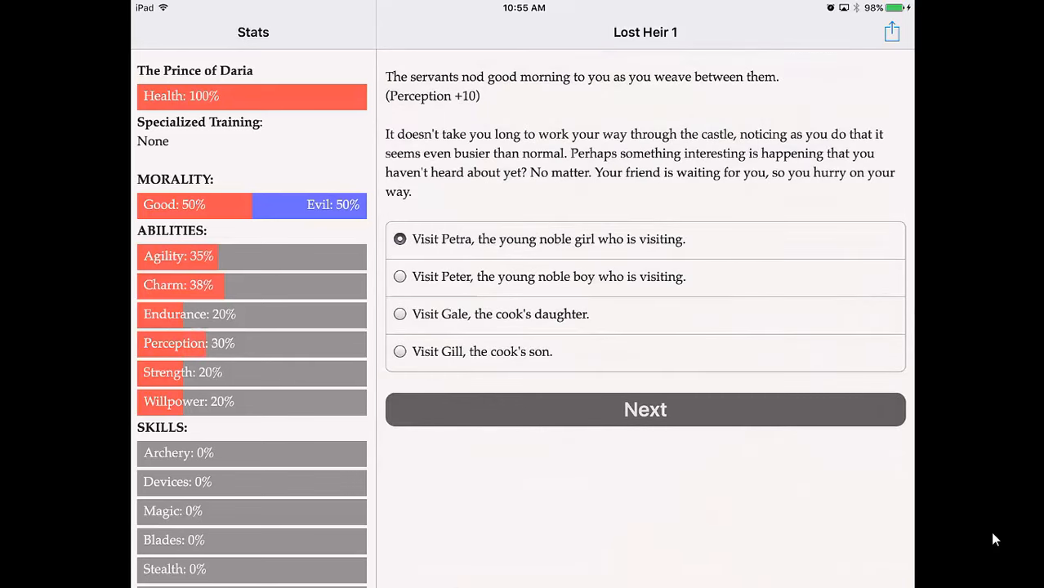
{"action": "left_click", "coordinate": [644, 409]}
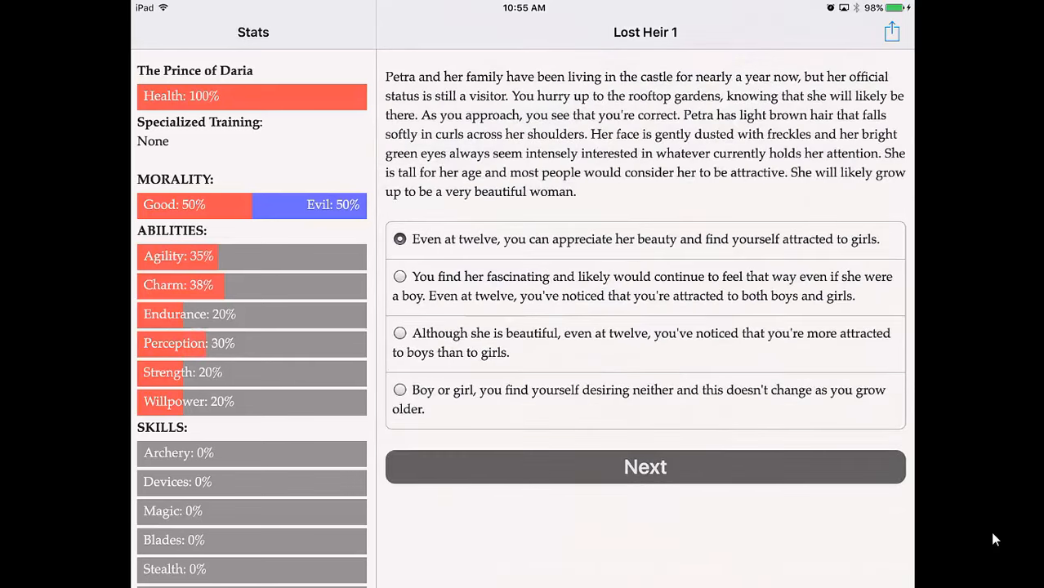
{"action": "left_click", "coordinate": [644, 467]}
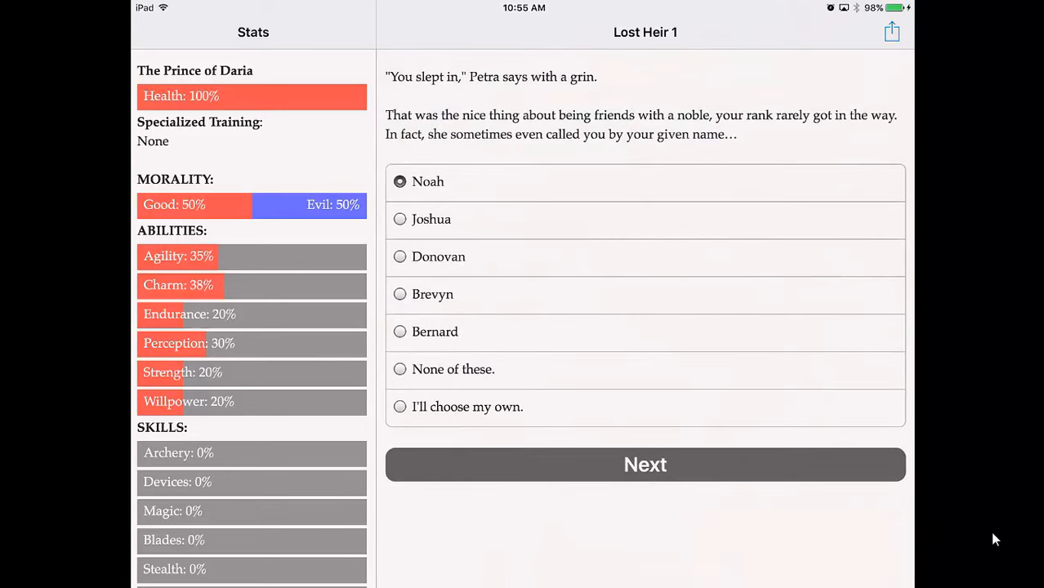
{"action": "left_click", "coordinate": [401, 369]}
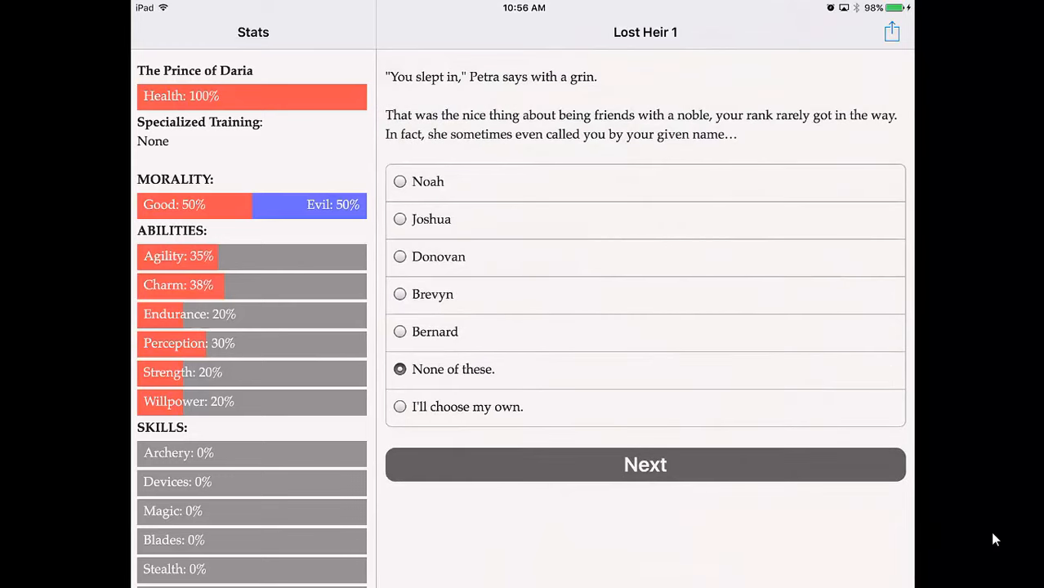
{"action": "left_click", "coordinate": [401, 256]}
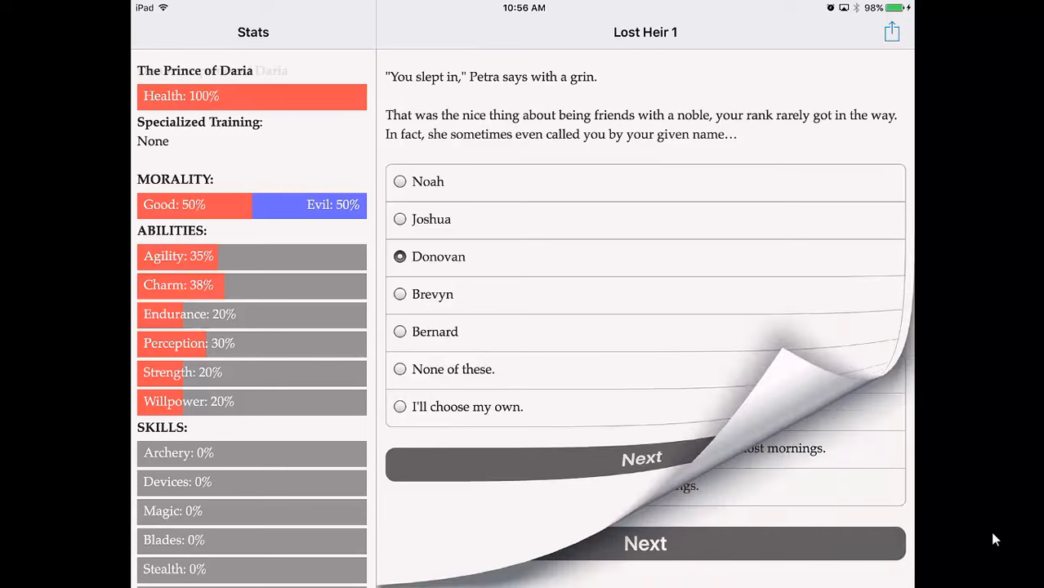
Confirm the name Donovan, read stories with Petra, kiss her and answer kindly about her future
{"action": "left_click", "coordinate": [643, 543]}
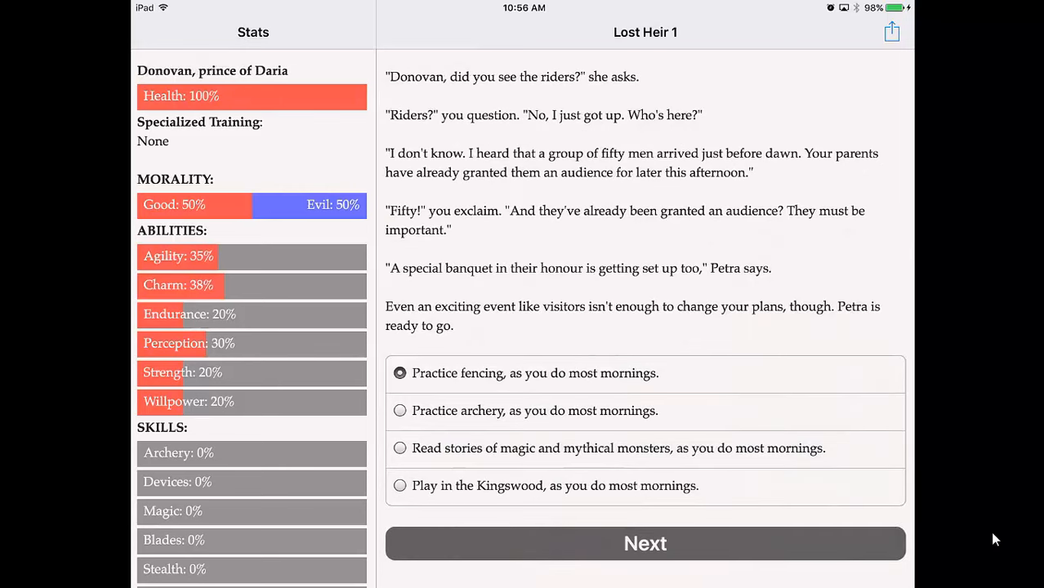
{"action": "left_click", "coordinate": [644, 542]}
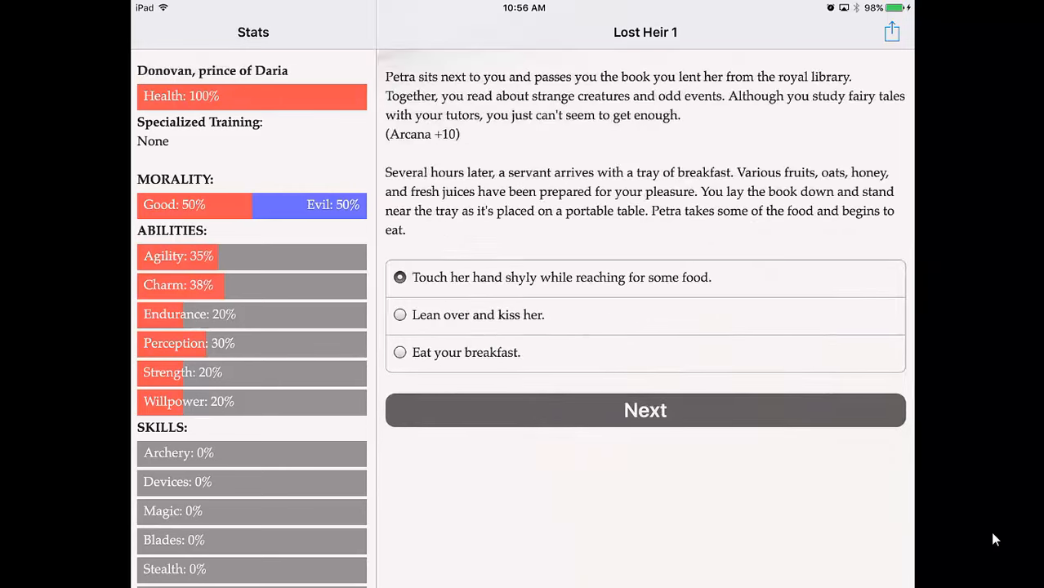
{"action": "left_click", "coordinate": [400, 314]}
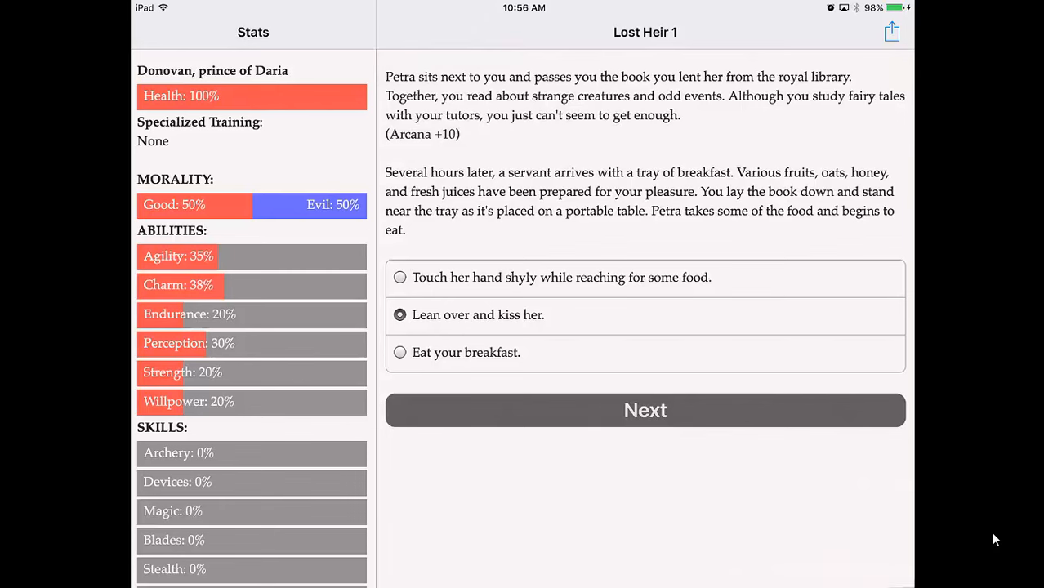
{"action": "left_click", "coordinate": [643, 411]}
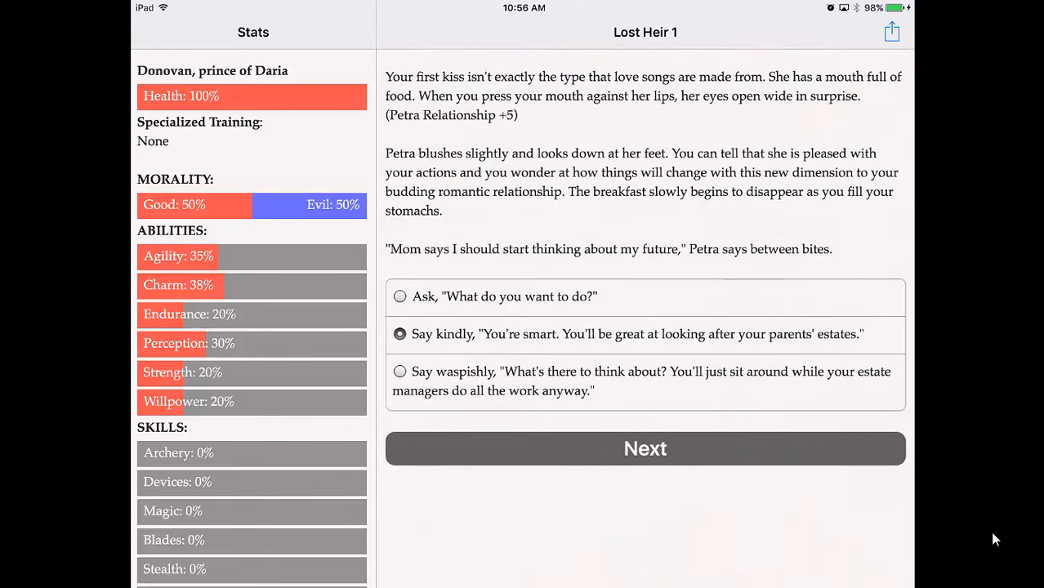
{"action": "left_click", "coordinate": [644, 448]}
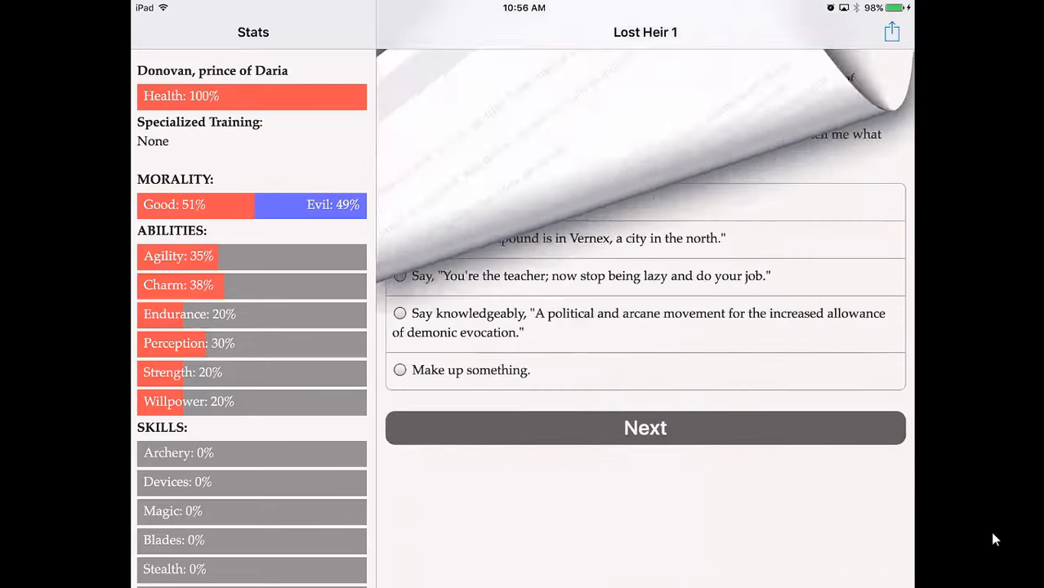
Answer Harmond about Vernex, listen and thank him, joke about dragons, sit quietly at court
{"action": "left_click", "coordinate": [401, 238]}
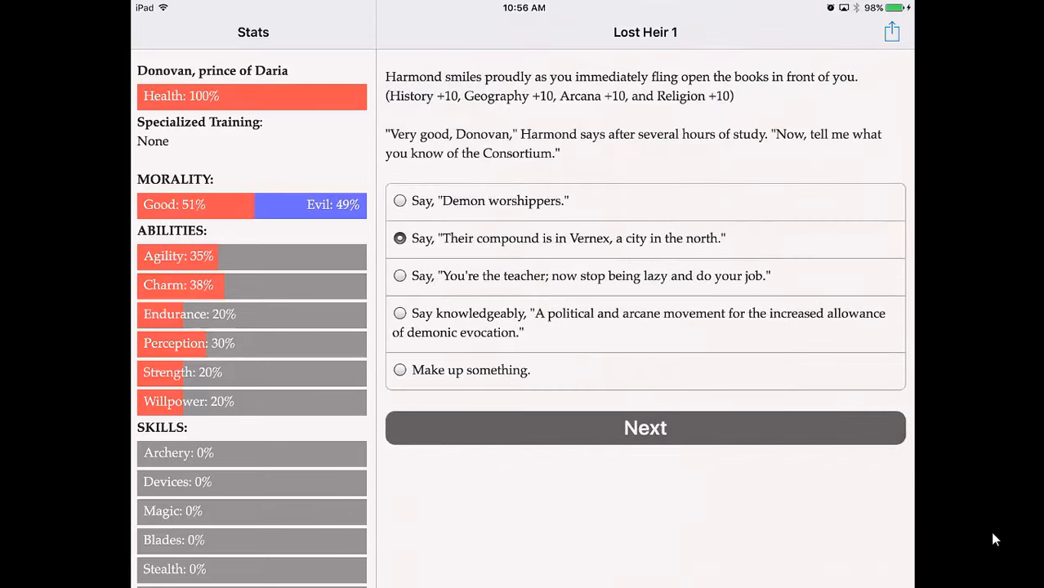
{"action": "left_click", "coordinate": [644, 428]}
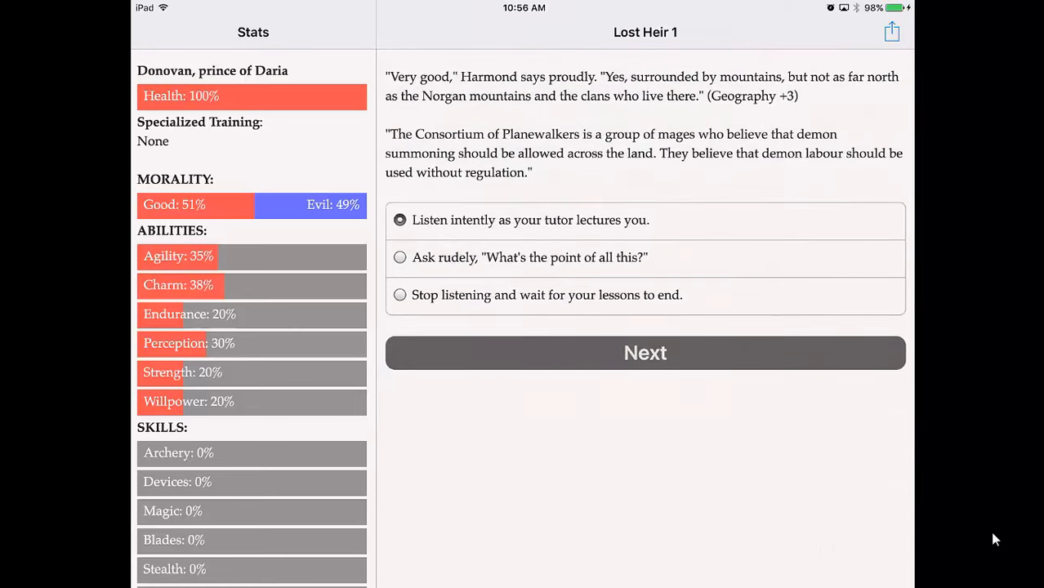
{"action": "left_click", "coordinate": [644, 353]}
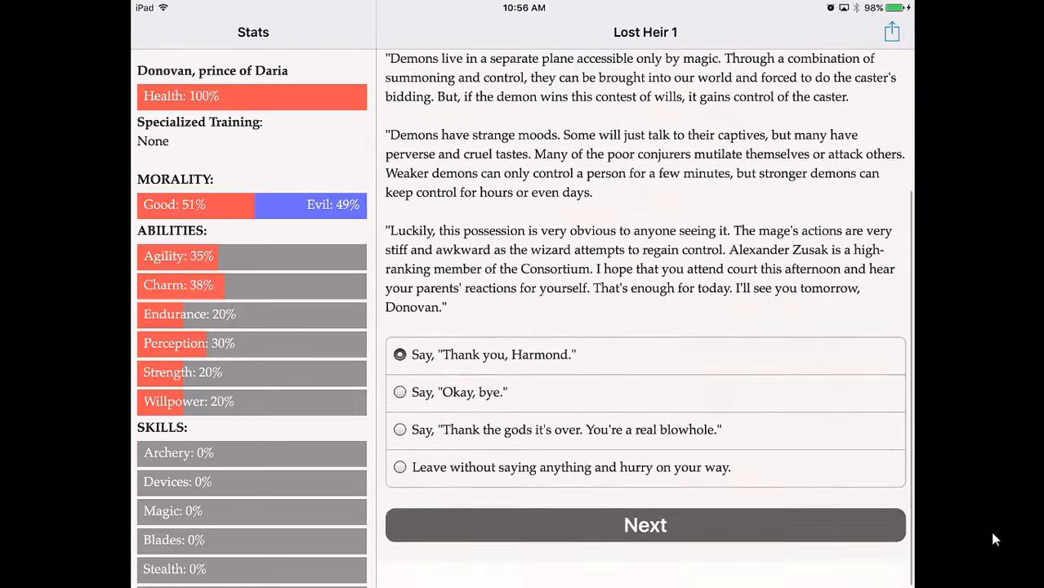
{"action": "left_click", "coordinate": [644, 527]}
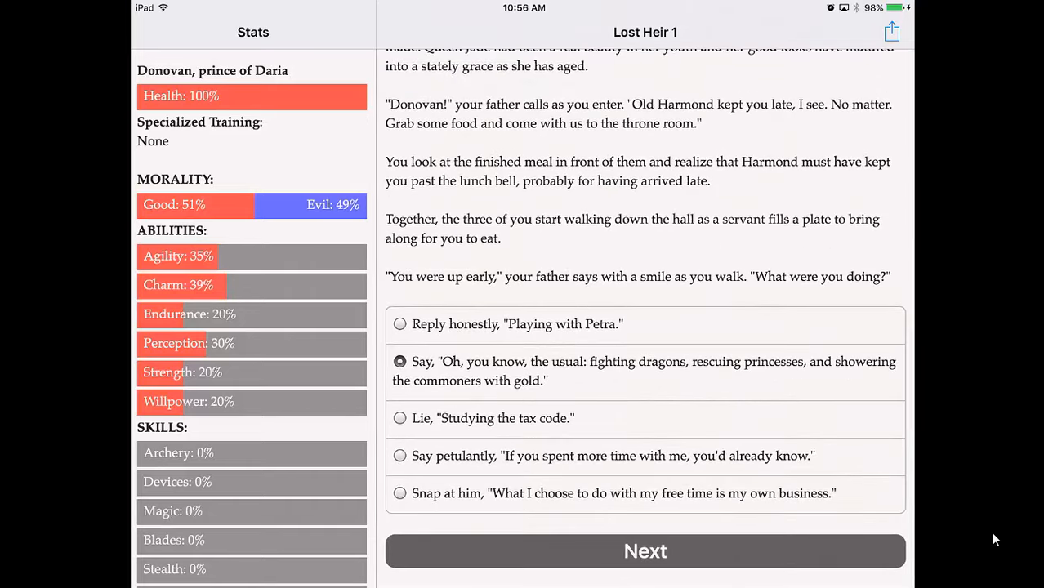
{"action": "left_click", "coordinate": [644, 551]}
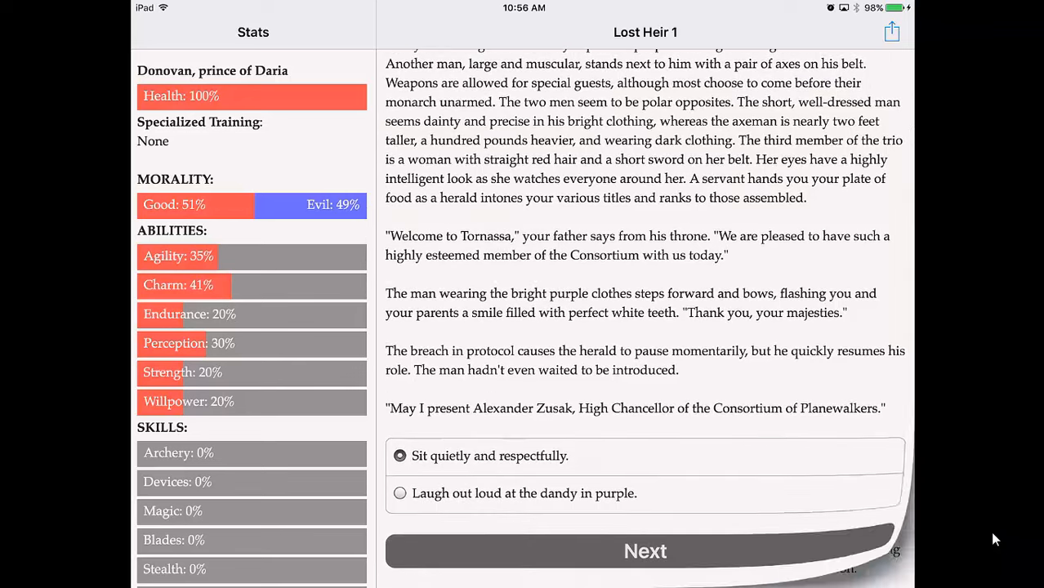
{"action": "left_click", "coordinate": [644, 551]}
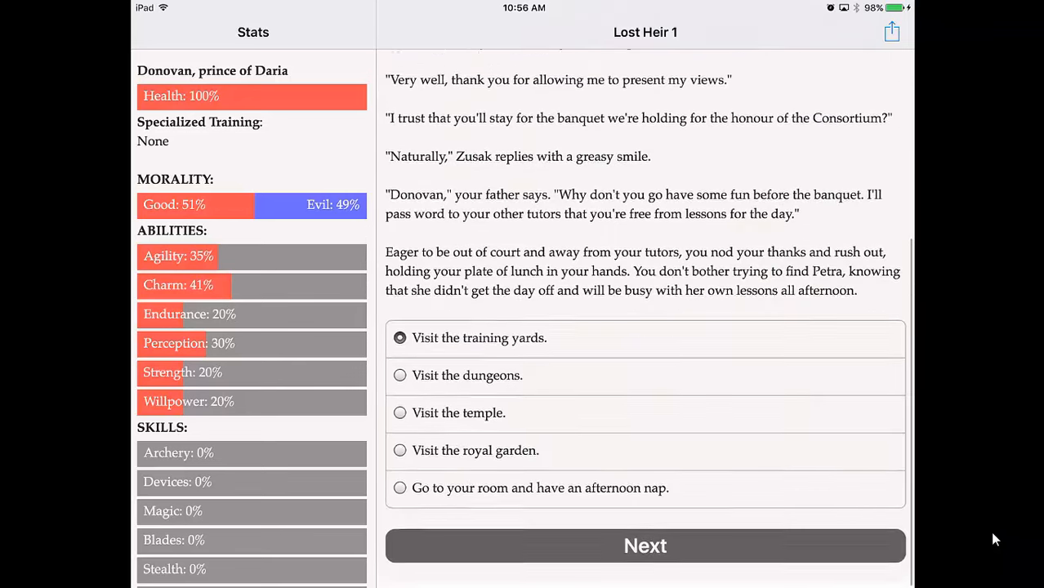
Visit the training yards and ask old Sir Grady to teach Donovan the sword
{"action": "left_click", "coordinate": [644, 546]}
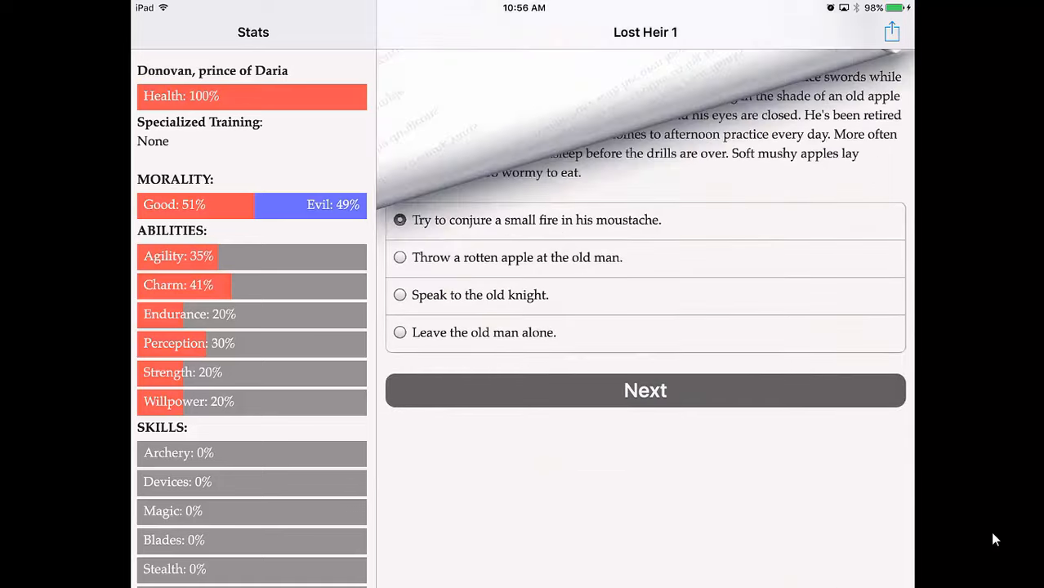
{"action": "left_click", "coordinate": [400, 294]}
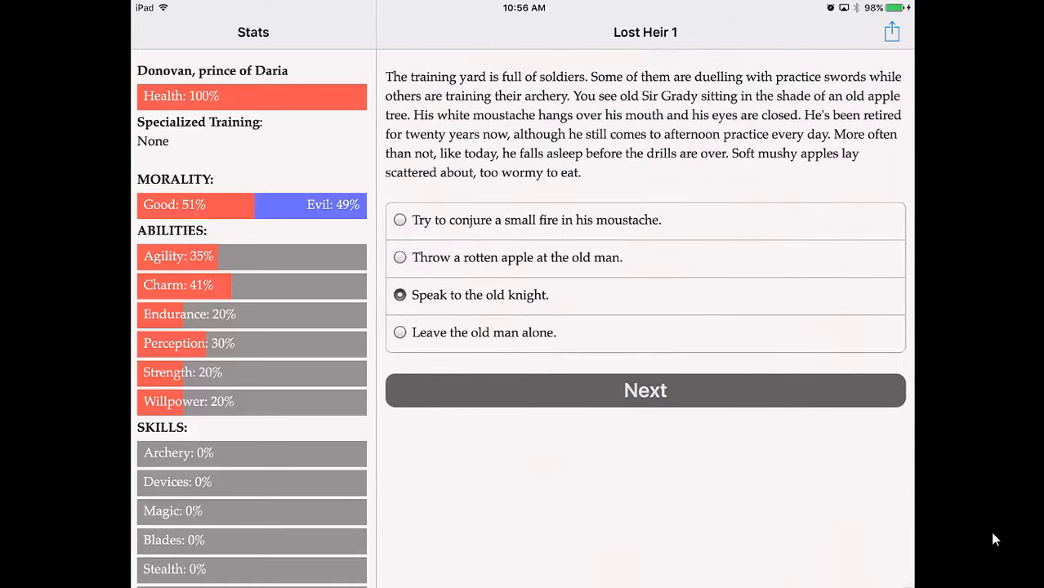
{"action": "left_click", "coordinate": [644, 389]}
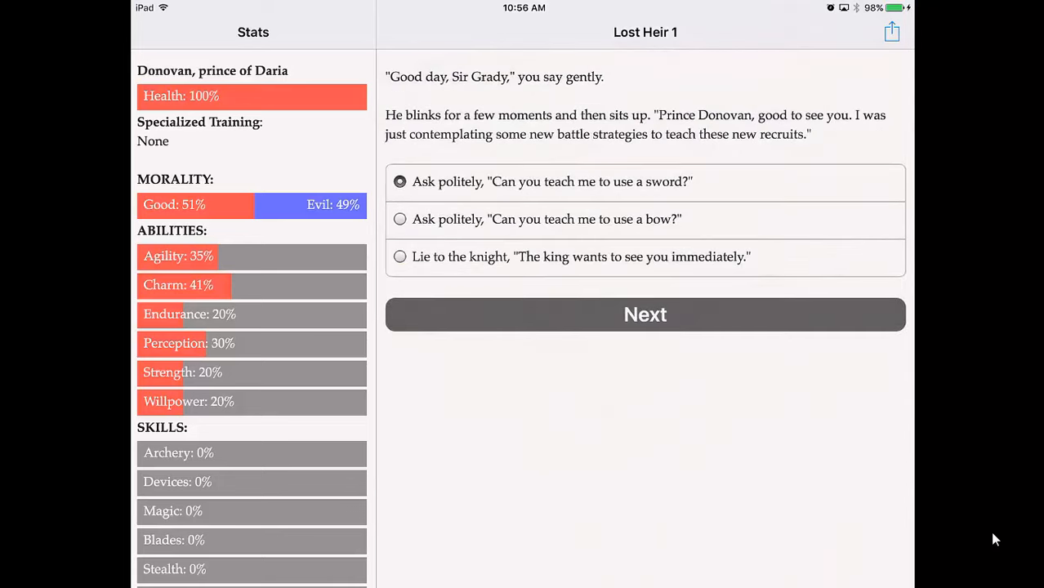
{"action": "left_click", "coordinate": [644, 314]}
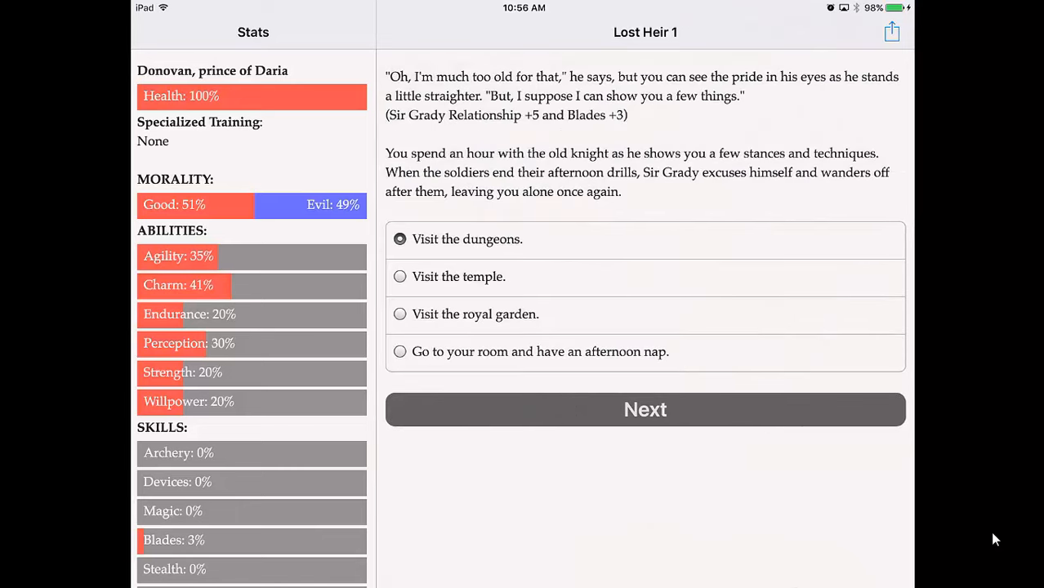
Visit the dungeons and befriend prisoner Amos, asking why he's jailed and doesn't pick the lock
{"action": "left_click", "coordinate": [644, 408]}
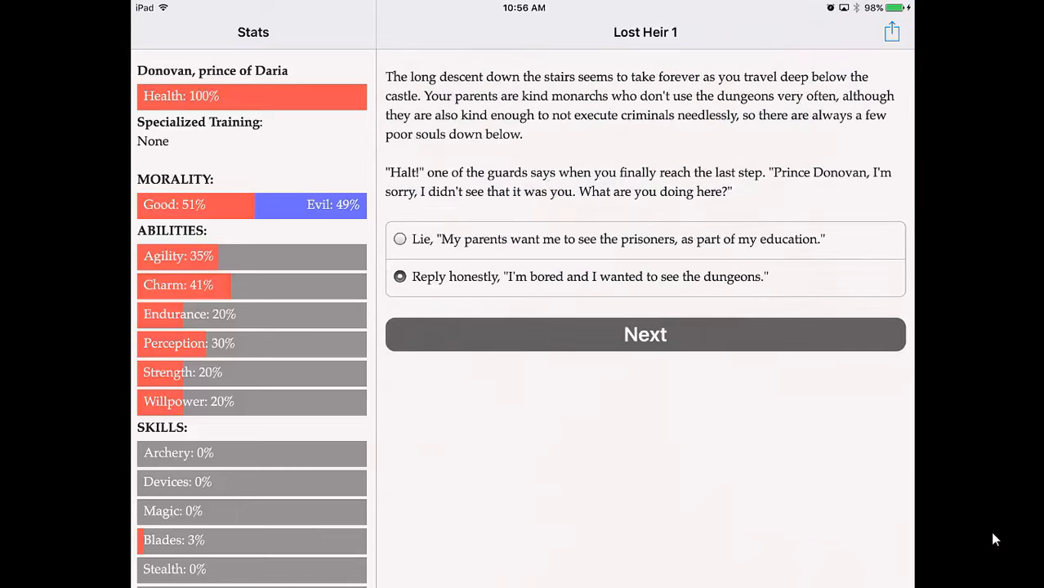
{"action": "left_click", "coordinate": [644, 333]}
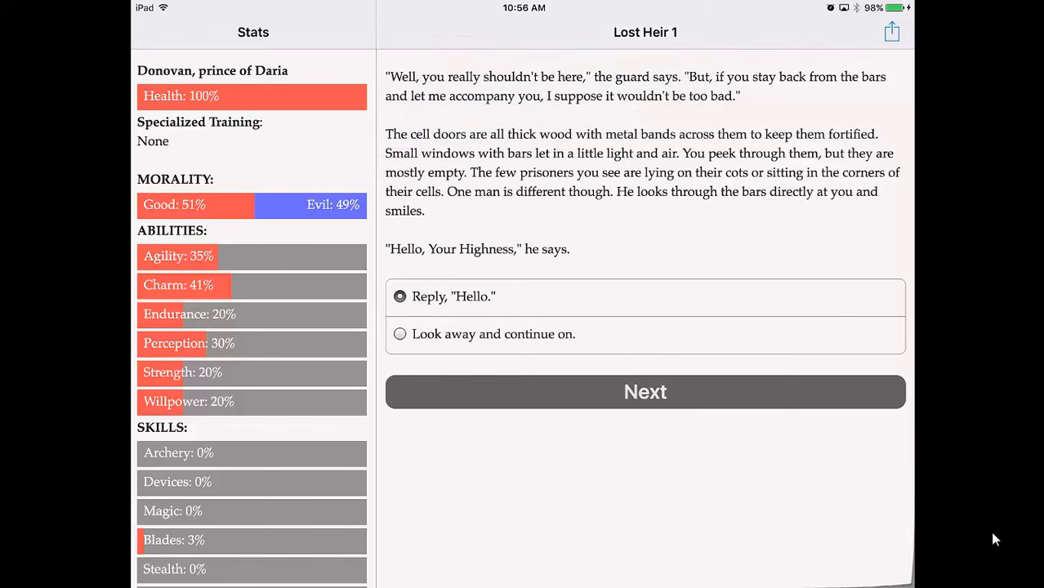
{"action": "left_click", "coordinate": [644, 392]}
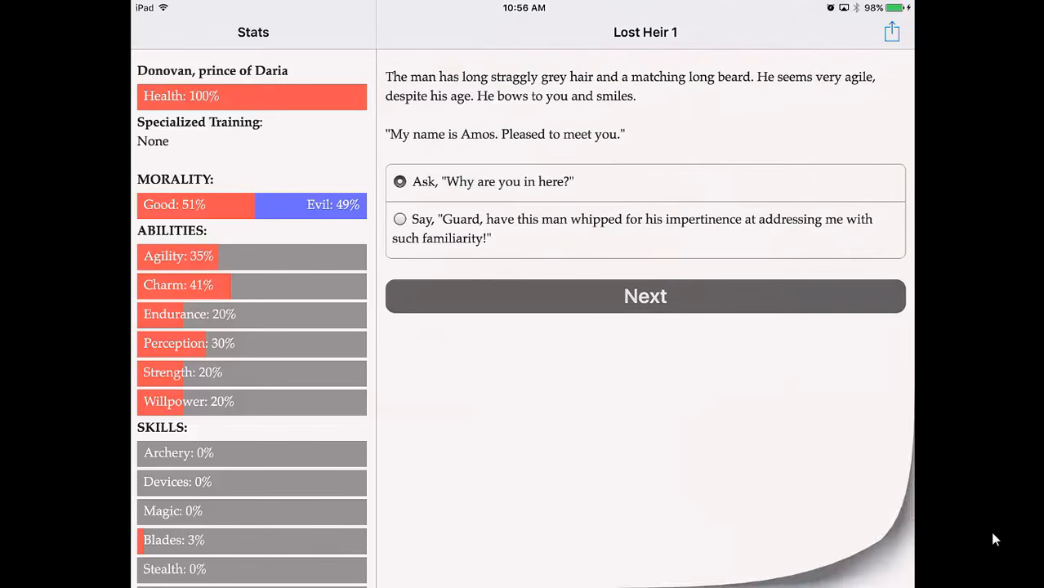
{"action": "left_click", "coordinate": [644, 296]}
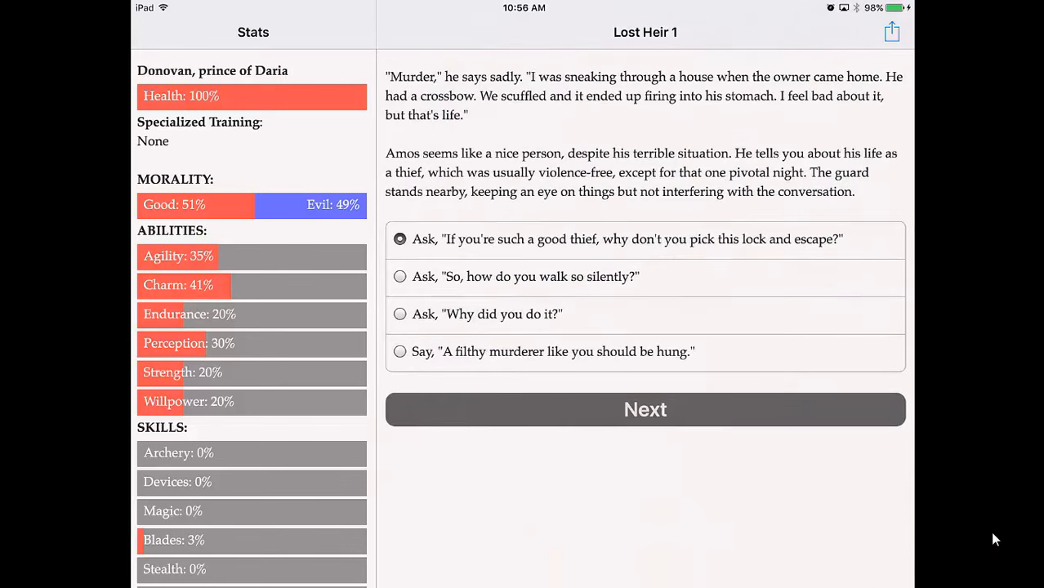
{"action": "left_click", "coordinate": [643, 408]}
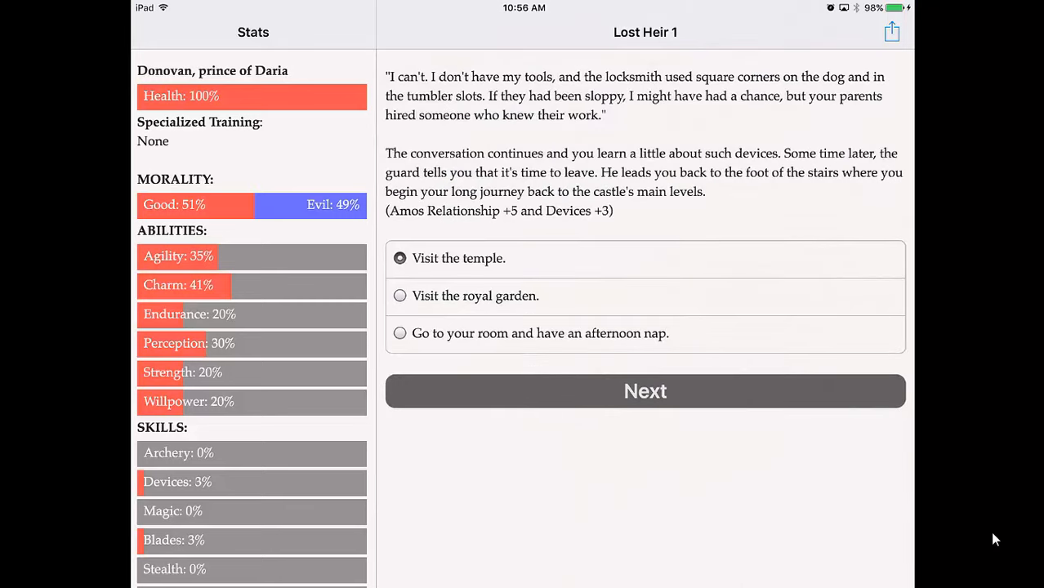
Ask Sister Geri about divine magic, meet Lady Emaline in the garden, then nap
{"action": "left_click", "coordinate": [644, 390]}
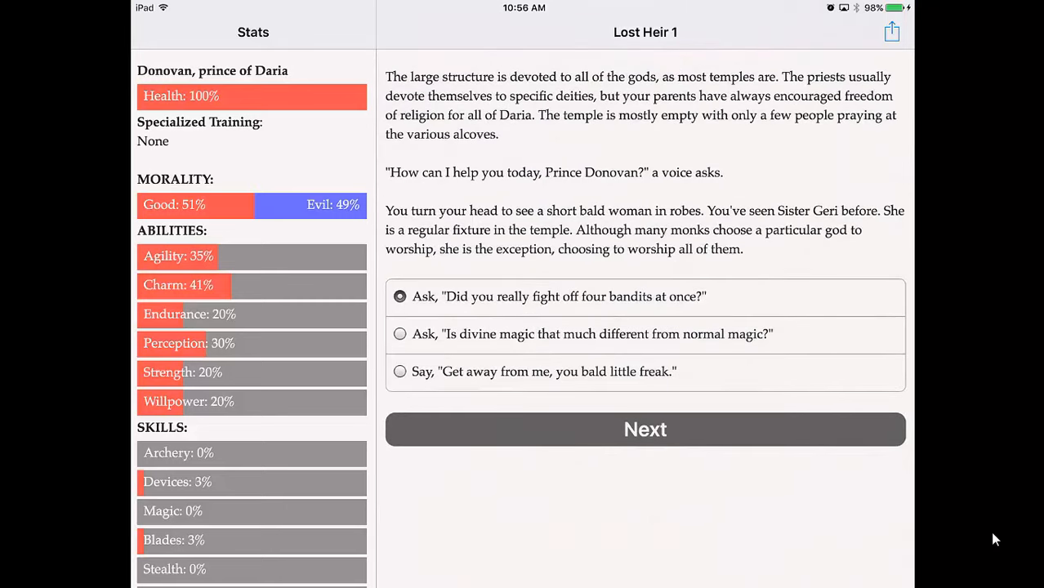
{"action": "left_click", "coordinate": [644, 428]}
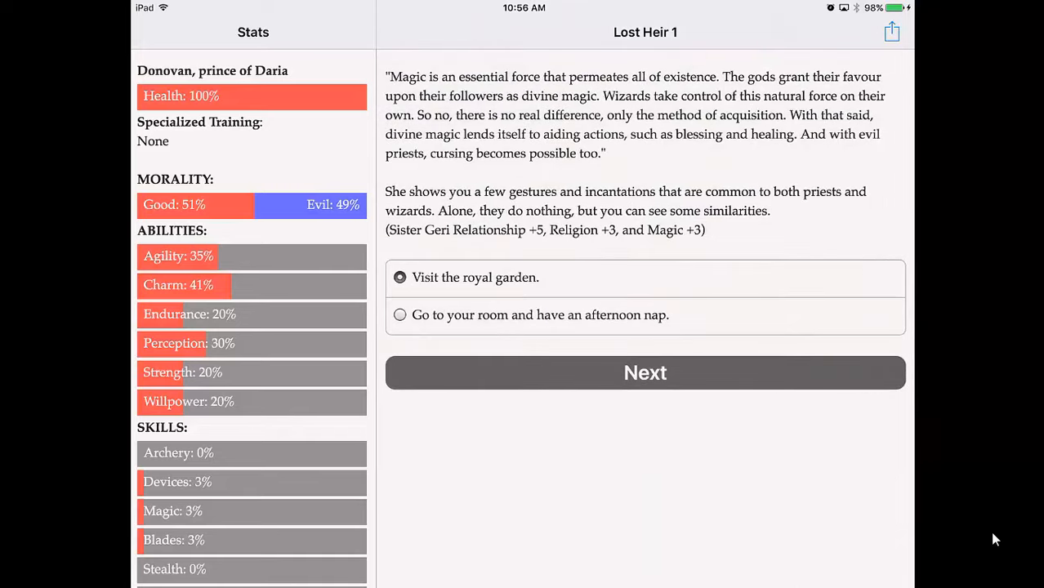
{"action": "left_click", "coordinate": [644, 373]}
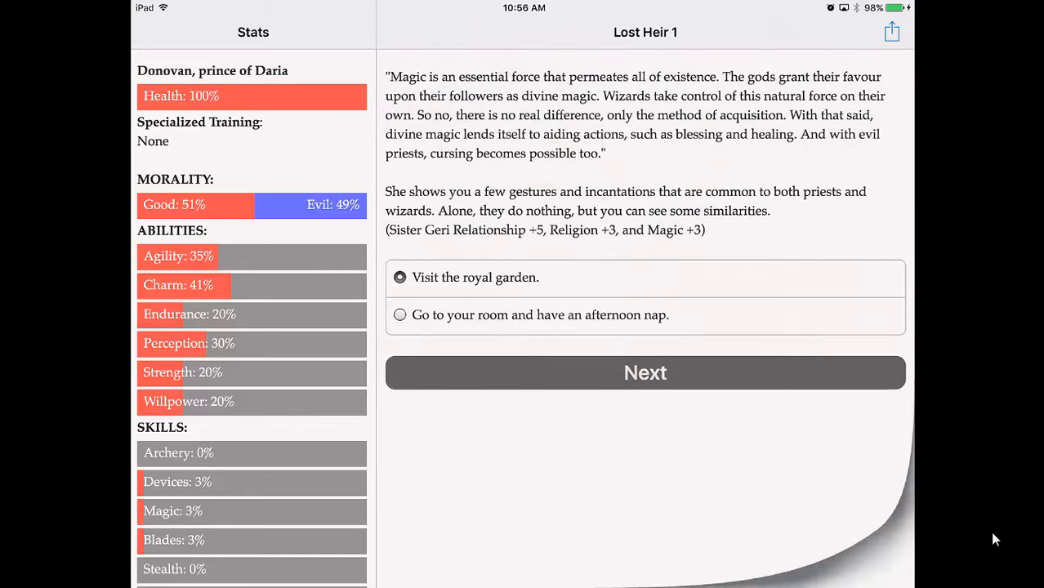
{"action": "left_click", "coordinate": [644, 373]}
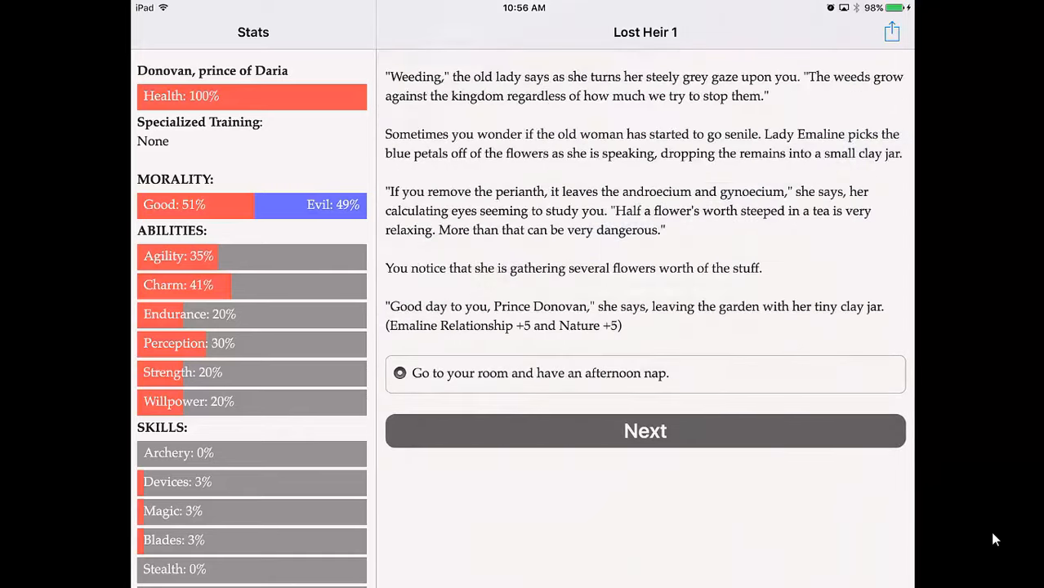
{"action": "left_click", "coordinate": [643, 432]}
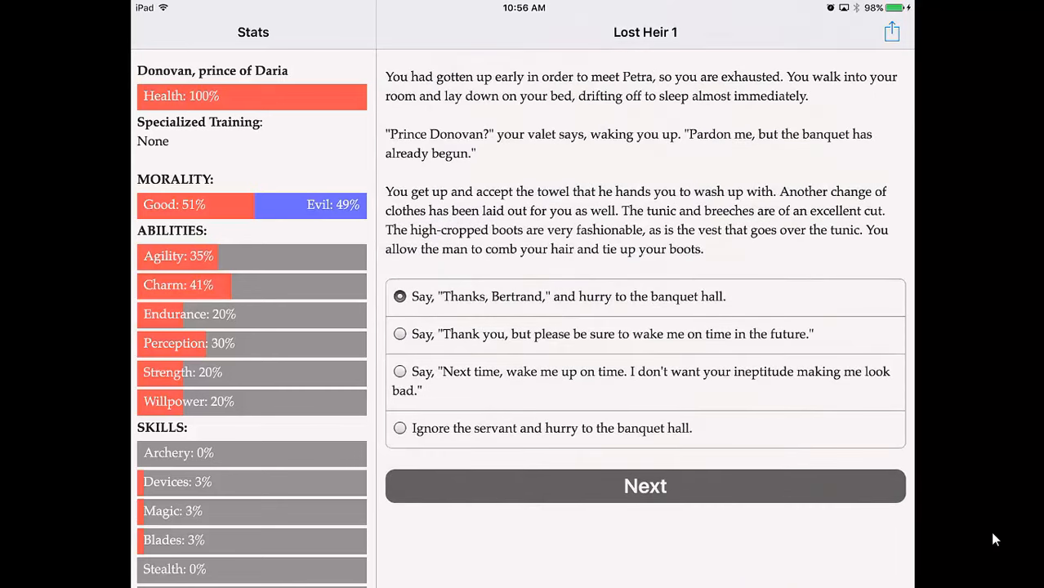
Hurry to the banquet, apologise to father, react to his seizure and dodge the axeman, Agility 38%
{"action": "left_click", "coordinate": [644, 487]}
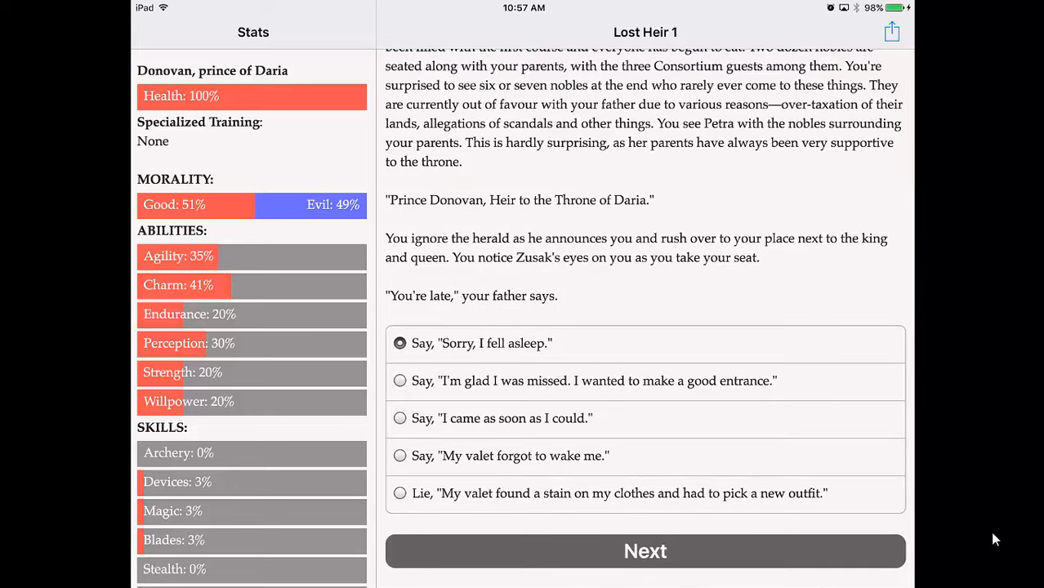
{"action": "left_click", "coordinate": [643, 551]}
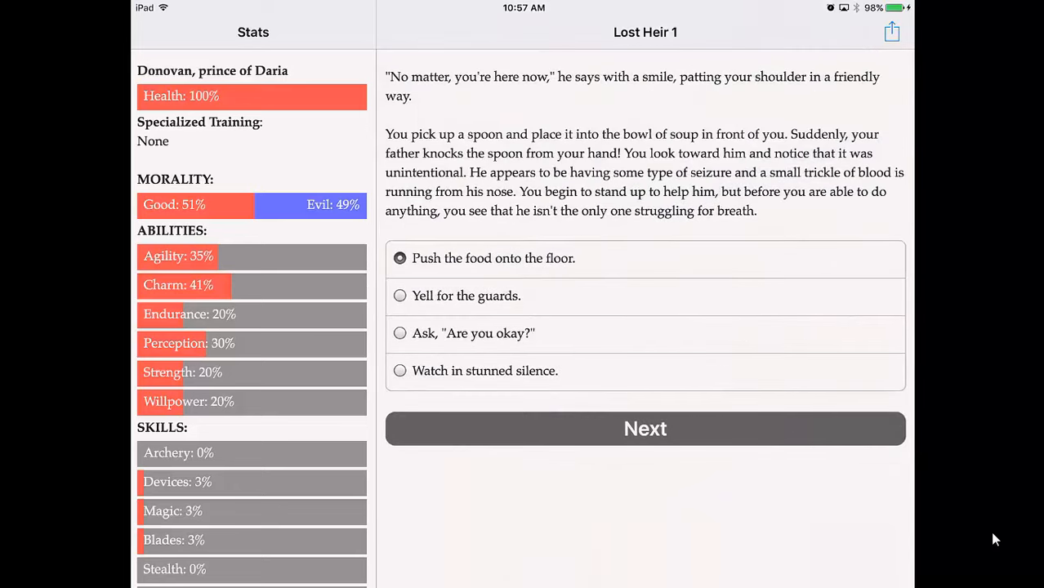
{"action": "left_click", "coordinate": [644, 429]}
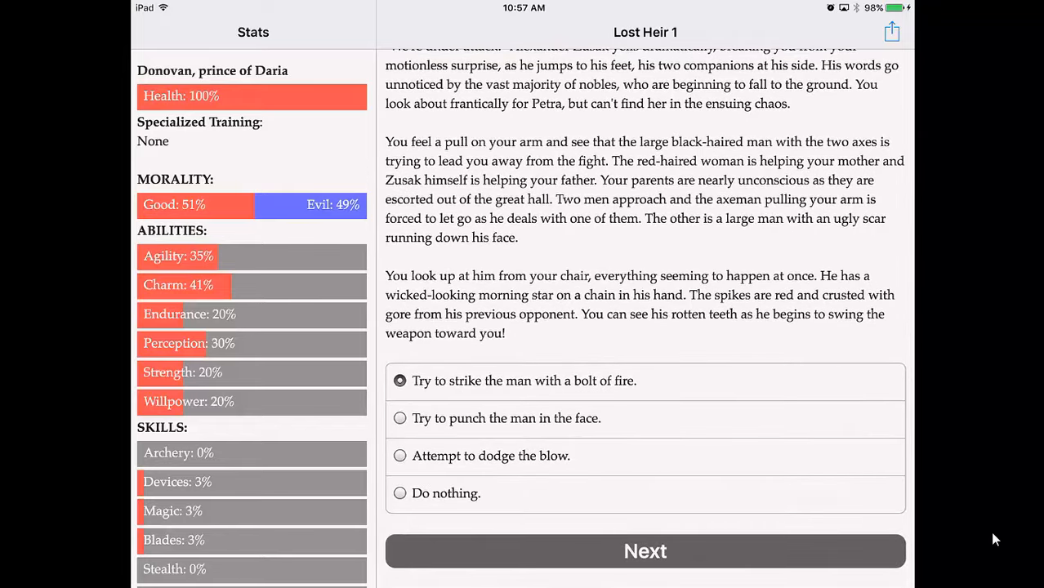
{"action": "left_click", "coordinate": [644, 551]}
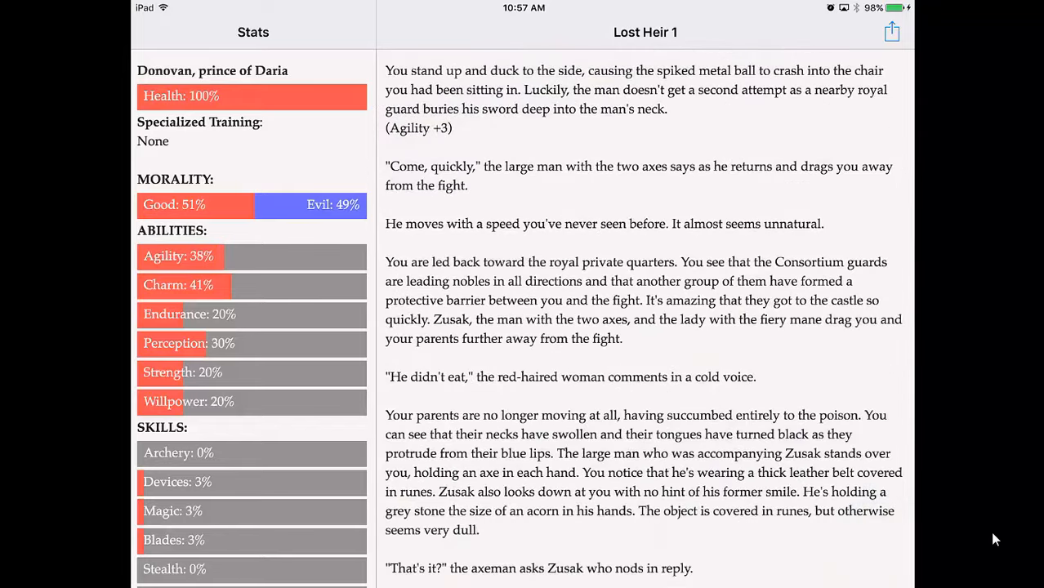
{"action": "scroll", "scroll_direction": "down", "scroll_amount": 3}
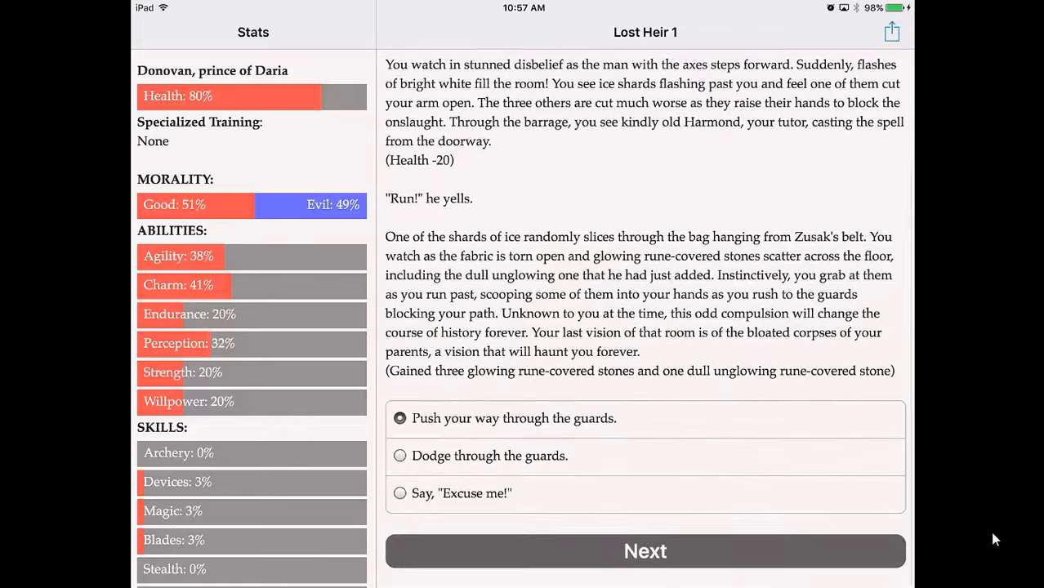
Dodge through the guards, run left toward Sir Grady and Lady Emaline, and follow Sir Grady out
{"action": "left_click", "coordinate": [401, 456]}
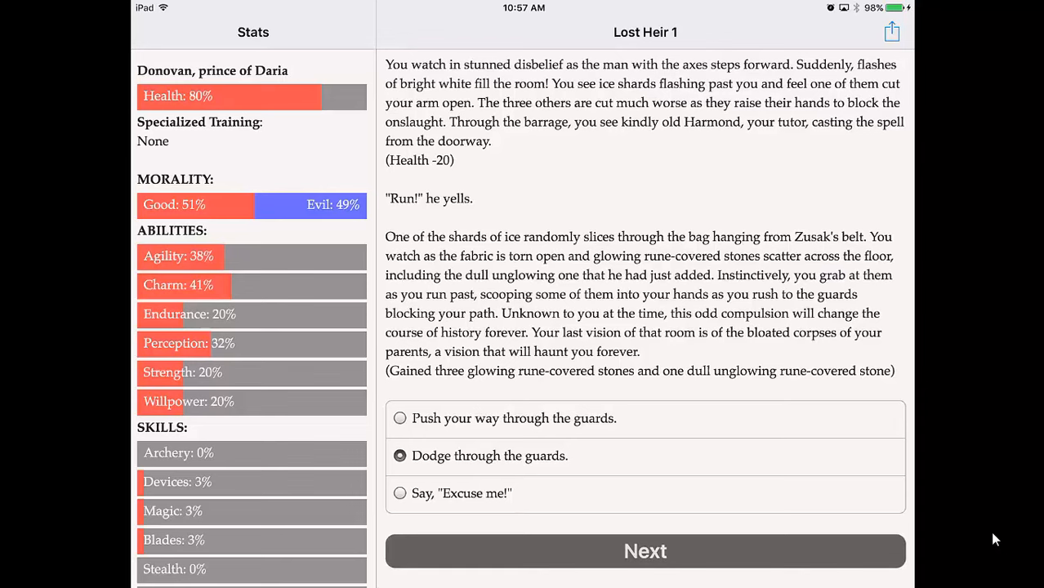
{"action": "left_click", "coordinate": [644, 550]}
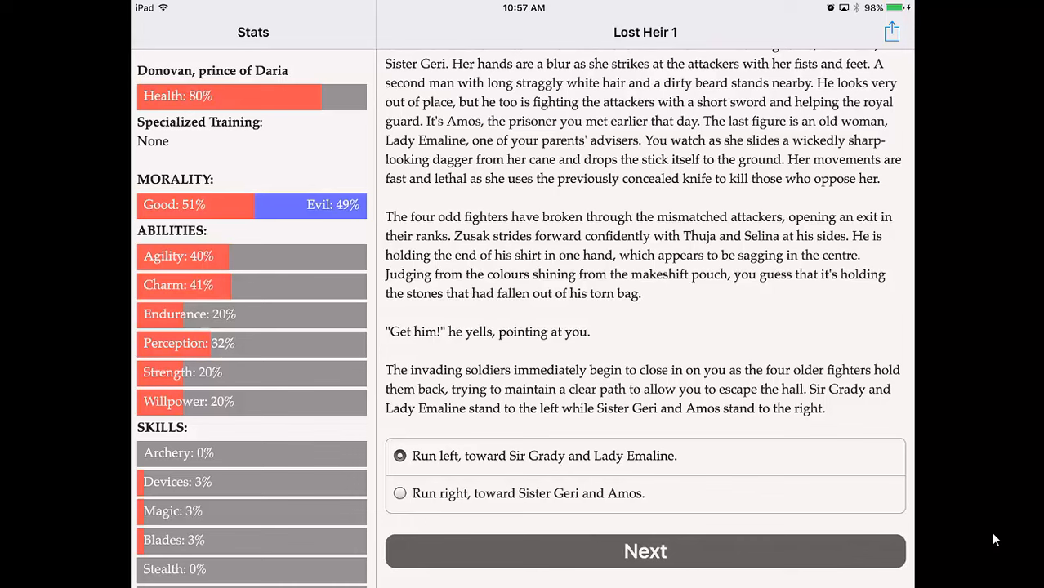
{"action": "left_click", "coordinate": [643, 551]}
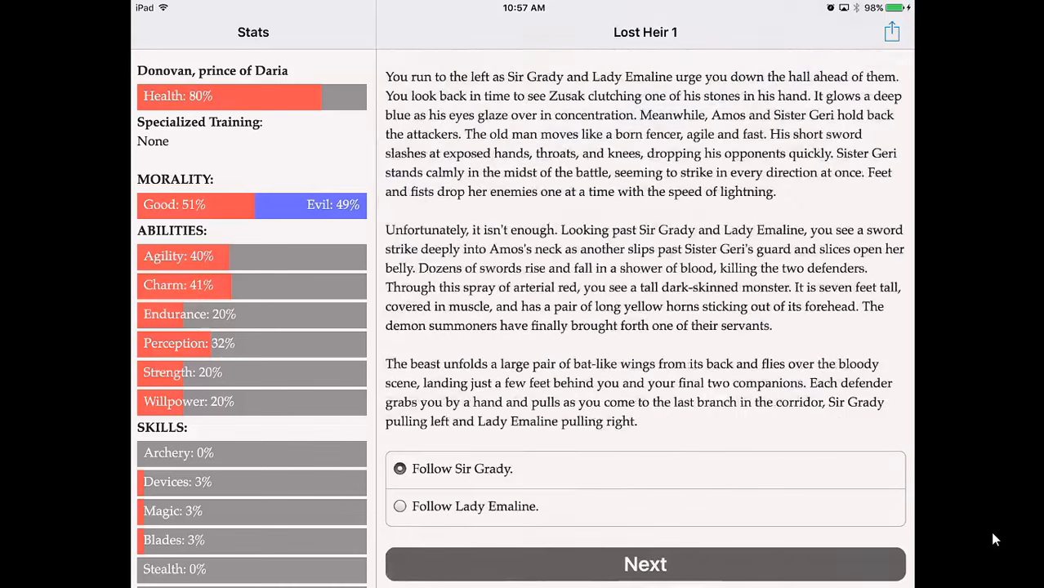
{"action": "left_click", "coordinate": [644, 563]}
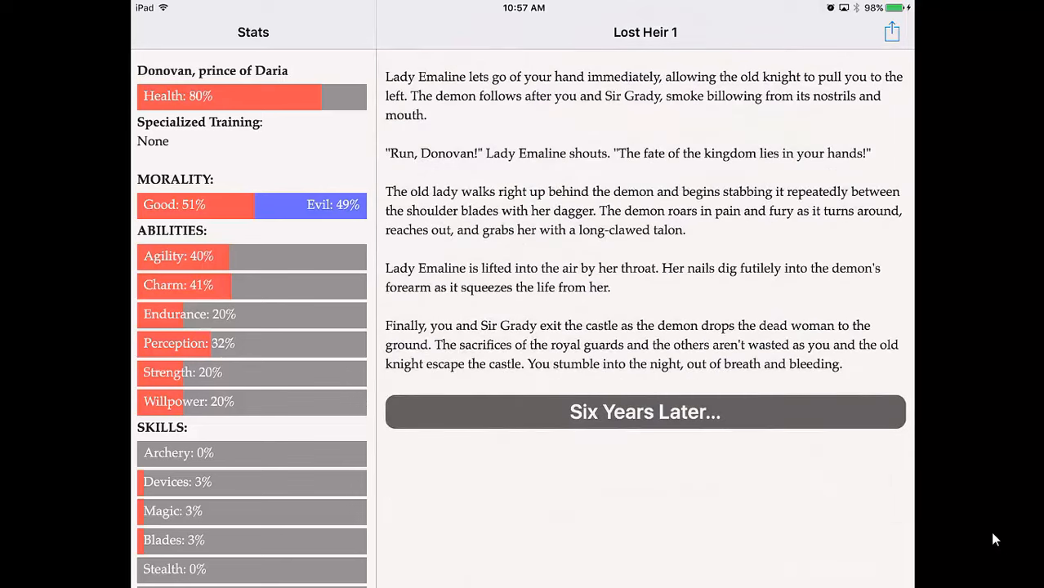
Skip six years ahead into The Lost Heir chapter and be thankful for Sir Grady's advice
{"action": "left_click", "coordinate": [644, 412]}
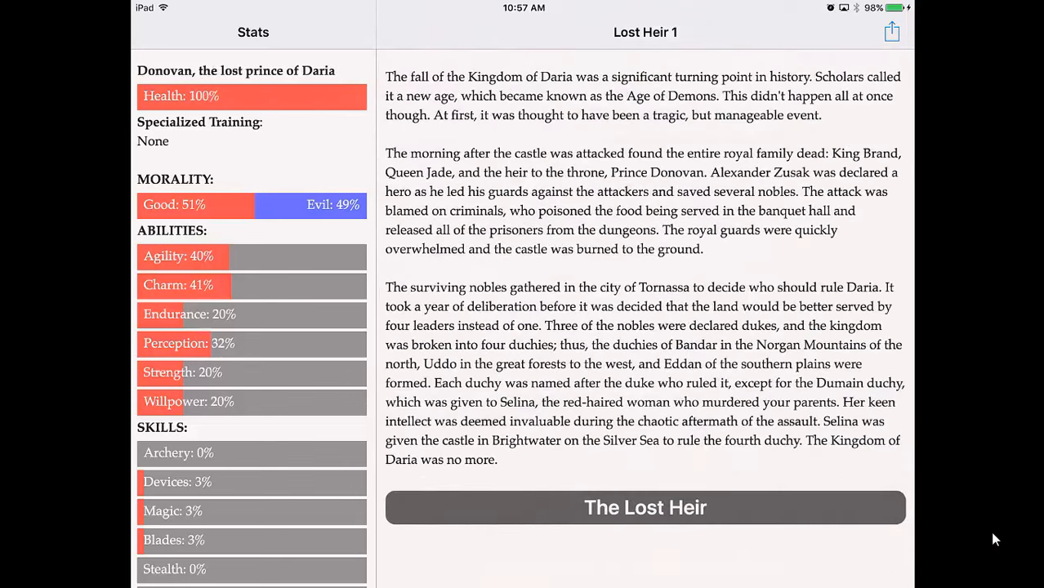
{"action": "left_click", "coordinate": [646, 507]}
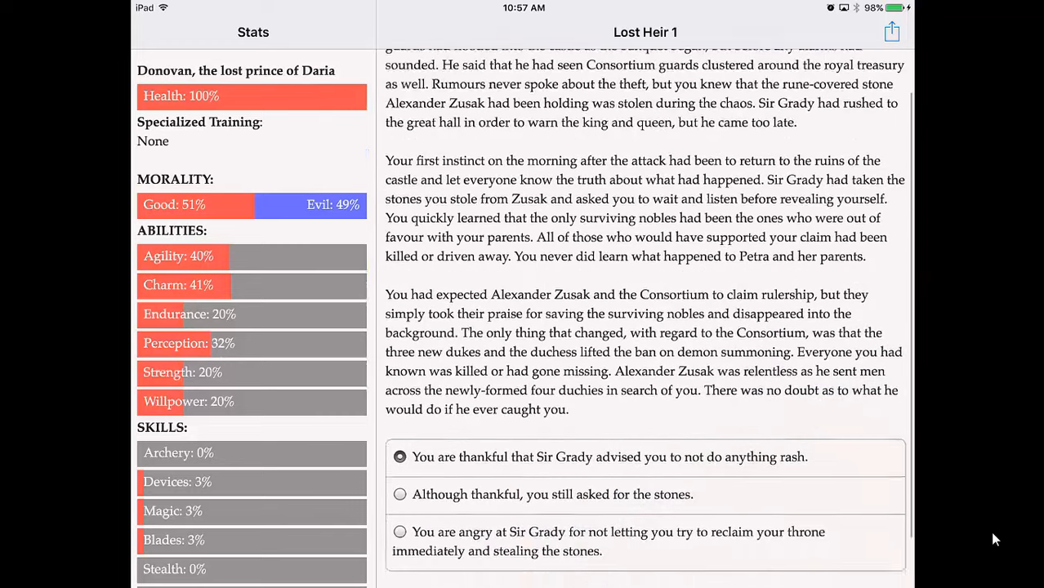
{"action": "left_click", "coordinate": [400, 458]}
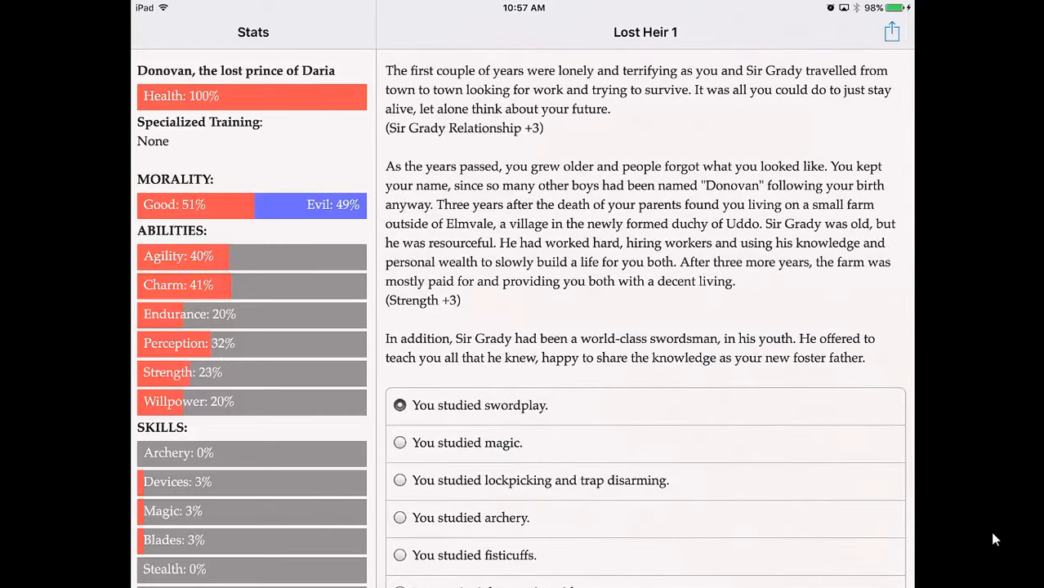
{"action": "scroll", "scroll_direction": "down", "scroll_amount": 3}
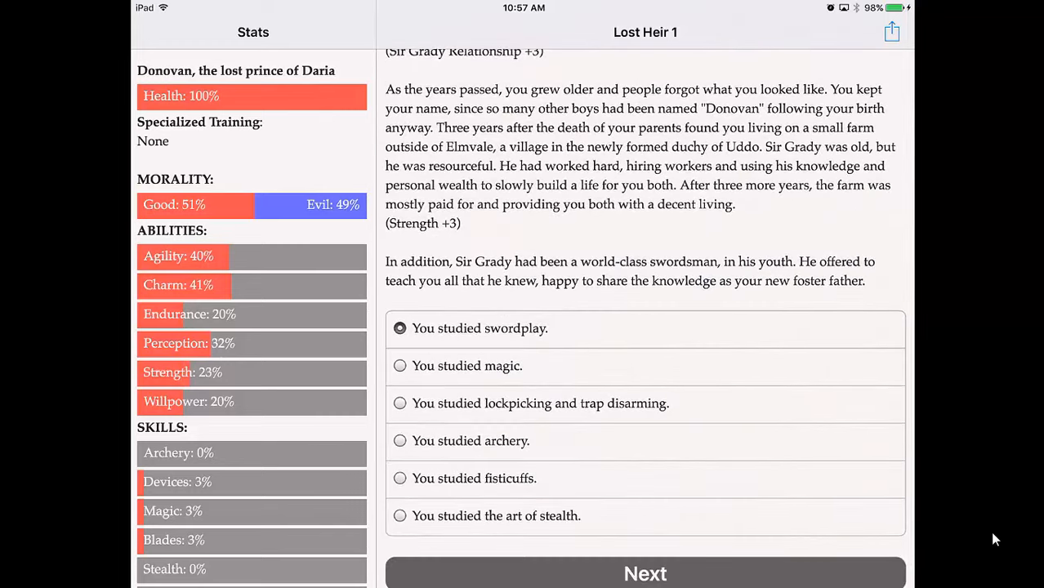
Settle on swordplay over magic as the field of study, raising Blades to 33%
{"action": "left_click", "coordinate": [400, 366]}
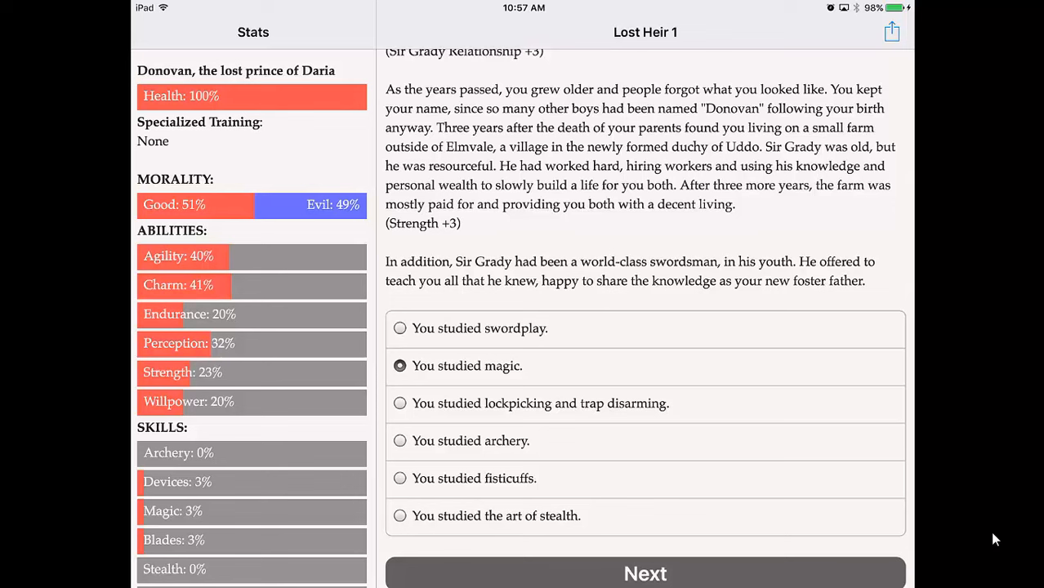
{"action": "left_click", "coordinate": [401, 327]}
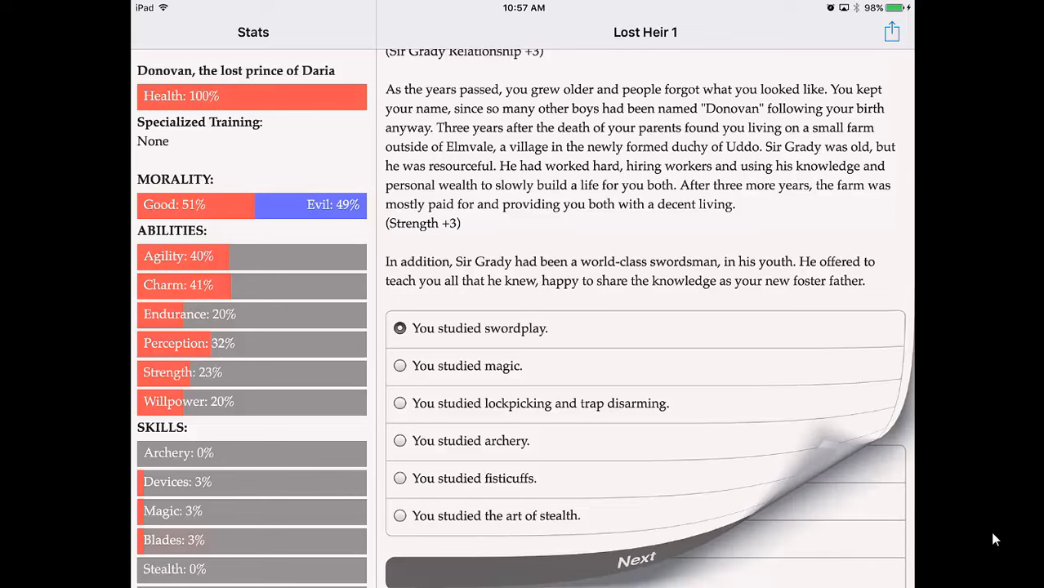
{"action": "left_click", "coordinate": [644, 564]}
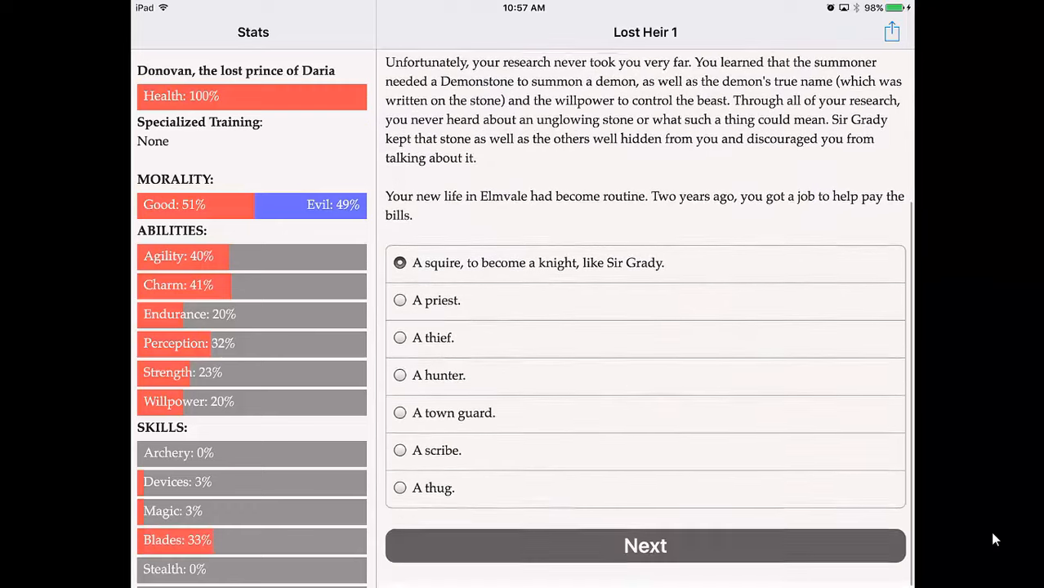
Become a squire like Sir Grady and visit Karla, the fletcher's daughter
{"action": "left_click", "coordinate": [644, 546]}
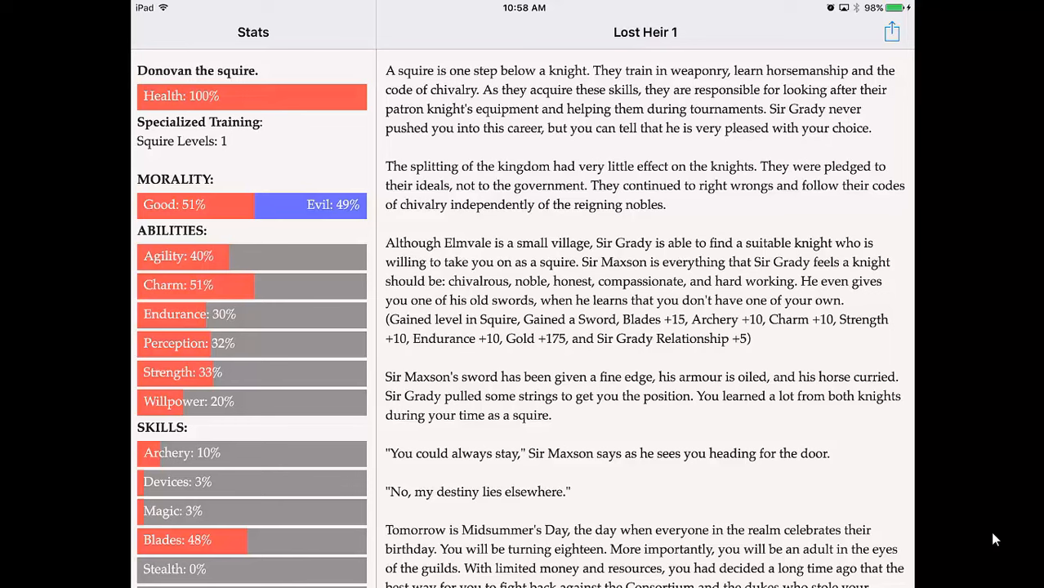
{"action": "scroll", "scroll_direction": "down", "scroll_amount": 3}
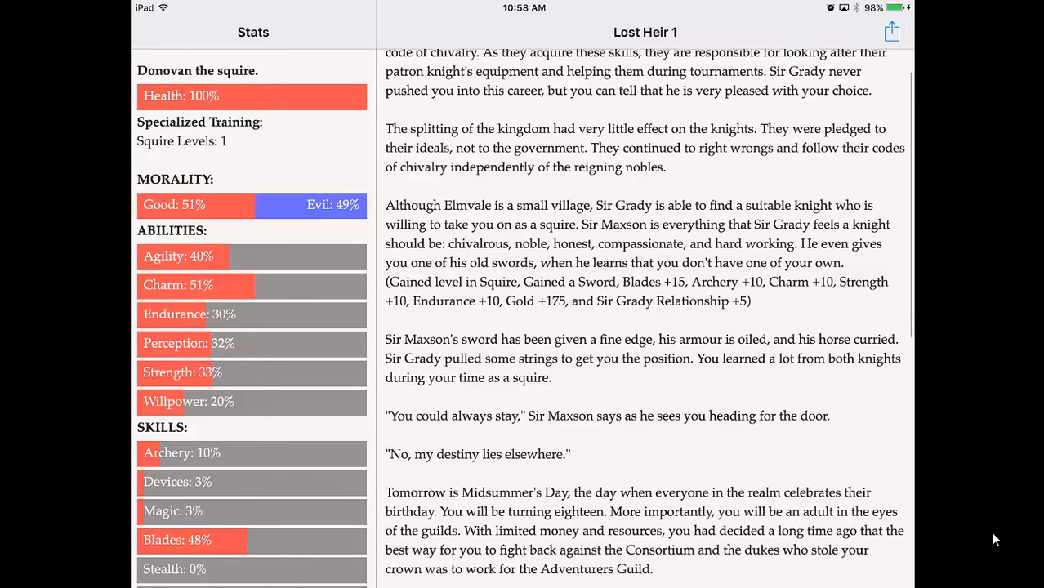
{"action": "scroll", "scroll_direction": "down", "scroll_amount": 3}
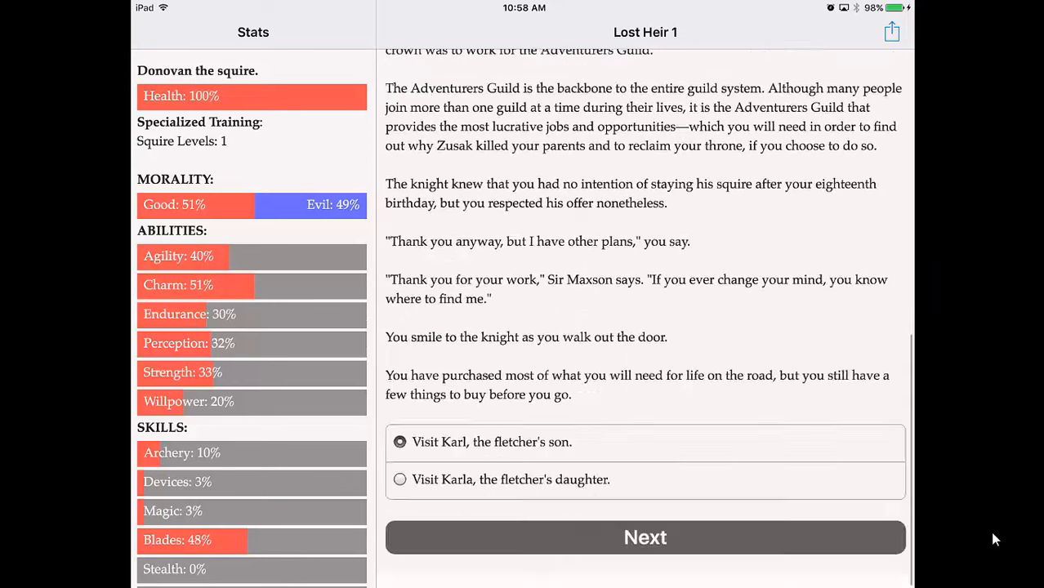
{"action": "left_click", "coordinate": [401, 480]}
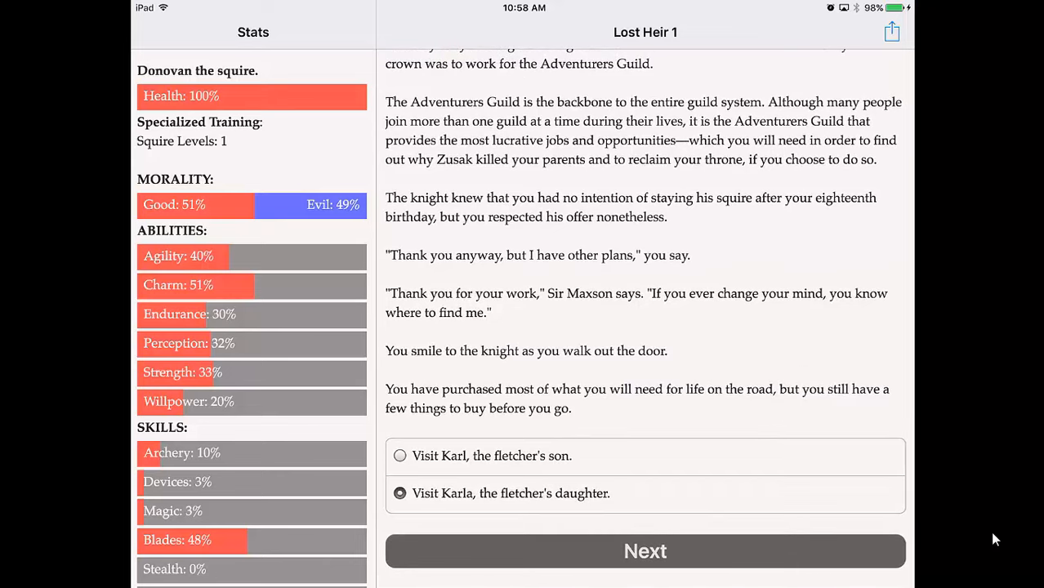
{"action": "left_click", "coordinate": [644, 551]}
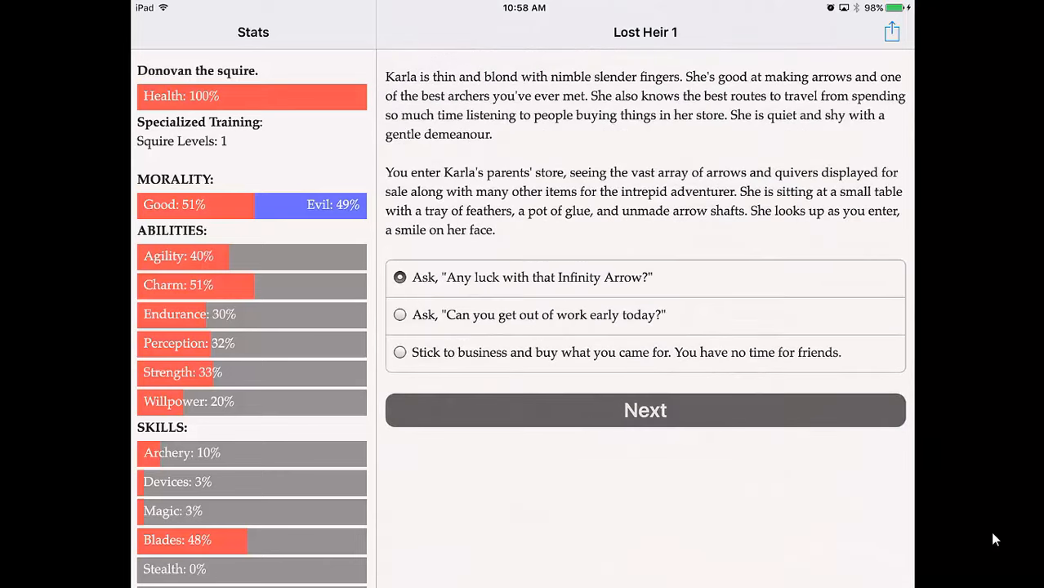
Ask Karla about the Infinity Arrow, leave work early, and buy a lantern leaving 160 gold
{"action": "left_click", "coordinate": [644, 410]}
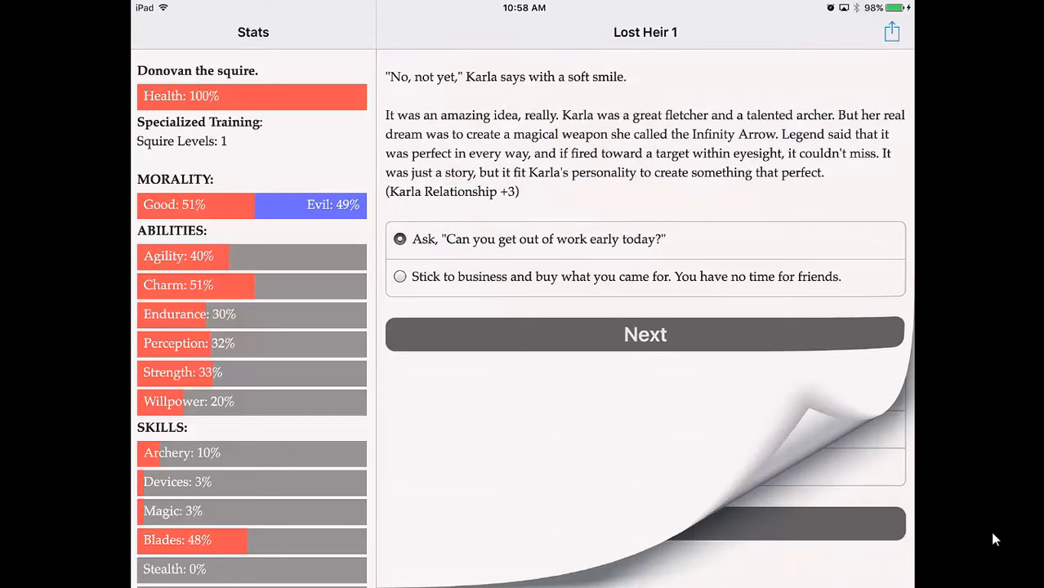
{"action": "left_click", "coordinate": [644, 334]}
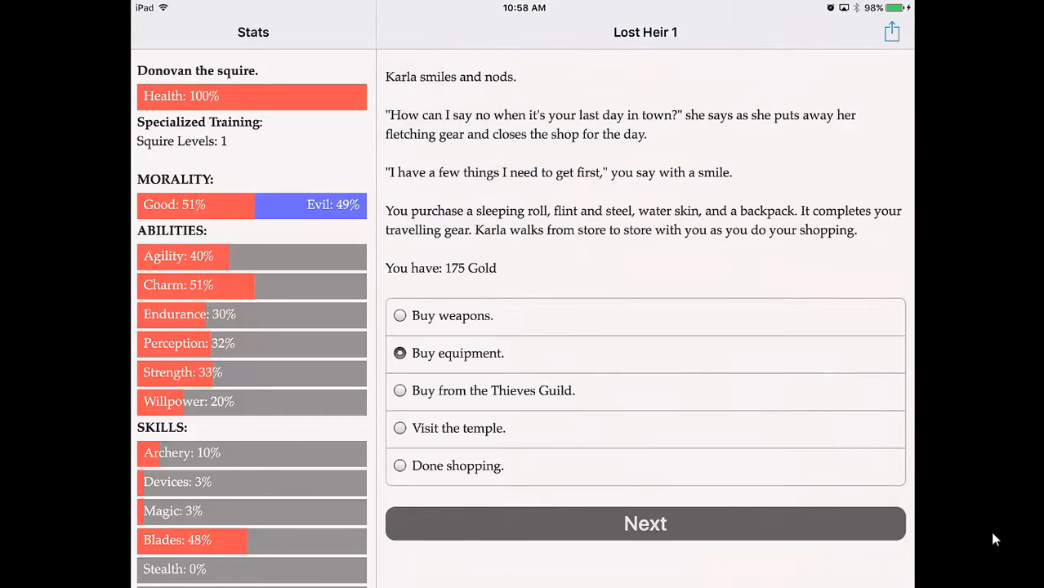
{"action": "left_click", "coordinate": [644, 523]}
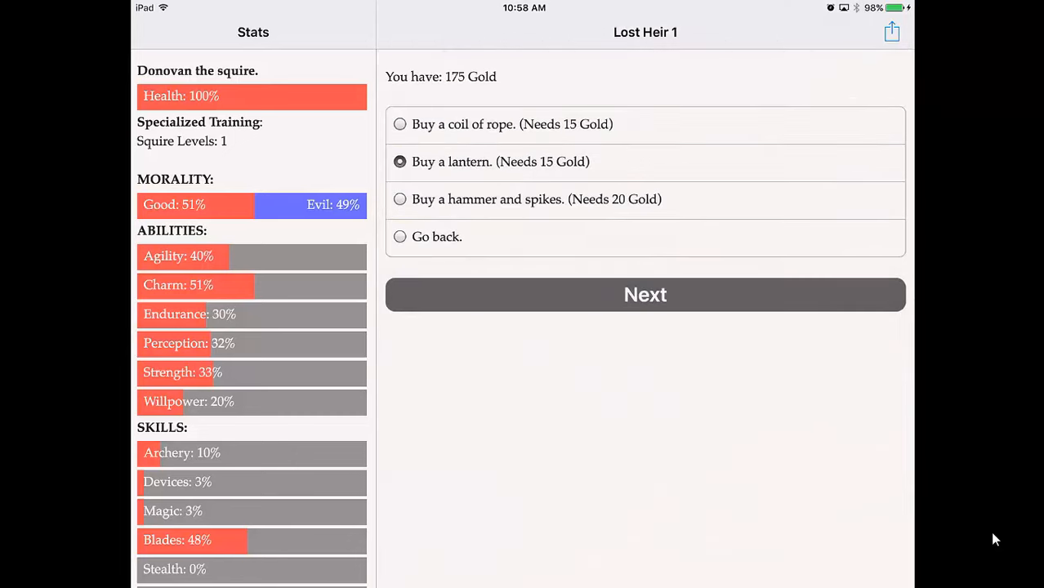
{"action": "left_click", "coordinate": [644, 294]}
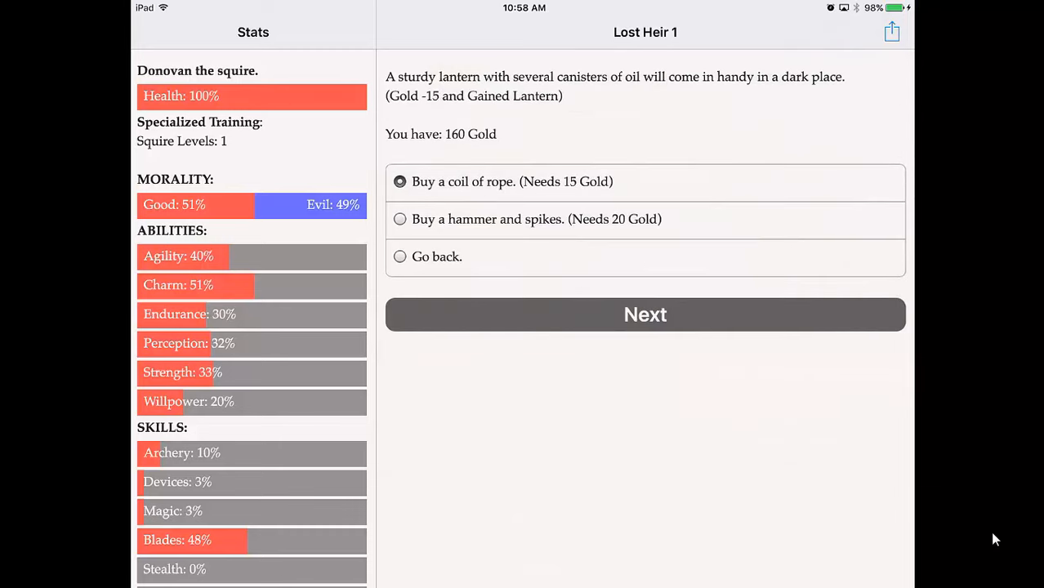
{"action": "left_click", "coordinate": [644, 314]}
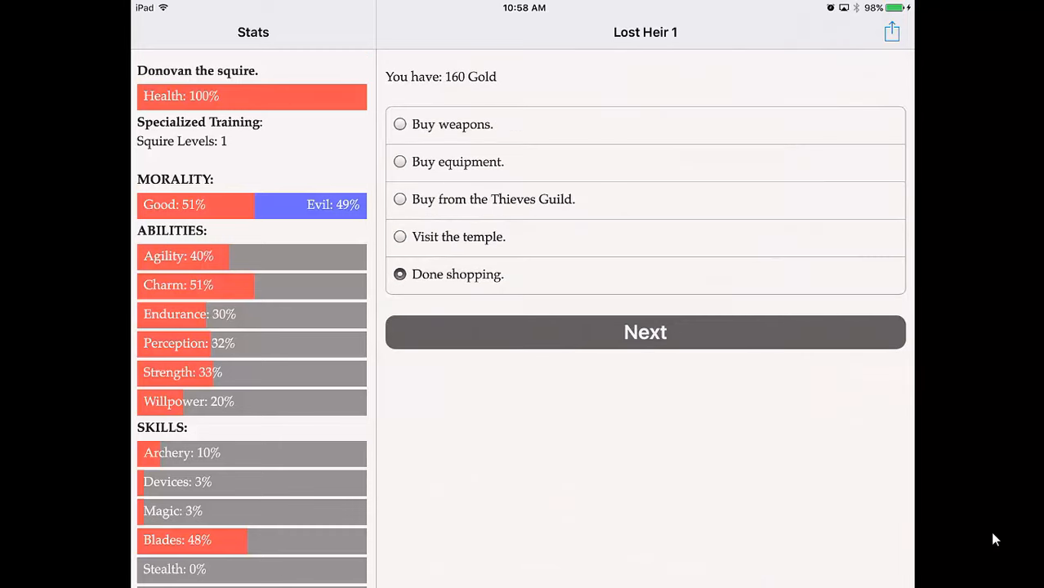
Finish shopping, take Karla's hand, walk out of town and practise sword fighting with her
{"action": "left_click", "coordinate": [644, 332]}
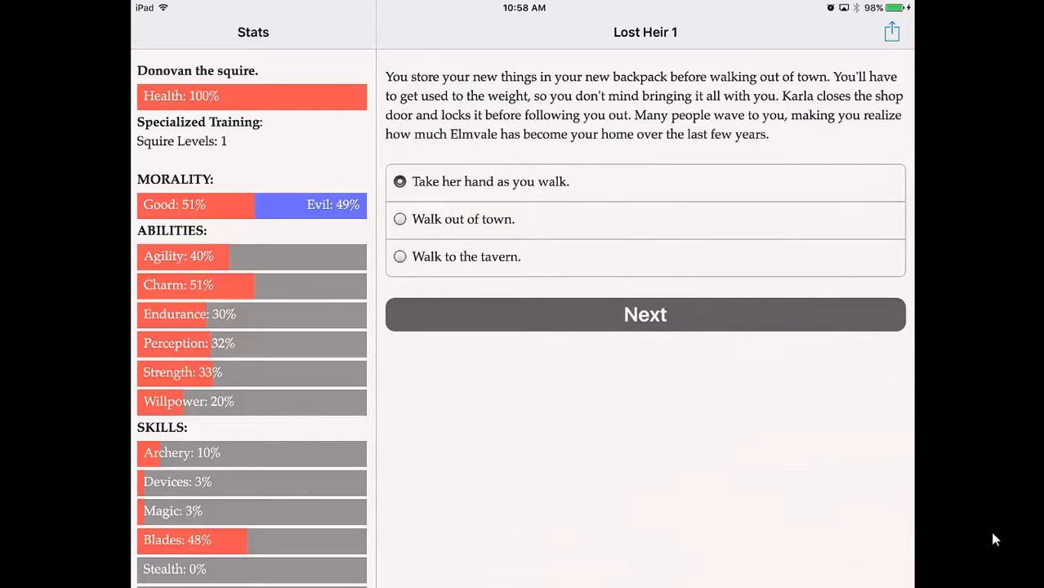
{"action": "left_click", "coordinate": [644, 314]}
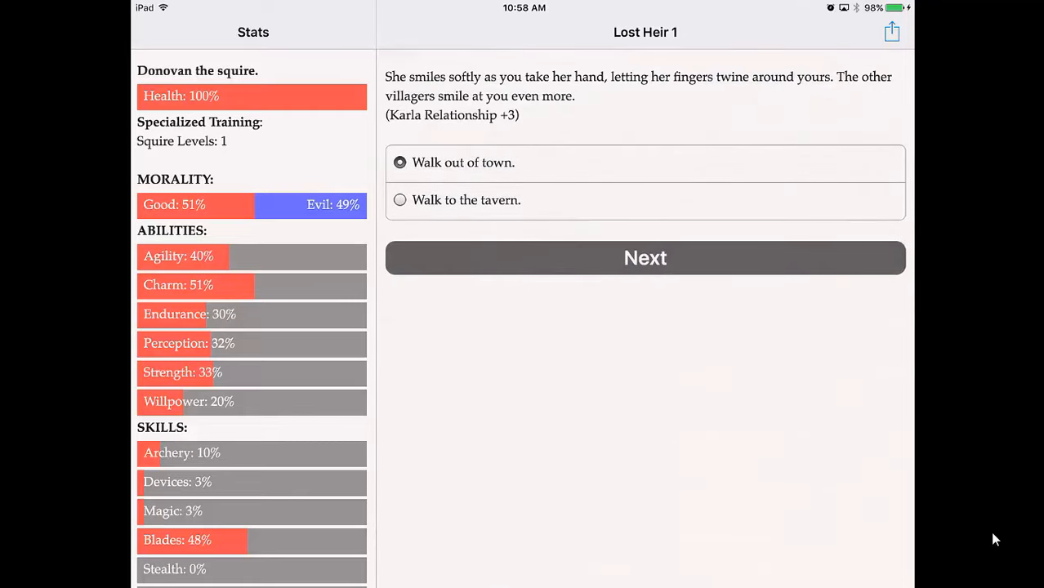
{"action": "left_click", "coordinate": [644, 258]}
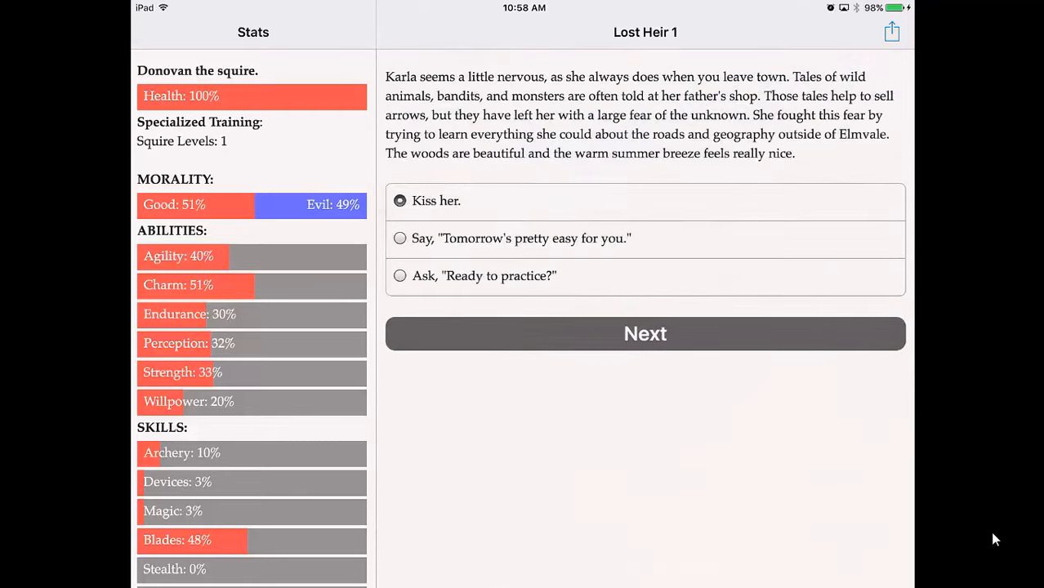
{"action": "left_click", "coordinate": [644, 333]}
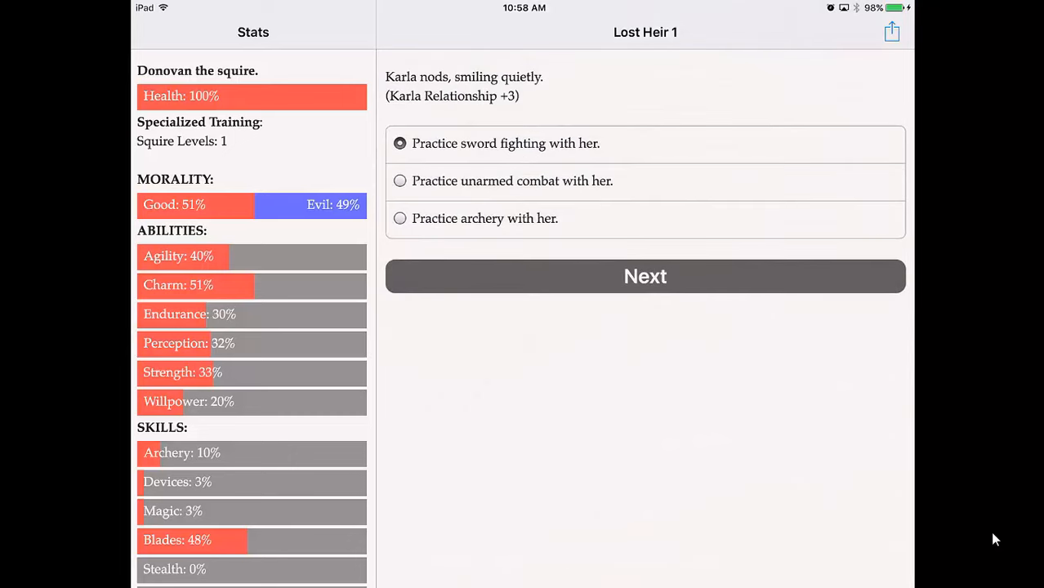
{"action": "left_click", "coordinate": [643, 277]}
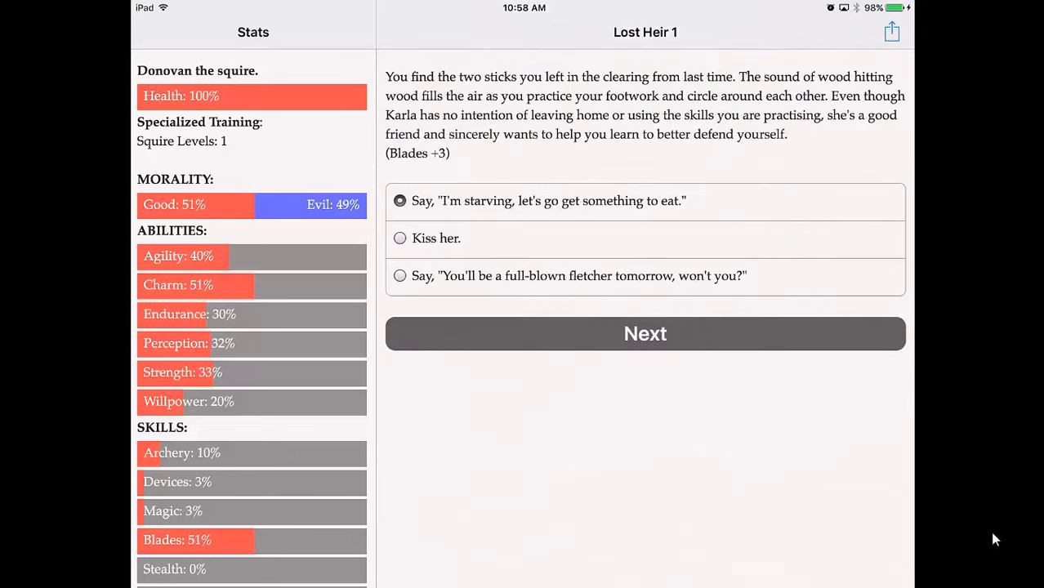
Tell Karla the fletcher line and that you want to see the world, then kiss her
{"action": "left_click", "coordinate": [401, 274]}
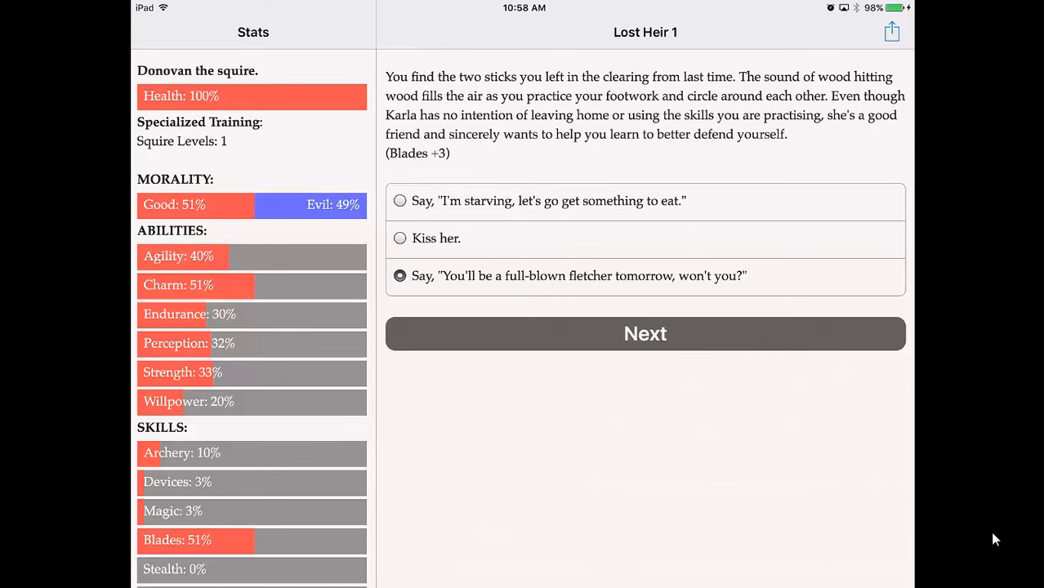
{"action": "left_click", "coordinate": [643, 333]}
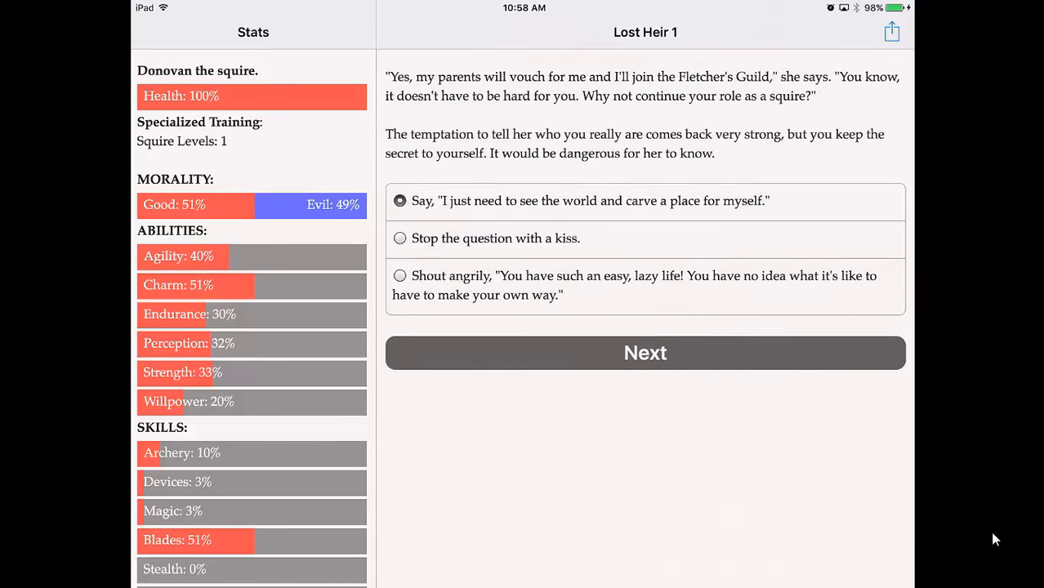
{"action": "left_click", "coordinate": [644, 353]}
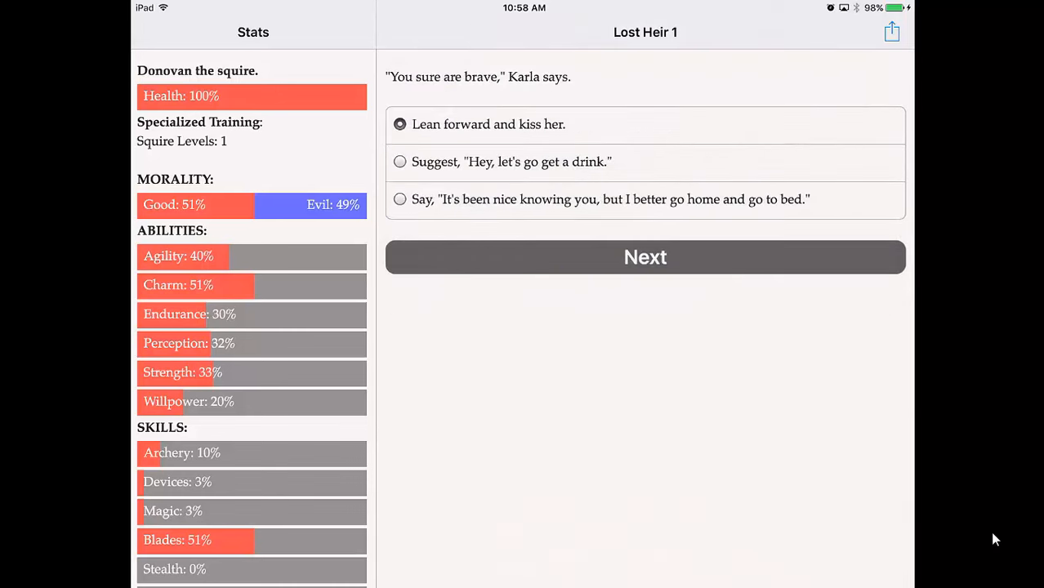
{"action": "left_click", "coordinate": [644, 258]}
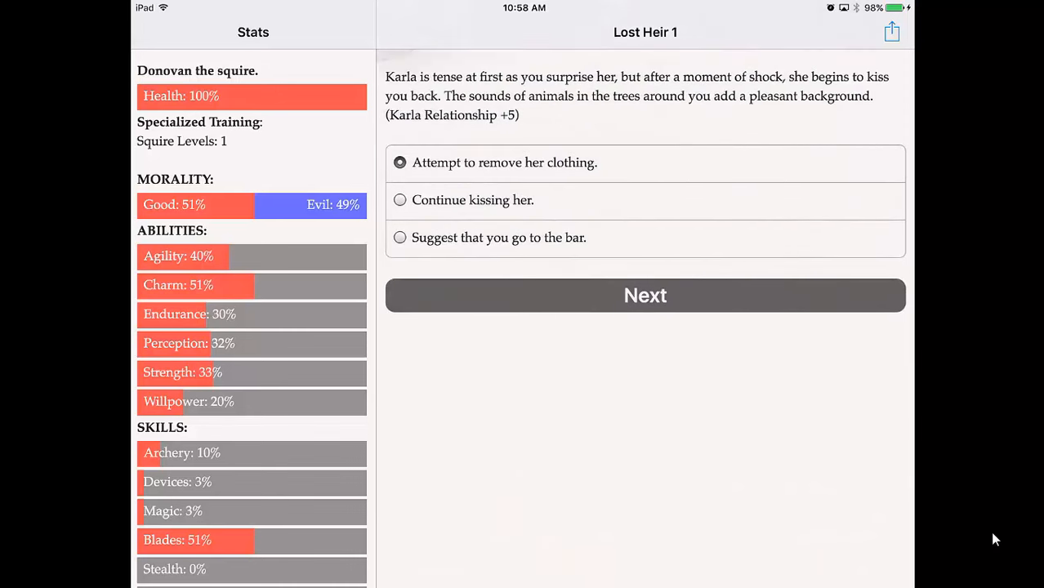
Go to the bar for one drink and a meal, take Karla's hands and ask her to be your girlfriend
{"action": "left_click", "coordinate": [400, 237]}
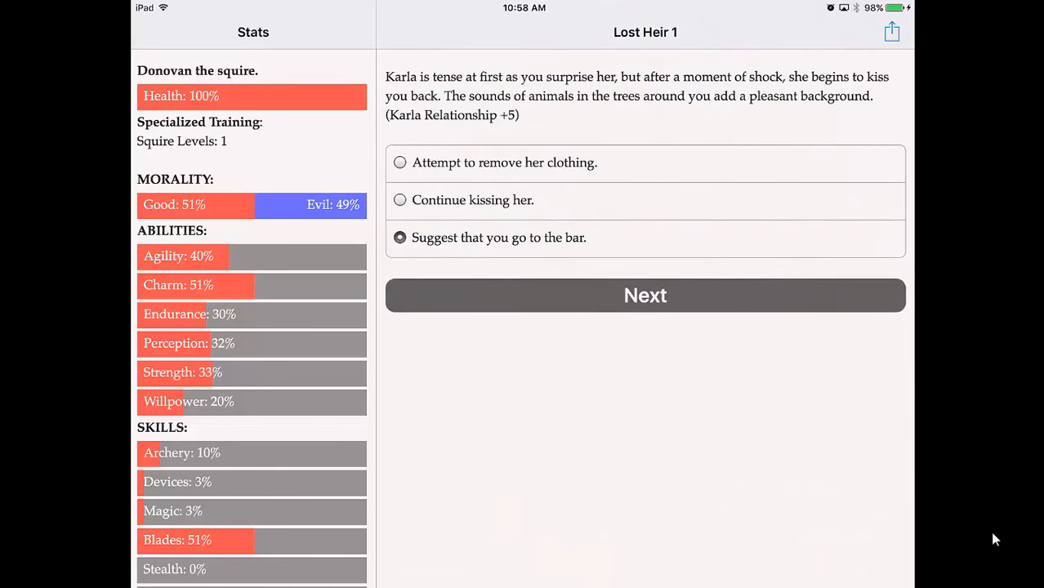
{"action": "left_click", "coordinate": [644, 294]}
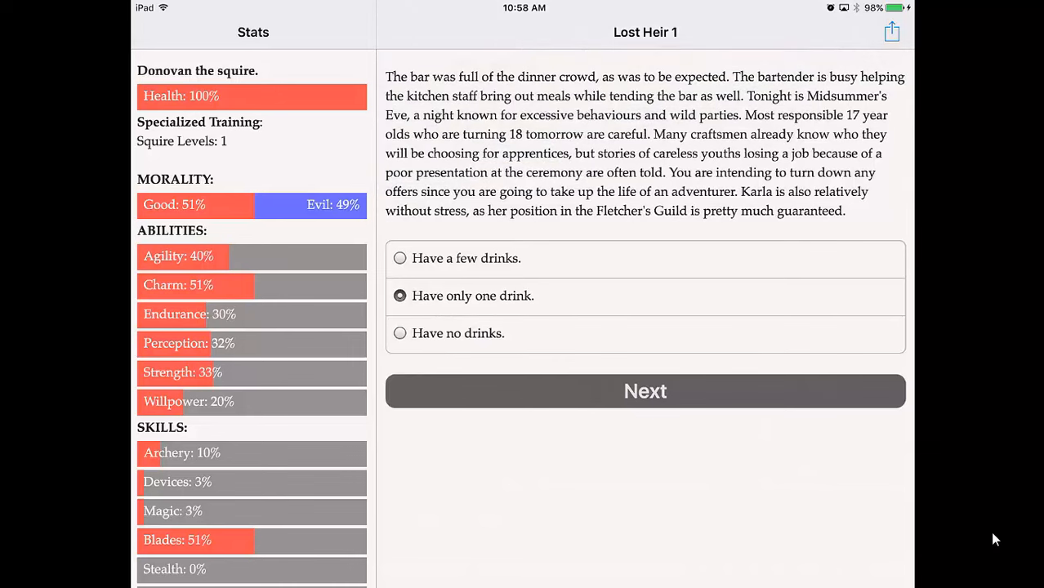
{"action": "left_click", "coordinate": [644, 391]}
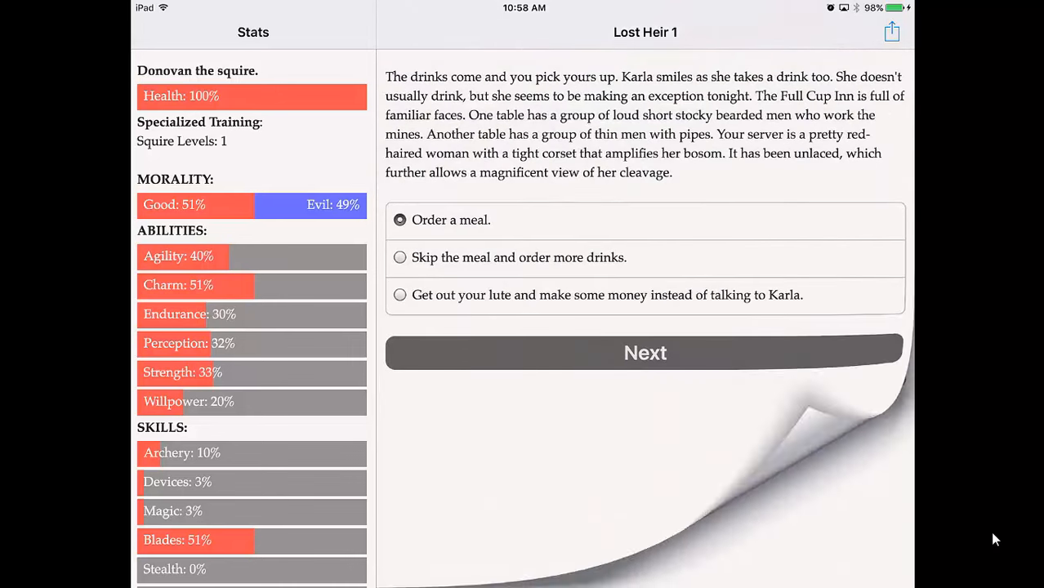
{"action": "left_click", "coordinate": [643, 353]}
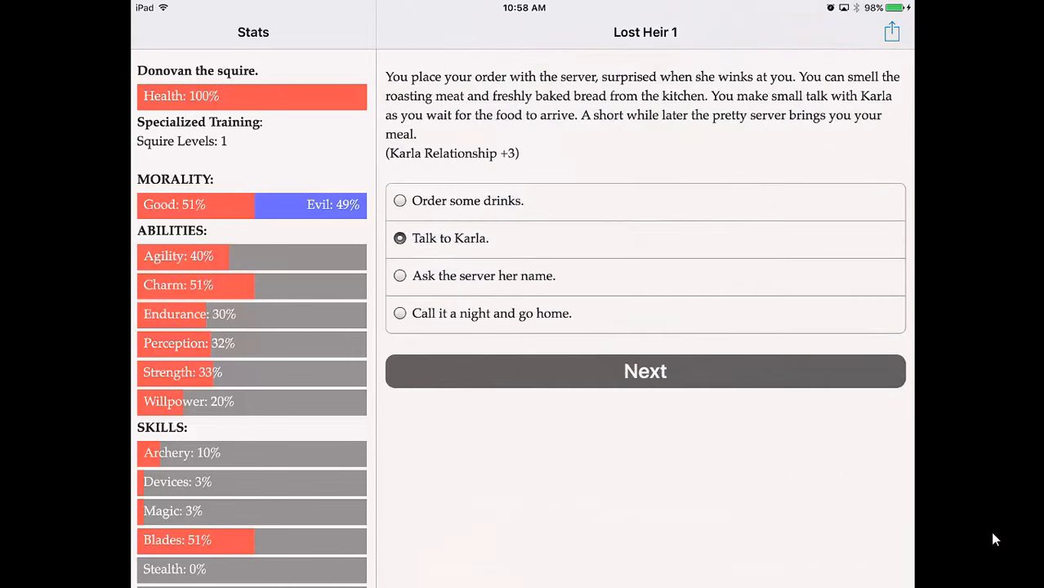
{"action": "left_click", "coordinate": [644, 371]}
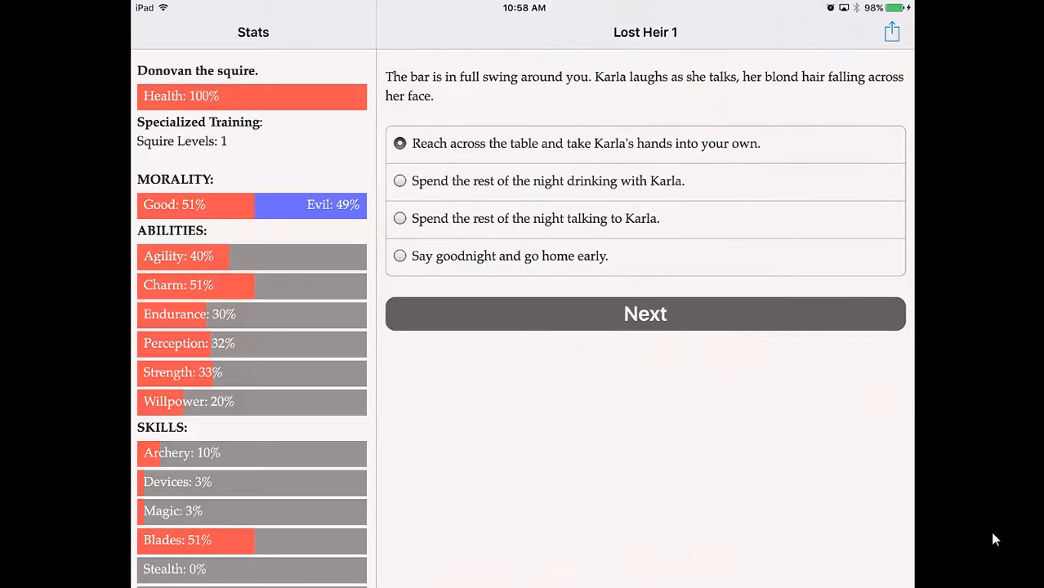
{"action": "left_click", "coordinate": [644, 314]}
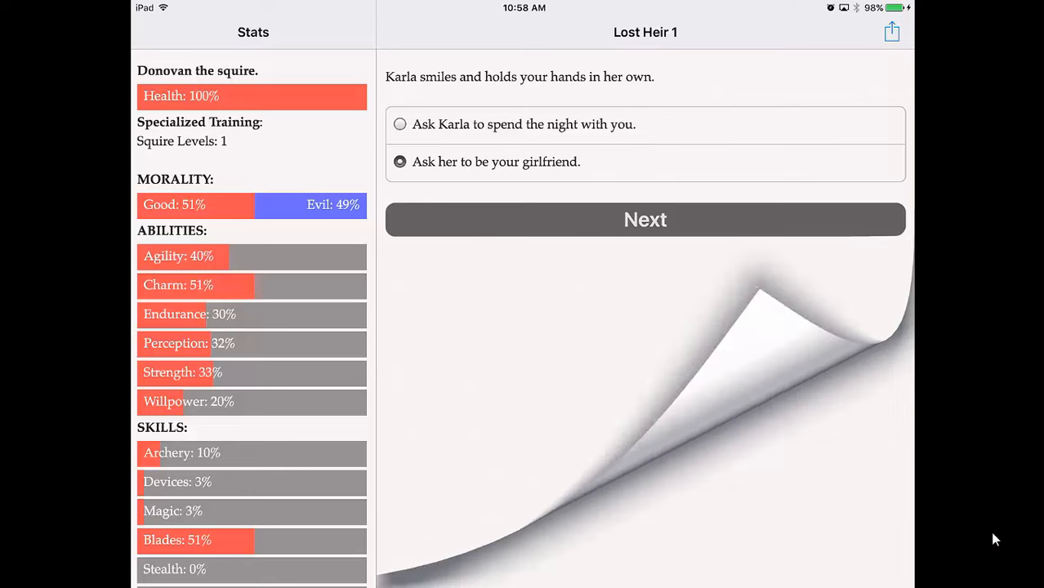
{"action": "left_click", "coordinate": [644, 219]}
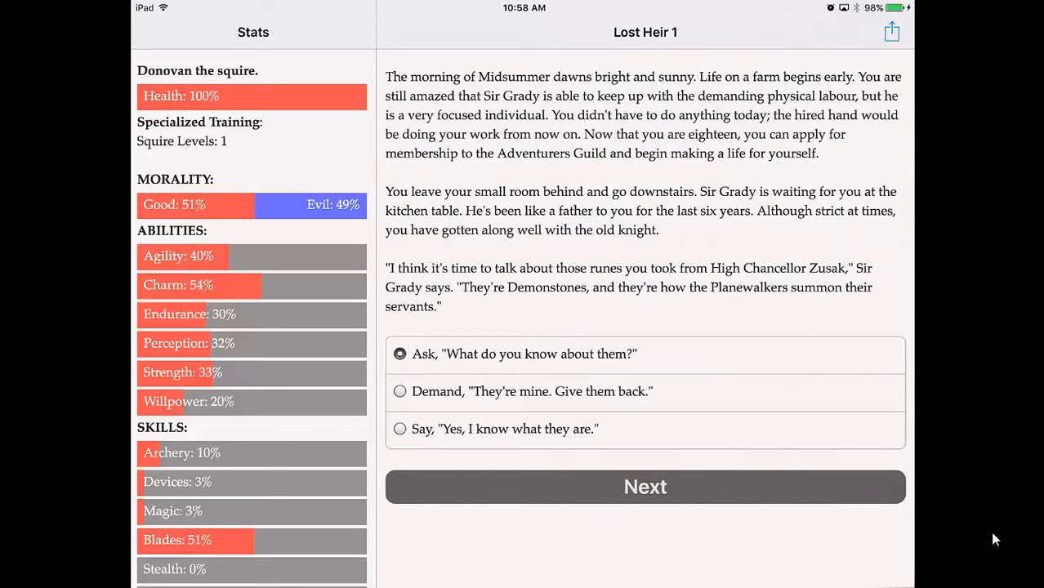
Ask Sir Grady about the stones, promise restraint, then question him about Zusak and the attack
{"action": "left_click", "coordinate": [644, 487]}
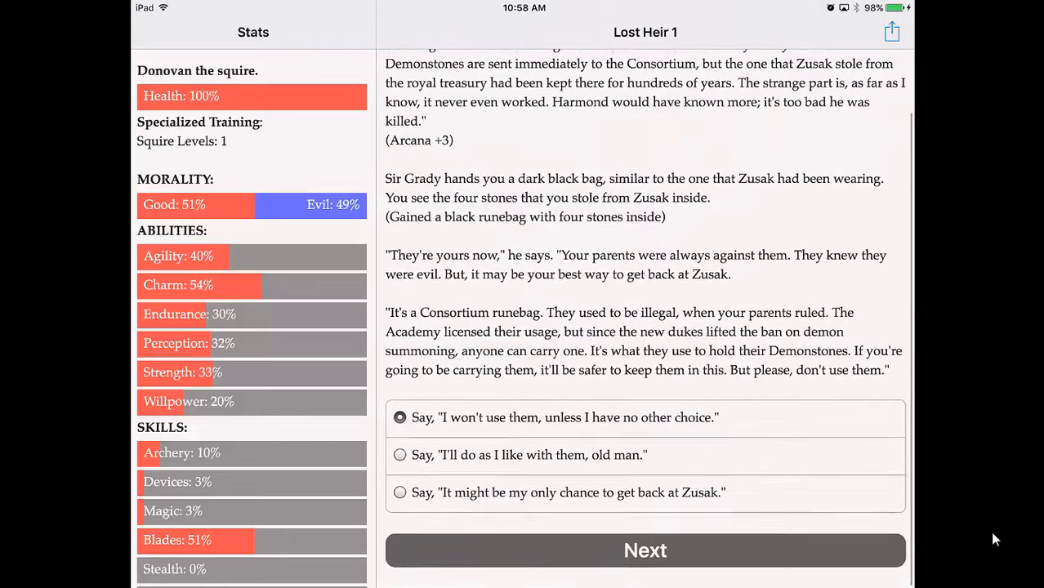
{"action": "left_click", "coordinate": [643, 549]}
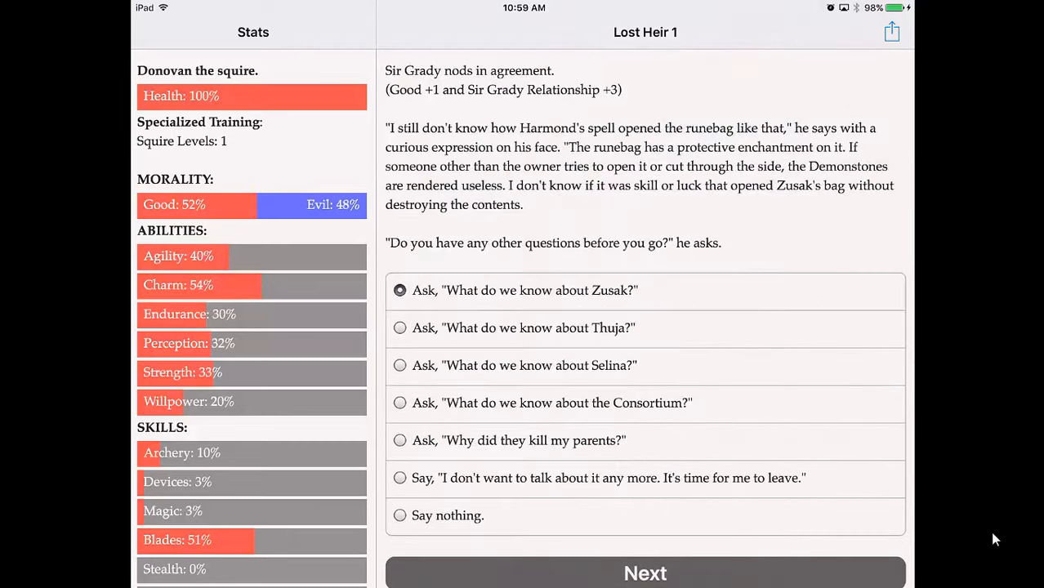
{"action": "left_click", "coordinate": [644, 572]}
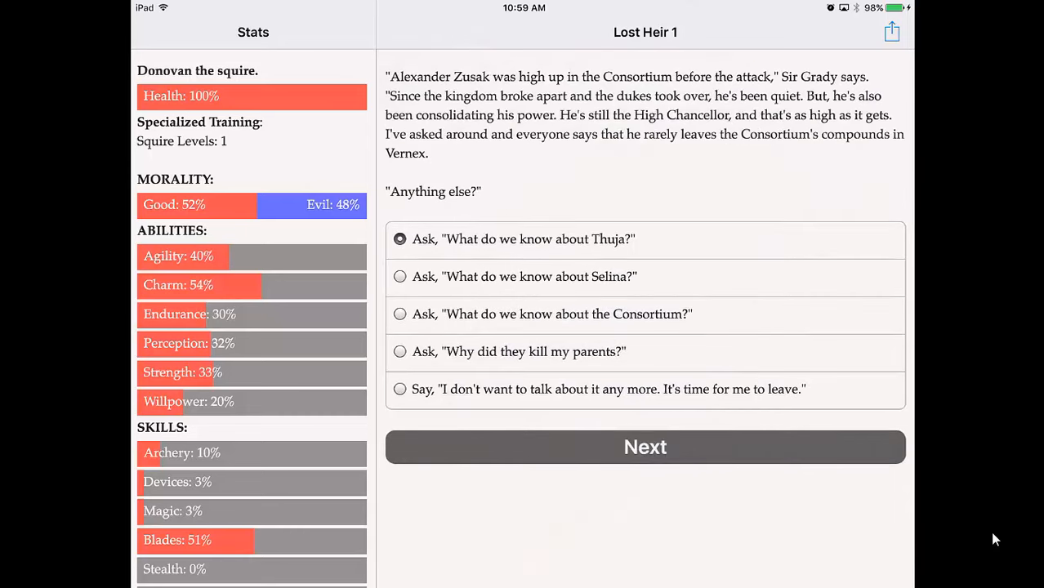
{"action": "left_click", "coordinate": [644, 448]}
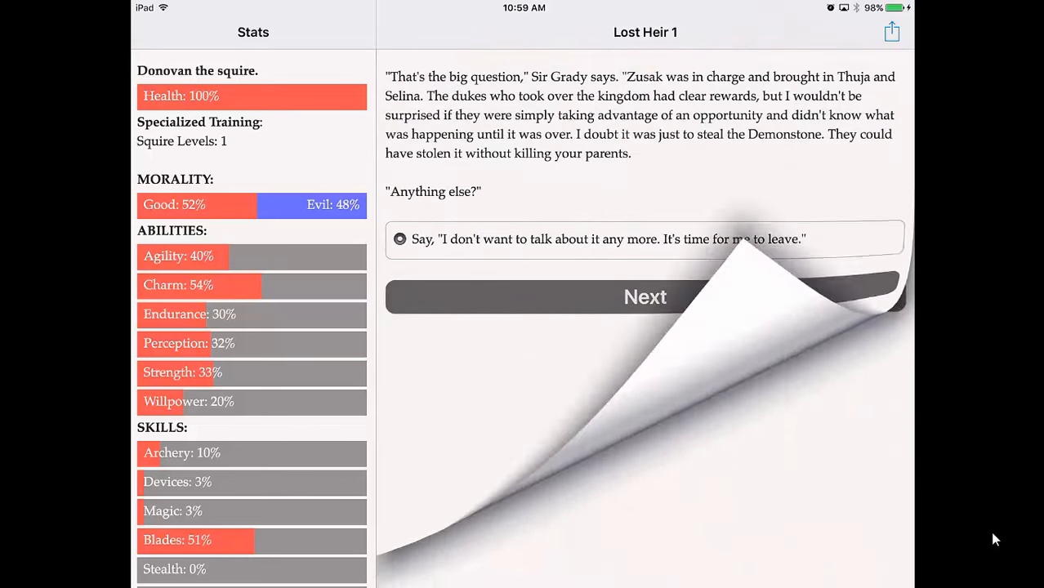
Tell Sir Grady it's time to leave and hug him goodbye
{"action": "left_click", "coordinate": [644, 297]}
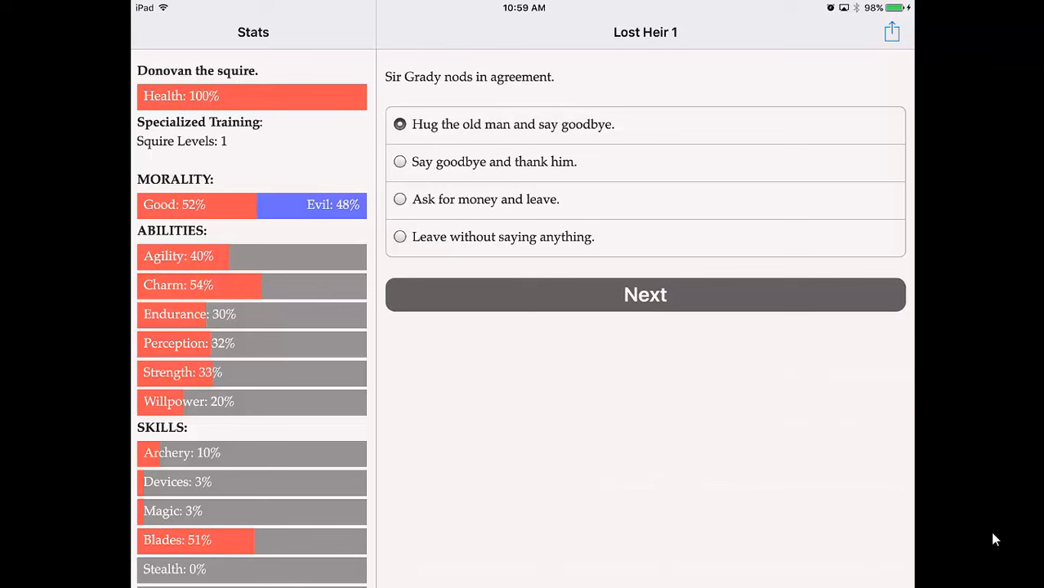
{"action": "left_click", "coordinate": [644, 295]}
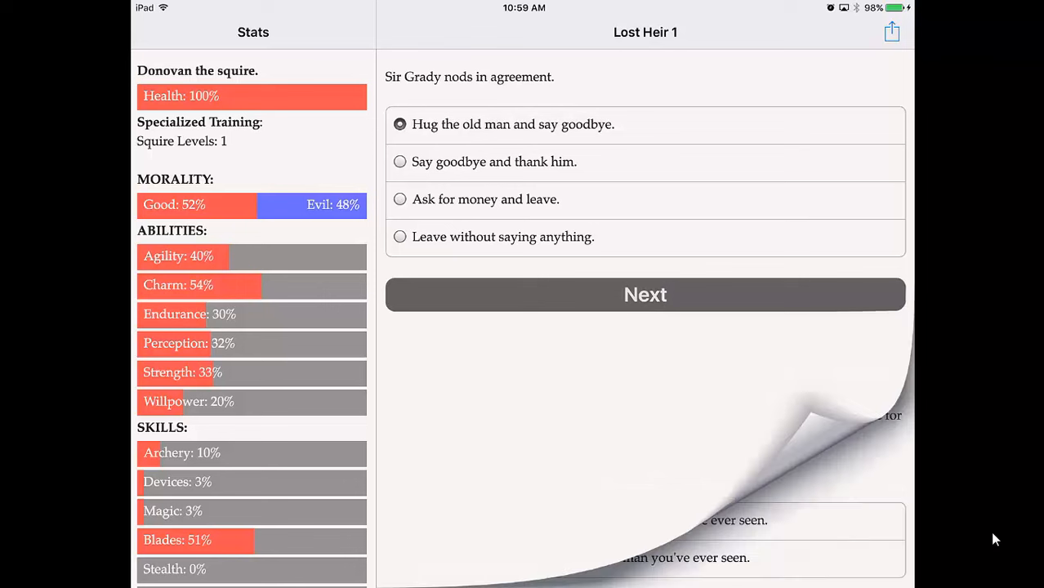
{"action": "left_click", "coordinate": [644, 294]}
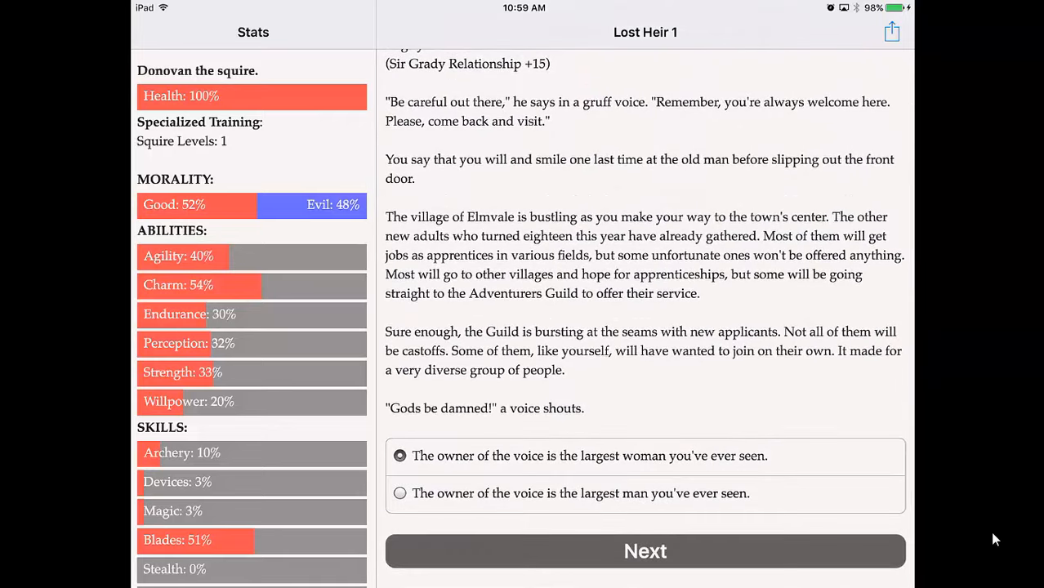
Follow the huge man from the guild crowd, answer honestly about wanting a job, and begin adventuring
{"action": "left_click", "coordinate": [400, 494]}
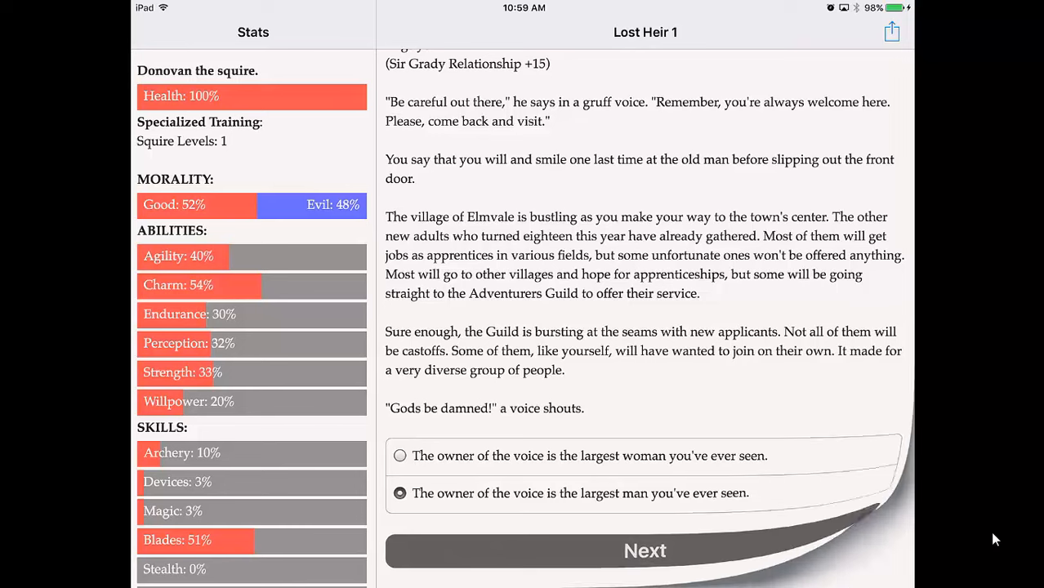
{"action": "left_click", "coordinate": [644, 551]}
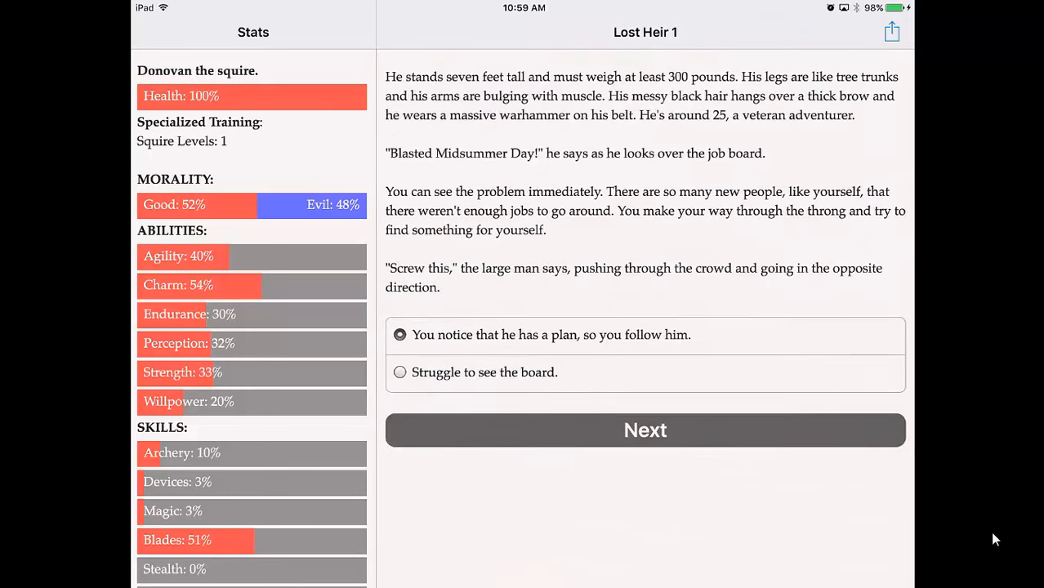
{"action": "left_click", "coordinate": [644, 432]}
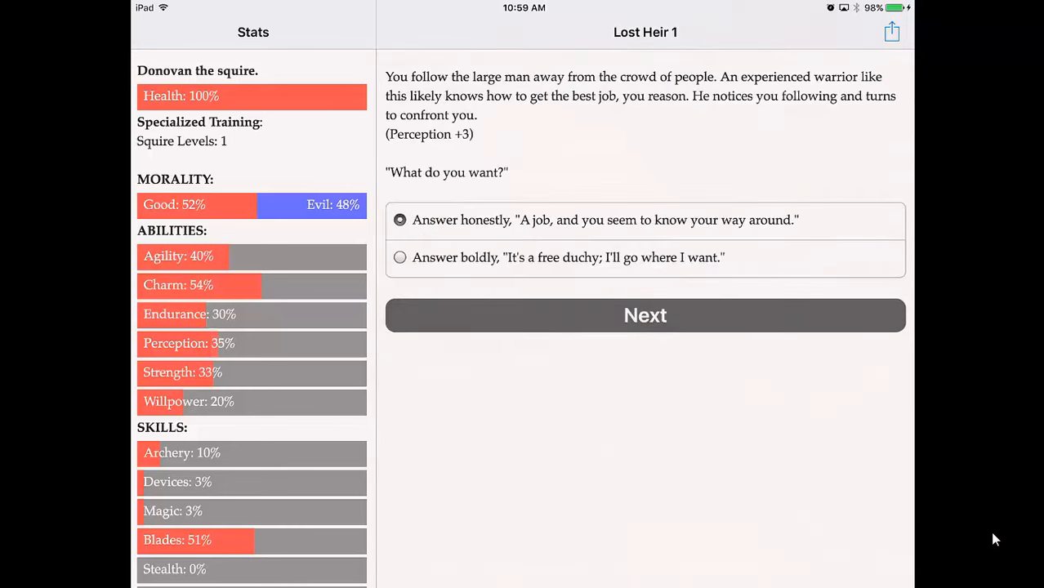
{"action": "left_click", "coordinate": [644, 315]}
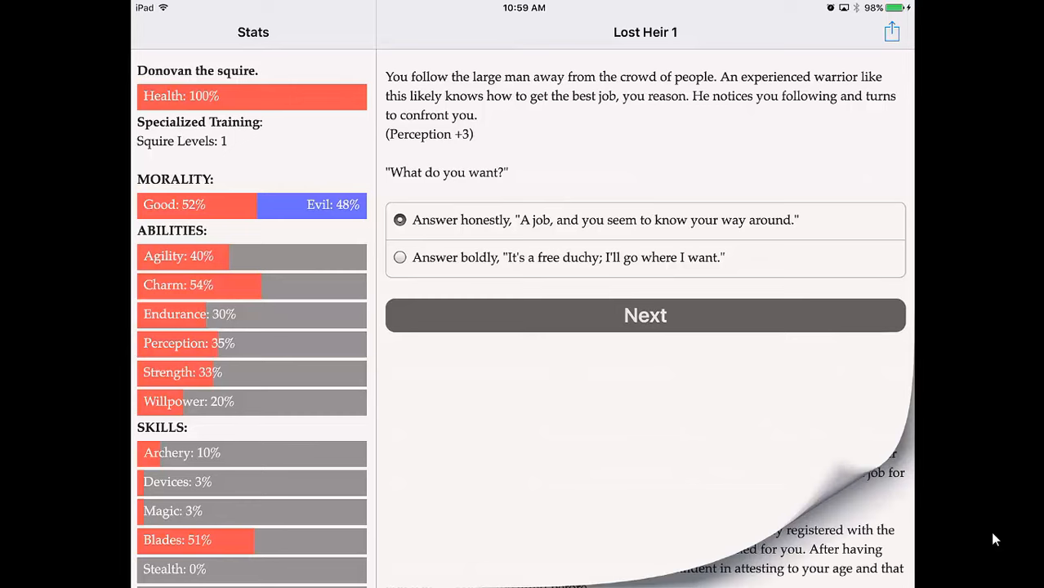
{"action": "left_click", "coordinate": [644, 316]}
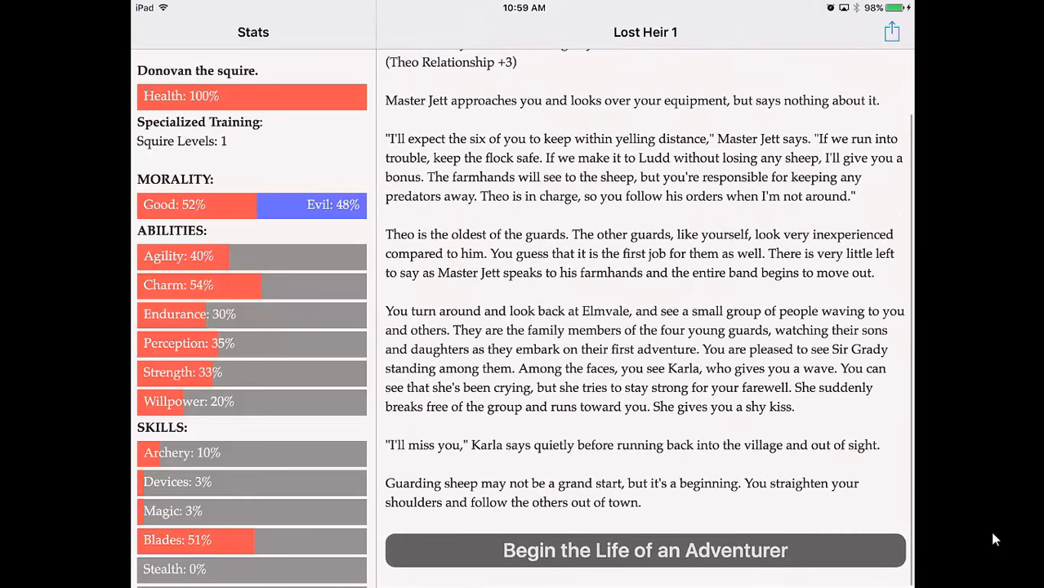
{"action": "left_click", "coordinate": [644, 549]}
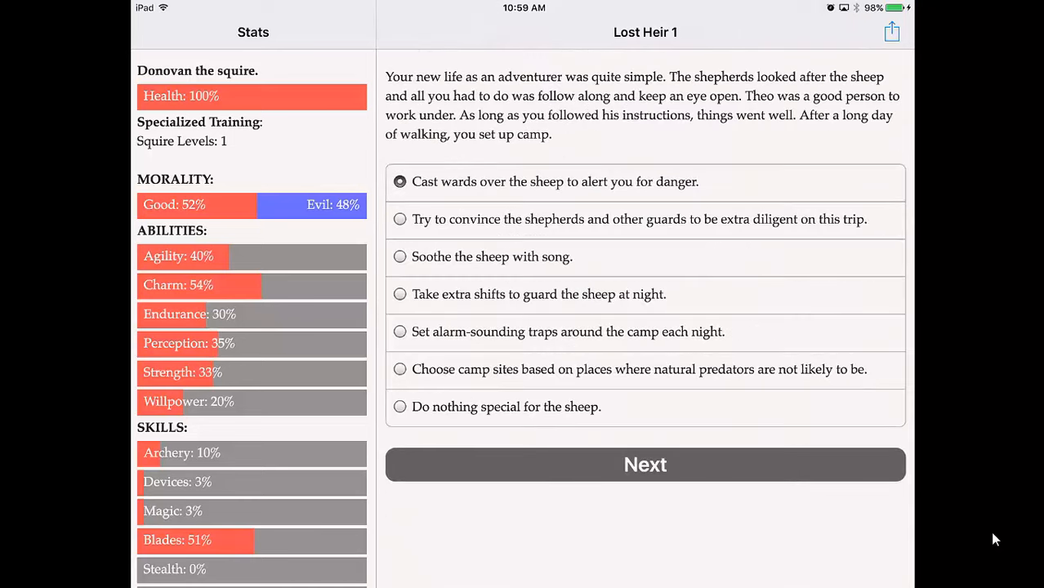
Give the shepherds a rousing speech, ask Theo where he is from, then go to bed instead of stealing
{"action": "left_click", "coordinate": [400, 219]}
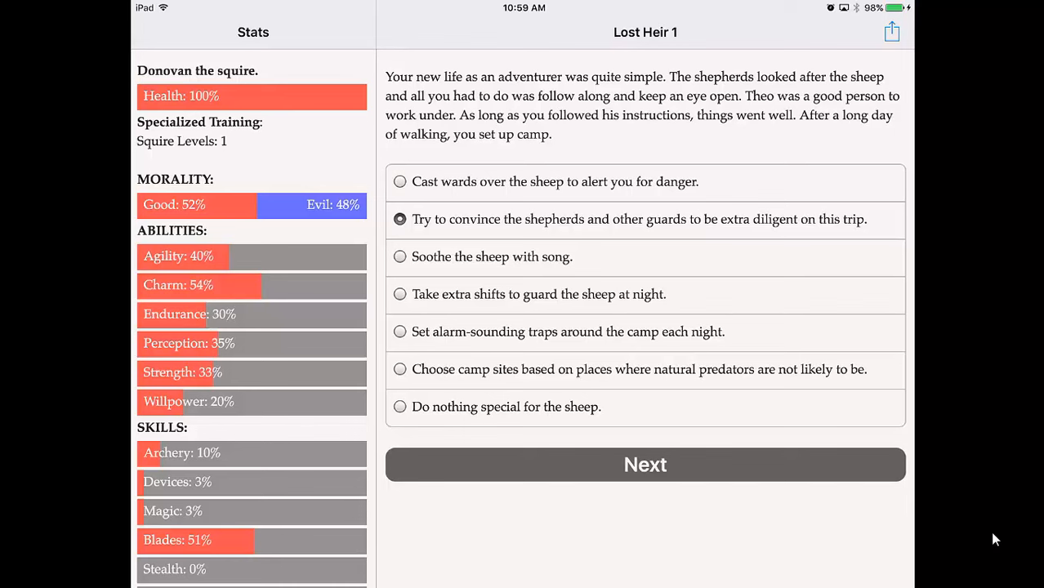
{"action": "left_click", "coordinate": [644, 464]}
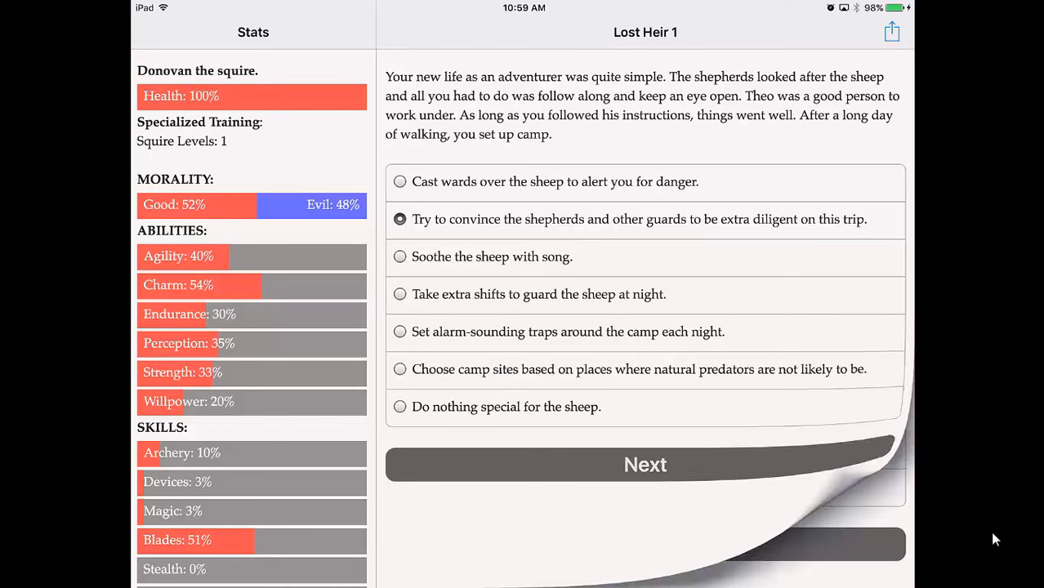
{"action": "left_click", "coordinate": [644, 464]}
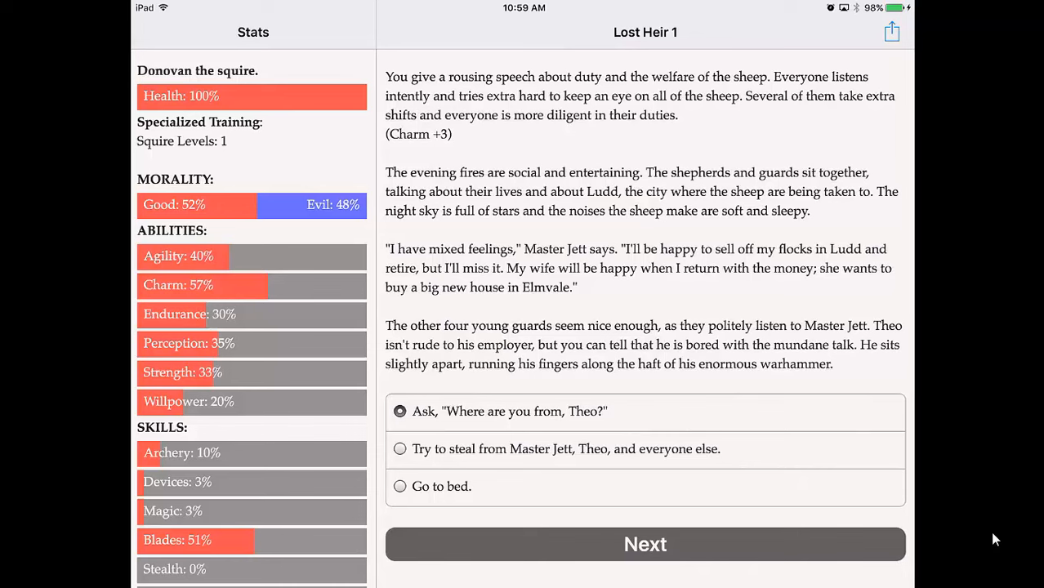
{"action": "left_click", "coordinate": [646, 544]}
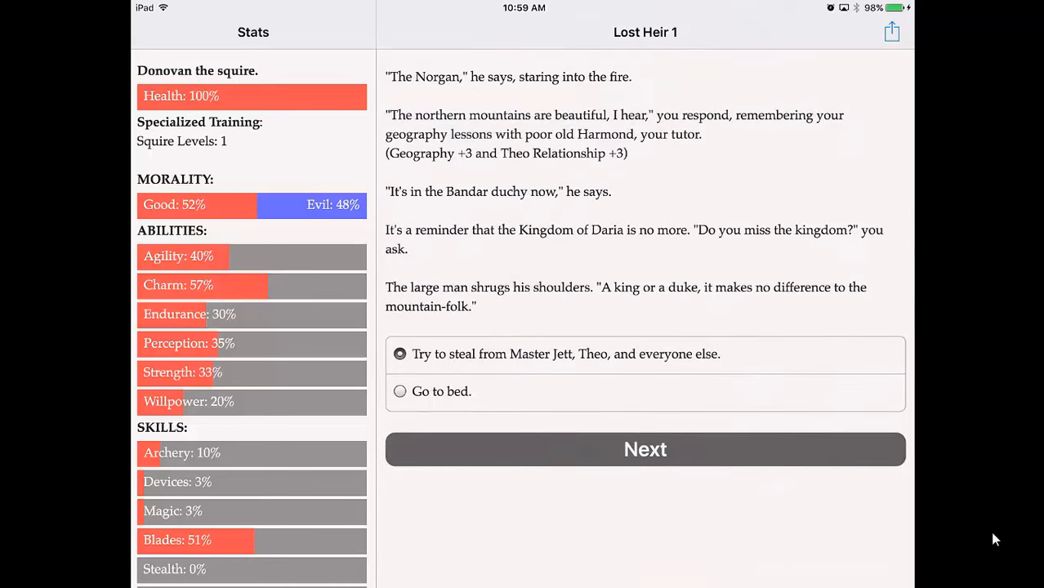
{"action": "left_click", "coordinate": [644, 447]}
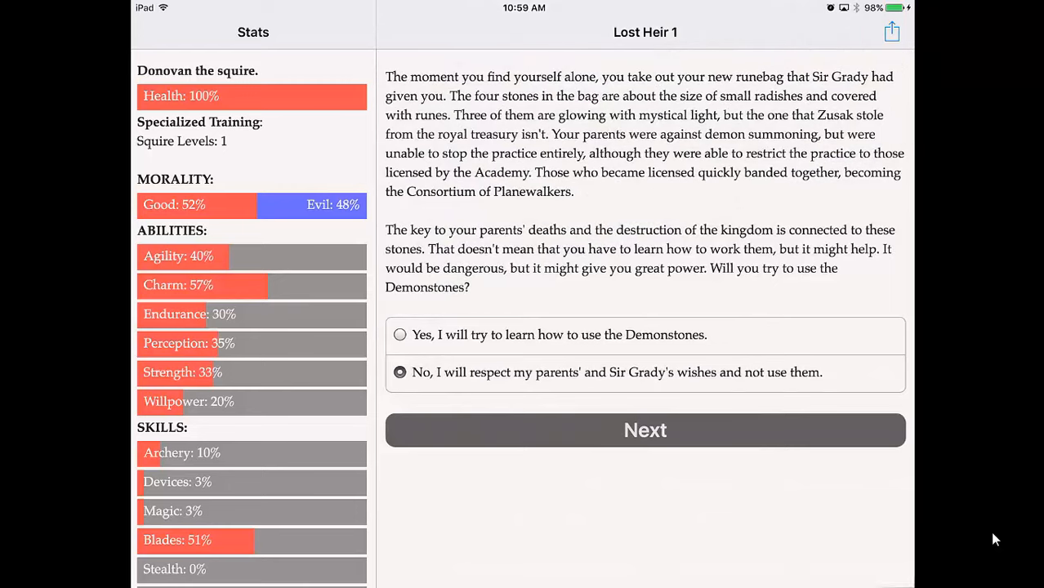
Refuse the Demonstones, give the girl a sheep blanket, and charge and immobilize the troll with the sword
{"action": "left_click", "coordinate": [644, 432]}
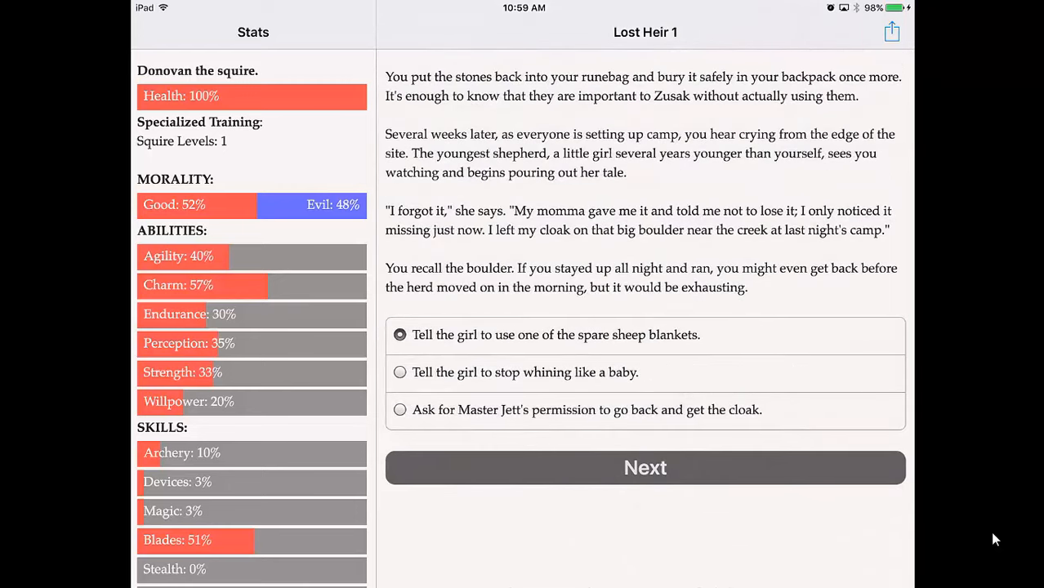
{"action": "left_click", "coordinate": [644, 467]}
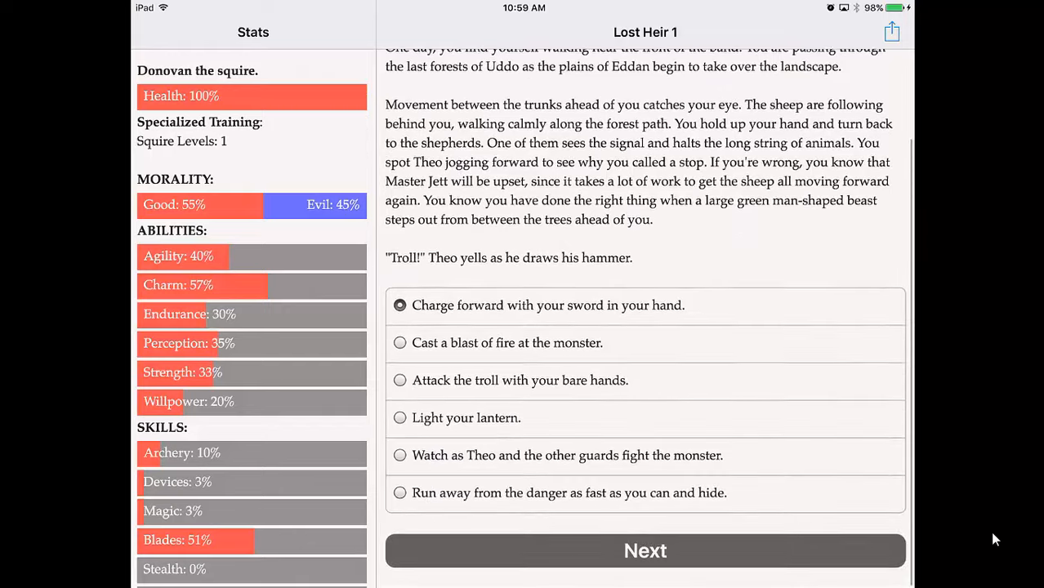
{"action": "left_click", "coordinate": [644, 551]}
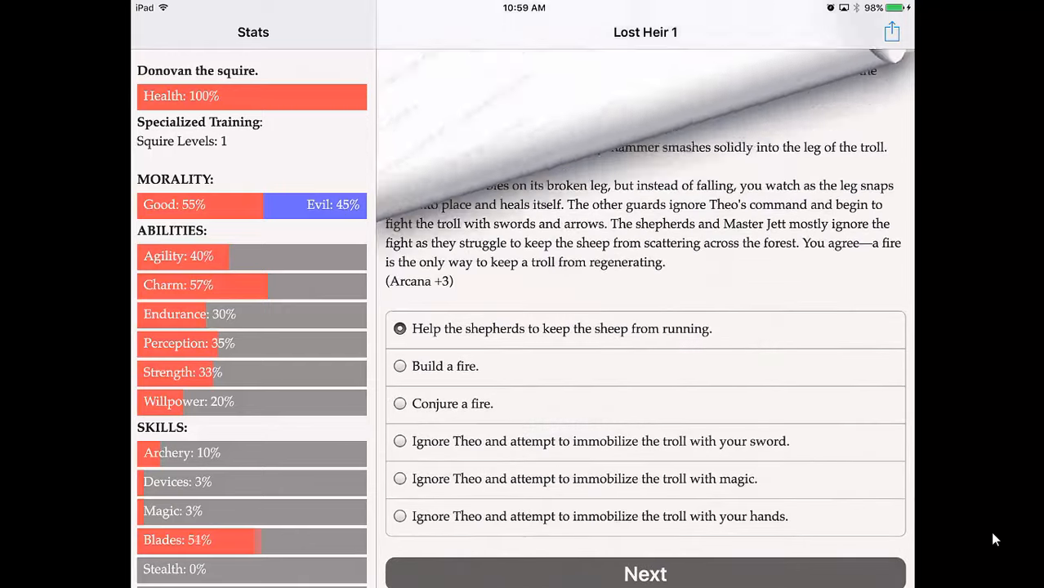
{"action": "left_click", "coordinate": [400, 418]}
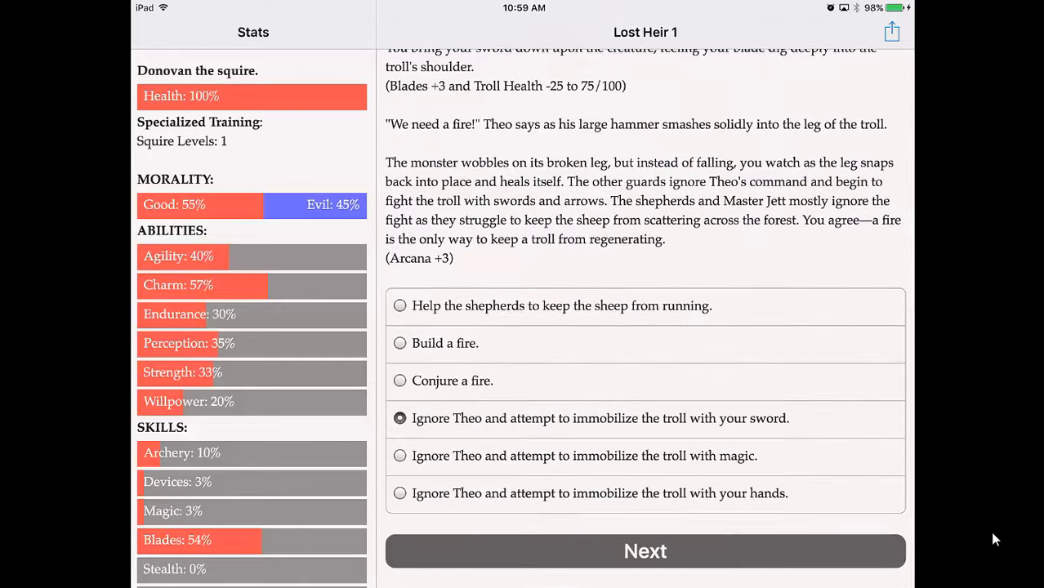
{"action": "left_click", "coordinate": [644, 551]}
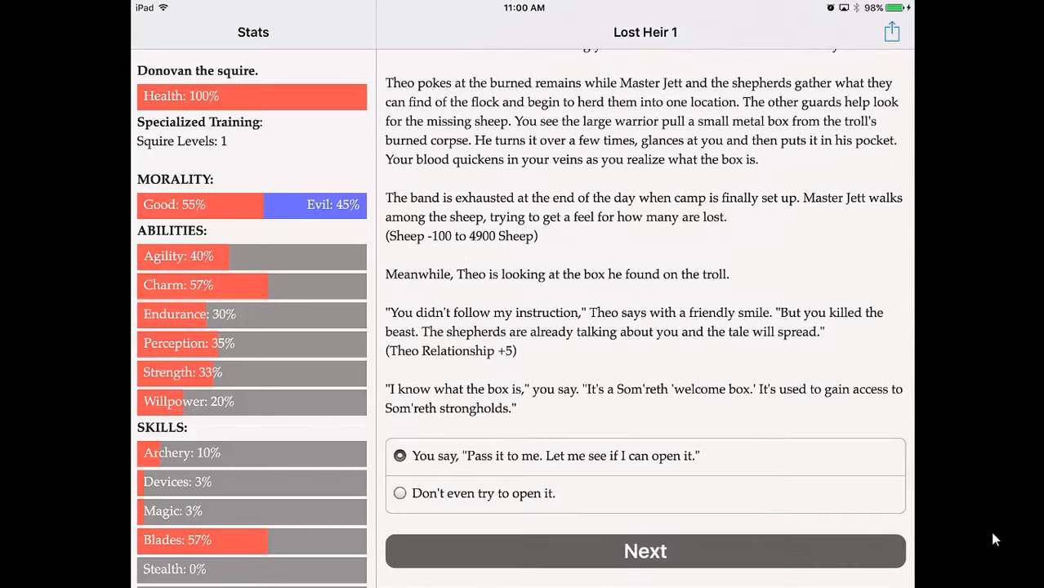
Have Theo pass you the box, then call to Theo about the movement
{"action": "left_click", "coordinate": [643, 551]}
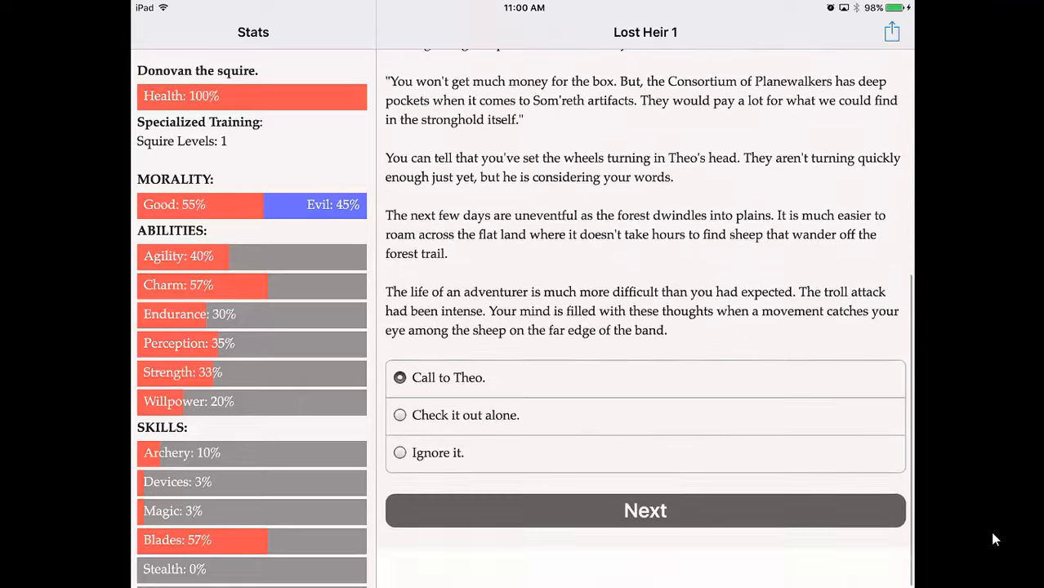
{"action": "scroll", "scroll_direction": "down", "scroll_amount": 3}
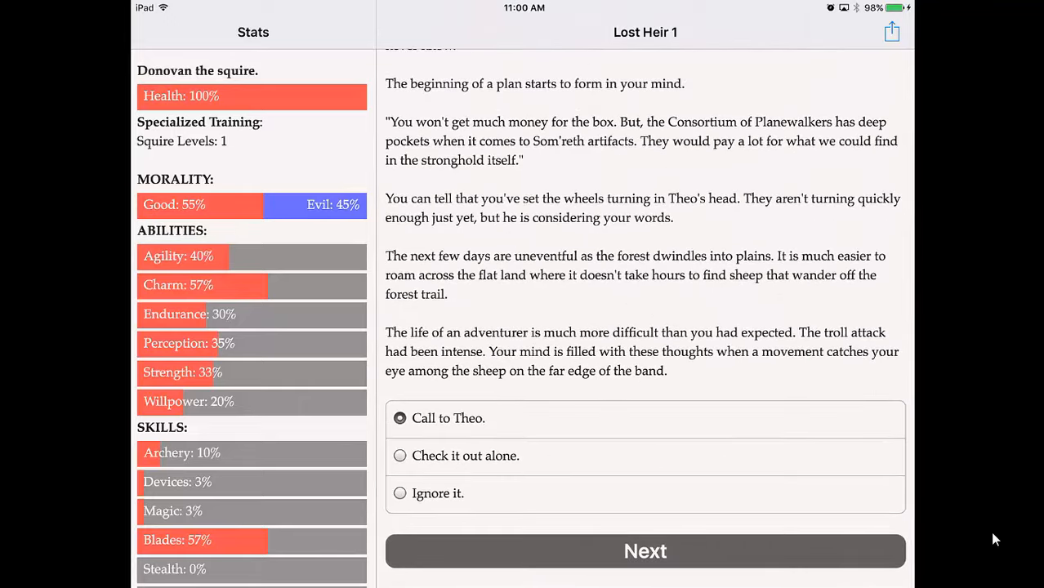
{"action": "left_click", "coordinate": [644, 551]}
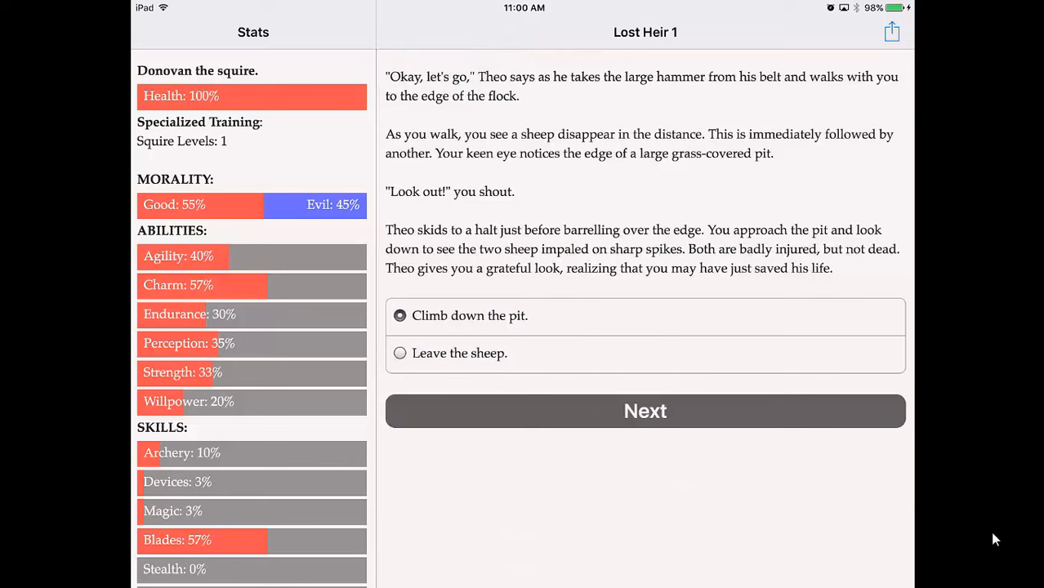
Climb down into the pit, search it, and open the secret door
{"action": "left_click", "coordinate": [400, 353]}
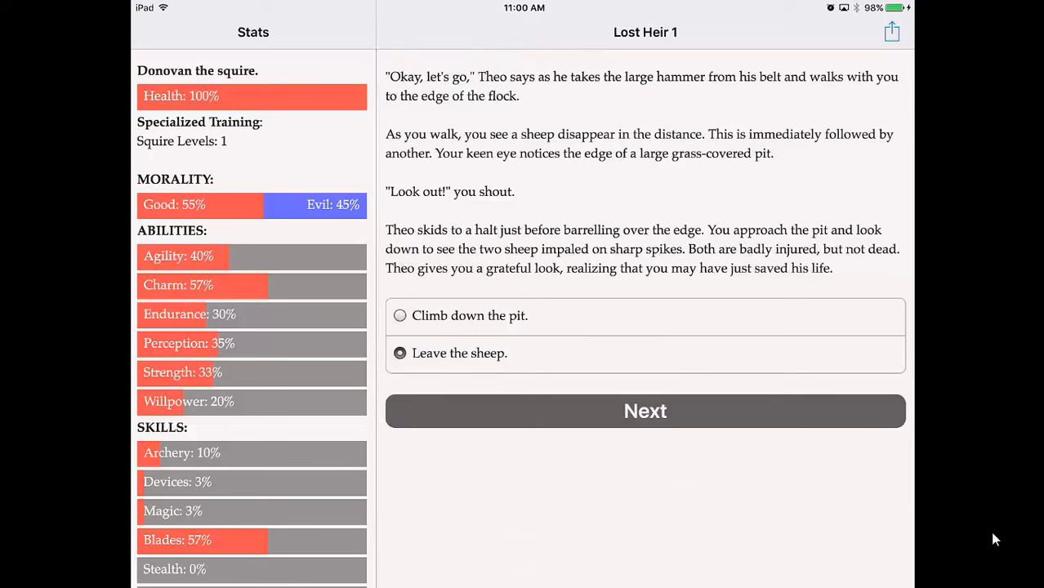
{"action": "left_click", "coordinate": [644, 412]}
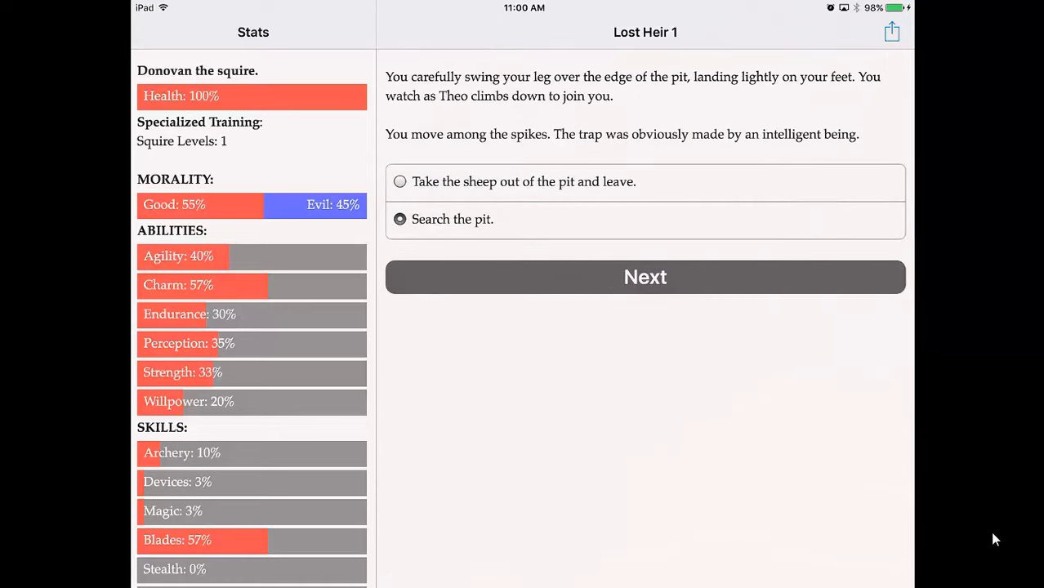
{"action": "left_click", "coordinate": [644, 278]}
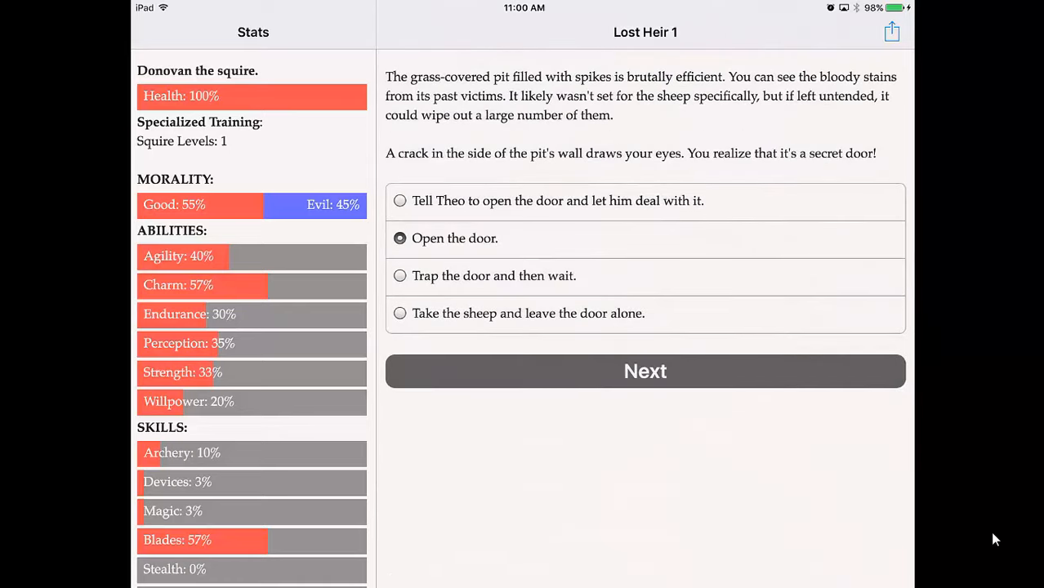
{"action": "left_click", "coordinate": [644, 371]}
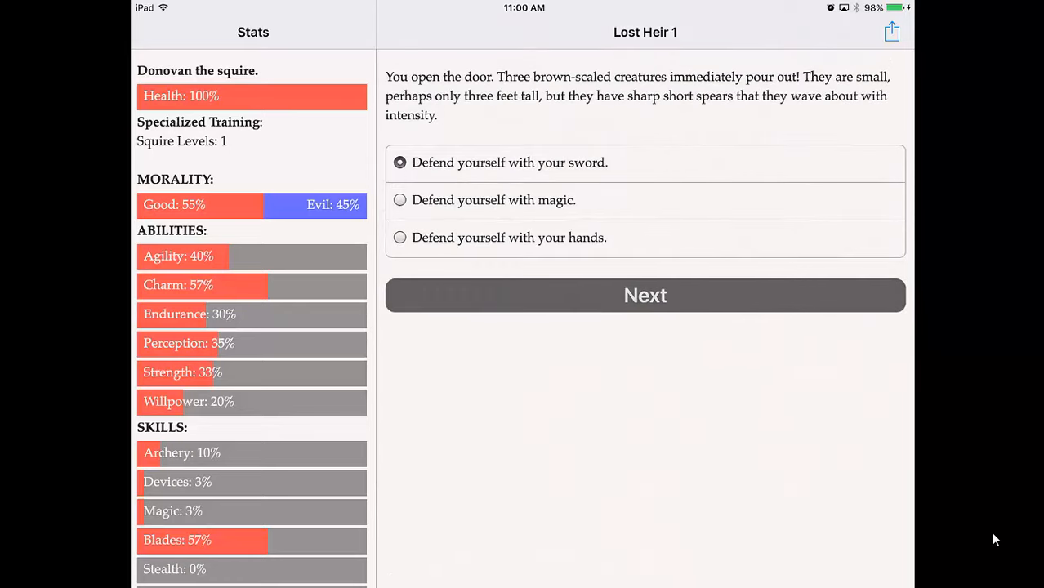
Defend with the sword, light the lantern, kill the kobold, and continue forward with Master Jett
{"action": "left_click", "coordinate": [644, 294]}
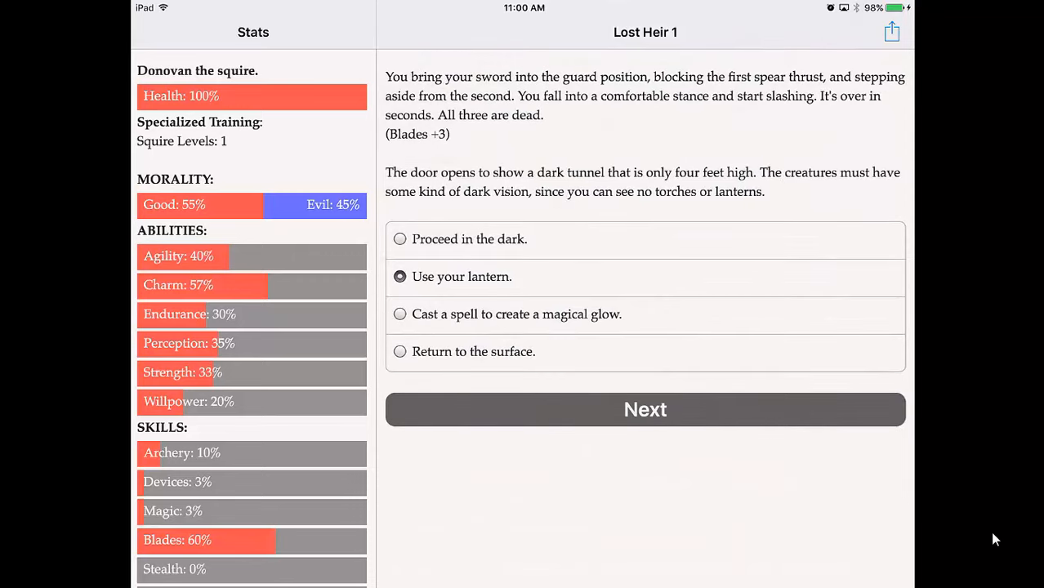
{"action": "left_click", "coordinate": [644, 408]}
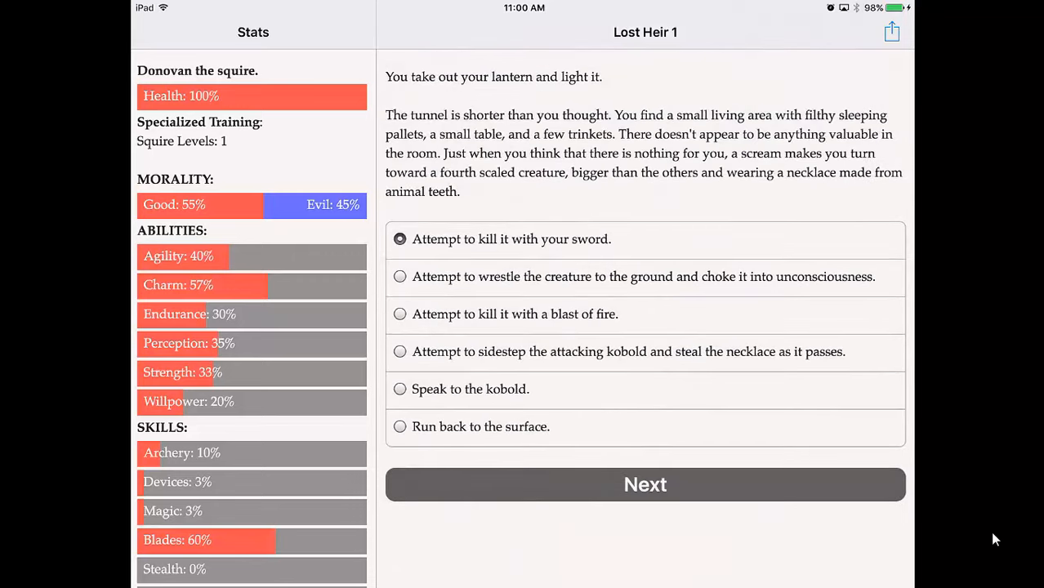
{"action": "left_click", "coordinate": [644, 484]}
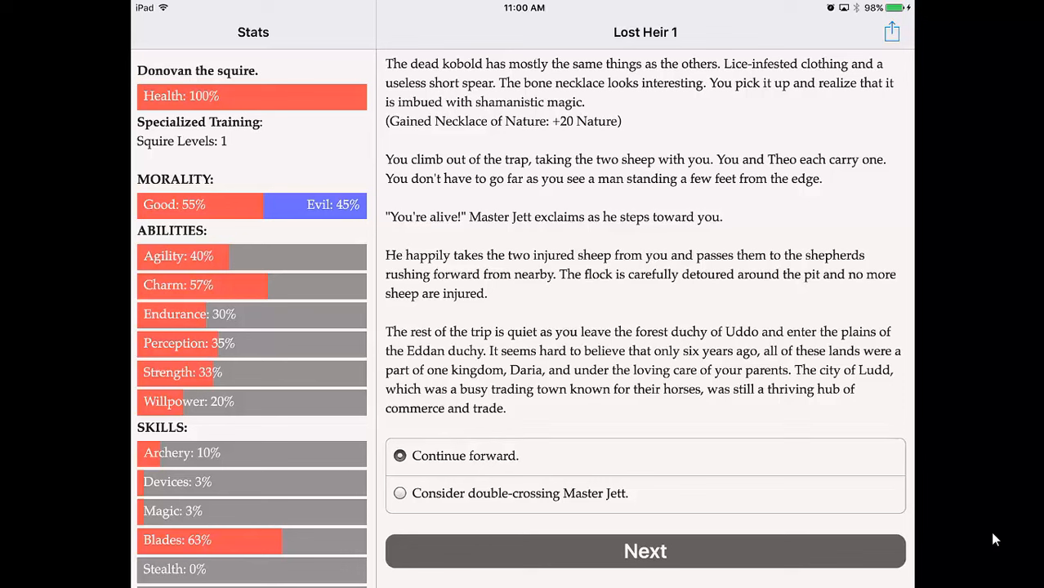
{"action": "left_click", "coordinate": [644, 551]}
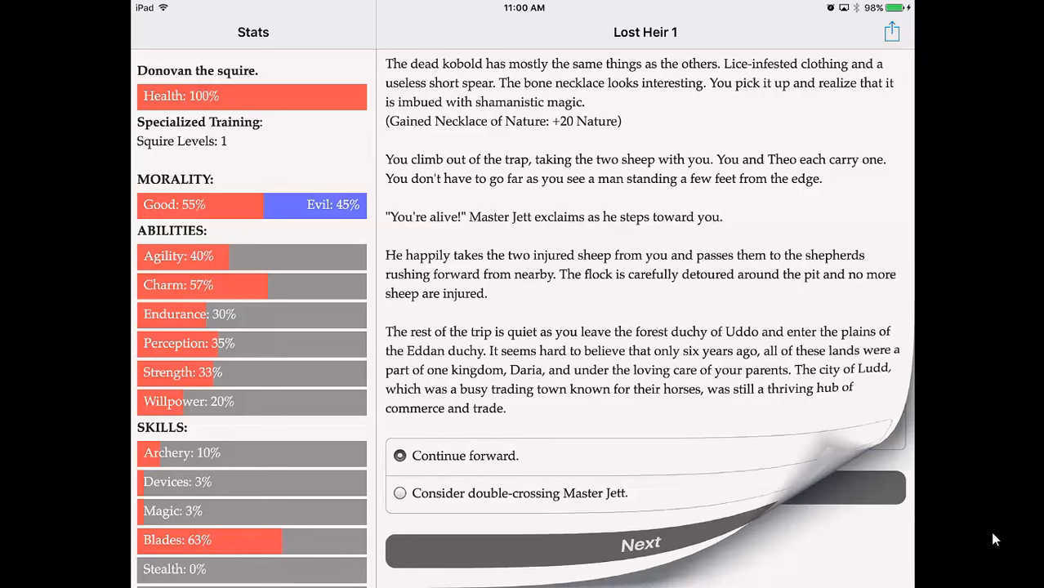
Arrive in Ludd, visit the temple first, continue from the shrines, and become Theo's partner
{"action": "left_click", "coordinate": [644, 542]}
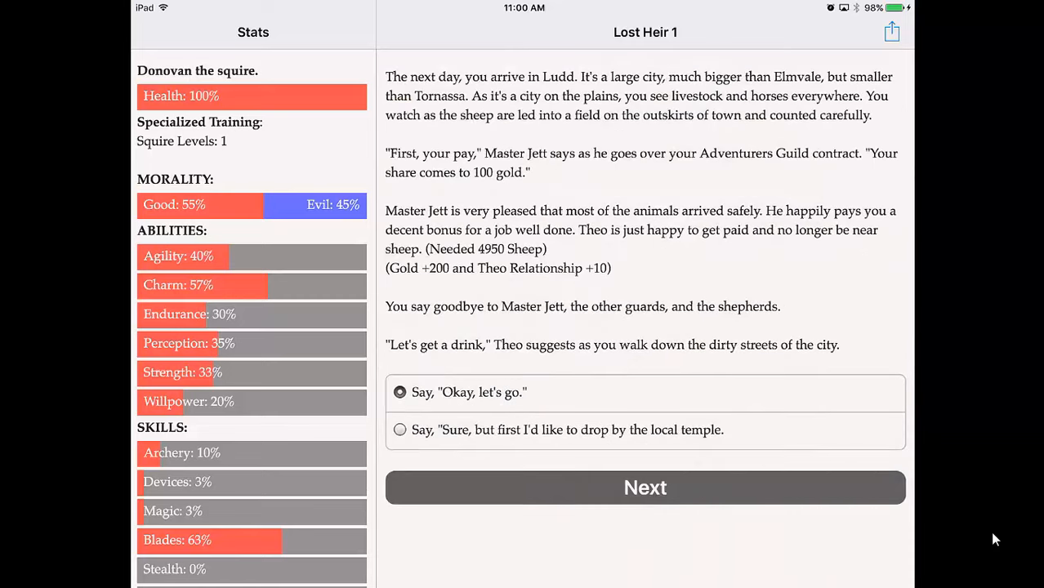
{"action": "left_click", "coordinate": [400, 428]}
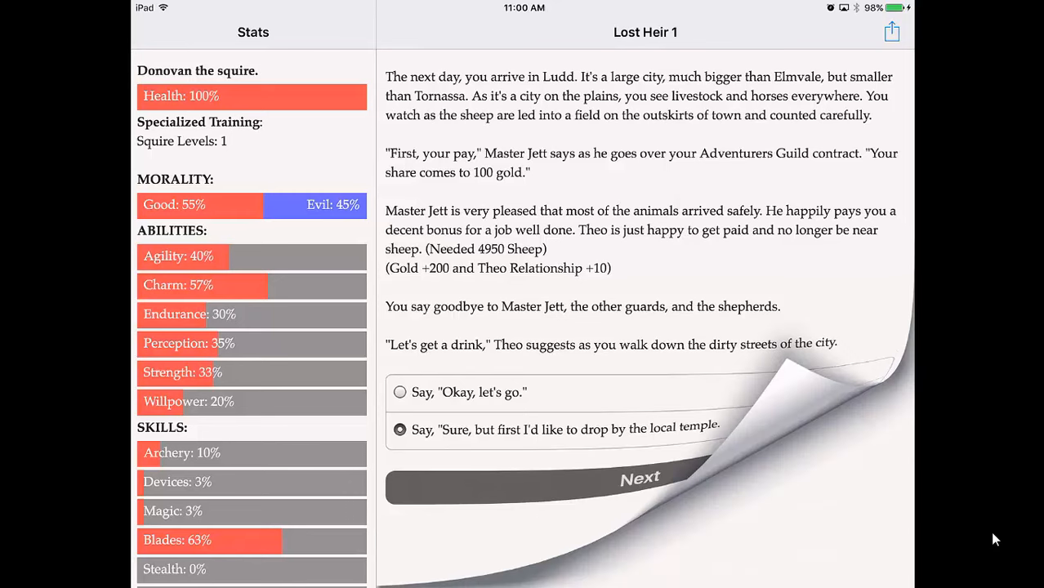
{"action": "left_click", "coordinate": [641, 487]}
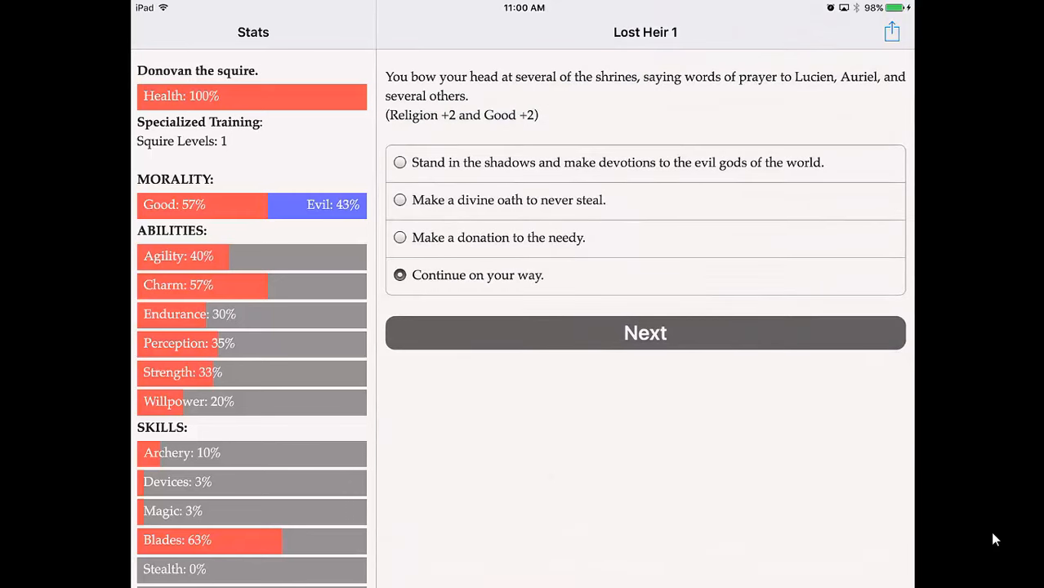
{"action": "left_click", "coordinate": [644, 333]}
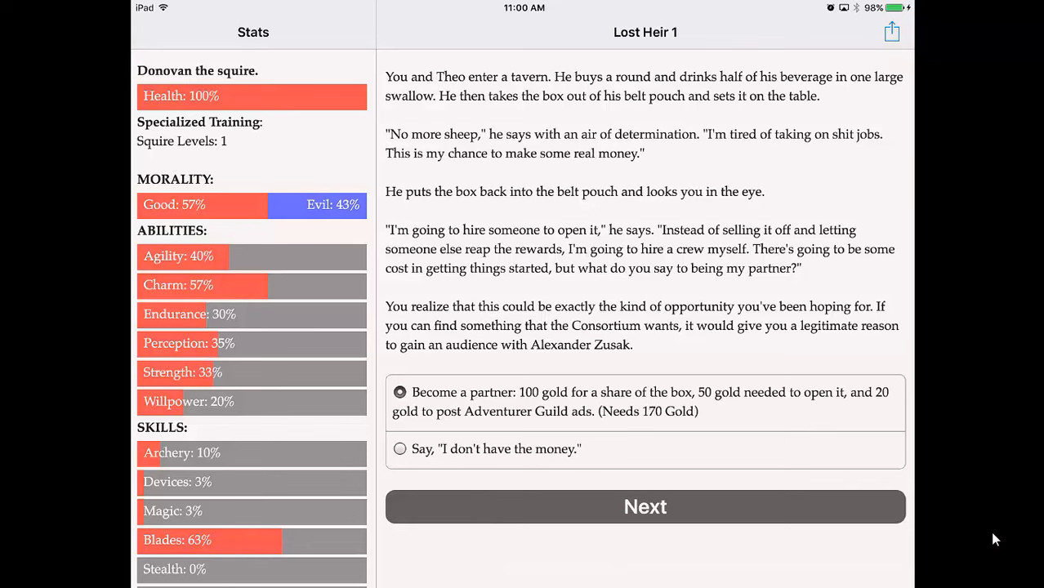
{"action": "left_click", "coordinate": [644, 507]}
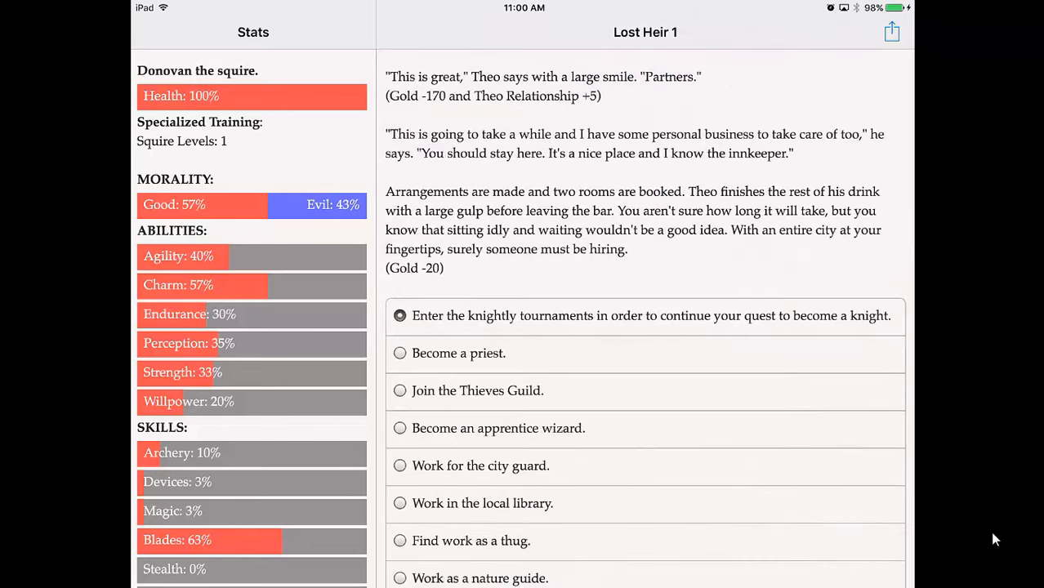
{"action": "scroll", "scroll_direction": "down", "scroll_amount": 3}
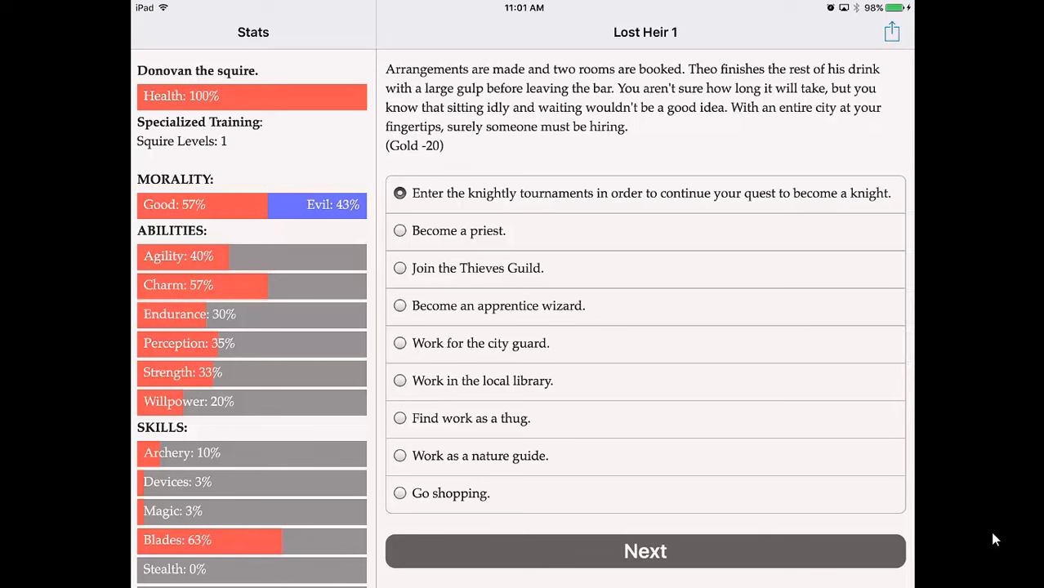
Take the local library job and tell Theo you wanted to talk too
{"action": "left_click", "coordinate": [401, 379]}
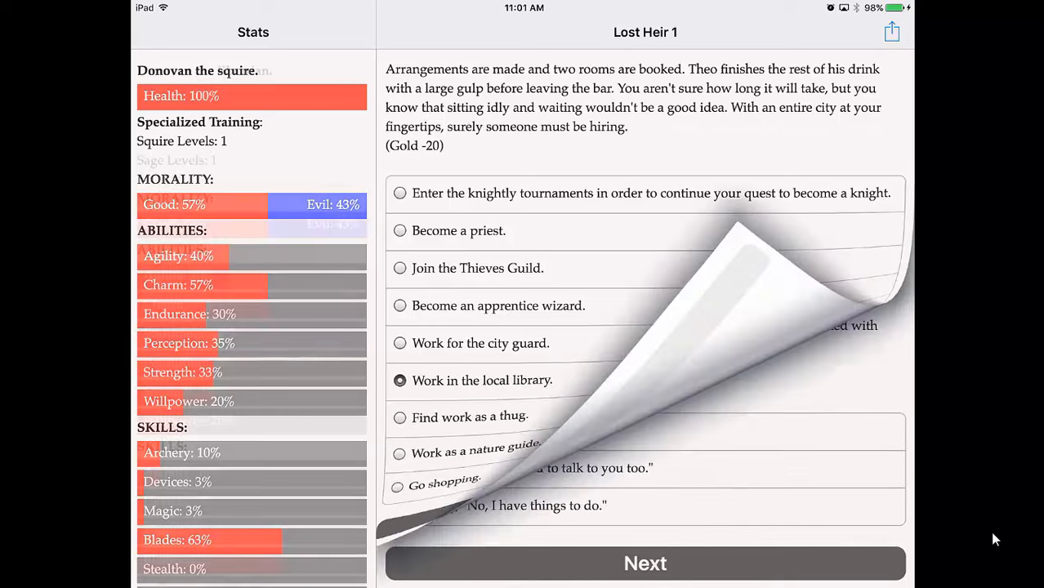
{"action": "left_click", "coordinate": [644, 562]}
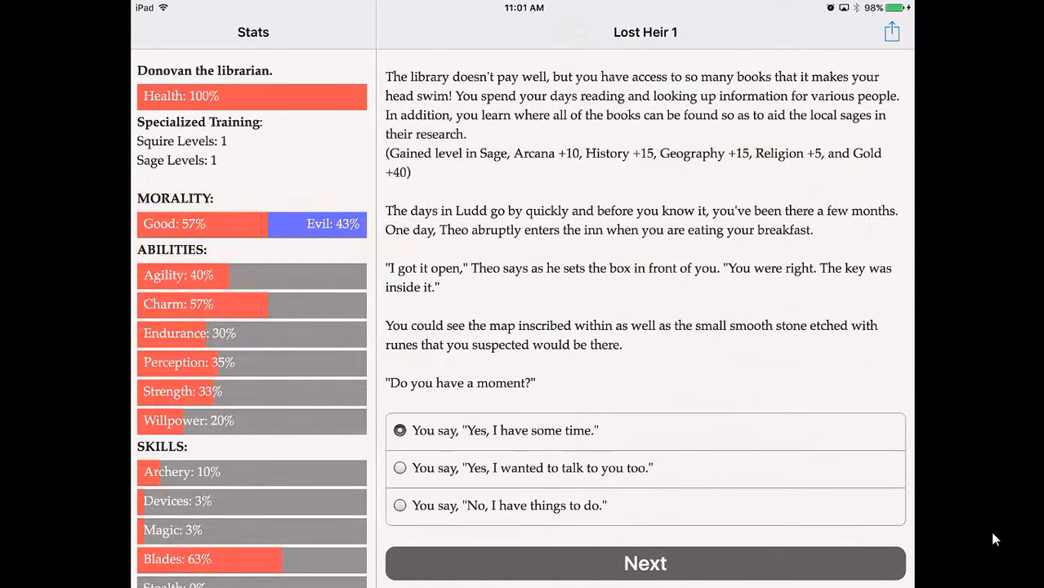
{"action": "left_click", "coordinate": [400, 456]}
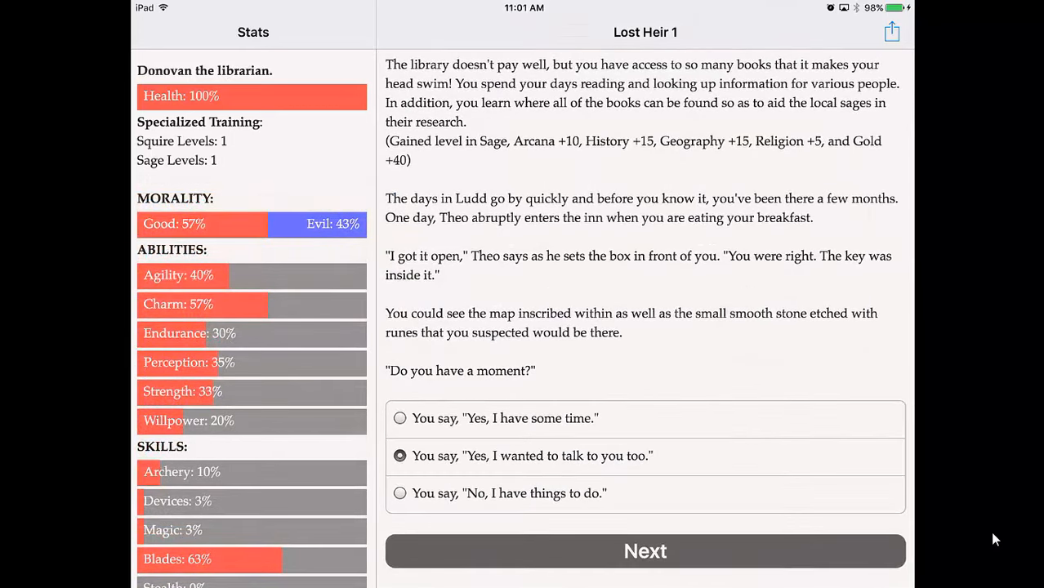
{"action": "left_click", "coordinate": [644, 551]}
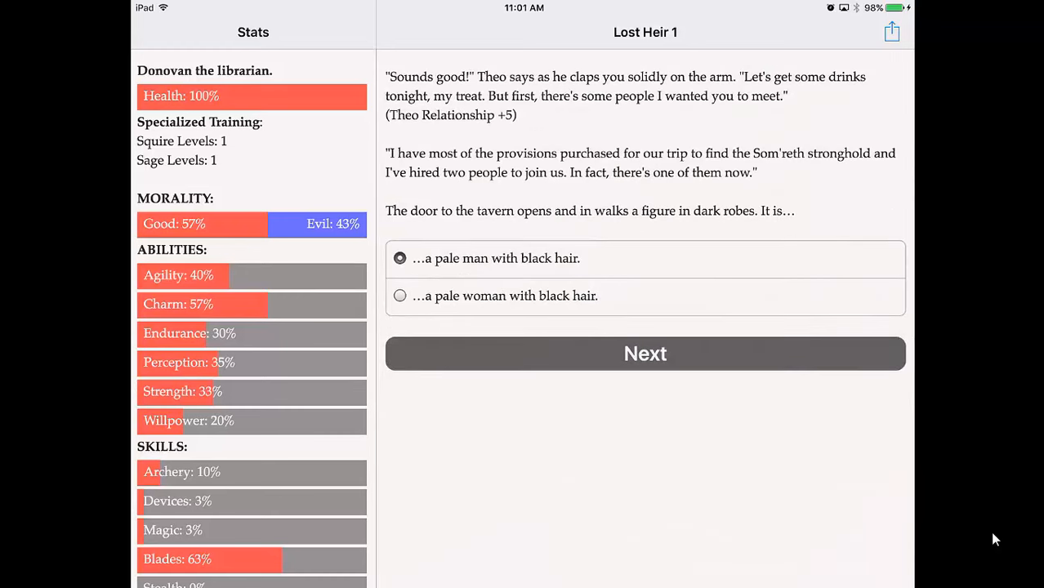
Meet the pale black-haired Jess with a handshake, hug Petra back, and agree with her about Jess
{"action": "left_click", "coordinate": [400, 296]}
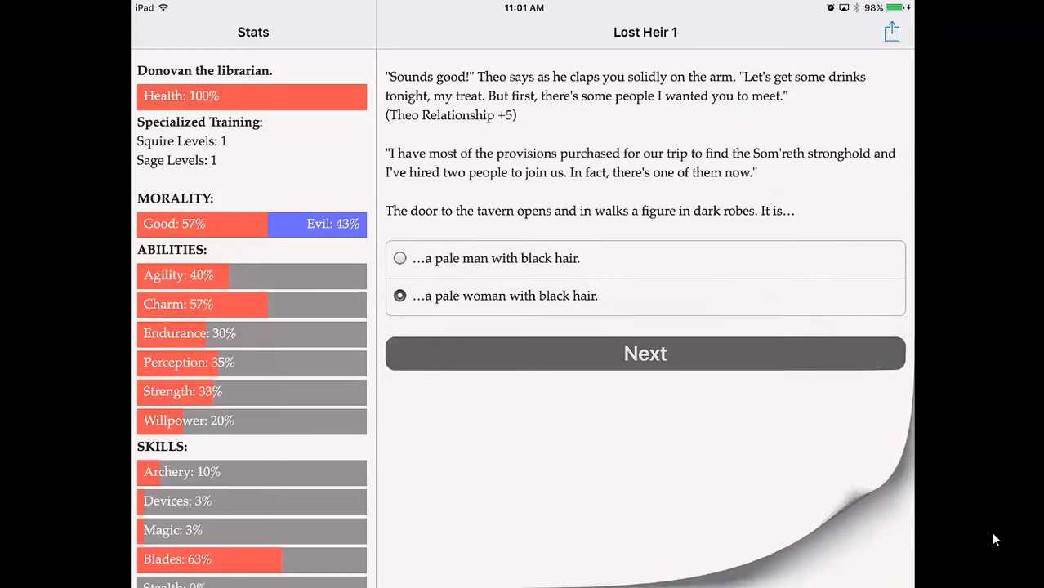
{"action": "left_click", "coordinate": [644, 353]}
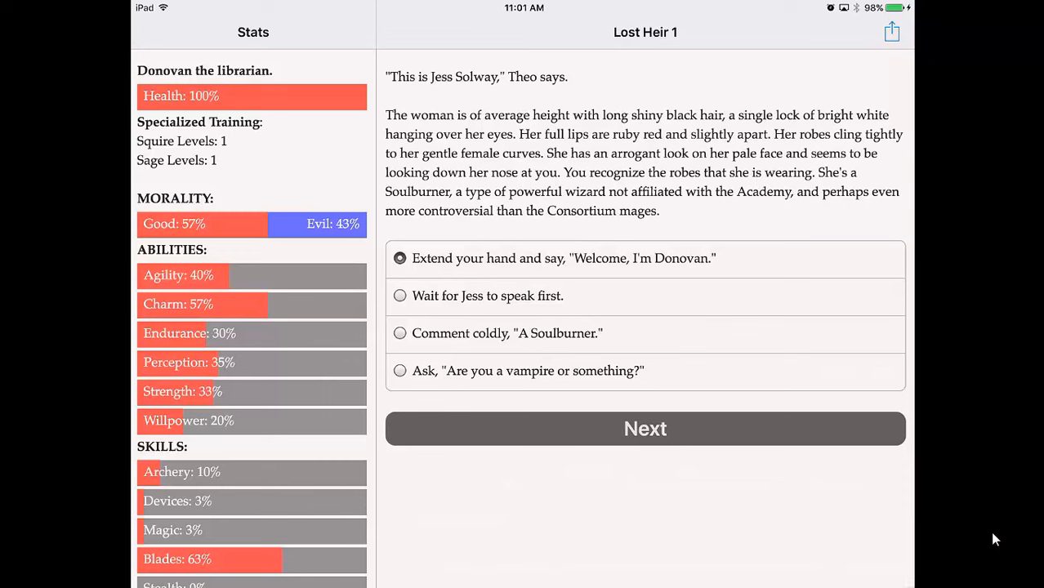
{"action": "left_click", "coordinate": [644, 428]}
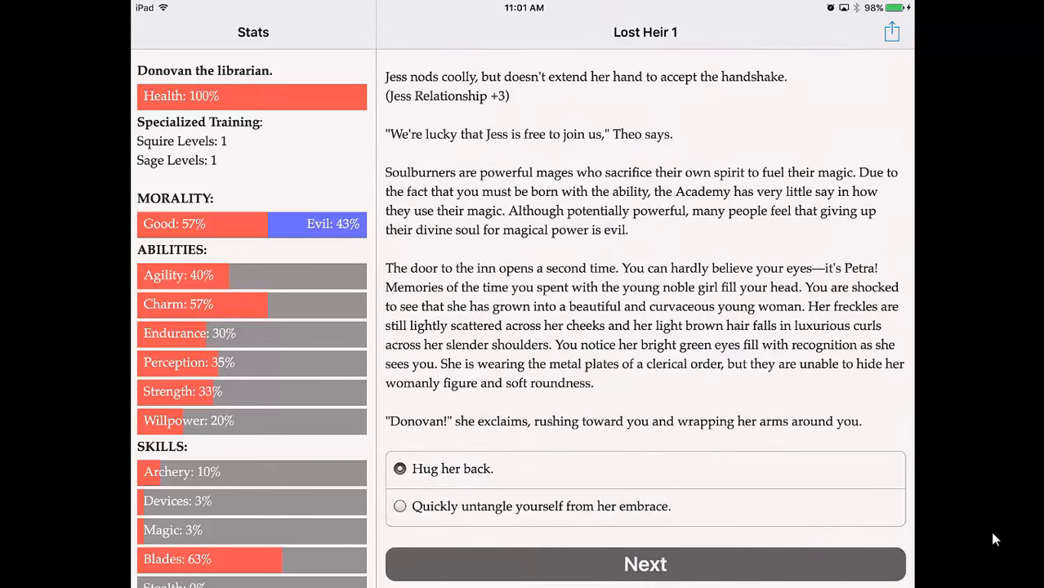
{"action": "left_click", "coordinate": [644, 564]}
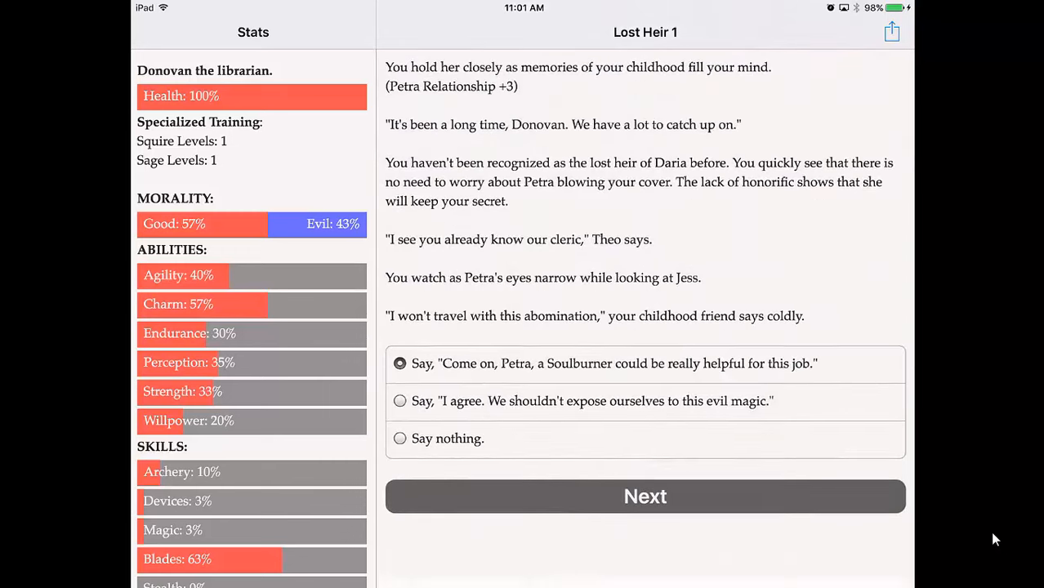
{"action": "left_click", "coordinate": [401, 402]}
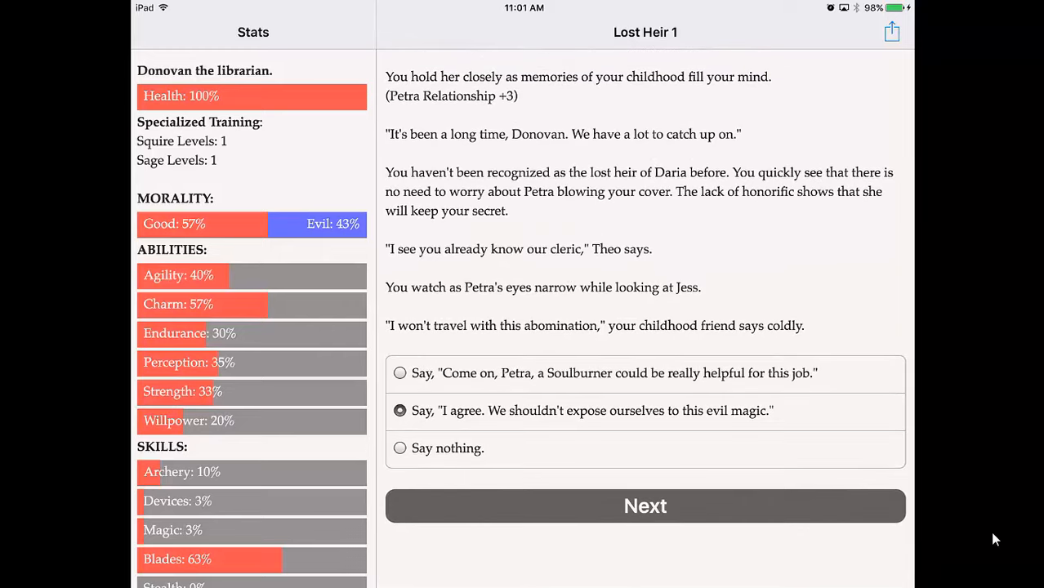
{"action": "left_click", "coordinate": [644, 506]}
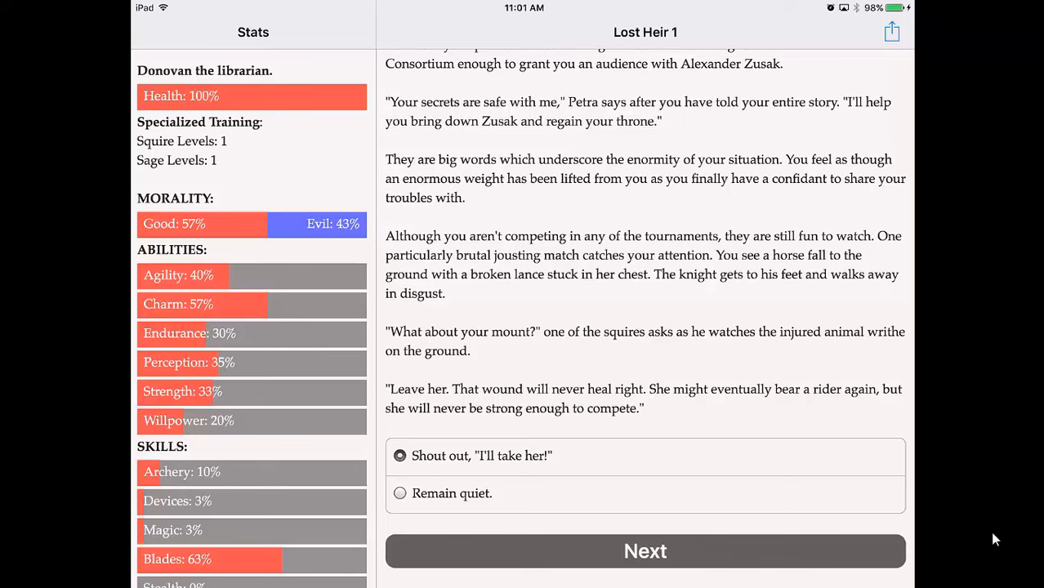
Keep the injured horse, name her Bess, and go to the market district for personal shopping
{"action": "left_click", "coordinate": [643, 551]}
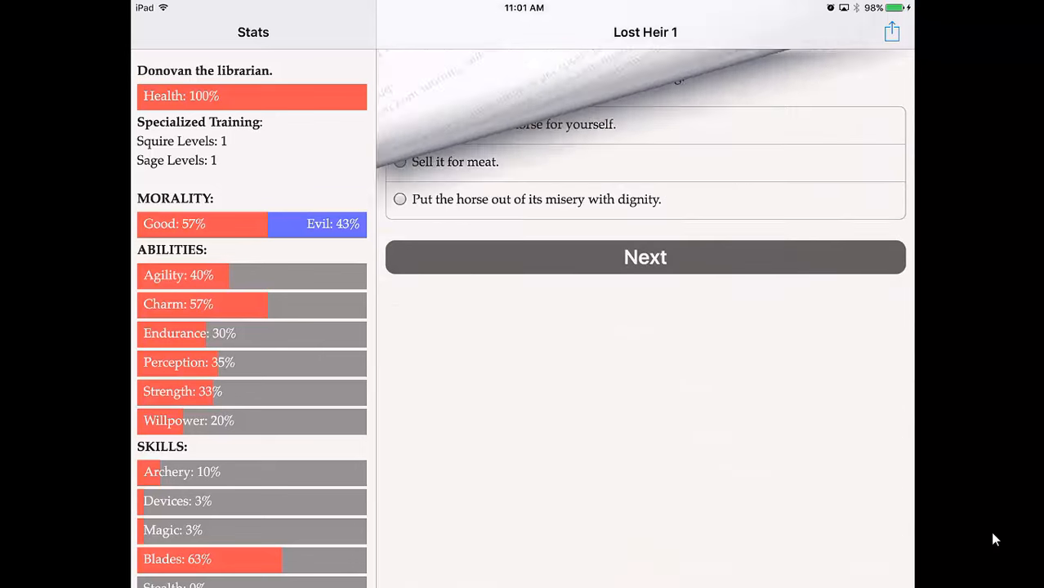
{"action": "left_click", "coordinate": [401, 124]}
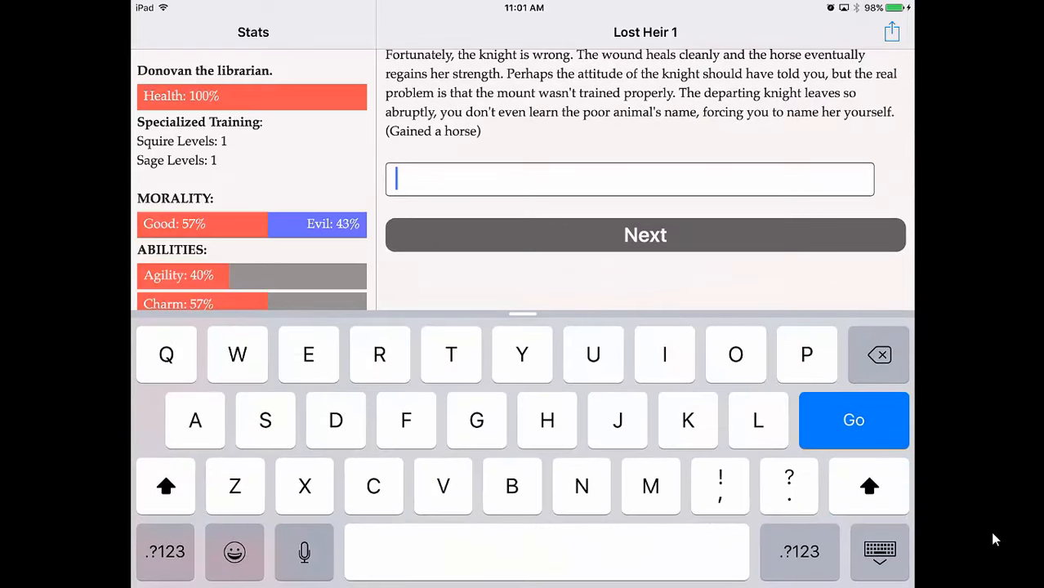
{"action": "type", "text": "Bess"}
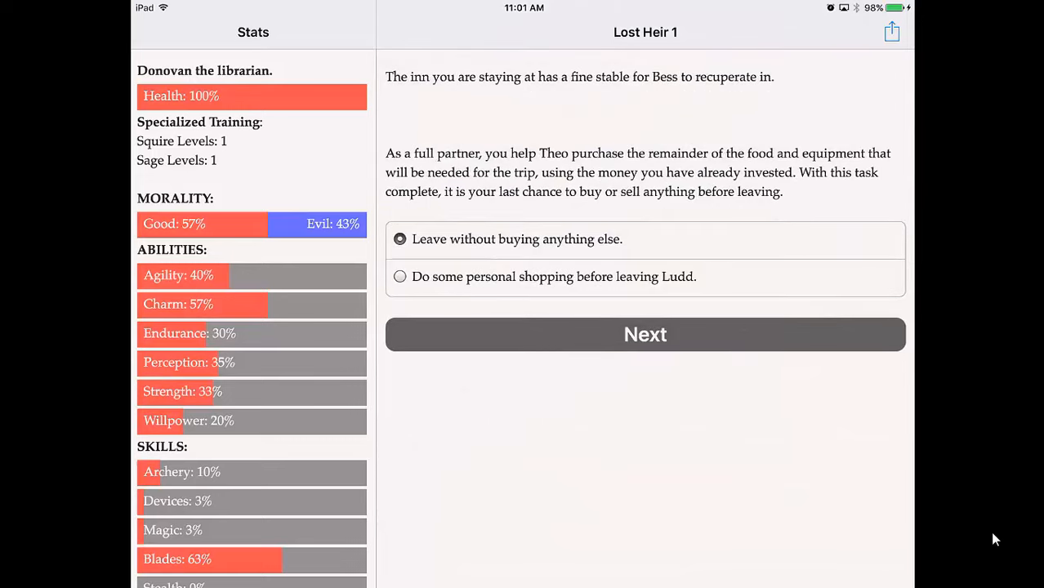
{"action": "left_click", "coordinate": [400, 276]}
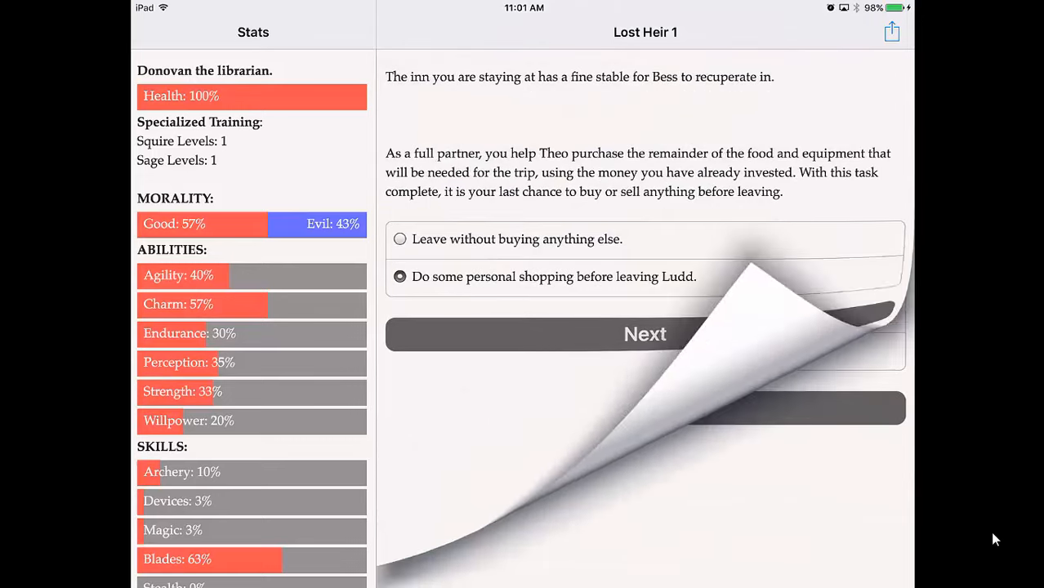
{"action": "left_click", "coordinate": [644, 334]}
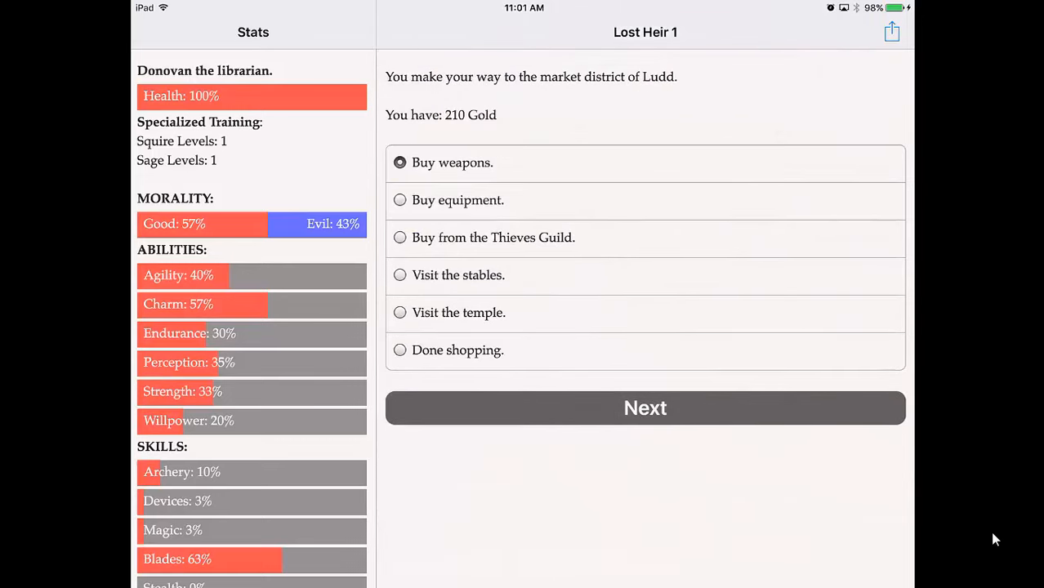
Finish shopping, set off on the journey, and spend evenings working out with Theo
{"action": "left_click", "coordinate": [644, 408]}
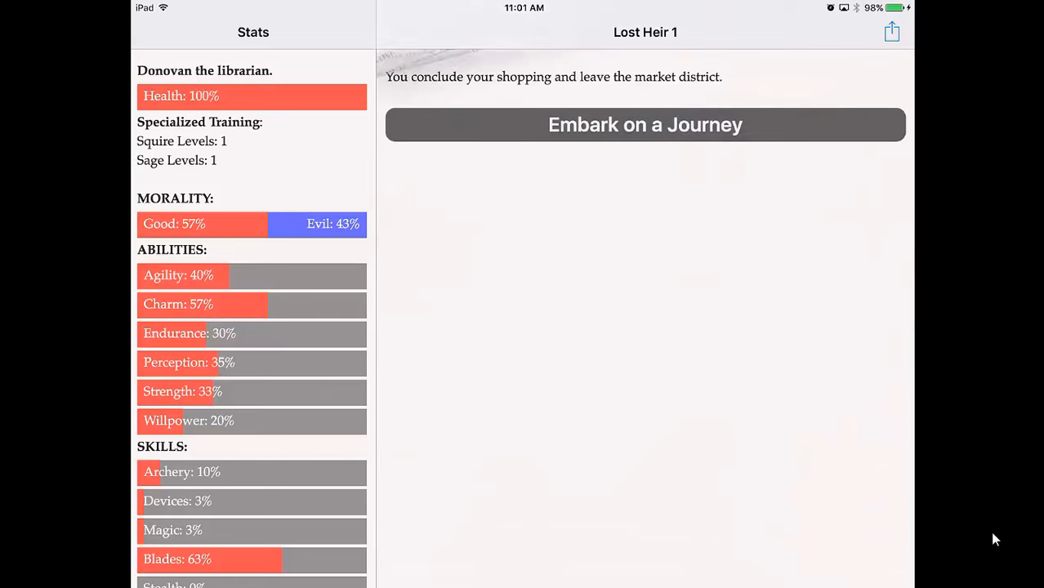
{"action": "left_click", "coordinate": [644, 124]}
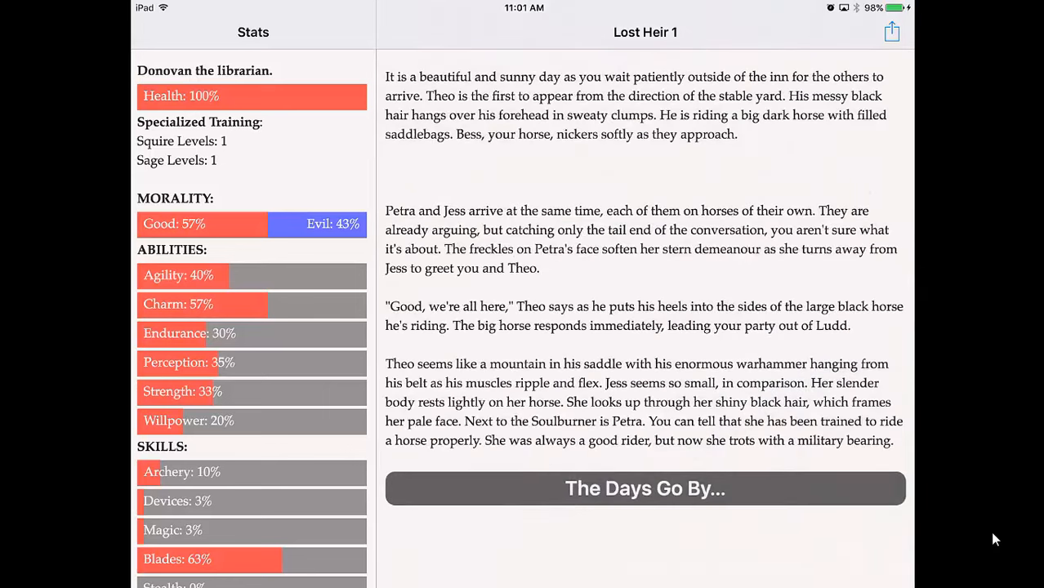
{"action": "left_click", "coordinate": [644, 489]}
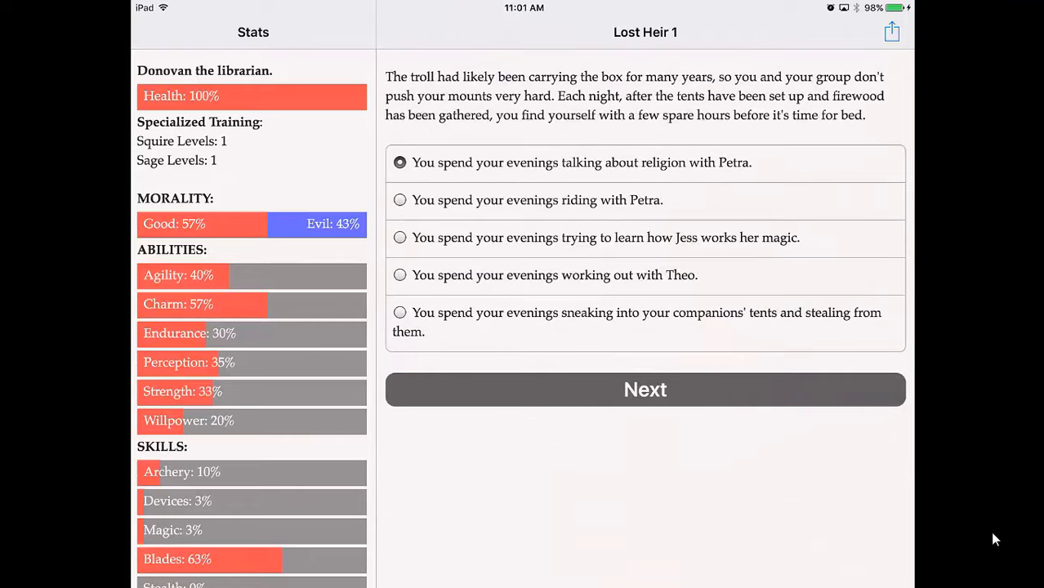
{"action": "left_click", "coordinate": [400, 275]}
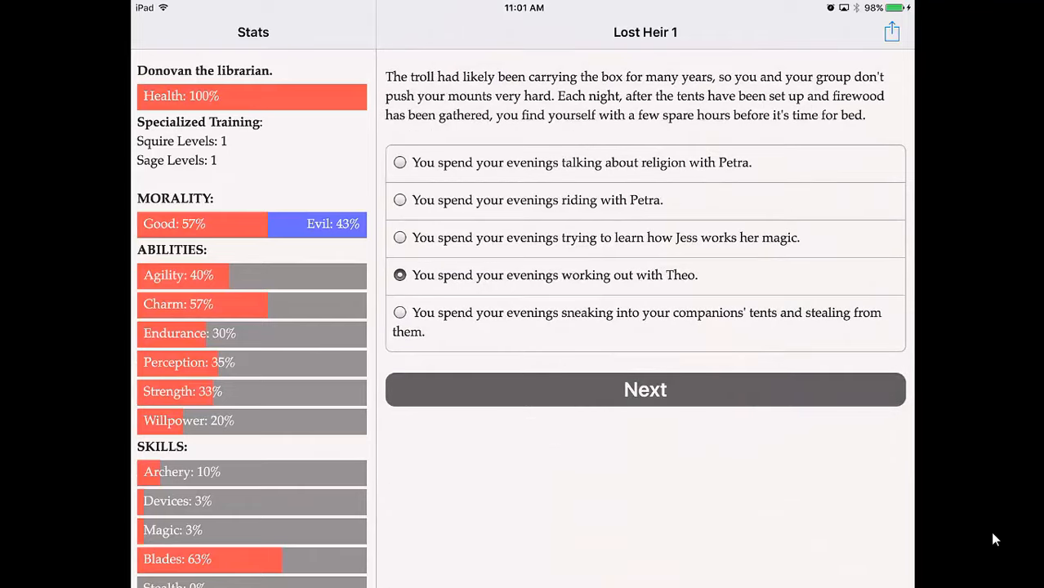
{"action": "left_click", "coordinate": [644, 389]}
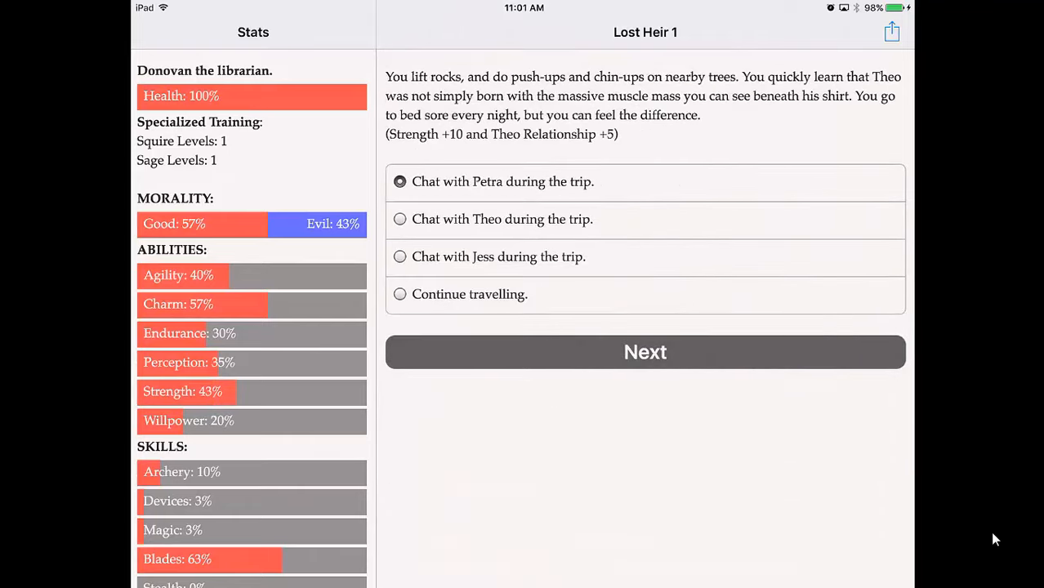
Ask Petra about her parents, pick her flowers, ask why she hates Jess, and agree about the Soulburner
{"action": "left_click", "coordinate": [644, 353]}
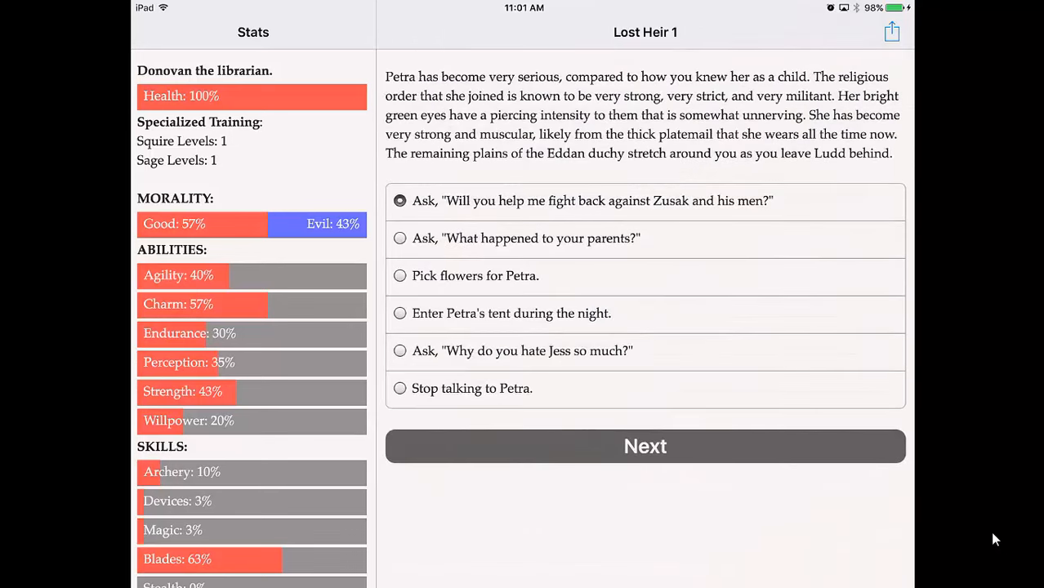
{"action": "left_click", "coordinate": [644, 446]}
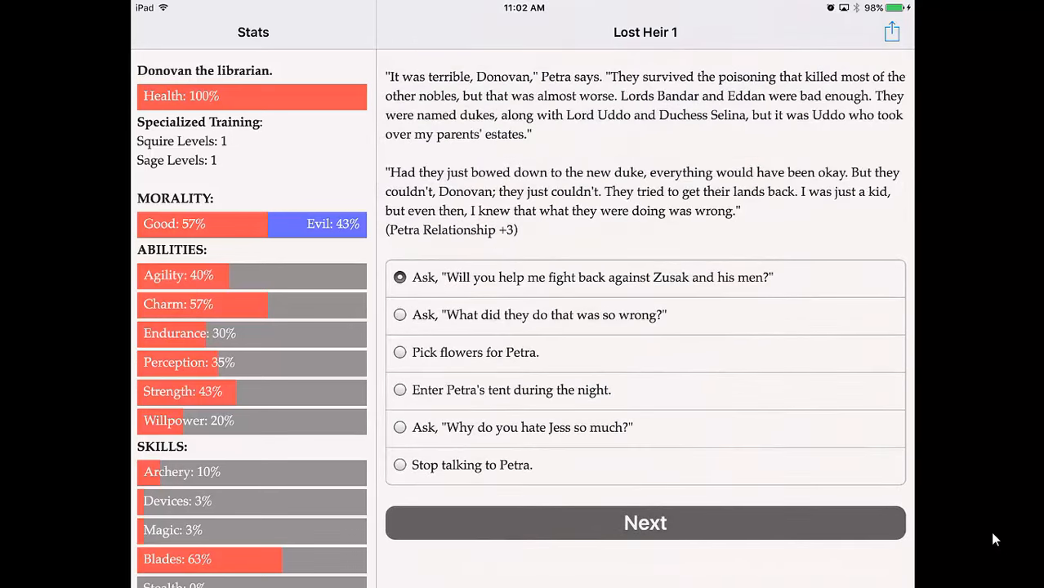
{"action": "left_click", "coordinate": [400, 314]}
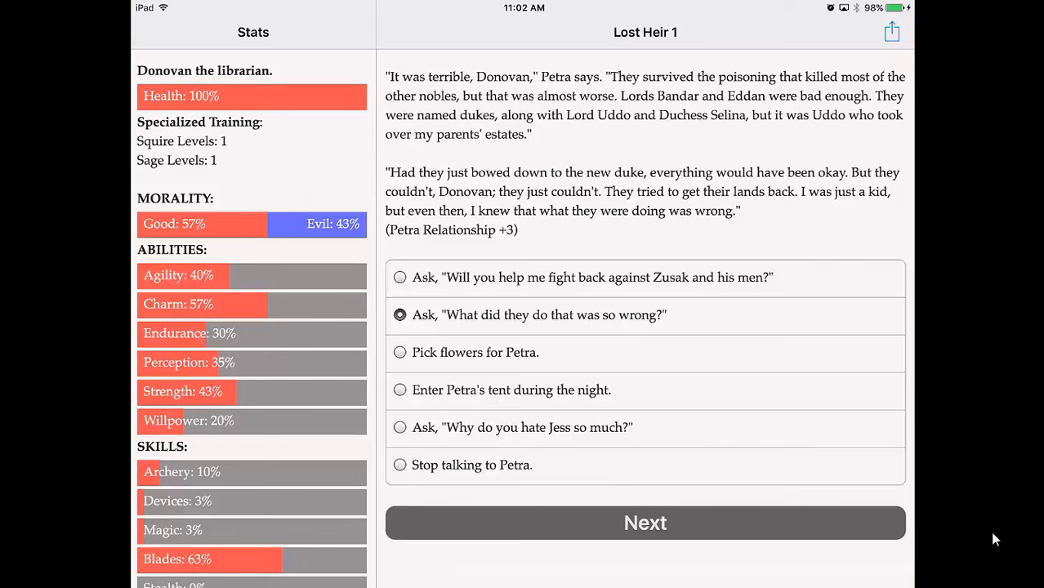
{"action": "left_click", "coordinate": [644, 523]}
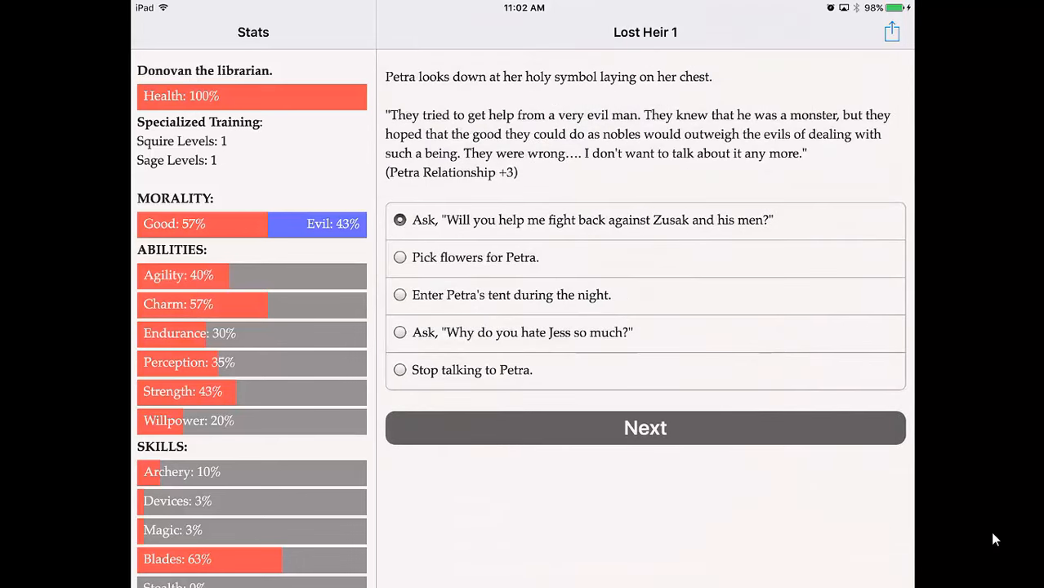
{"action": "left_click", "coordinate": [400, 259]}
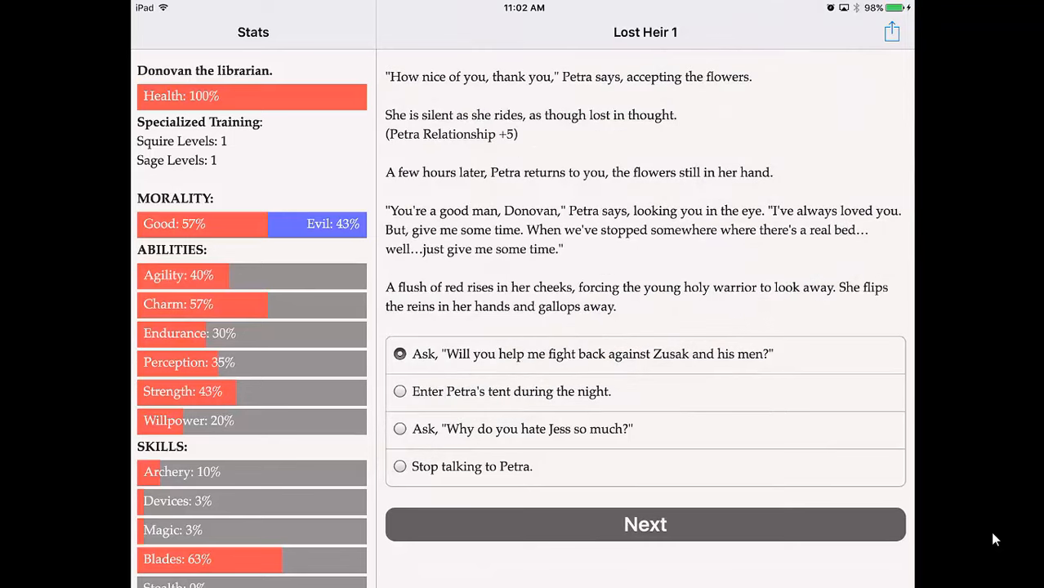
{"action": "left_click", "coordinate": [400, 428]}
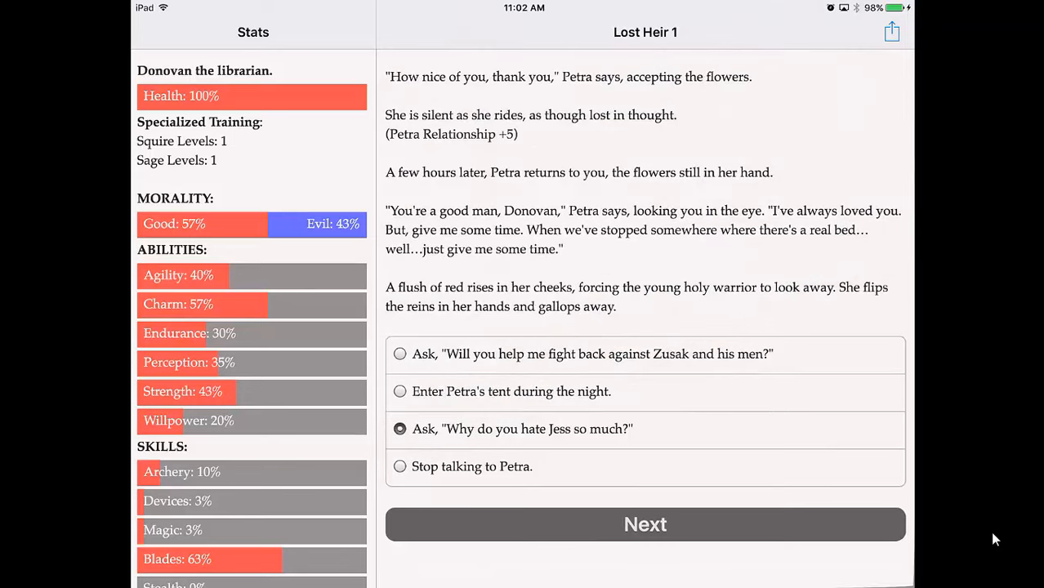
{"action": "left_click", "coordinate": [644, 523]}
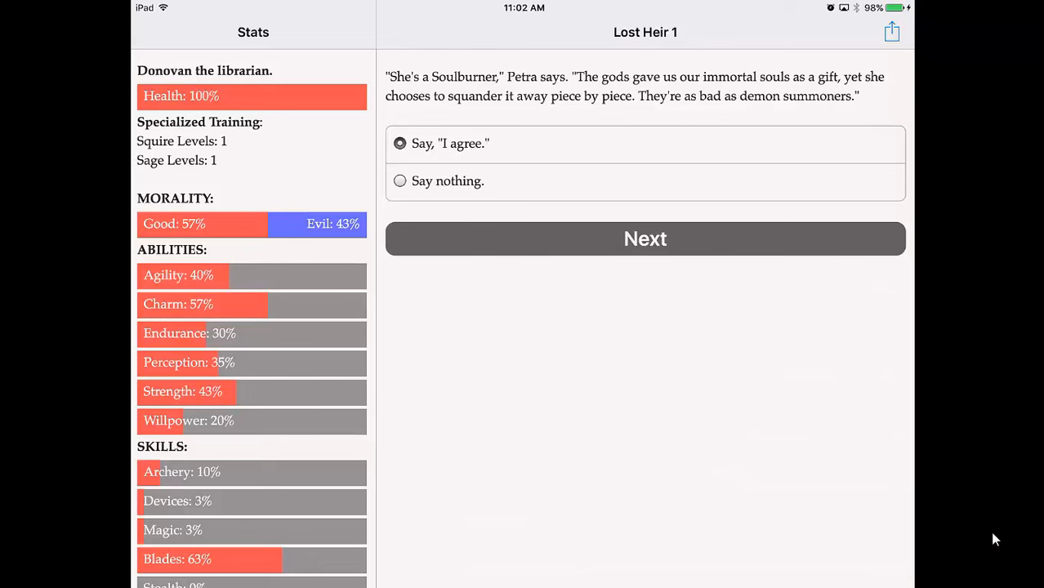
{"action": "left_click", "coordinate": [644, 239]}
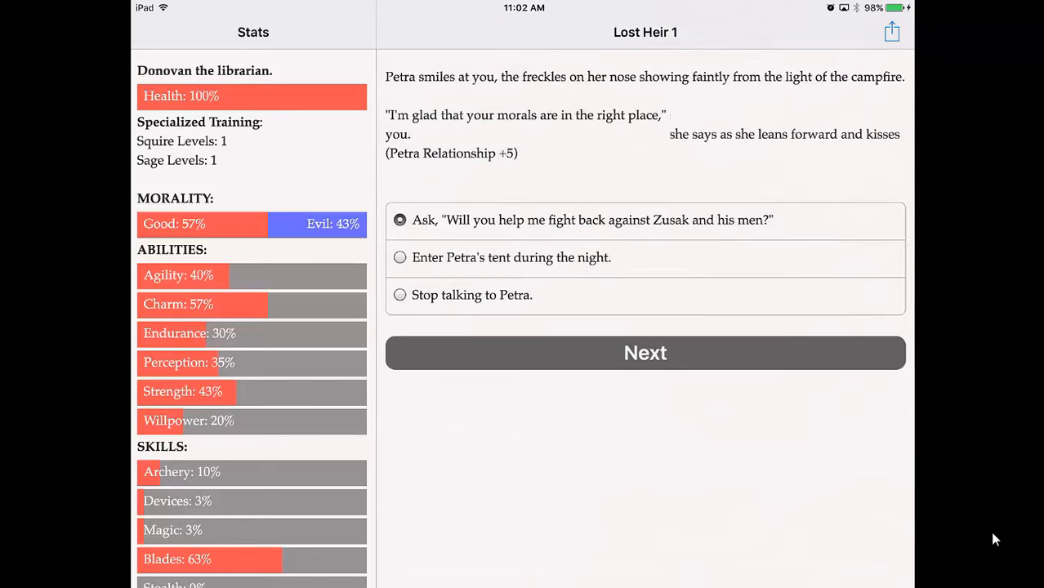
{"action": "left_click", "coordinate": [401, 294]}
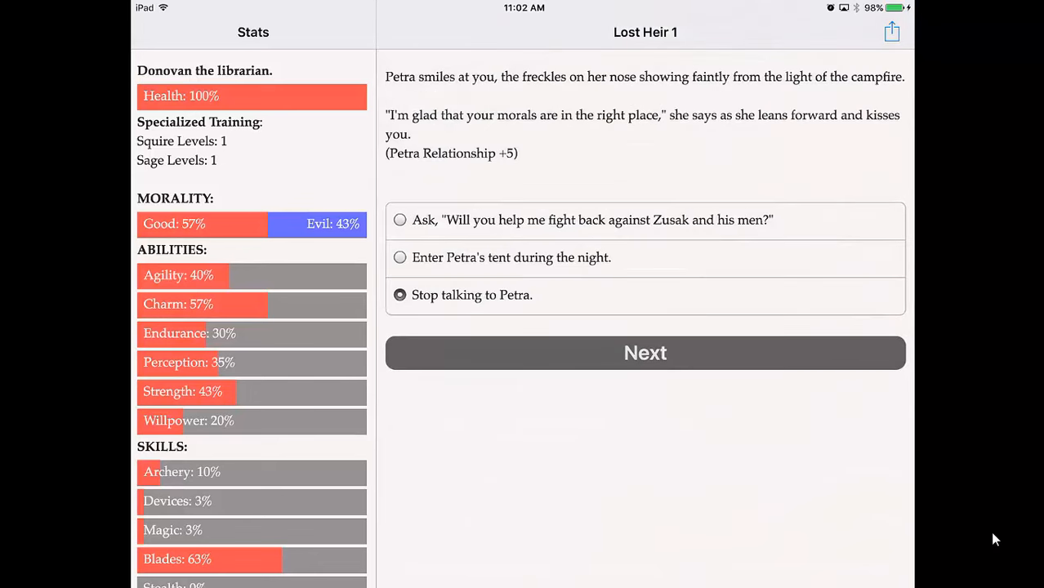
{"action": "left_click", "coordinate": [644, 353]}
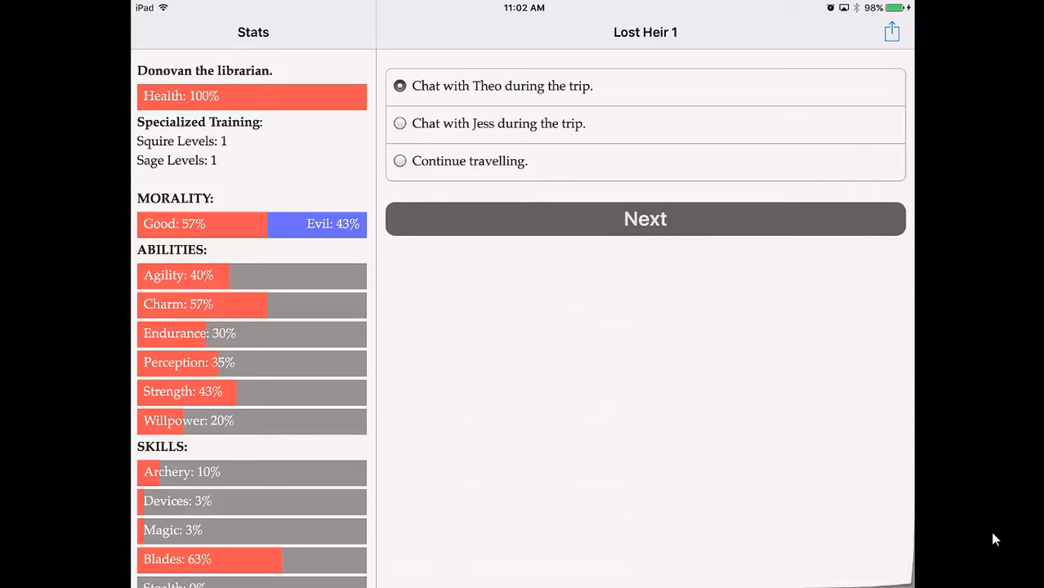
Chat with Theo about the Ludd plains, then stop talking
{"action": "left_click", "coordinate": [644, 219]}
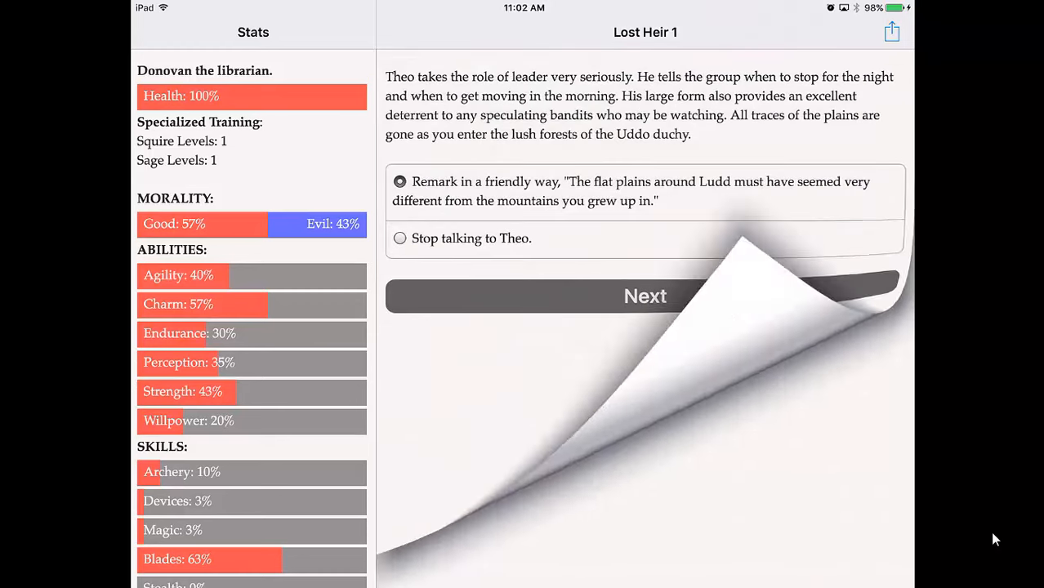
{"action": "left_click", "coordinate": [644, 296]}
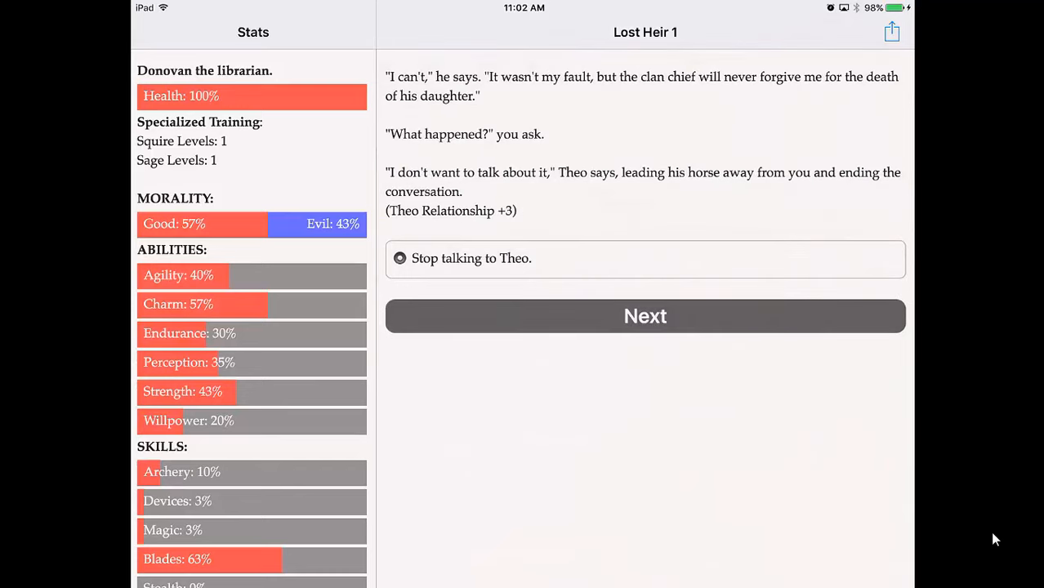
{"action": "left_click", "coordinate": [644, 317]}
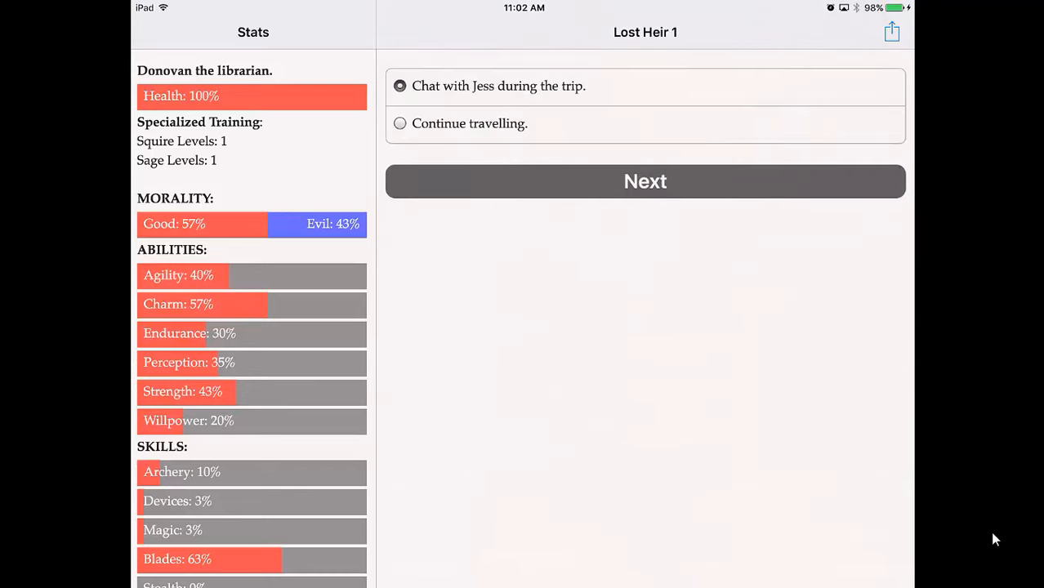
Continue the journey, warn Jess to keep her magic to herself, and charge the Consortium camp
{"action": "left_click", "coordinate": [644, 181]}
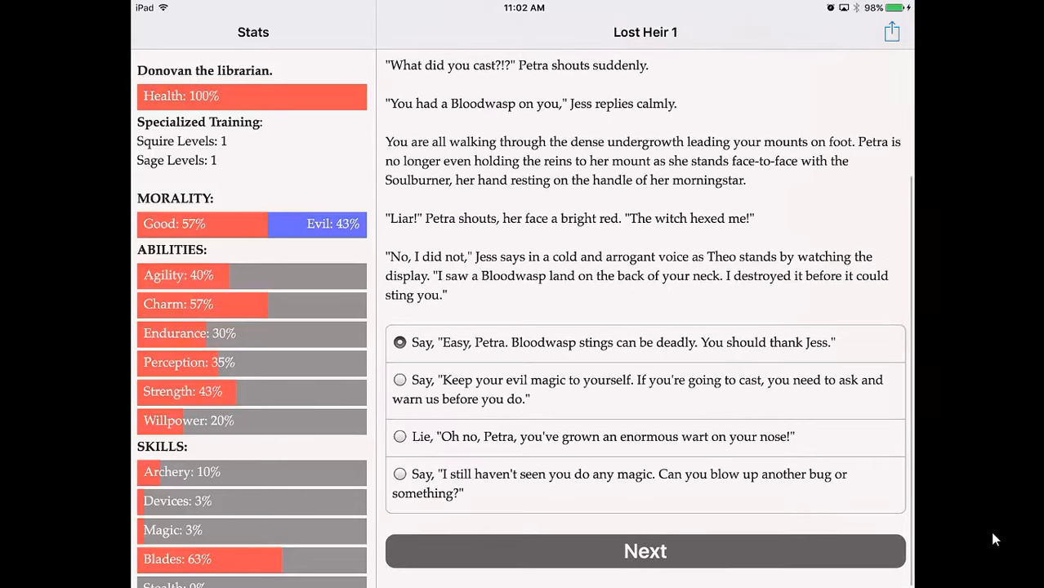
{"action": "left_click", "coordinate": [400, 379]}
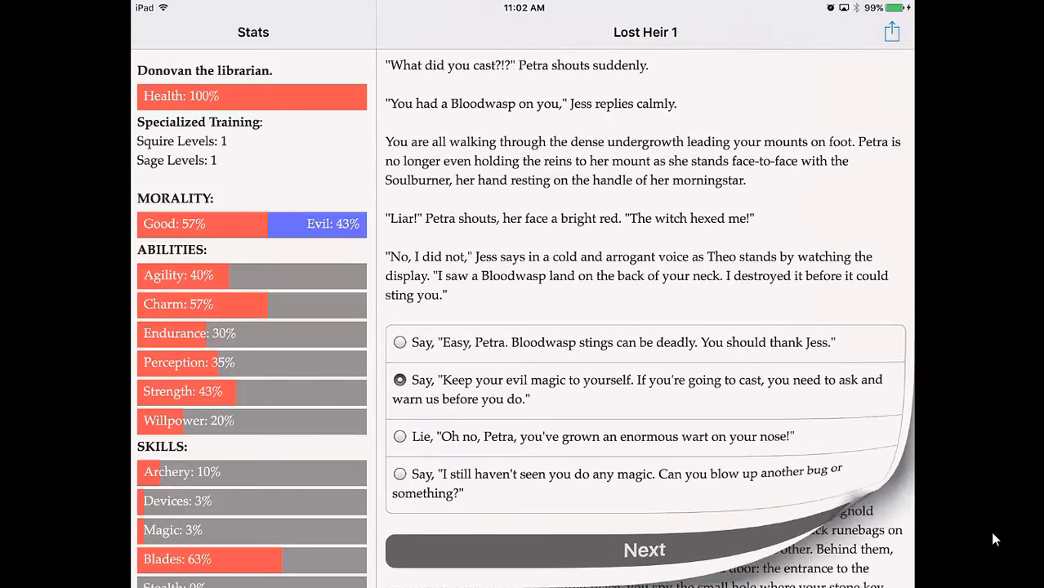
{"action": "left_click", "coordinate": [644, 549]}
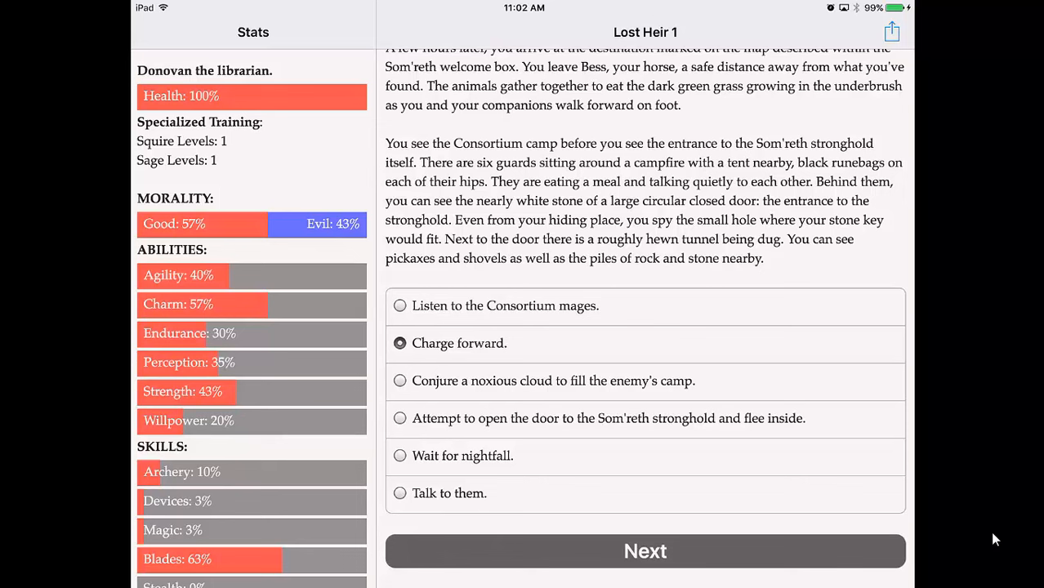
{"action": "left_click", "coordinate": [644, 551]}
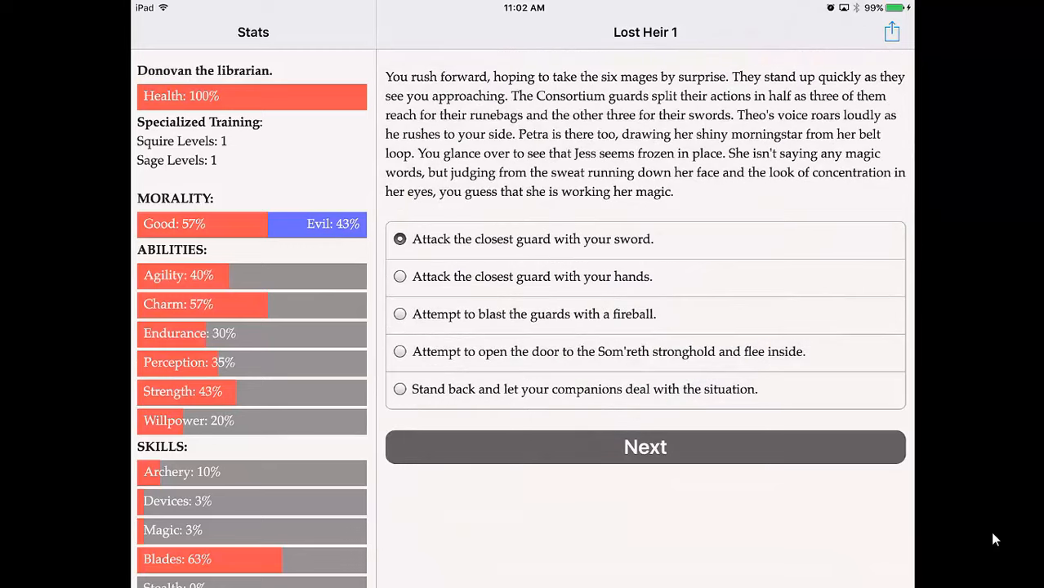
Step behind Jess against the fire demon, cut down the closest guard, and hurl a wall crystal at the guards
{"action": "left_click", "coordinate": [644, 447]}
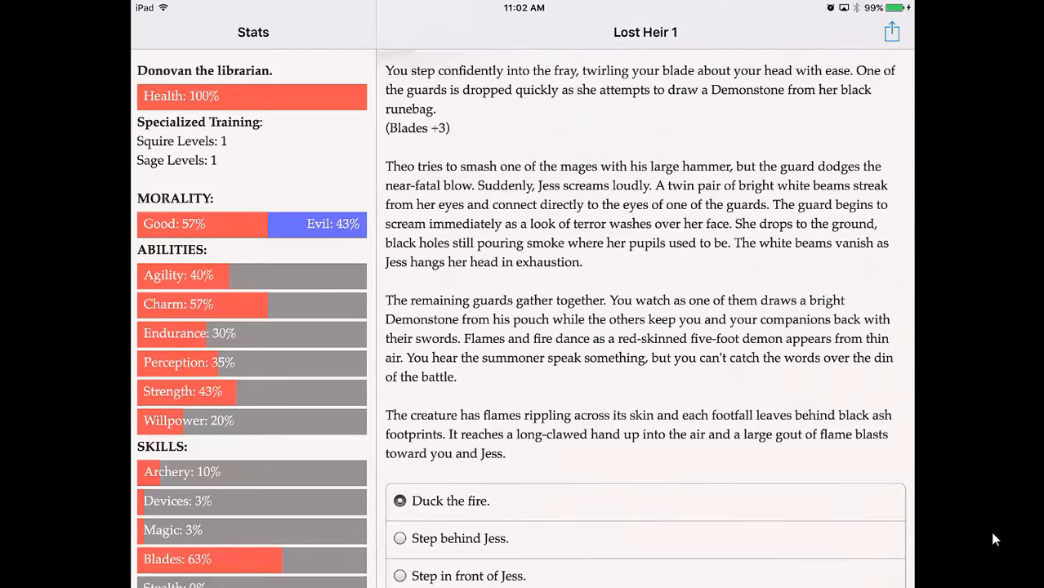
{"action": "left_click", "coordinate": [401, 456]}
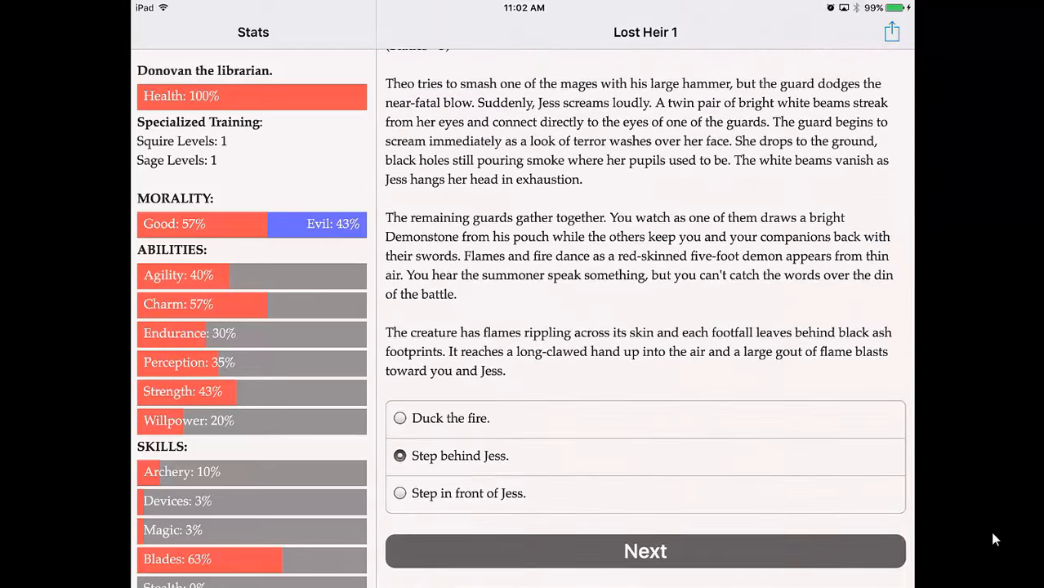
{"action": "left_click", "coordinate": [644, 550]}
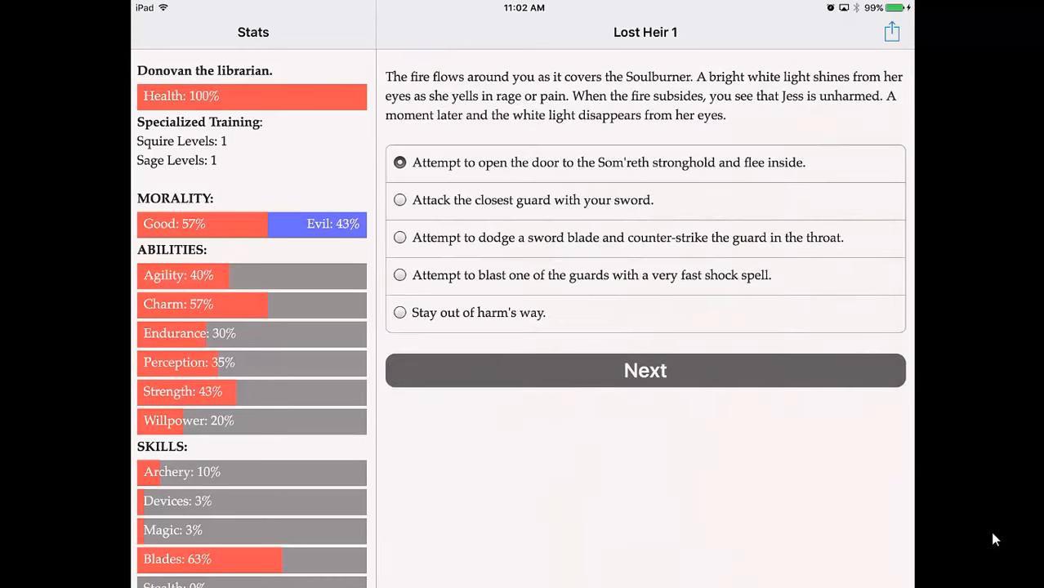
{"action": "left_click", "coordinate": [644, 369]}
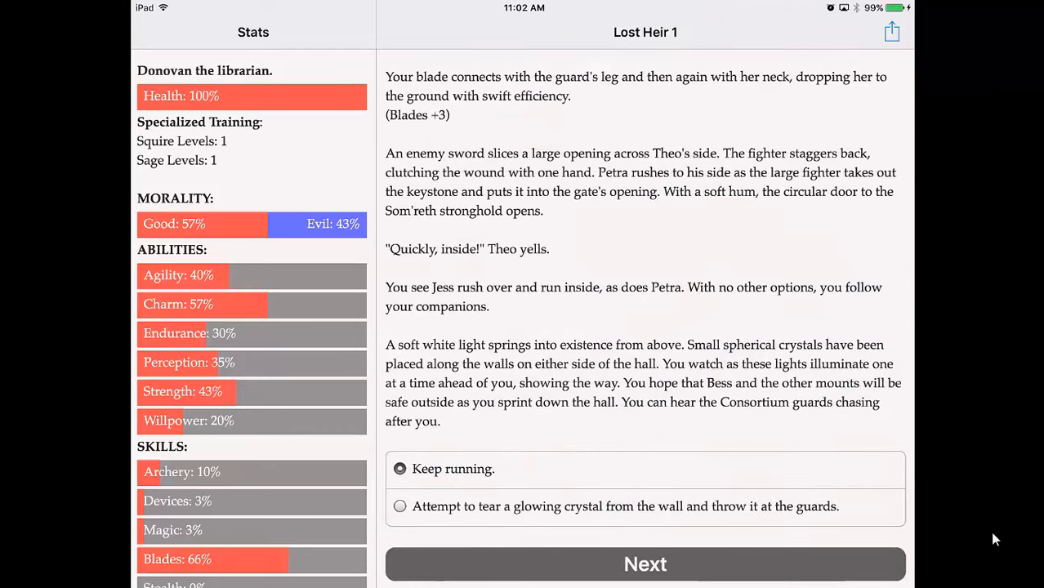
{"action": "left_click", "coordinate": [400, 507]}
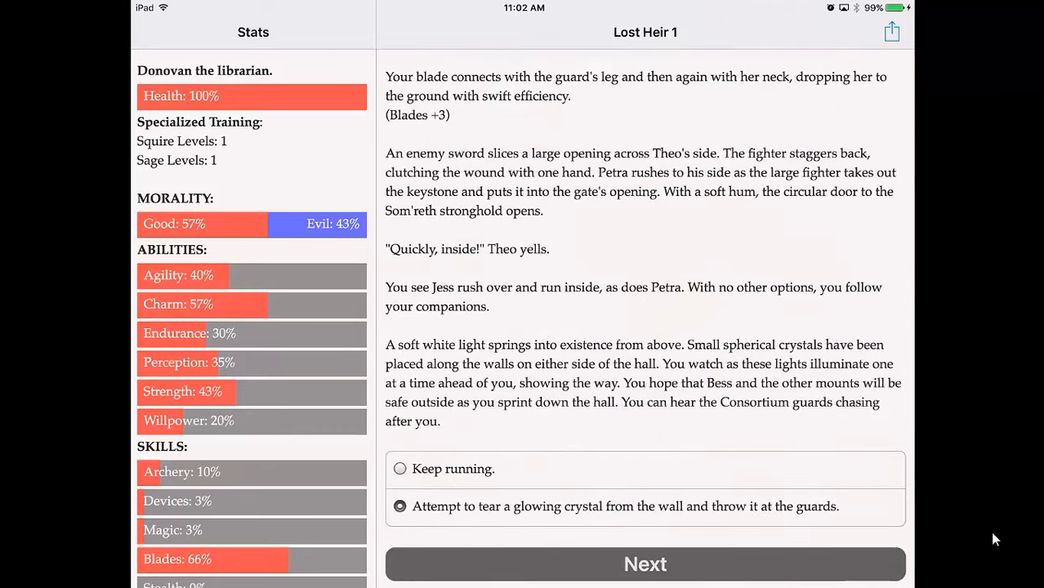
{"action": "left_click", "coordinate": [644, 563]}
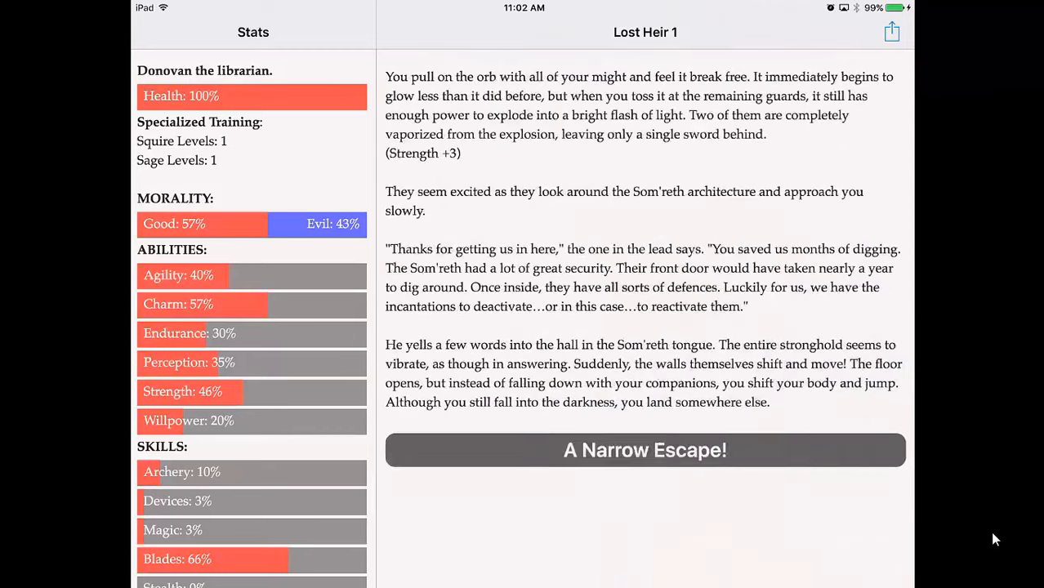
Start A Narrow Escape, explain the statue, examine the stone, and pry the Tyborr Demonstone loose
{"action": "left_click", "coordinate": [644, 451]}
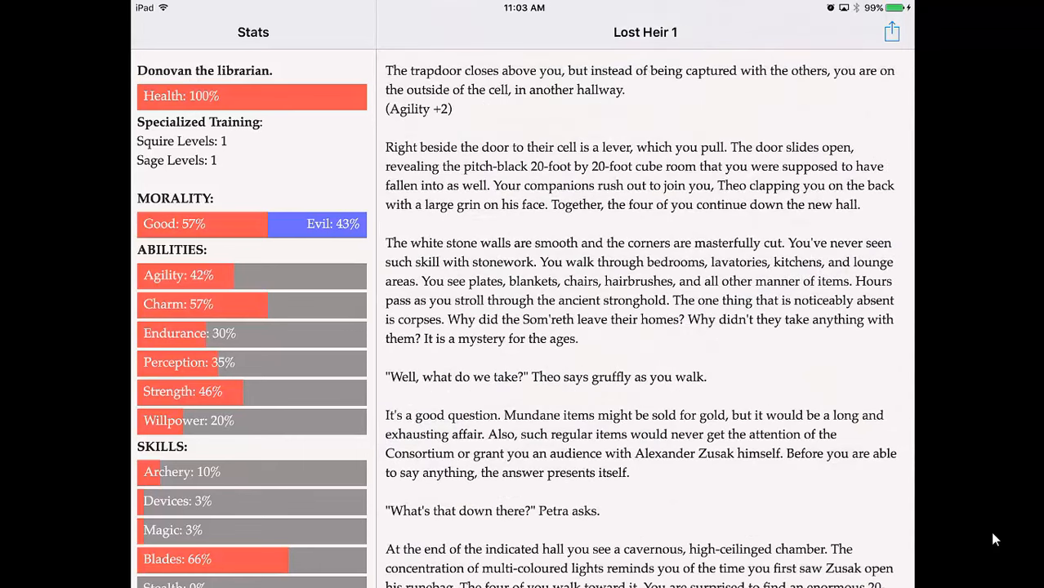
{"action": "scroll", "scroll_direction": "down", "scroll_amount": 3}
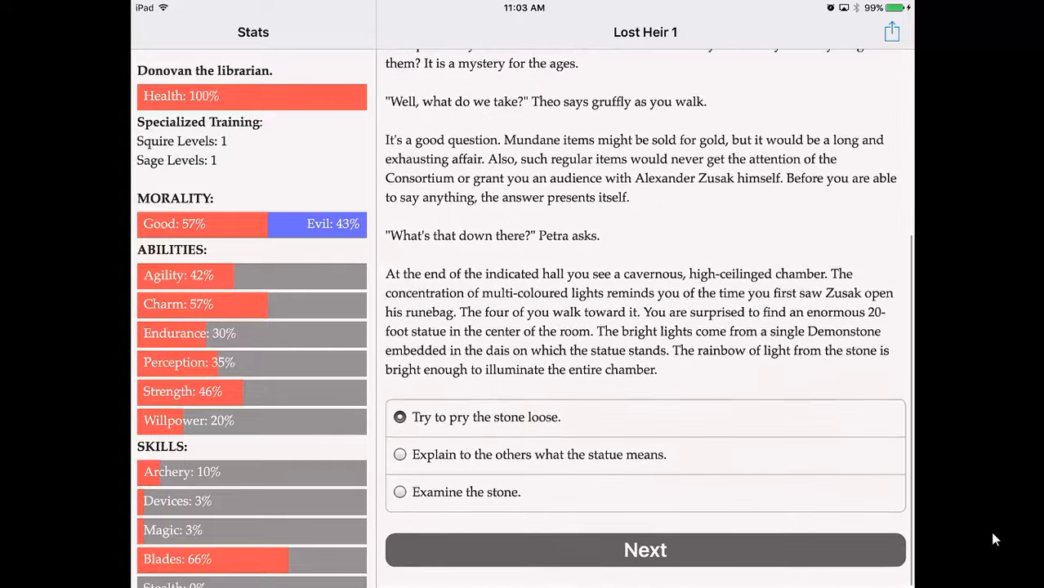
{"action": "left_click", "coordinate": [400, 454]}
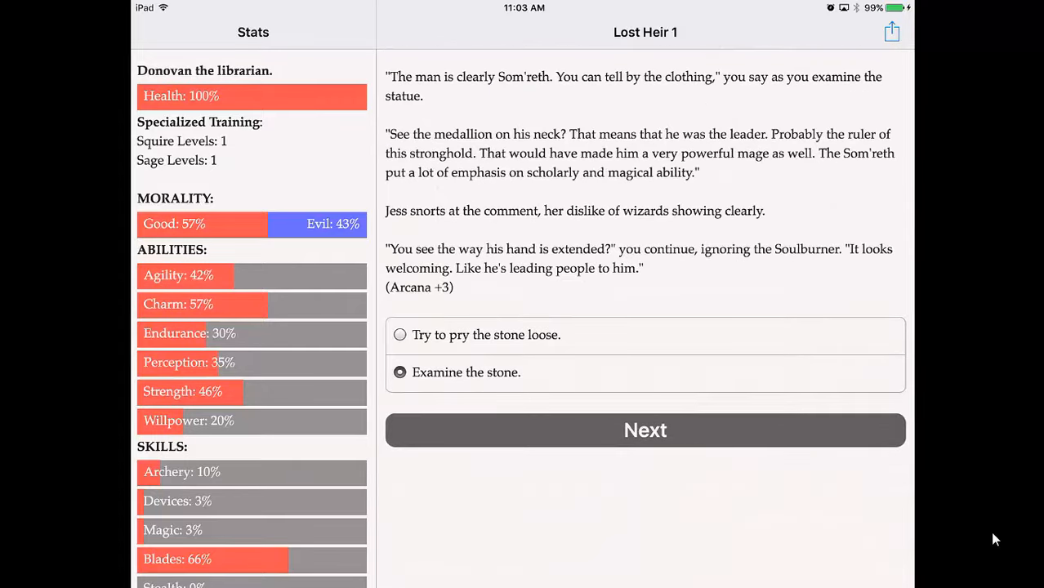
{"action": "left_click", "coordinate": [644, 432]}
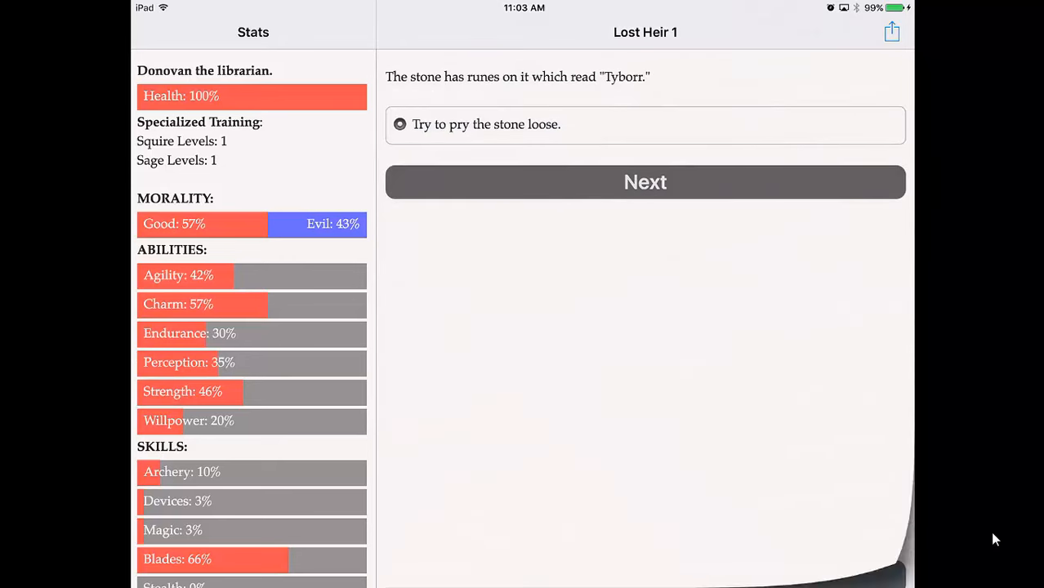
{"action": "left_click", "coordinate": [644, 183]}
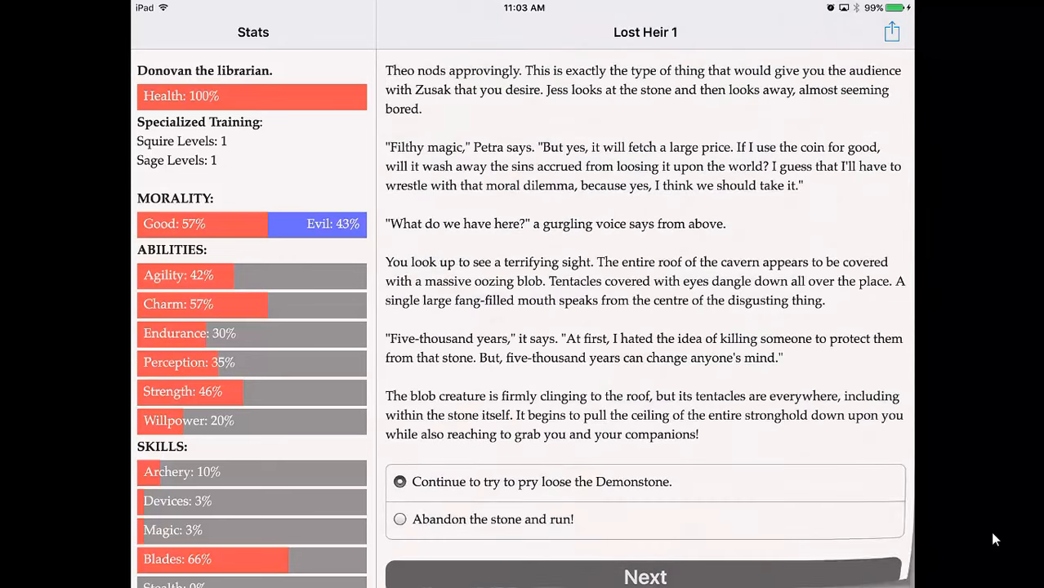
{"action": "left_click", "coordinate": [644, 577]}
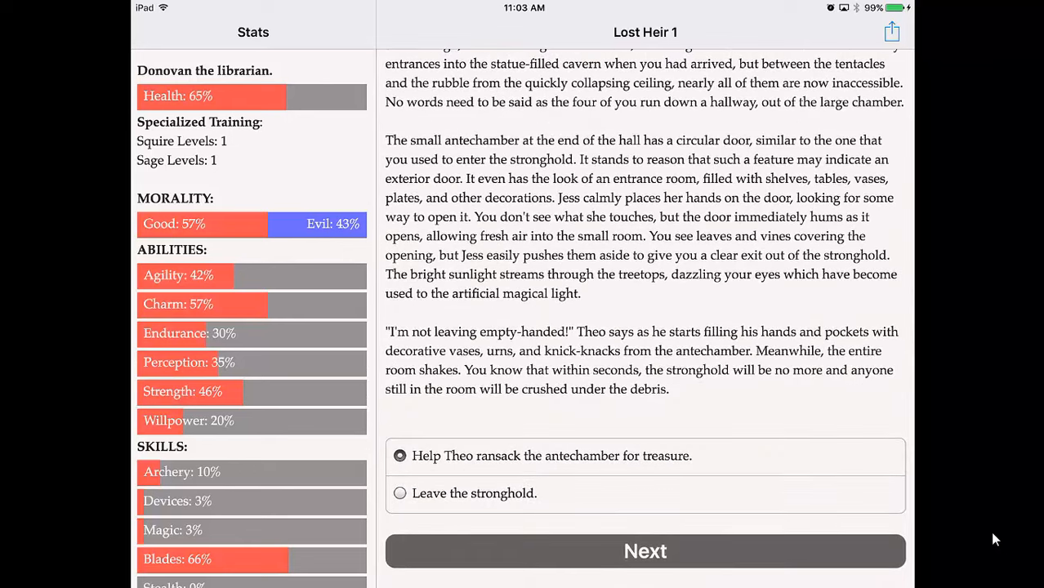
Help Theo ransack the antechamber, fight off the guards with the sword, and find the mounts to leave
{"action": "left_click", "coordinate": [644, 550]}
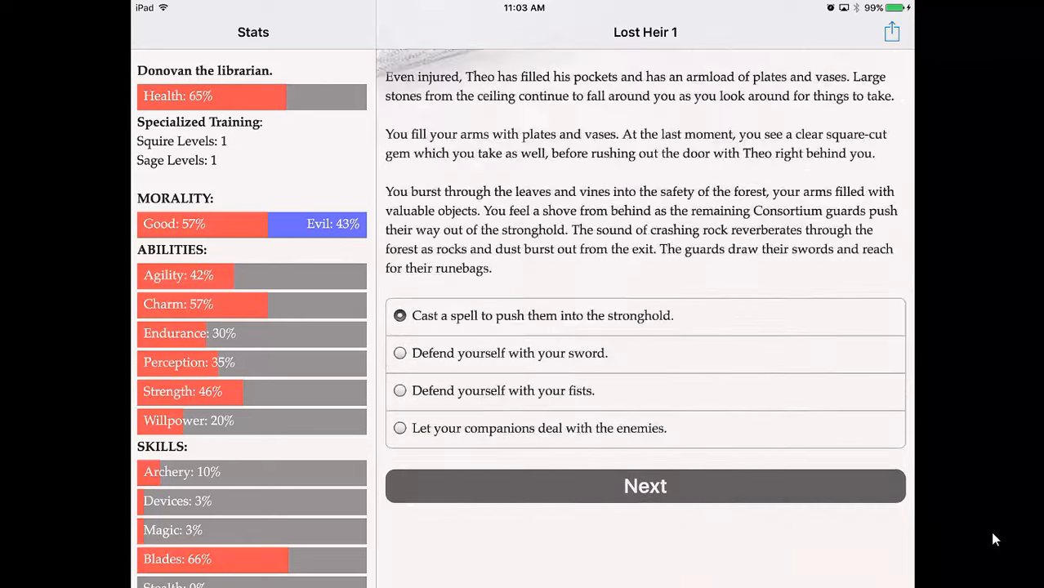
{"action": "left_click", "coordinate": [400, 353]}
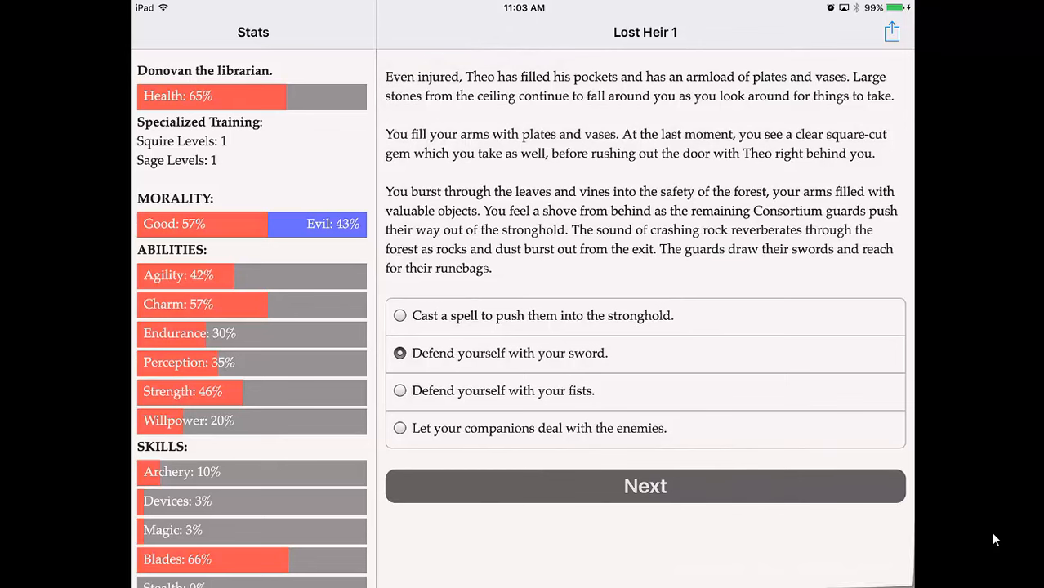
{"action": "left_click", "coordinate": [644, 487]}
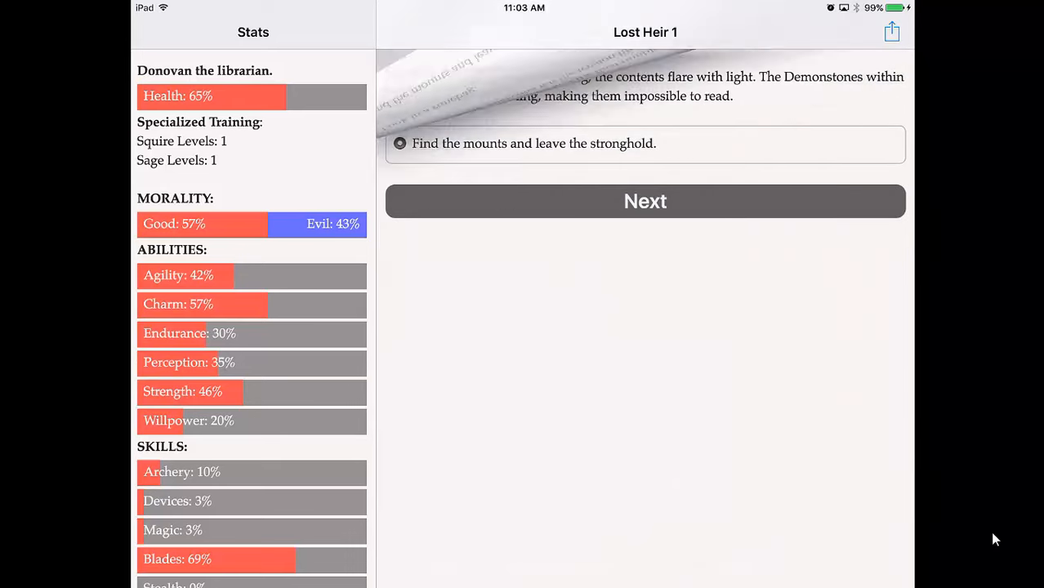
{"action": "left_click", "coordinate": [644, 202]}
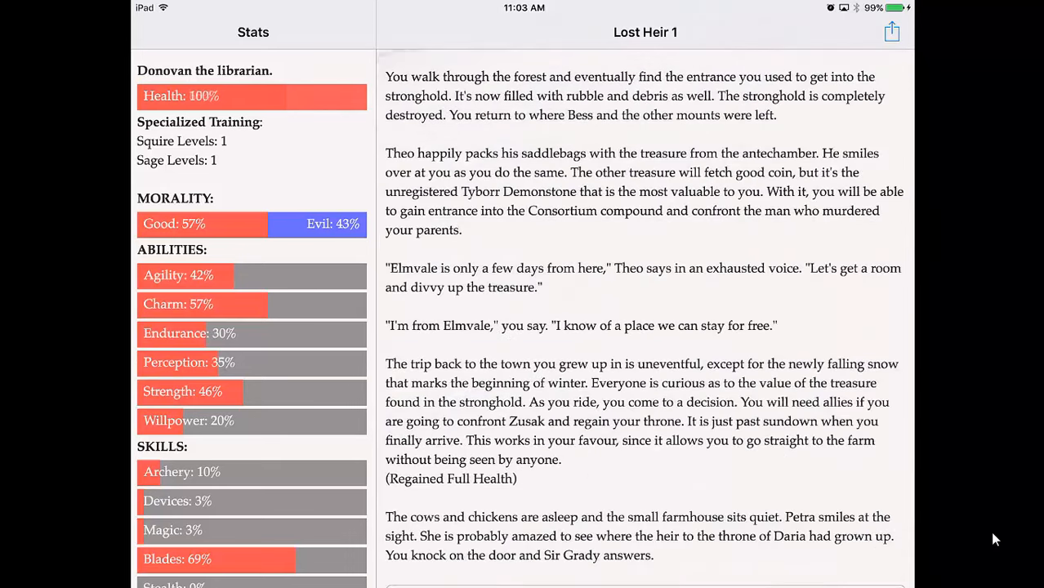
Ask Sir Grady for lodging and take Petra into your bed for the night (Relationship +20)
{"action": "scroll", "scroll_direction": "down", "scroll_amount": 3}
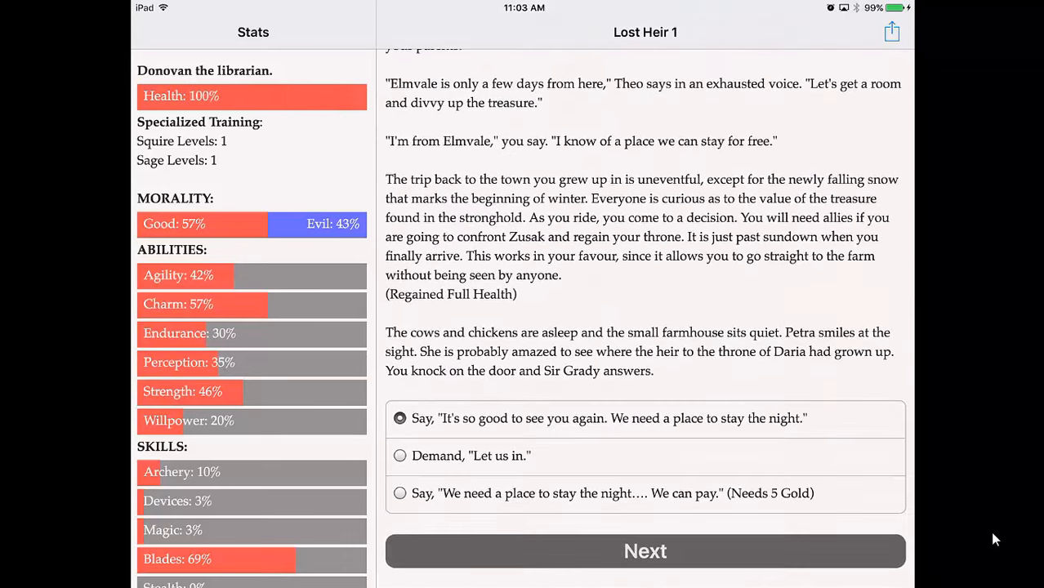
{"action": "left_click", "coordinate": [644, 551]}
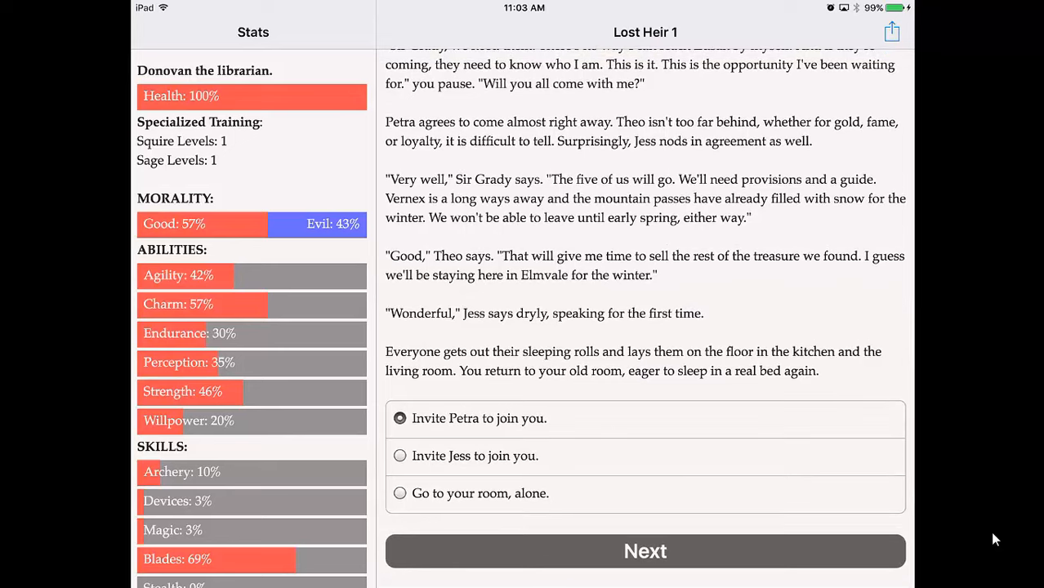
{"action": "left_click", "coordinate": [644, 551]}
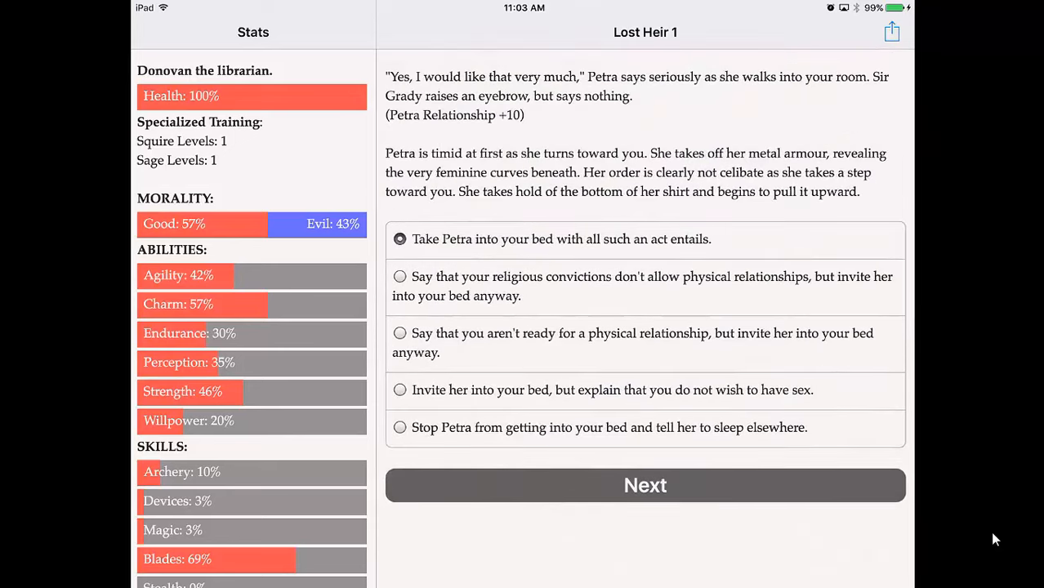
{"action": "left_click", "coordinate": [400, 389]}
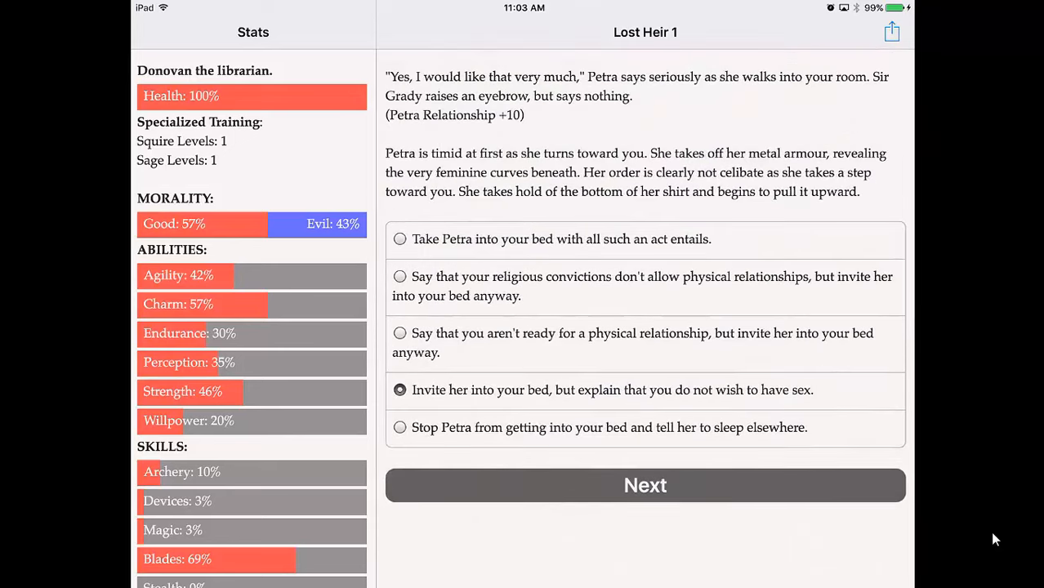
{"action": "left_click", "coordinate": [400, 239]}
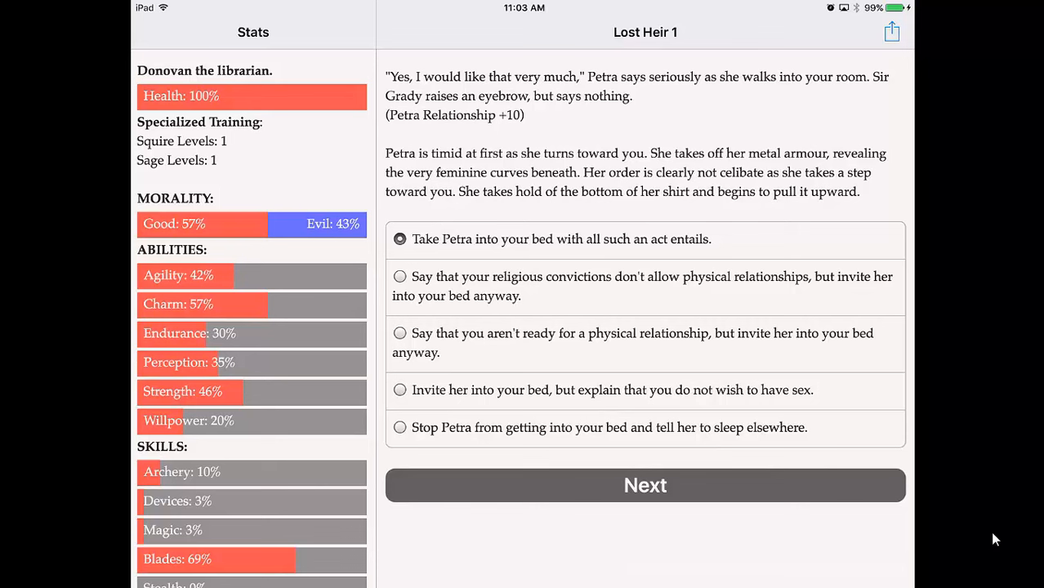
{"action": "left_click", "coordinate": [644, 486]}
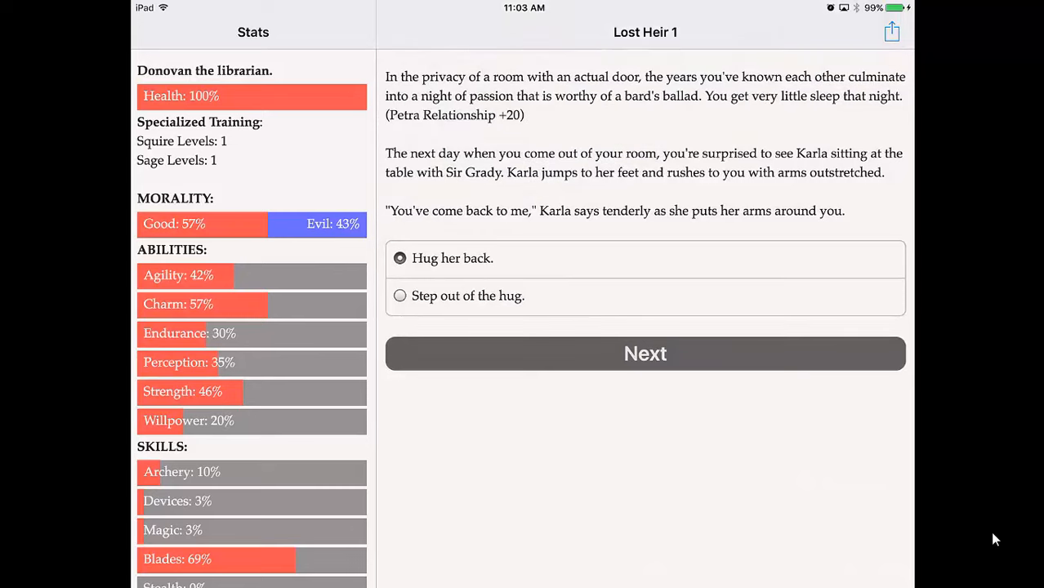
Hug Karla back and accept her as a good choice of guide for the trip
{"action": "left_click", "coordinate": [643, 353]}
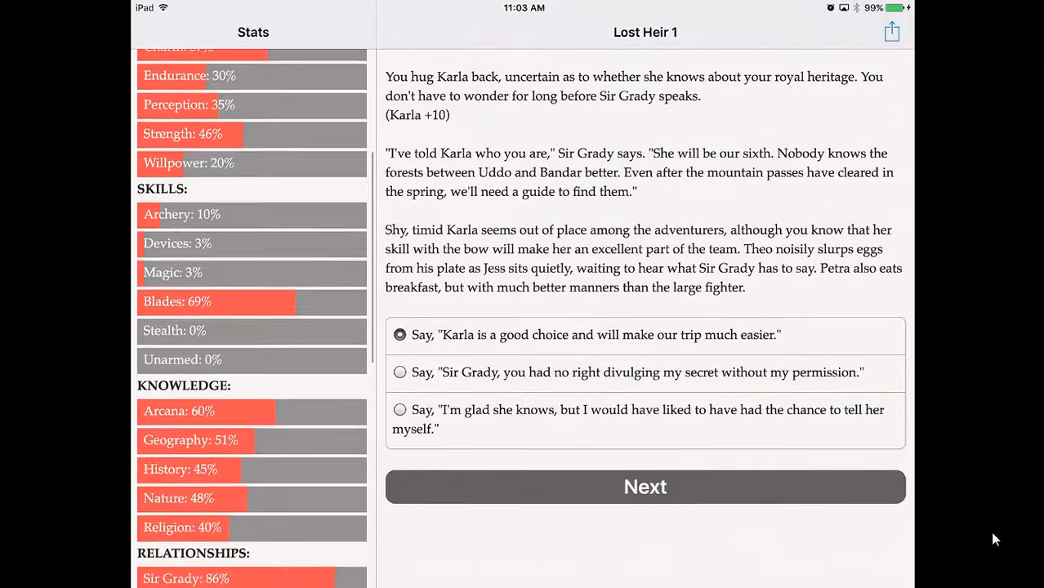
{"action": "scroll", "scroll_direction": "down", "scroll_amount": 3}
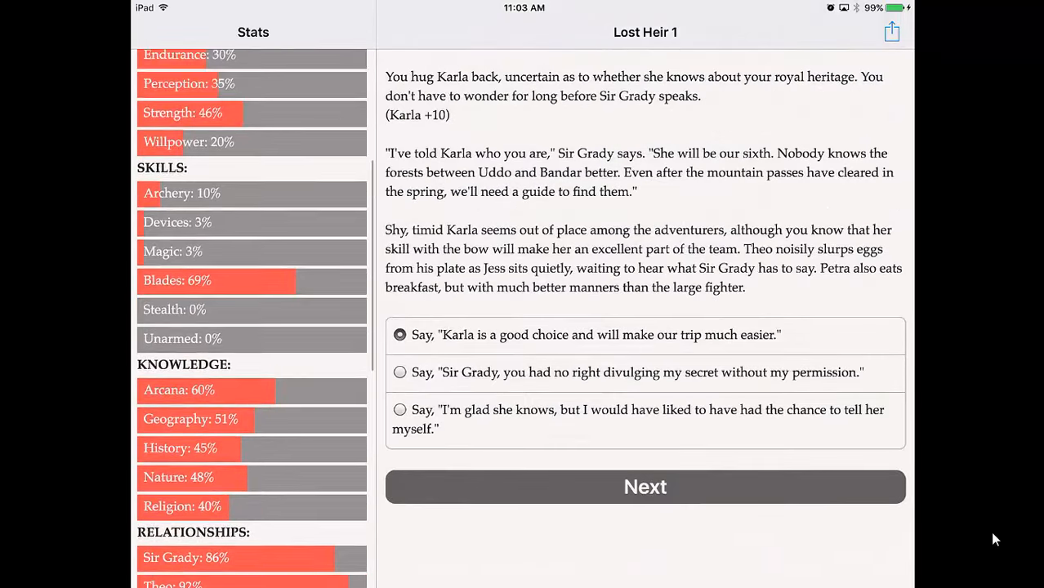
{"action": "left_click", "coordinate": [644, 487]}
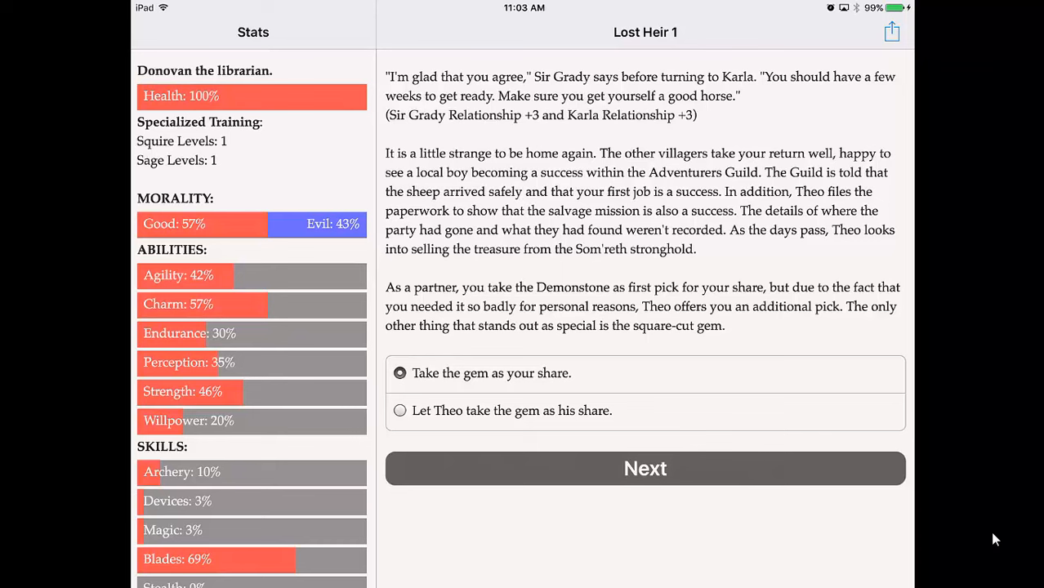
Take the Gem of Seeing as your share and buy nothing at the shops
{"action": "left_click", "coordinate": [644, 467]}
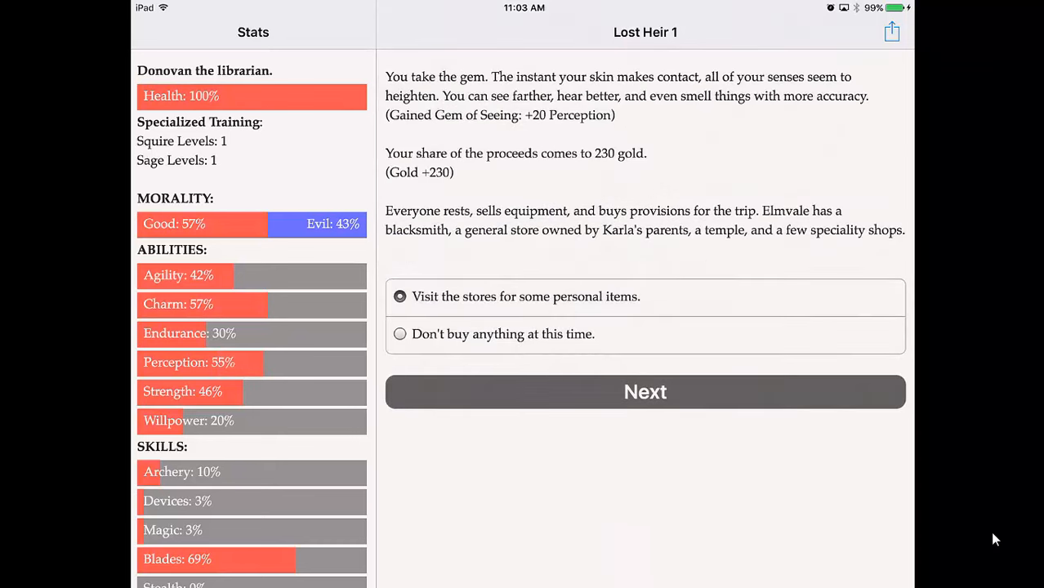
{"action": "left_click", "coordinate": [401, 333]}
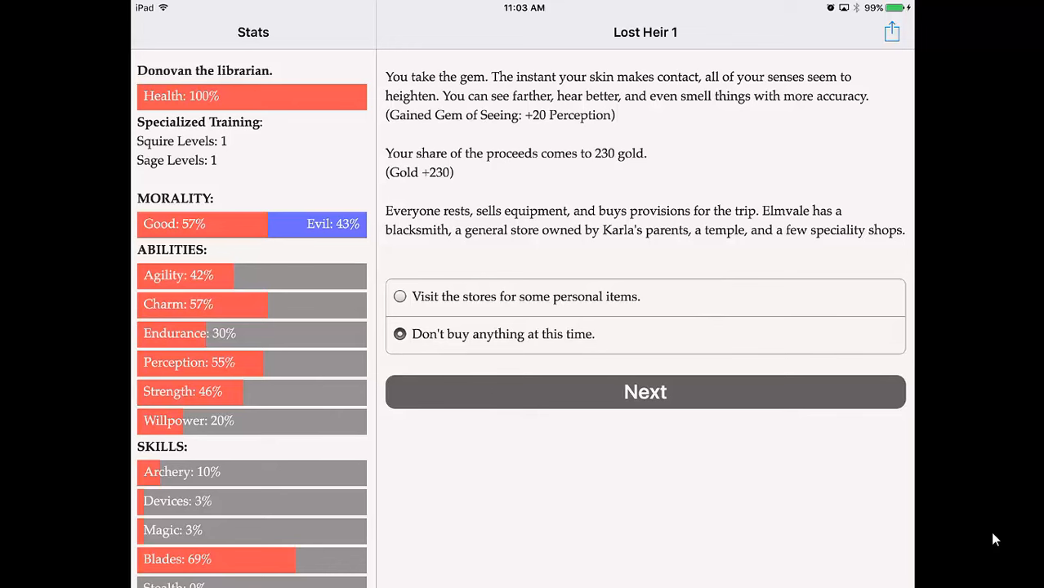
{"action": "left_click", "coordinate": [643, 392]}
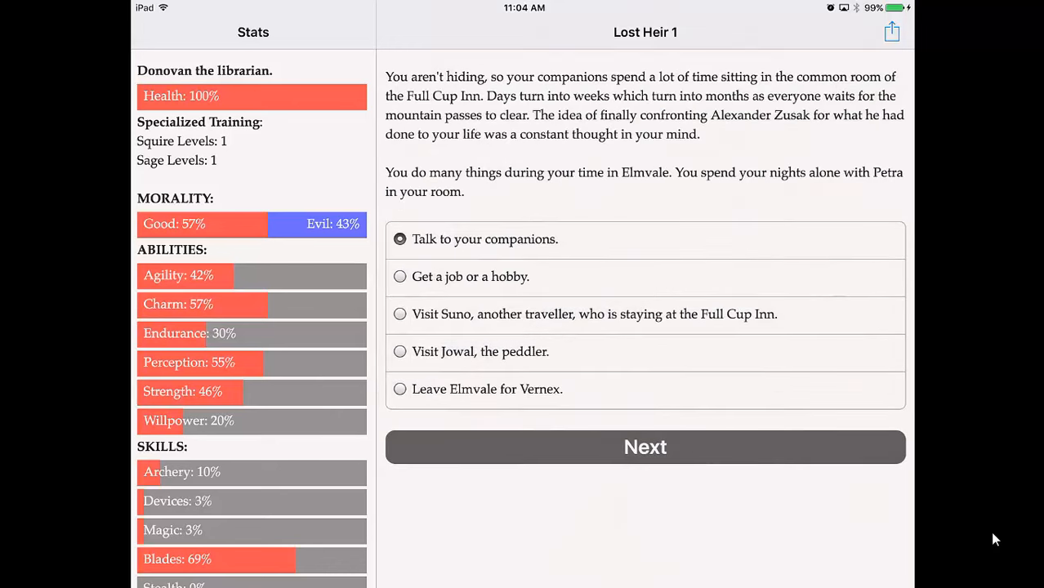
Talk to your companions, speak to Theo and ask whether he likes Elmvale
{"action": "left_click", "coordinate": [644, 446]}
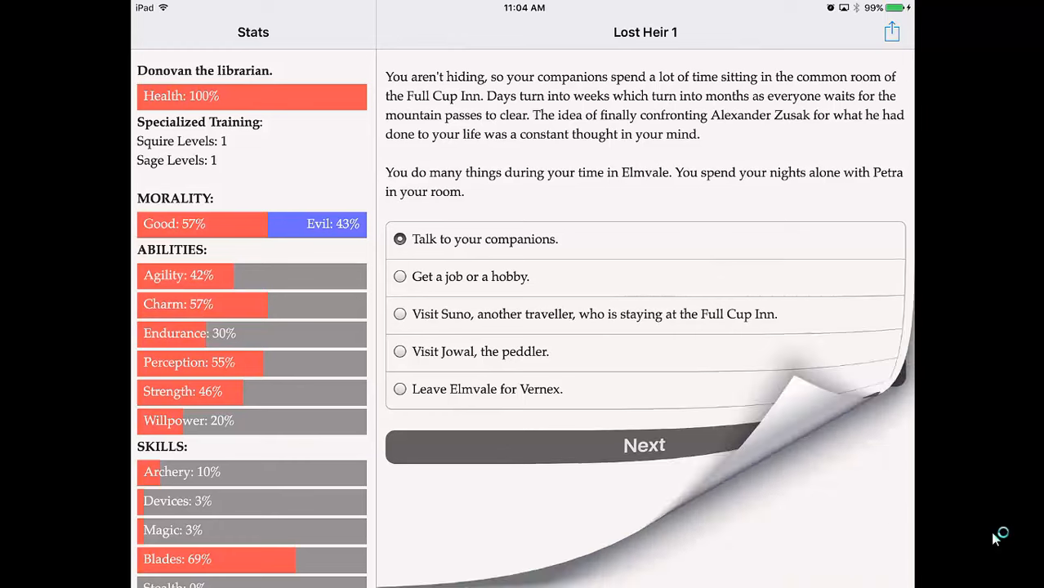
{"action": "left_click", "coordinate": [644, 444]}
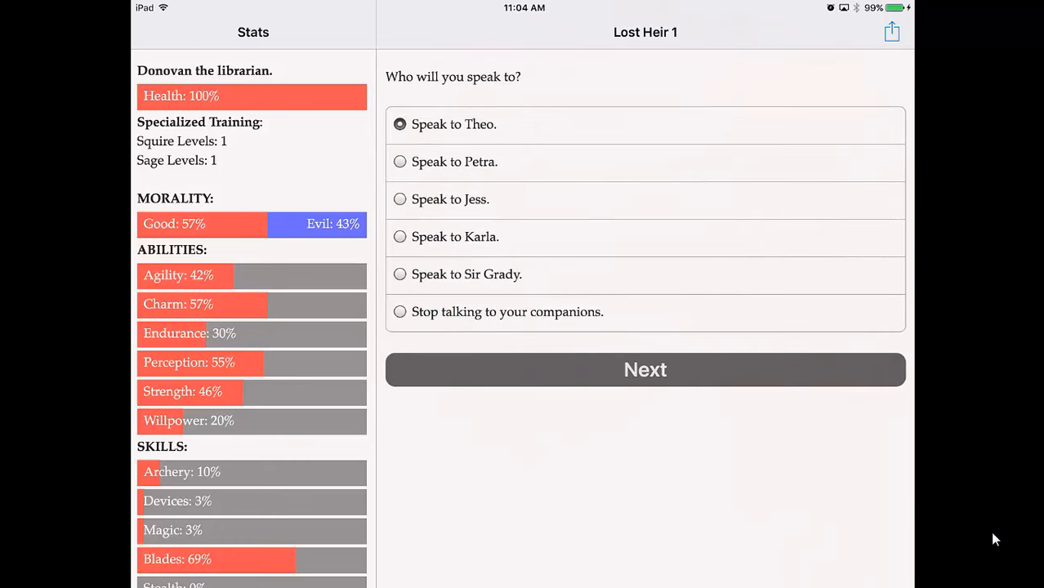
{"action": "left_click", "coordinate": [644, 369]}
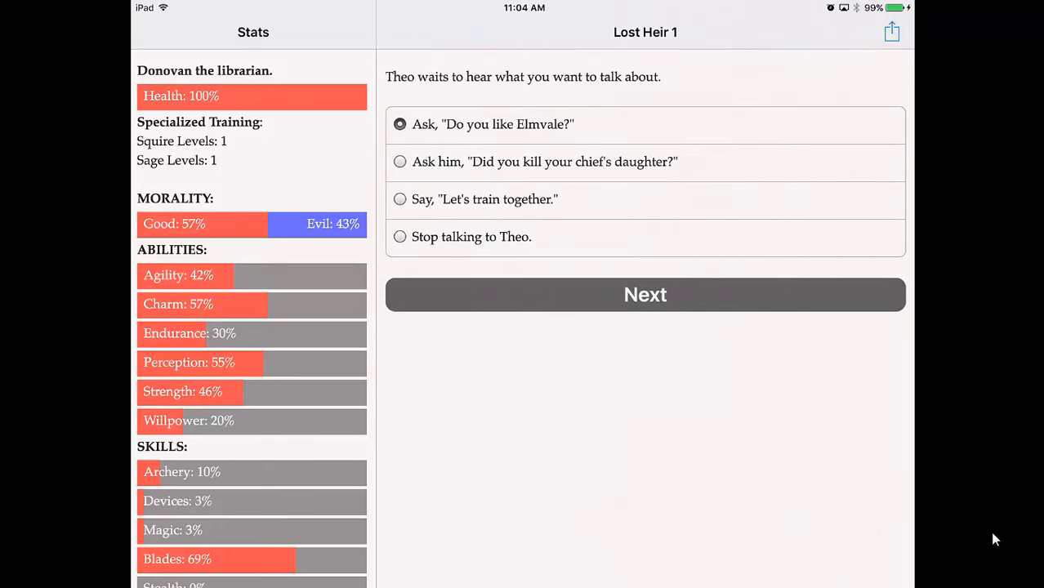
{"action": "left_click", "coordinate": [643, 294]}
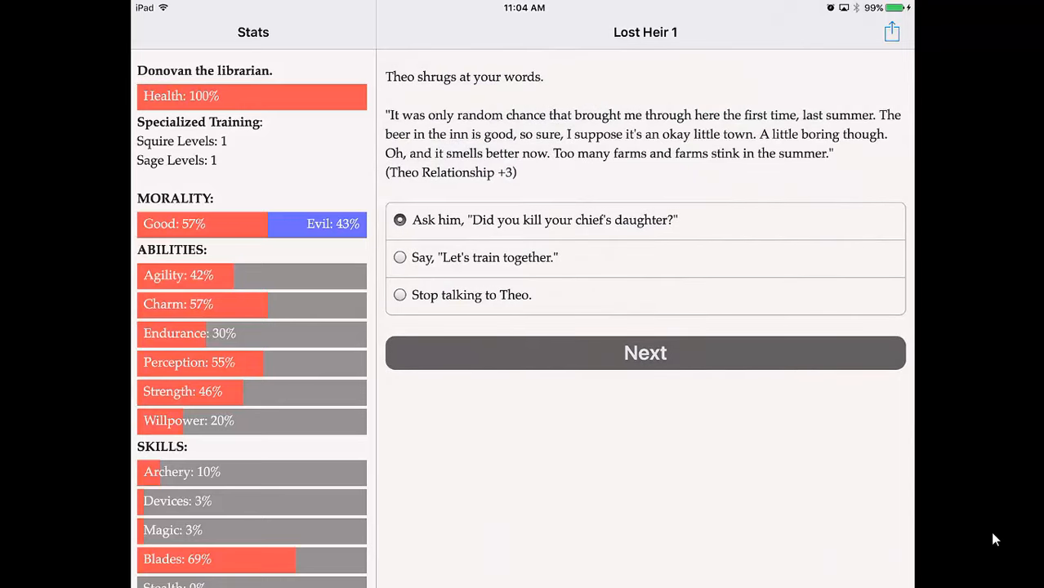
{"action": "left_click", "coordinate": [644, 353]}
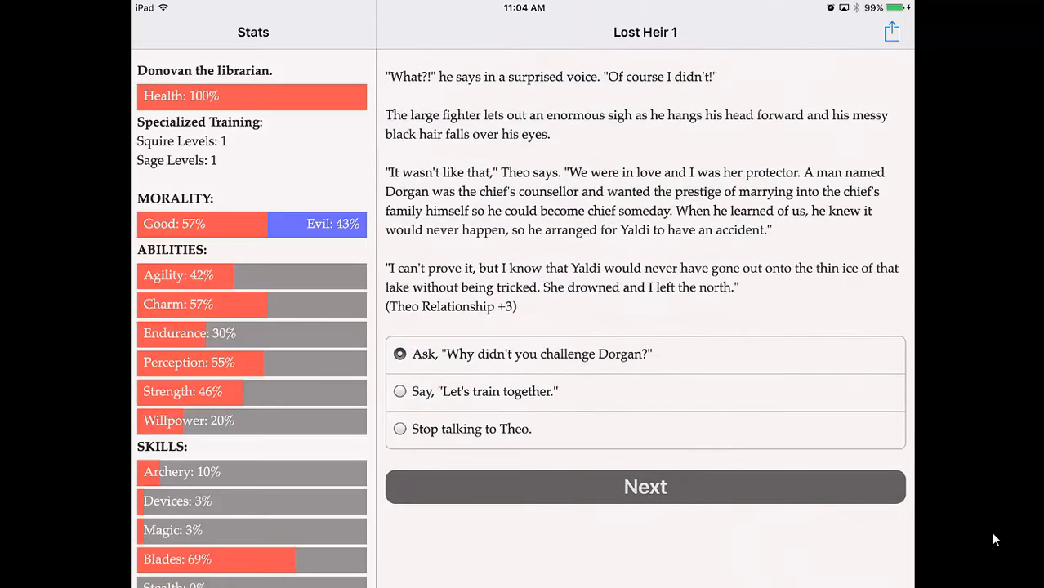
{"action": "left_click", "coordinate": [644, 487]}
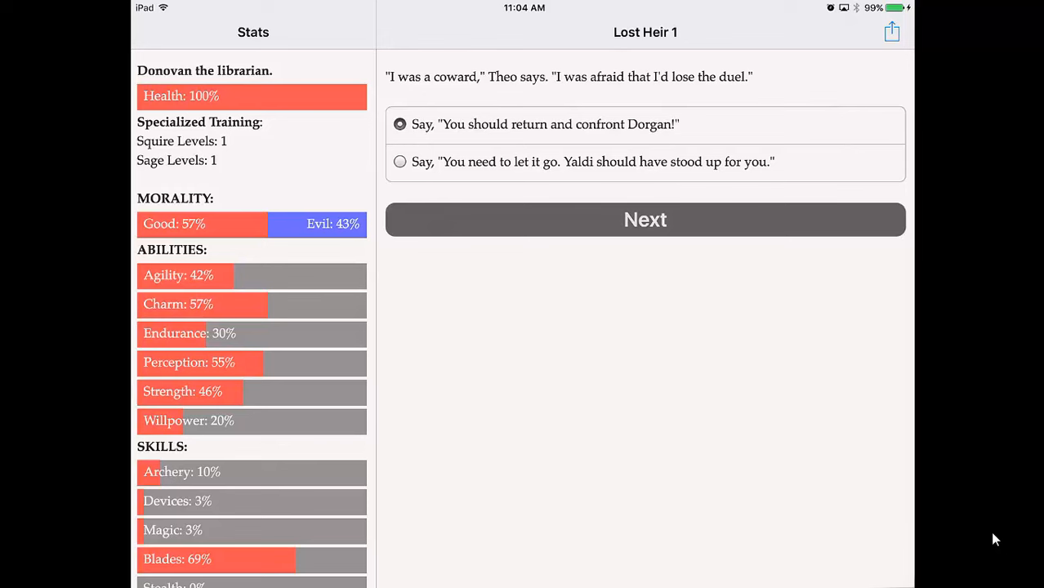
{"action": "left_click", "coordinate": [644, 219]}
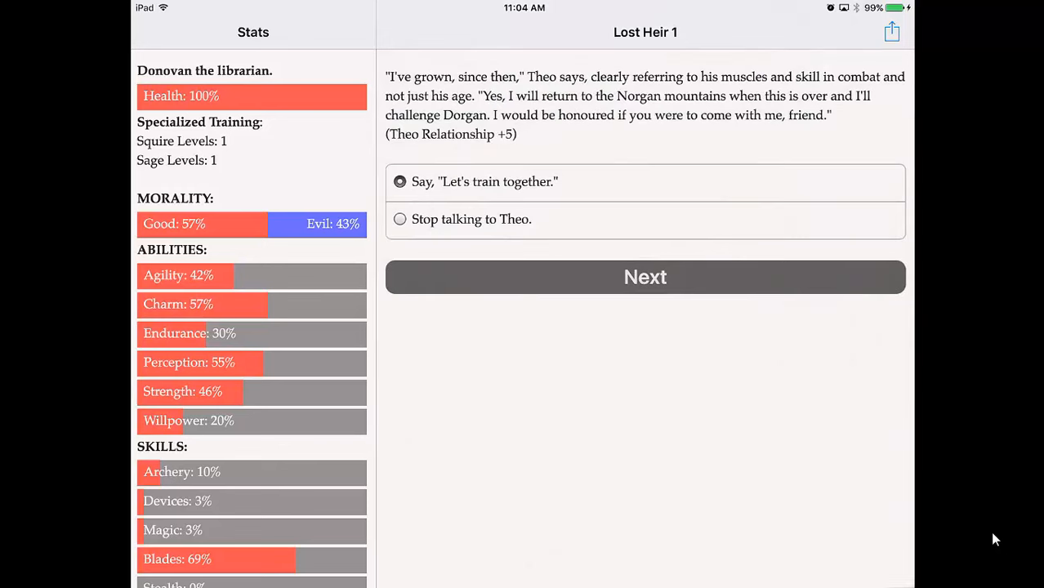
{"action": "left_click", "coordinate": [643, 278]}
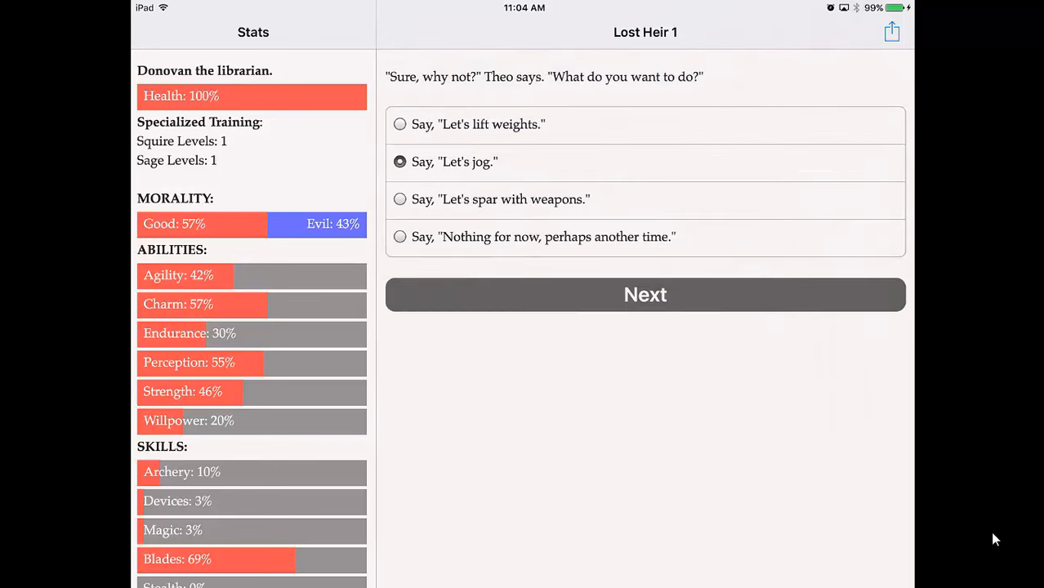
{"action": "left_click", "coordinate": [644, 294]}
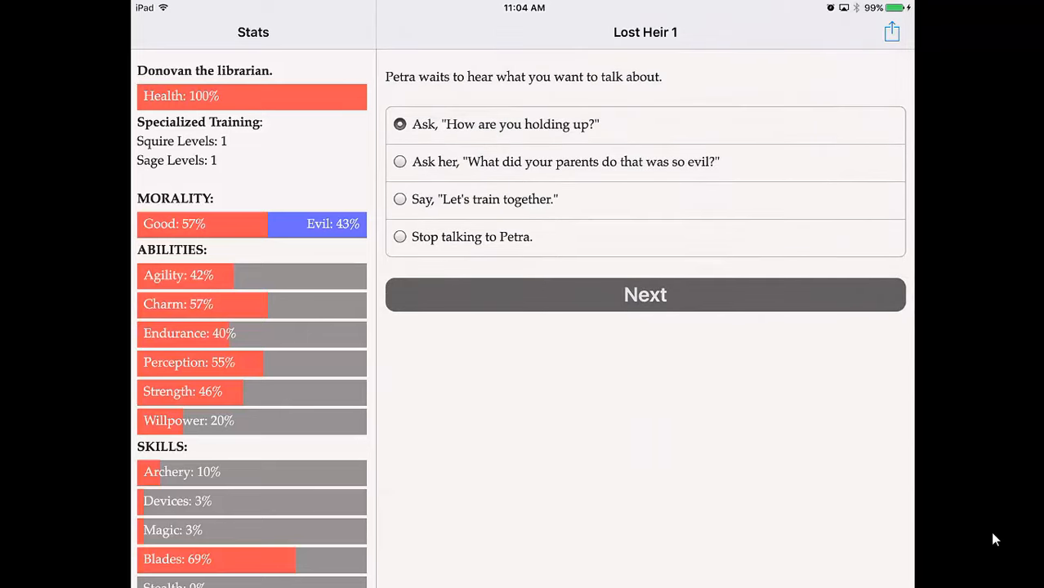
Ask Petra about her parents and the vampire, promise to be at her side, then end the talk
{"action": "left_click", "coordinate": [644, 295]}
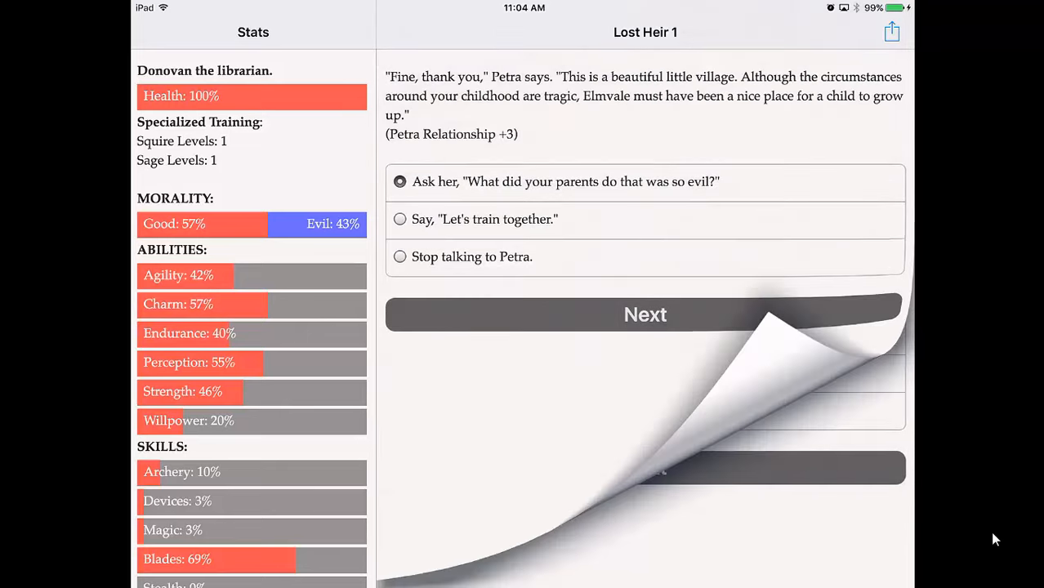
{"action": "left_click", "coordinate": [644, 314]}
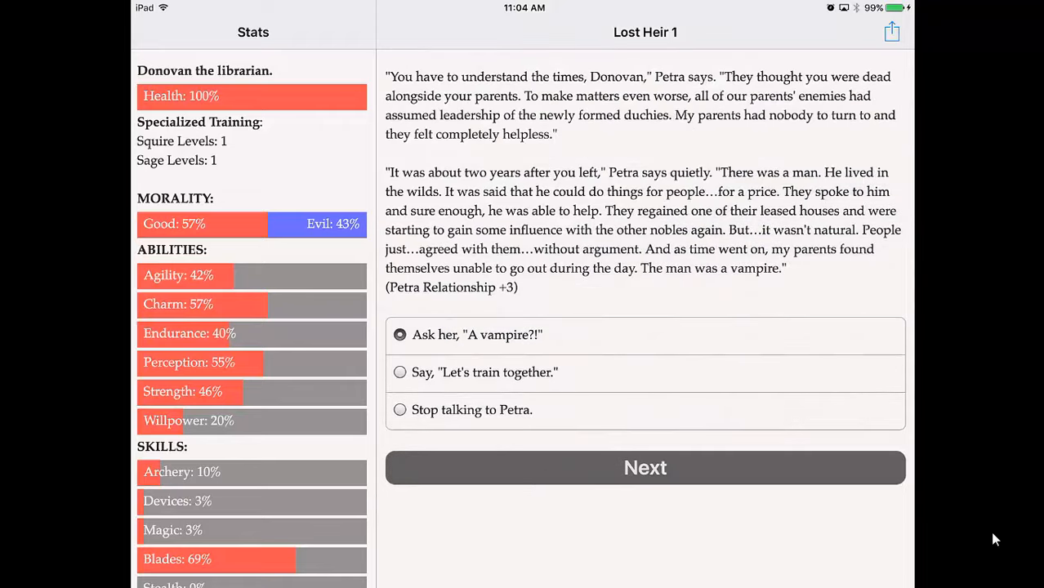
{"action": "left_click", "coordinate": [644, 467]}
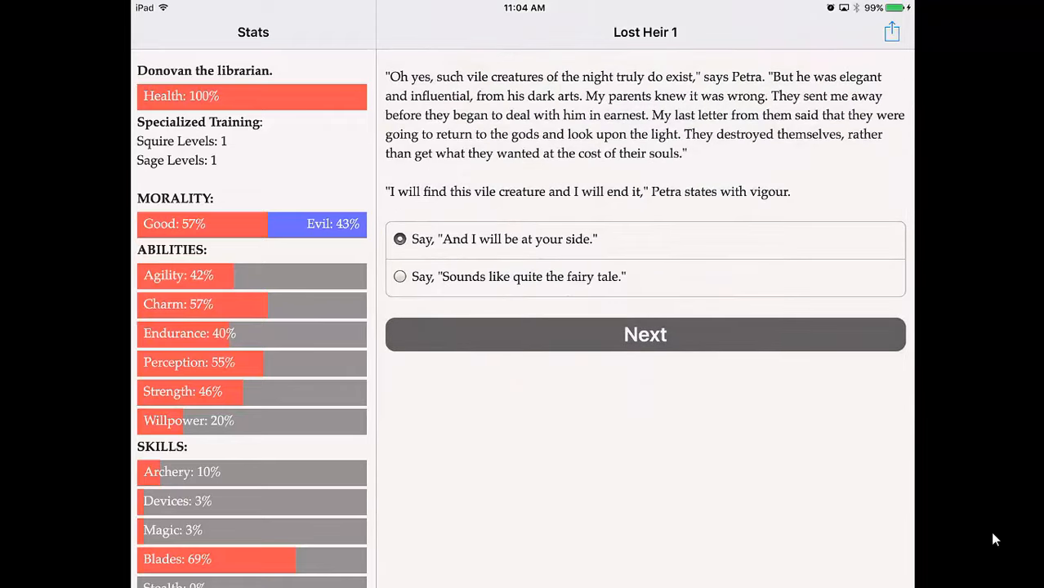
{"action": "left_click", "coordinate": [644, 333]}
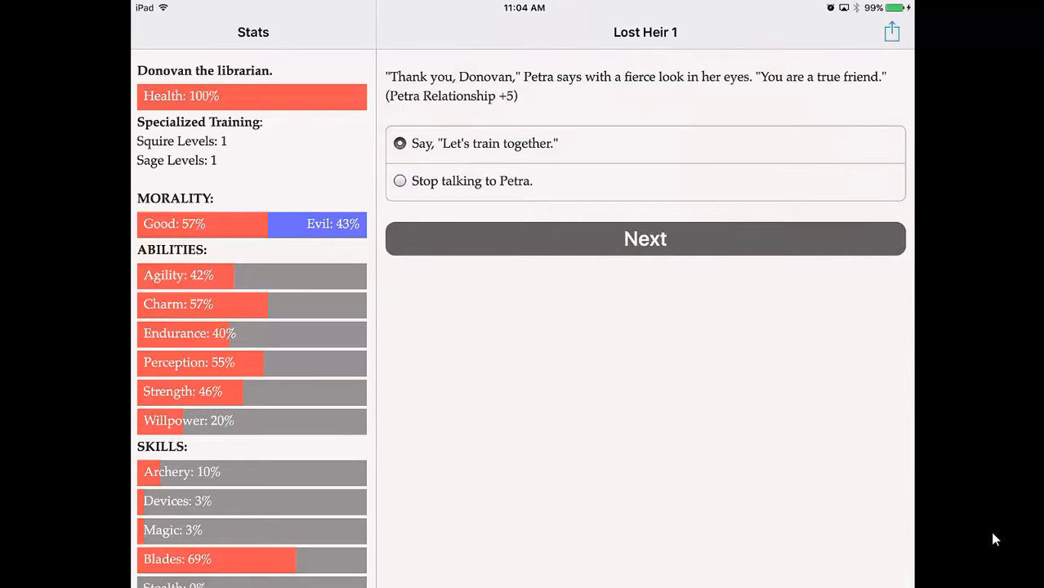
{"action": "left_click", "coordinate": [644, 239]}
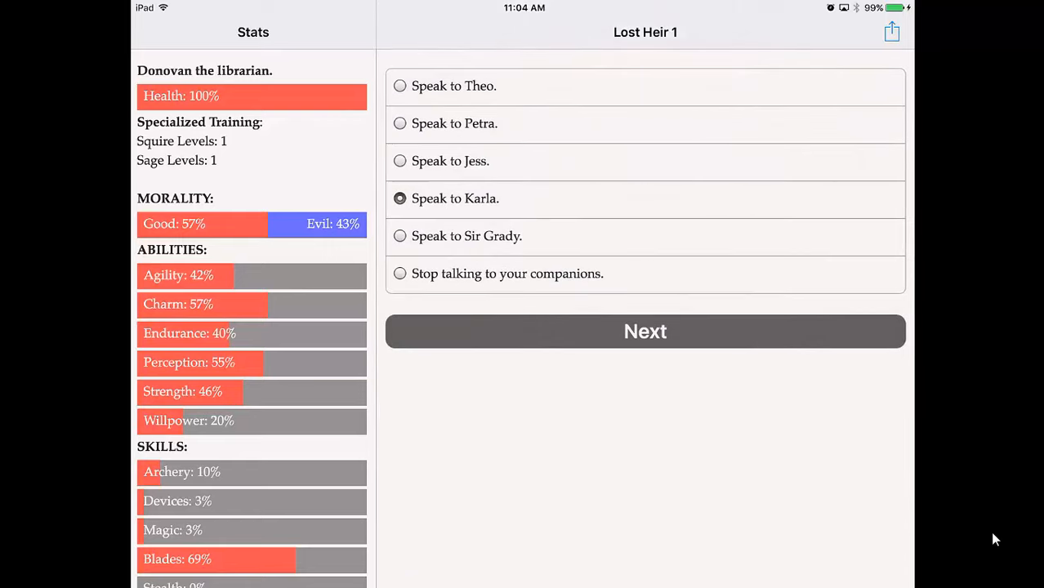
Speak to Jess and apologise for the poor start (Relationship +5)
{"action": "left_click", "coordinate": [643, 330]}
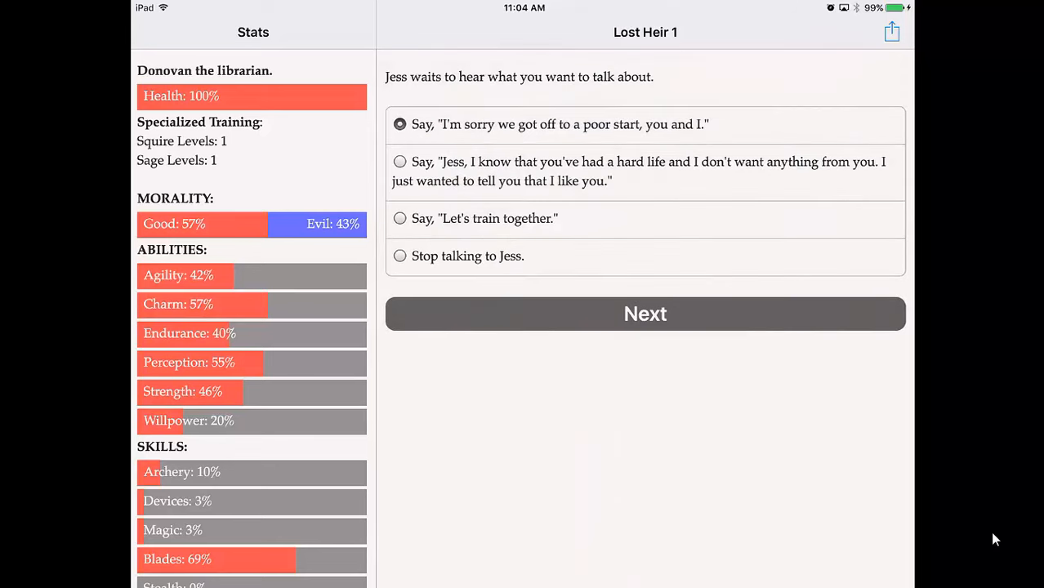
{"action": "left_click", "coordinate": [644, 314]}
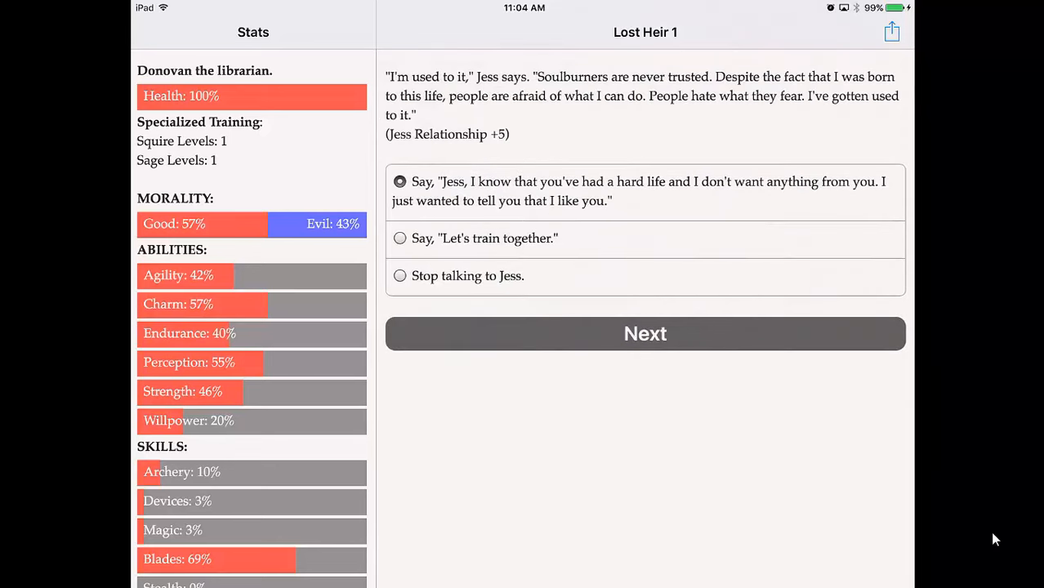
{"action": "left_click", "coordinate": [644, 333]}
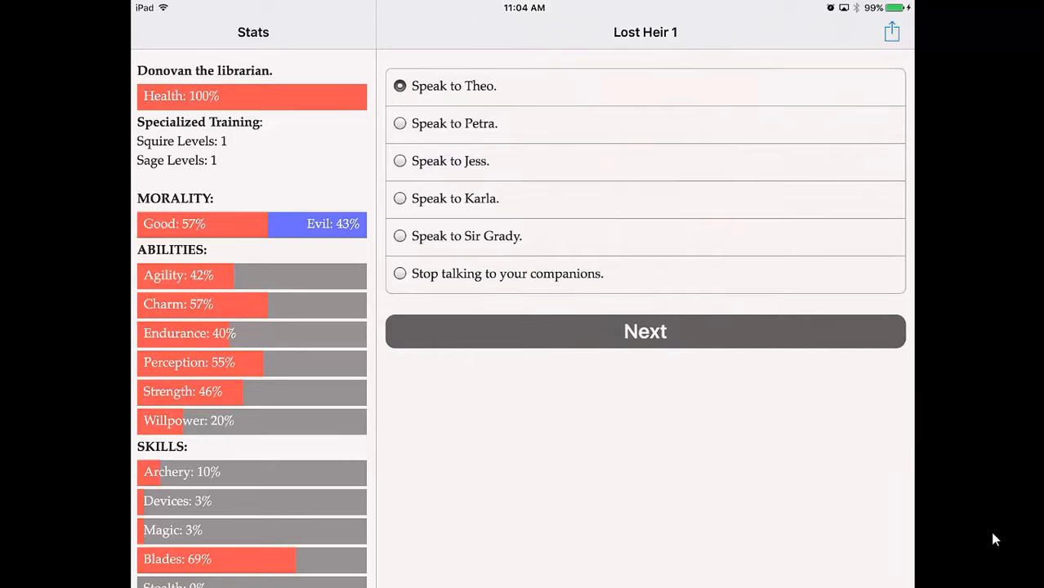
Catch up with Karla about her Infinity Arrow and why she agreed to guide you to Vernex
{"action": "left_click", "coordinate": [643, 330]}
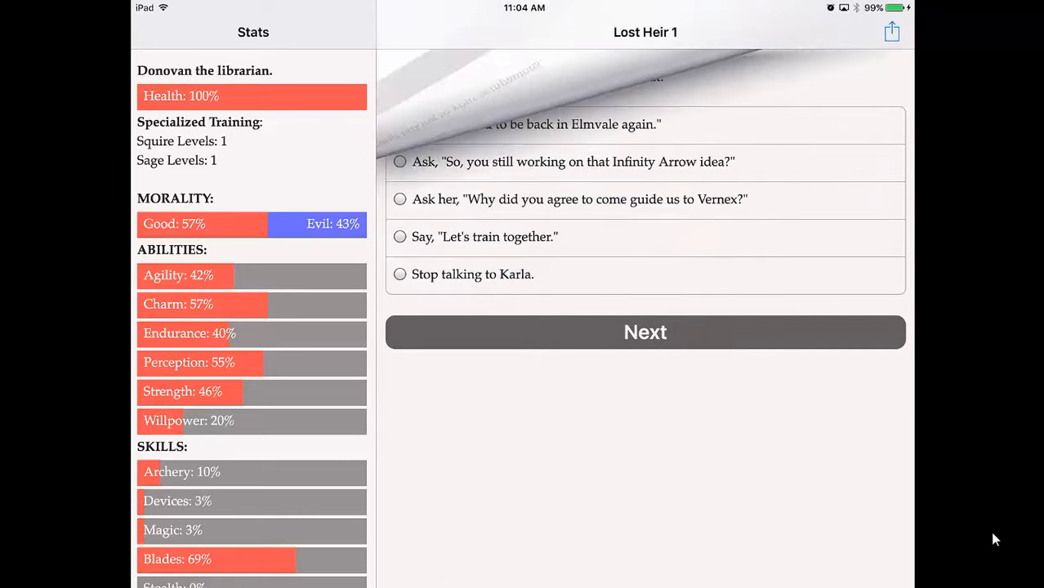
{"action": "left_click", "coordinate": [400, 161]}
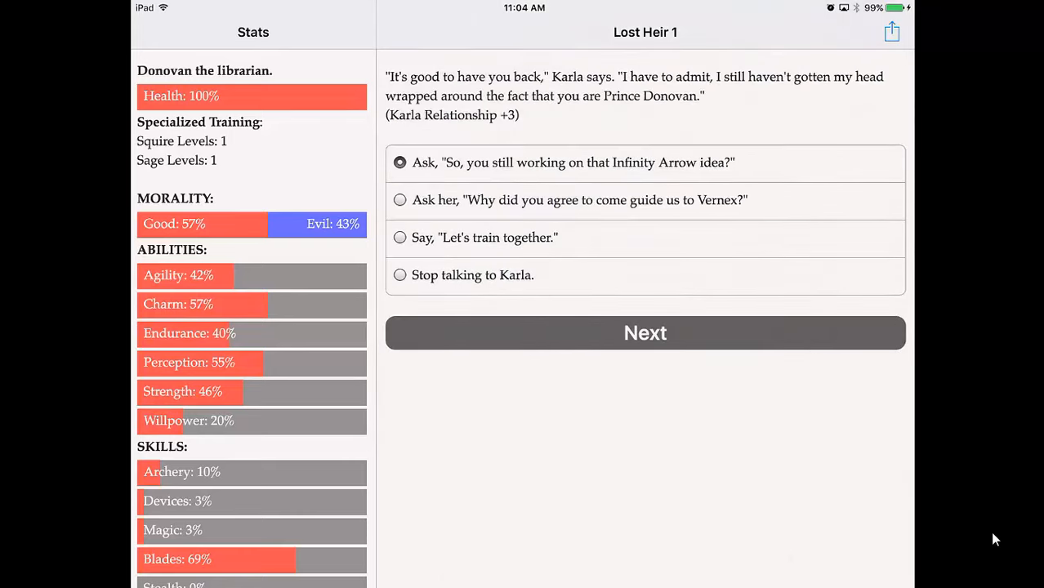
{"action": "left_click", "coordinate": [644, 333]}
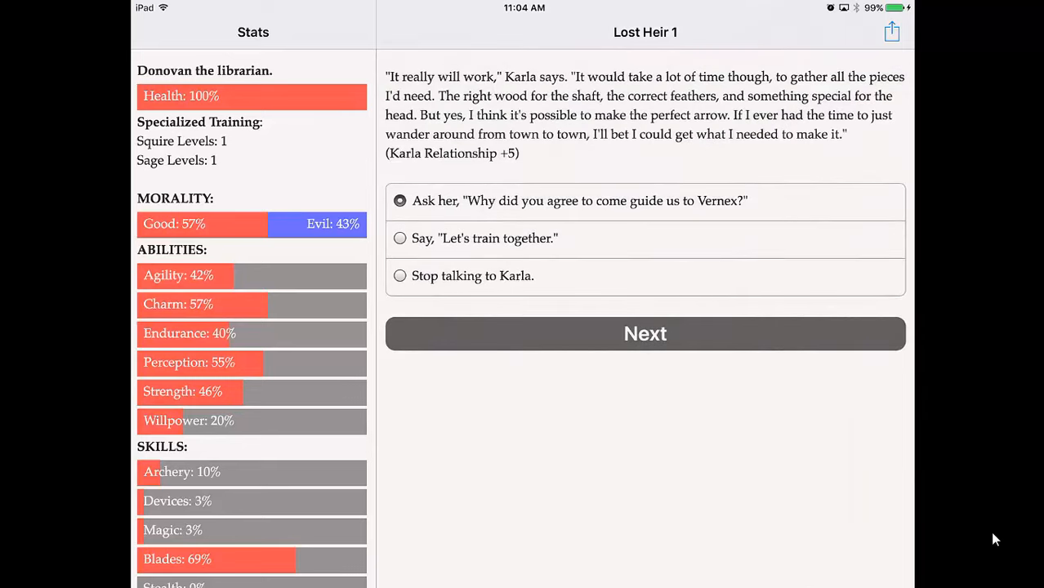
{"action": "left_click", "coordinate": [644, 333]}
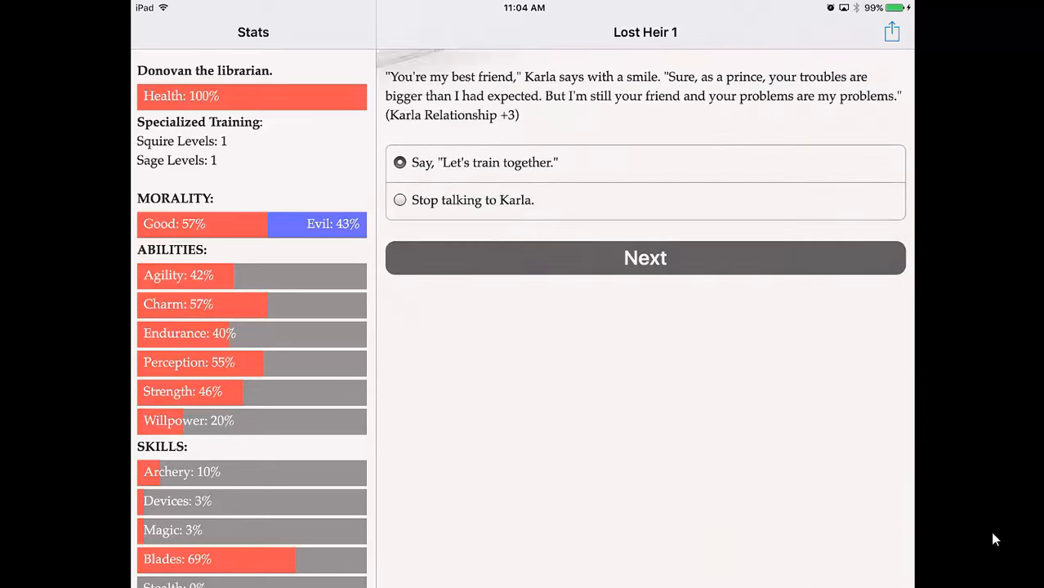
{"action": "left_click", "coordinate": [643, 259]}
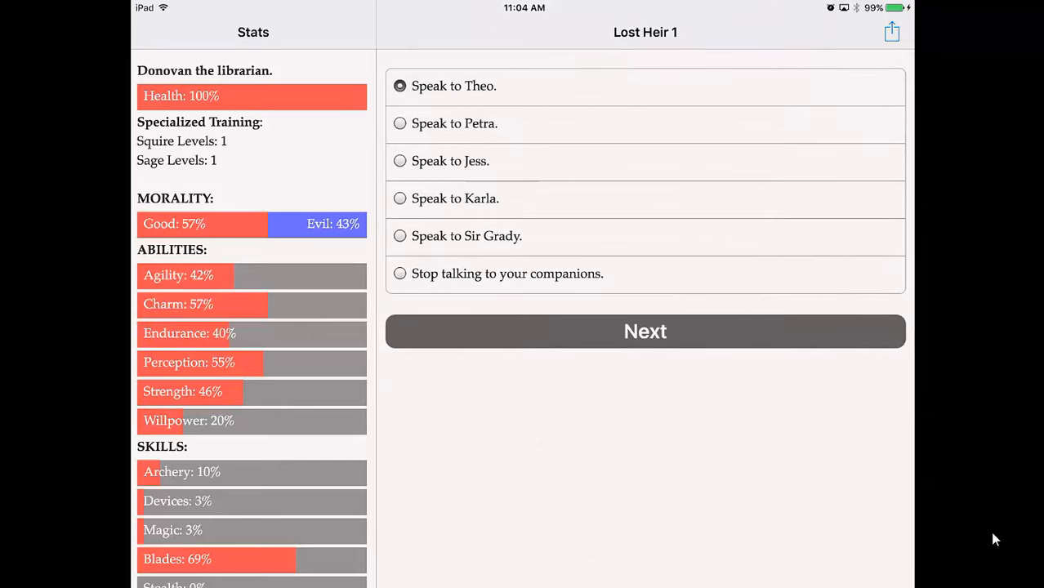
Ask Sir Grady about knighthood, receive the signet ring, and tell him about your adventures
{"action": "left_click", "coordinate": [644, 330]}
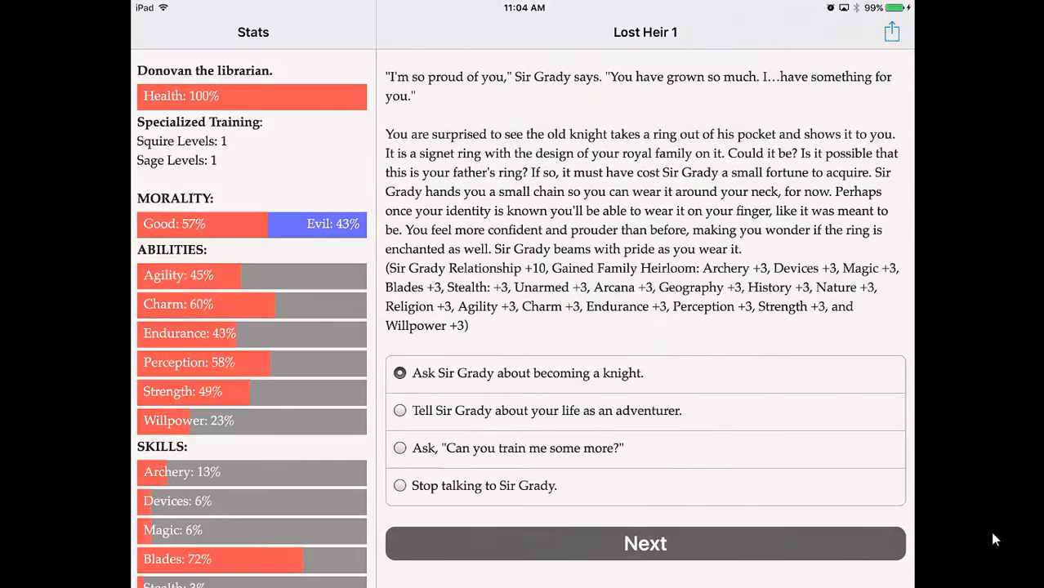
{"action": "left_click", "coordinate": [644, 542]}
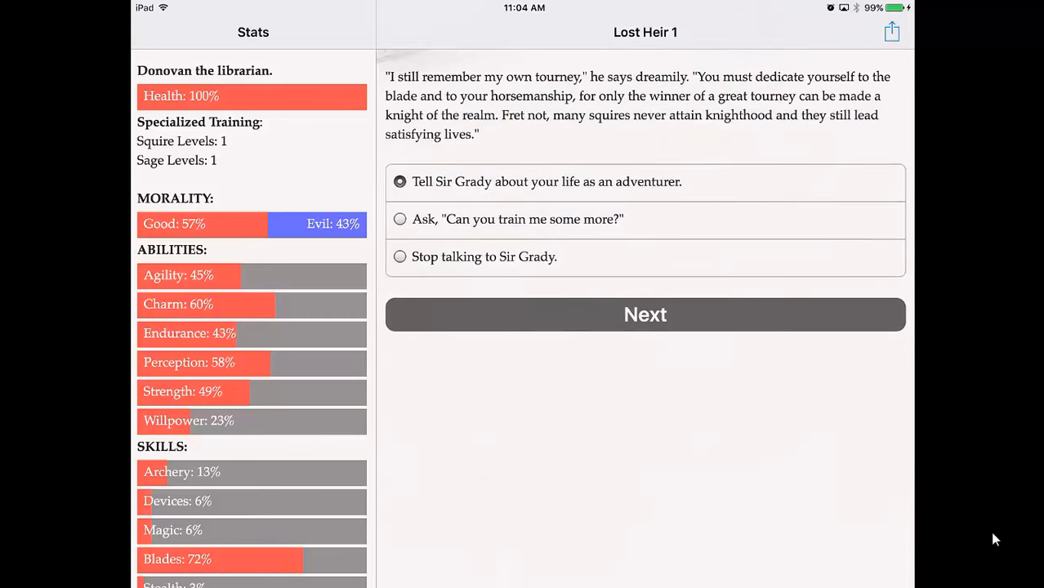
{"action": "left_click", "coordinate": [644, 314]}
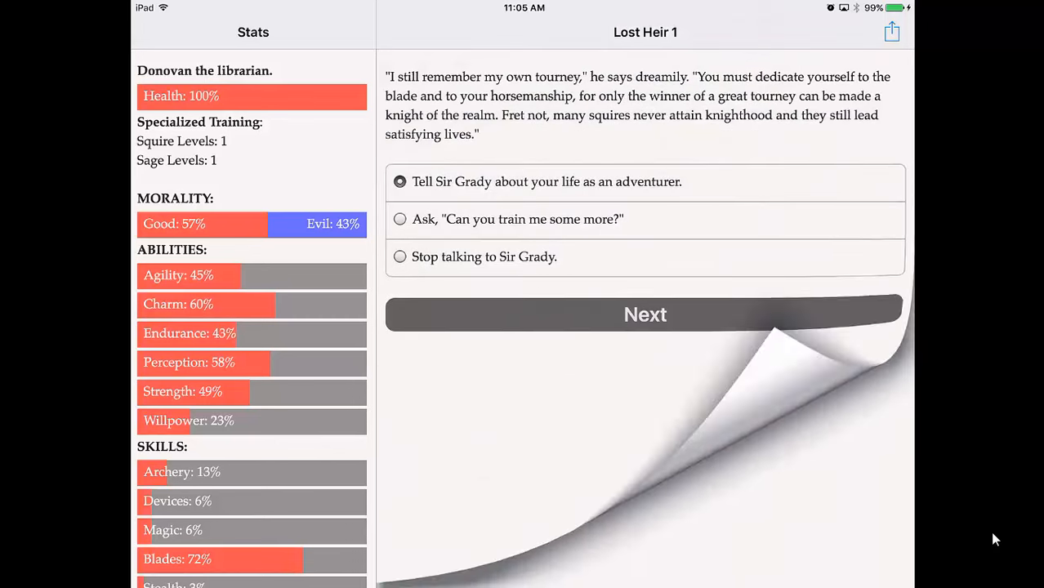
{"action": "left_click", "coordinate": [644, 314]}
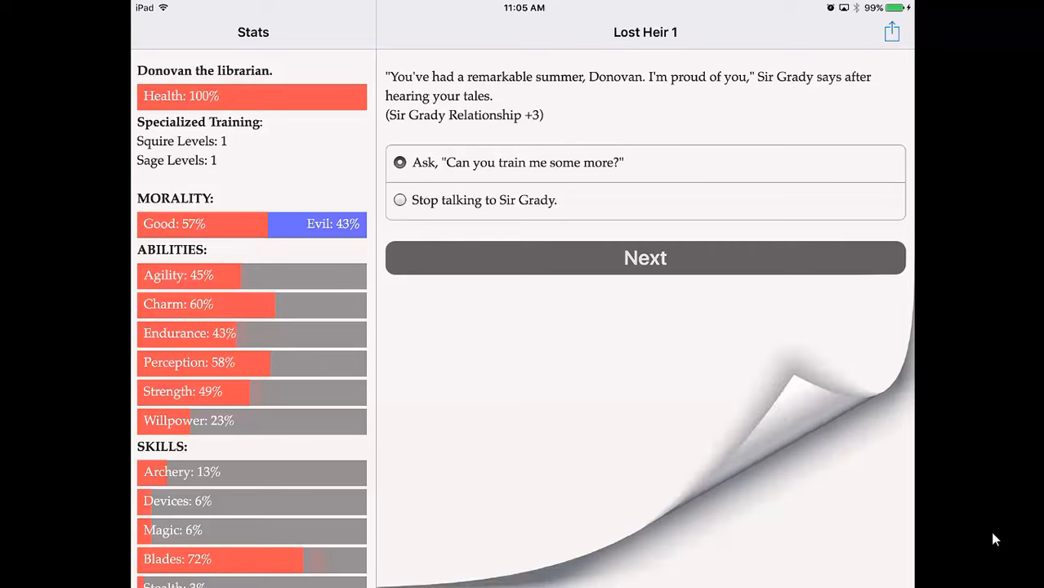
Have Sir Grady train you (Blades 82%, Strength 54%) and stop talking to companions
{"action": "left_click", "coordinate": [644, 258]}
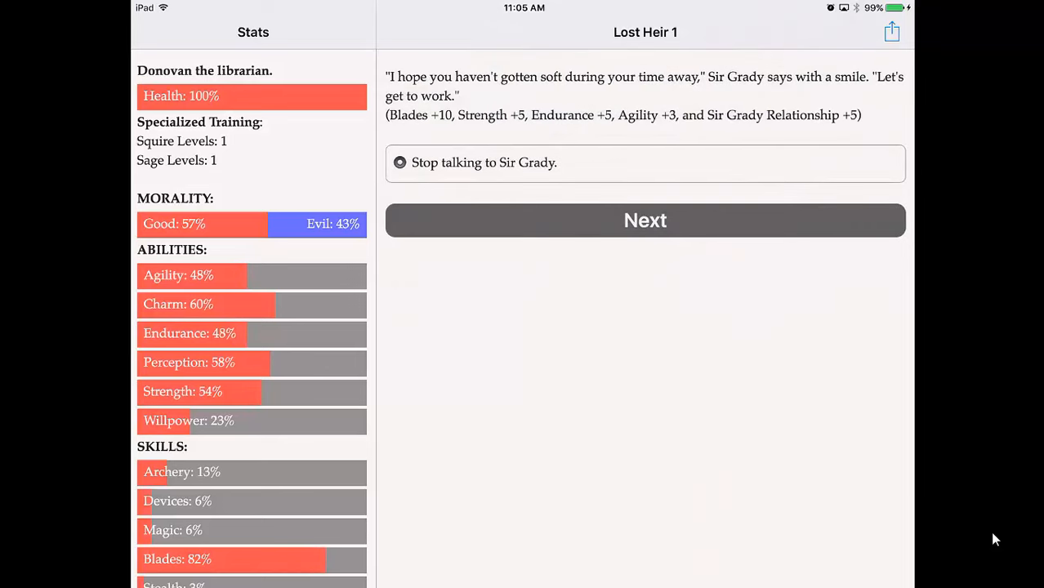
{"action": "left_click", "coordinate": [644, 219]}
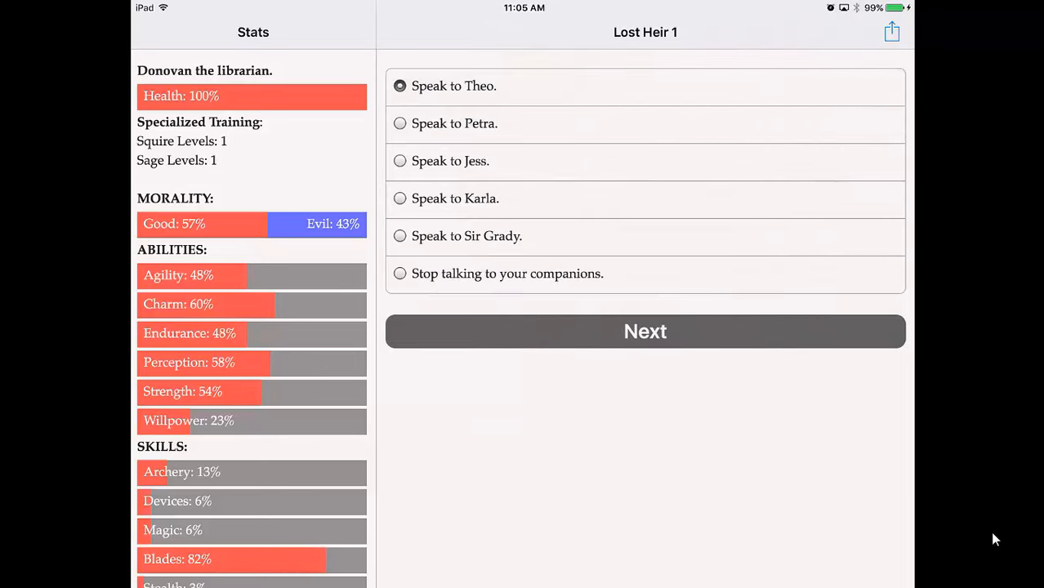
{"action": "left_click", "coordinate": [400, 275]}
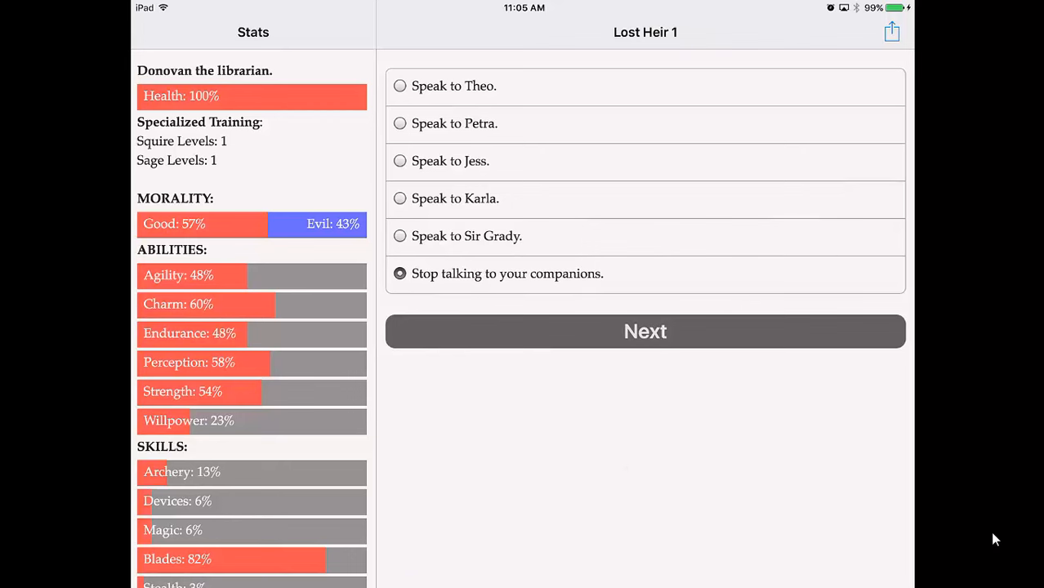
Visit Jowal the peddler's wagon and ask how his sister is (Charm 63%)
{"action": "left_click", "coordinate": [644, 330]}
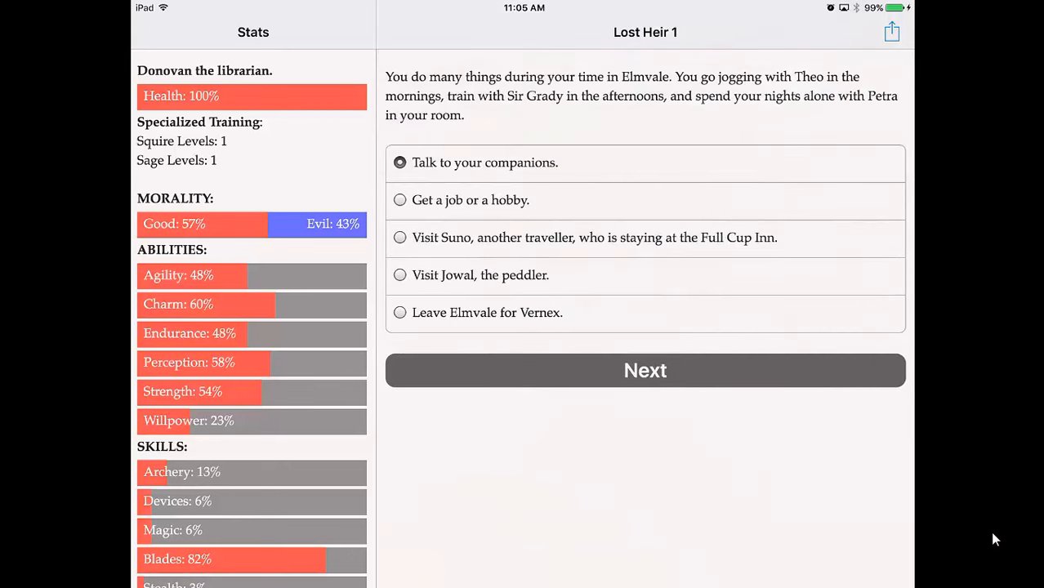
{"action": "left_click", "coordinate": [400, 274]}
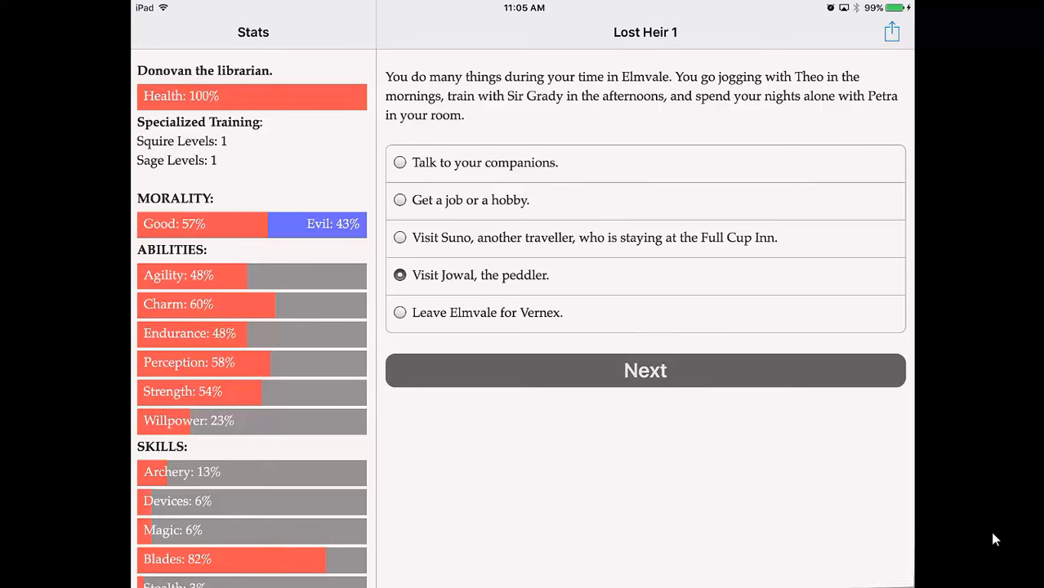
{"action": "left_click", "coordinate": [644, 369]}
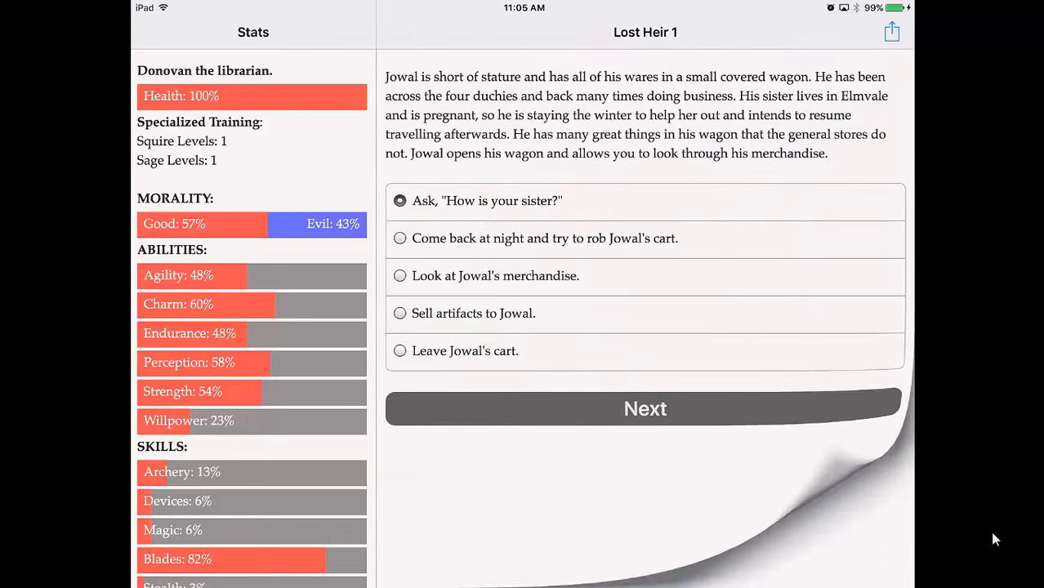
{"action": "left_click", "coordinate": [644, 408]}
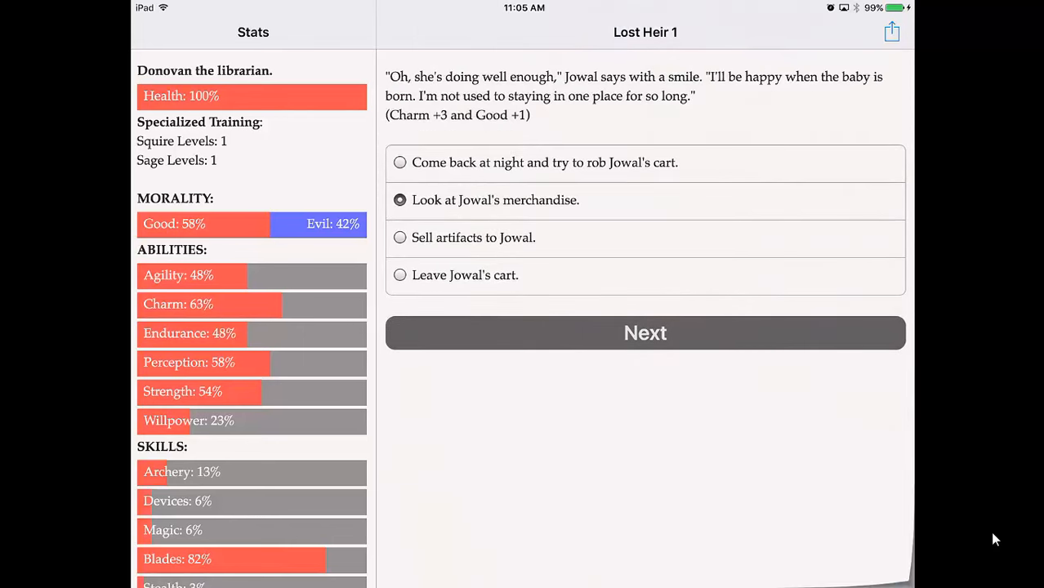
Buy the book of maps and the history book, then stop browsing and leave Jowal's cart
{"action": "left_click", "coordinate": [644, 333]}
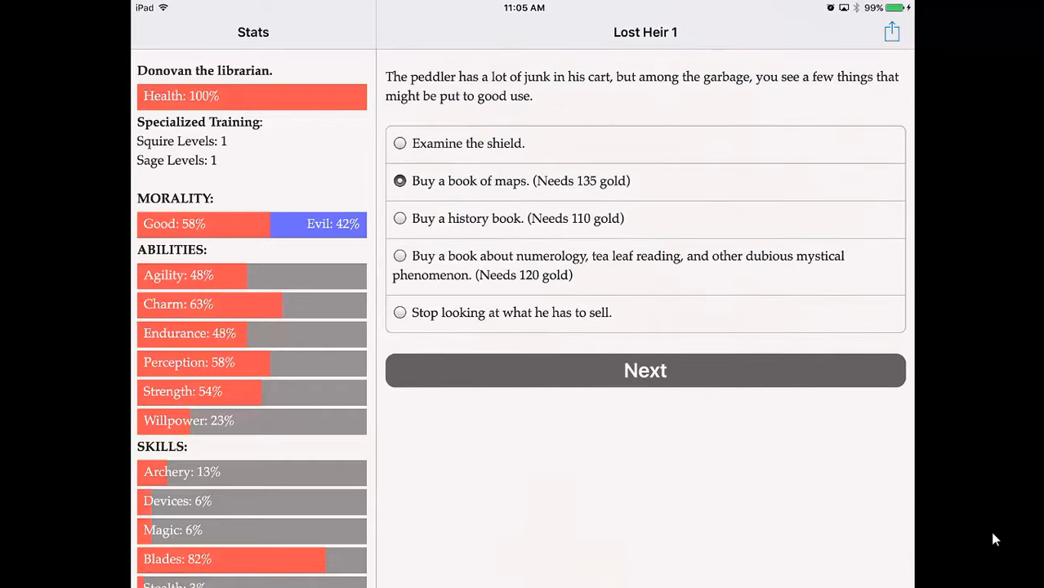
{"action": "left_click", "coordinate": [644, 369]}
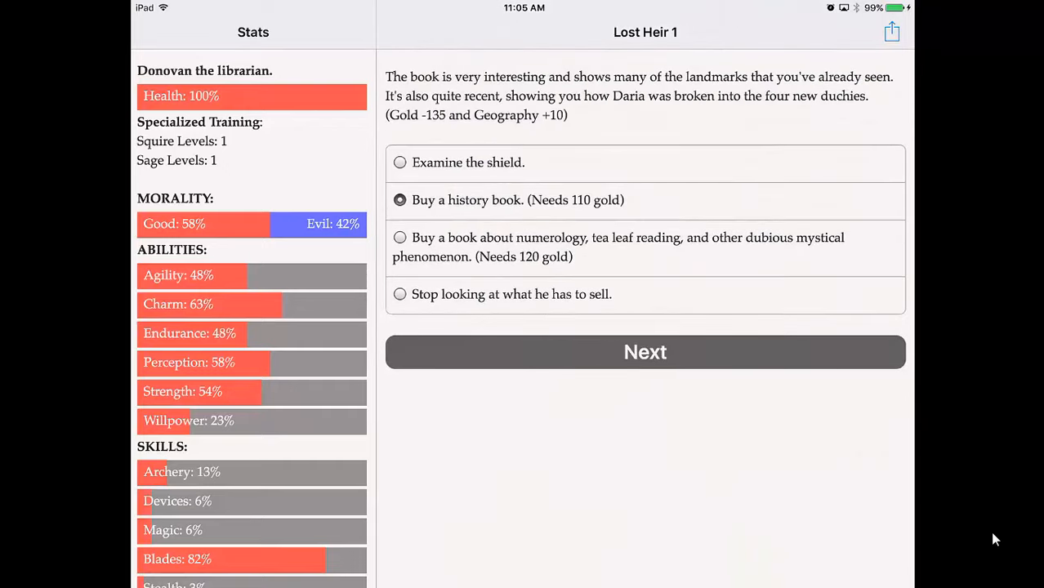
{"action": "left_click", "coordinate": [644, 353]}
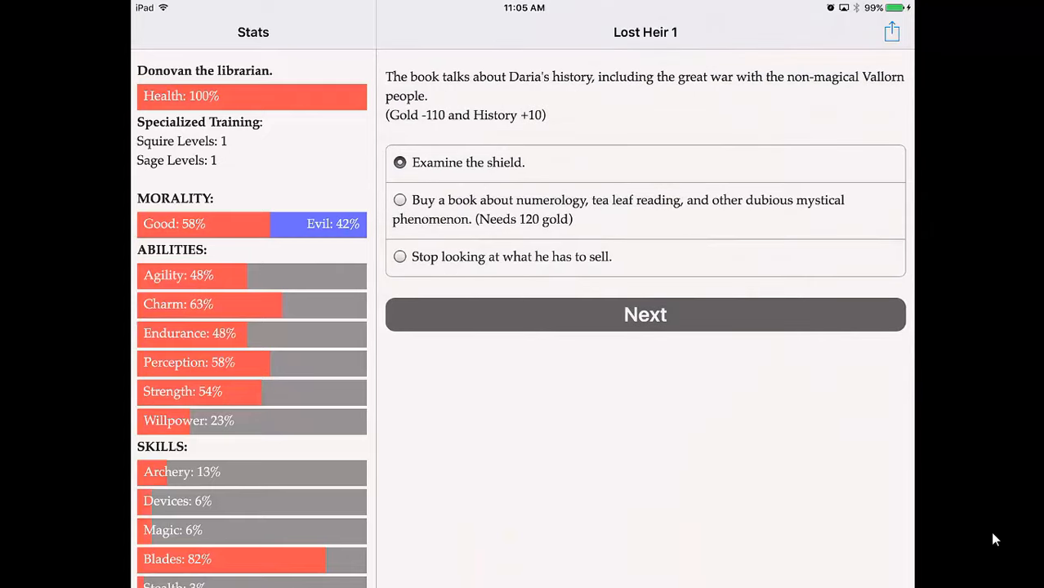
{"action": "left_click", "coordinate": [400, 256]}
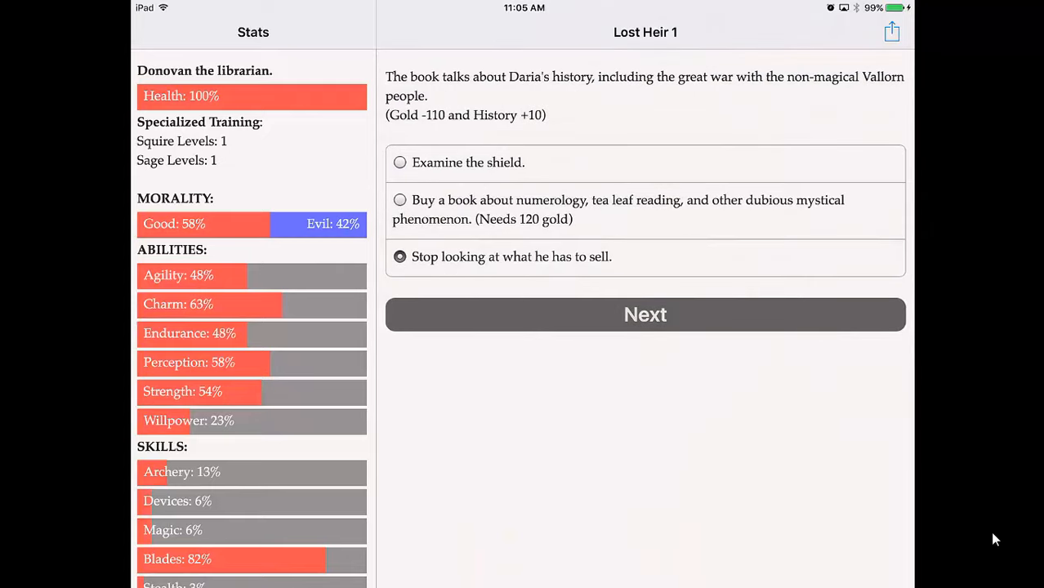
{"action": "left_click", "coordinate": [644, 314]}
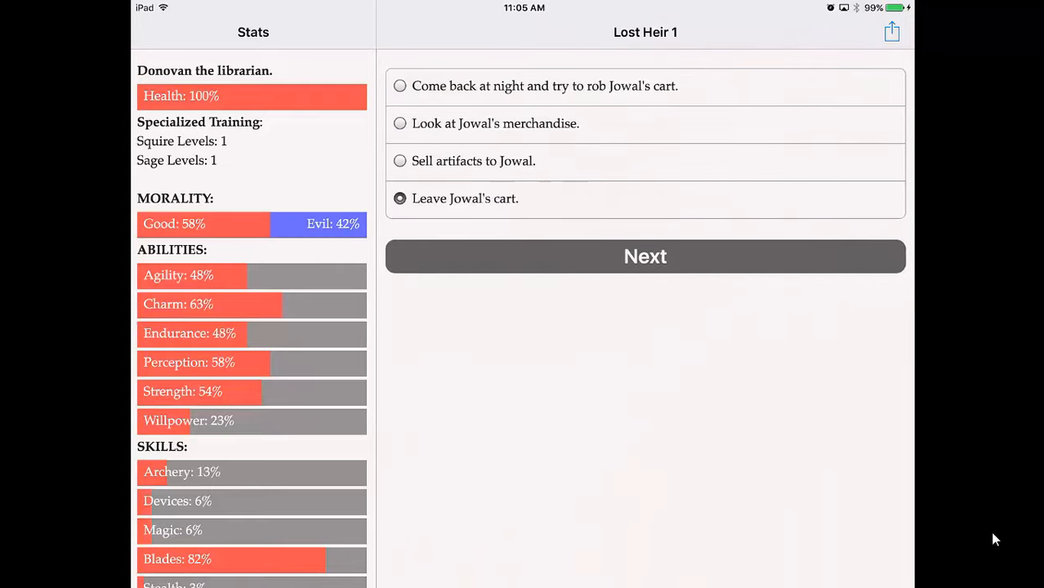
{"action": "left_click", "coordinate": [644, 256]}
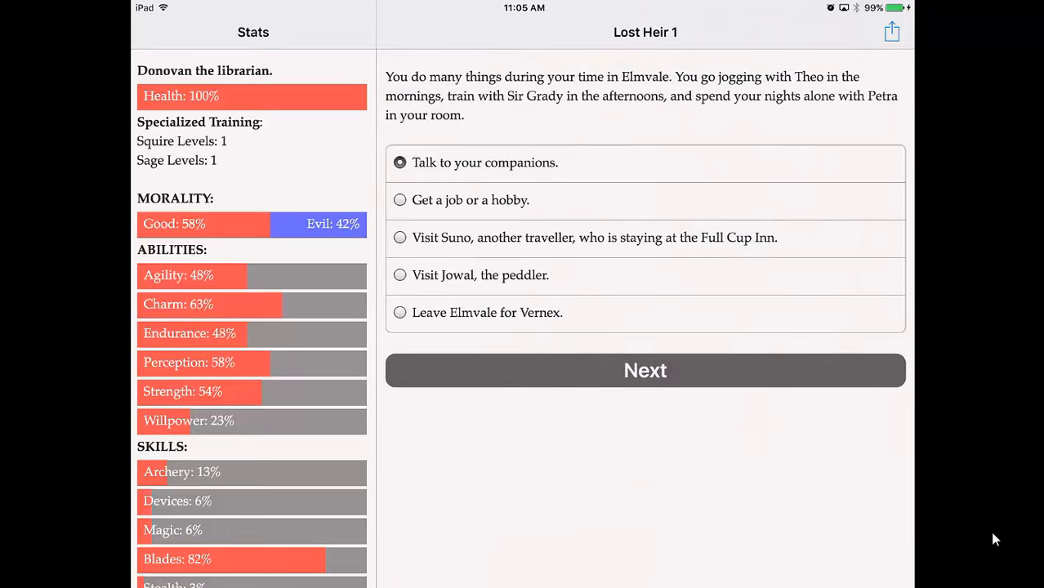
Take work answering questions as a sage, gaining four knowledge skills +10 and 150 gold
{"action": "left_click", "coordinate": [644, 369]}
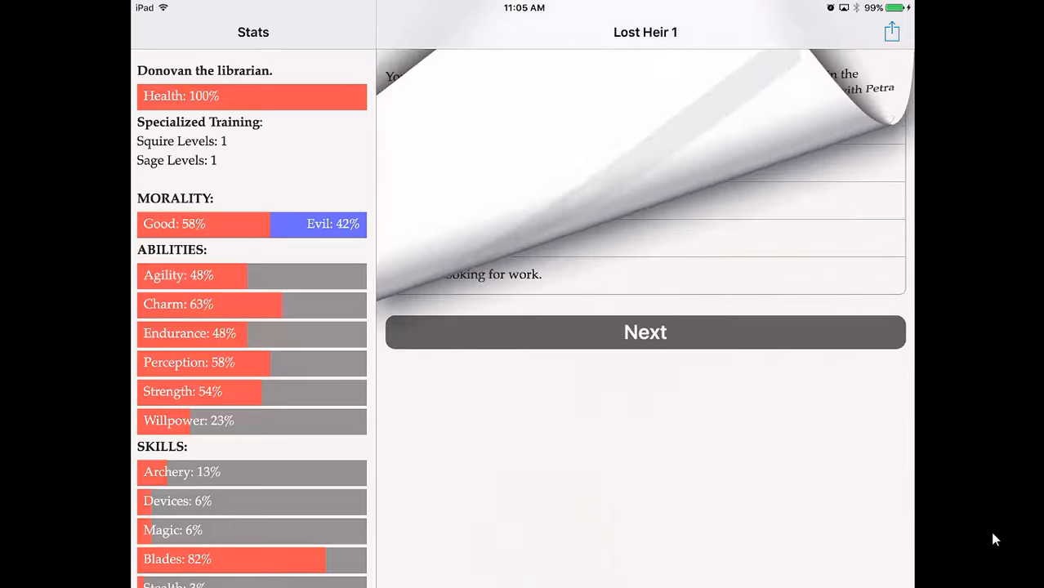
{"action": "left_click", "coordinate": [644, 332]}
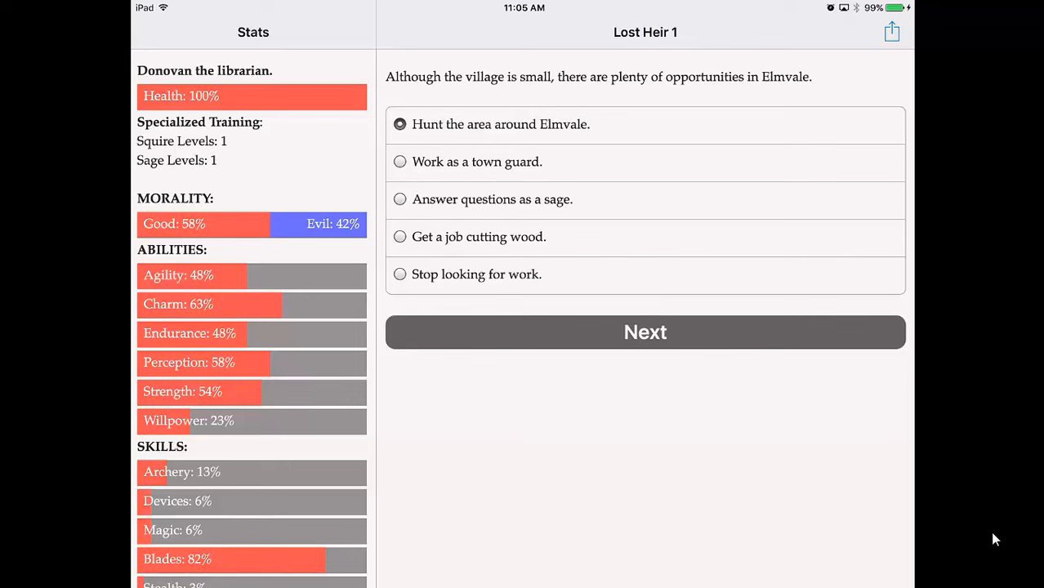
{"action": "left_click", "coordinate": [400, 199]}
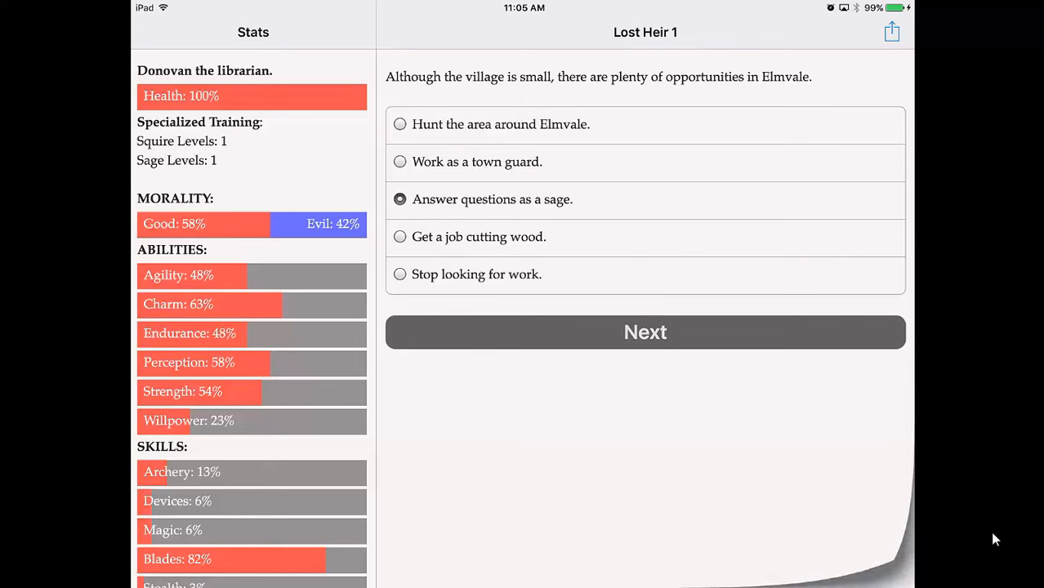
{"action": "left_click", "coordinate": [644, 331]}
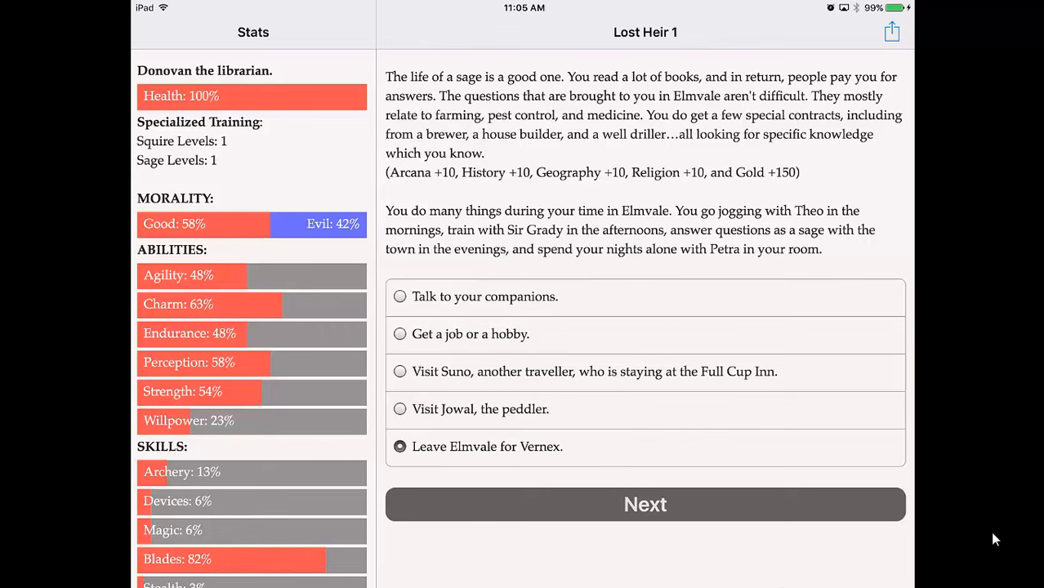
Leave Elmvale for Vernex (Karla Relationship -20) and review the Stats sidebar
{"action": "left_click", "coordinate": [644, 503]}
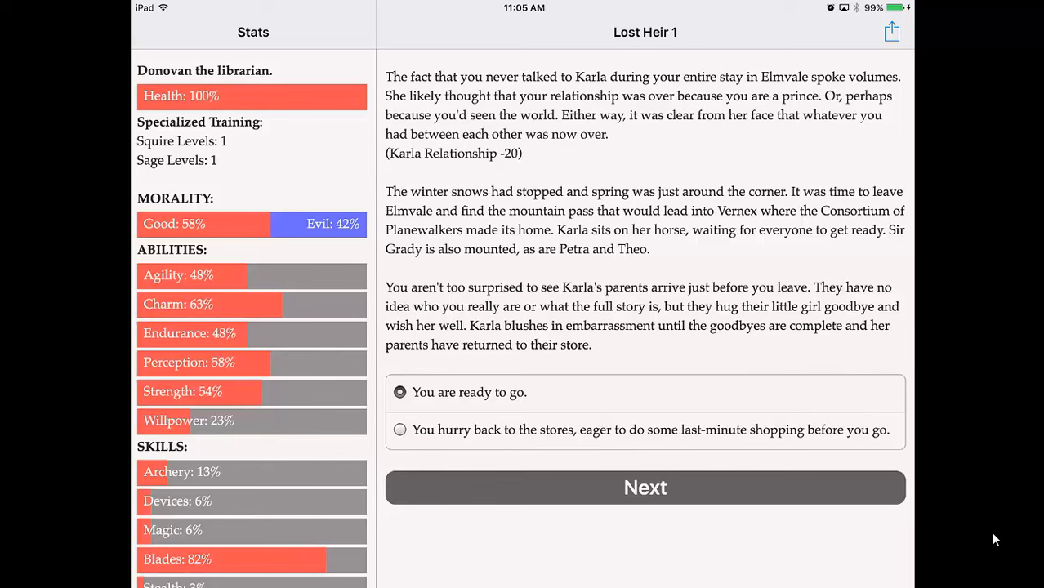
{"action": "scroll", "scroll_direction": "down", "scroll_amount": 3}
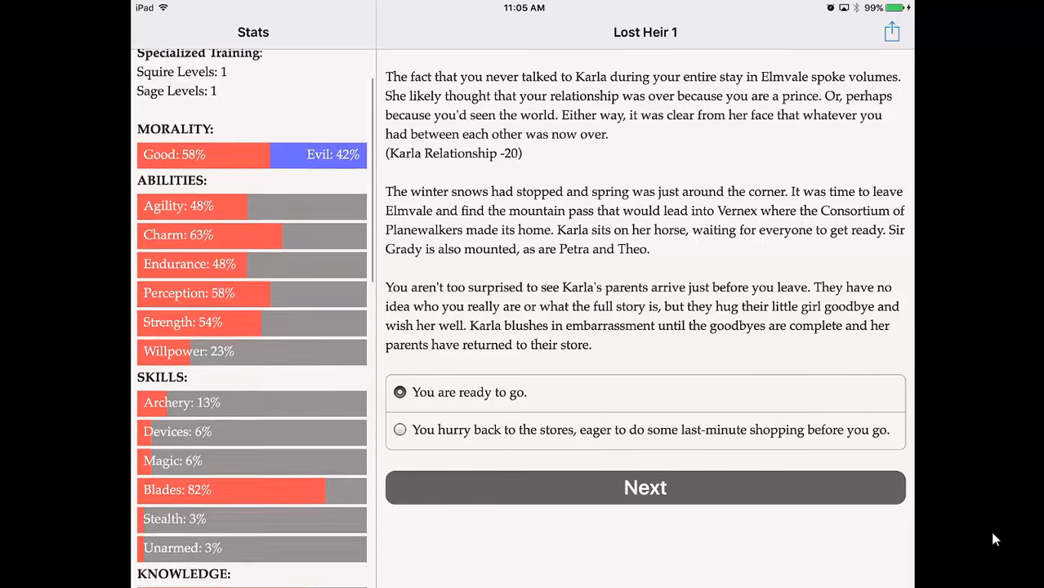
{"action": "scroll", "scroll_direction": "down", "scroll_amount": 3}
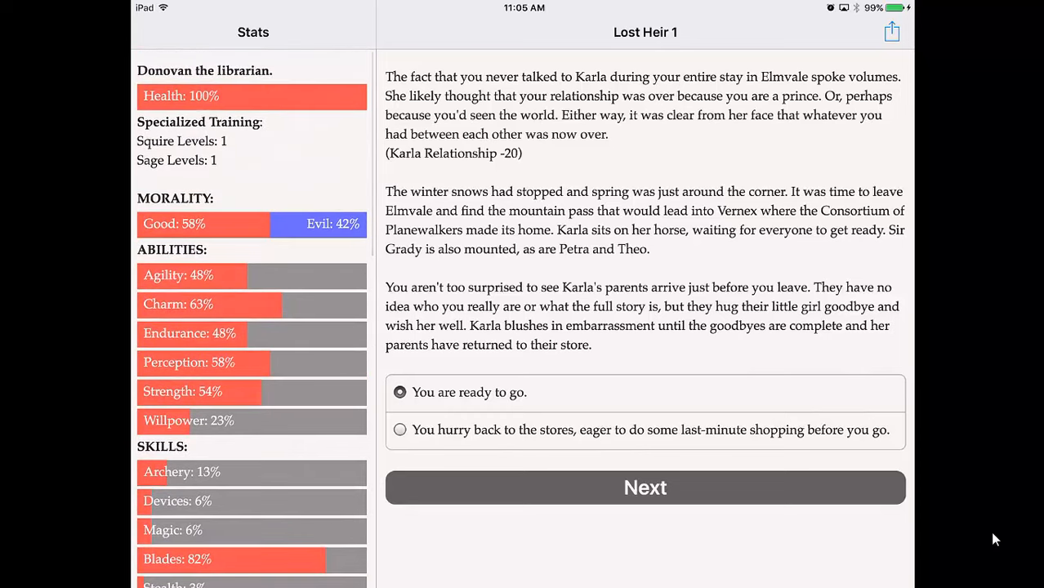
Set off, greet the caravan travellers and their guard, and share what you know of the route
{"action": "left_click", "coordinate": [644, 487]}
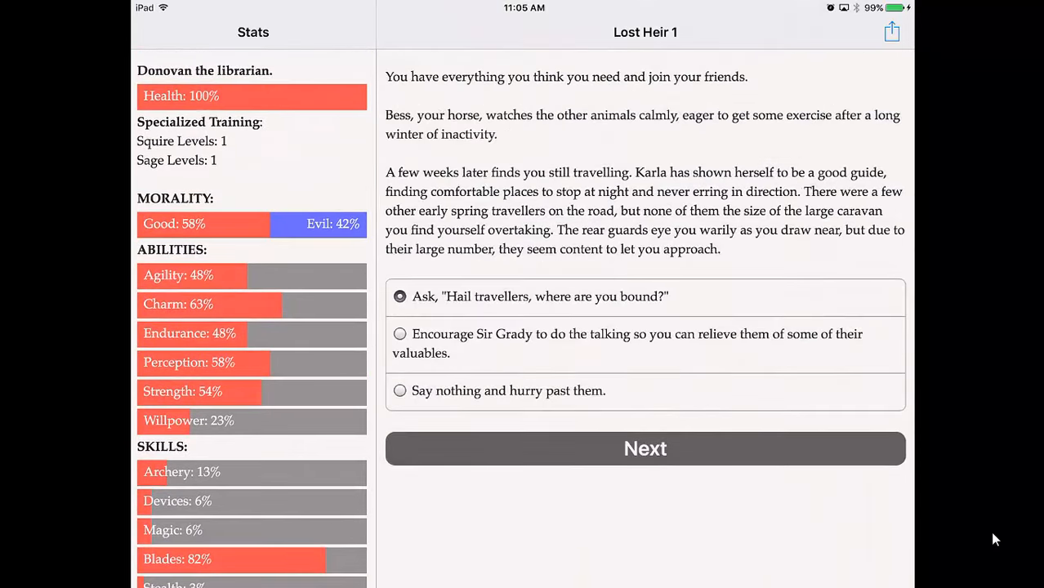
{"action": "left_click", "coordinate": [644, 448]}
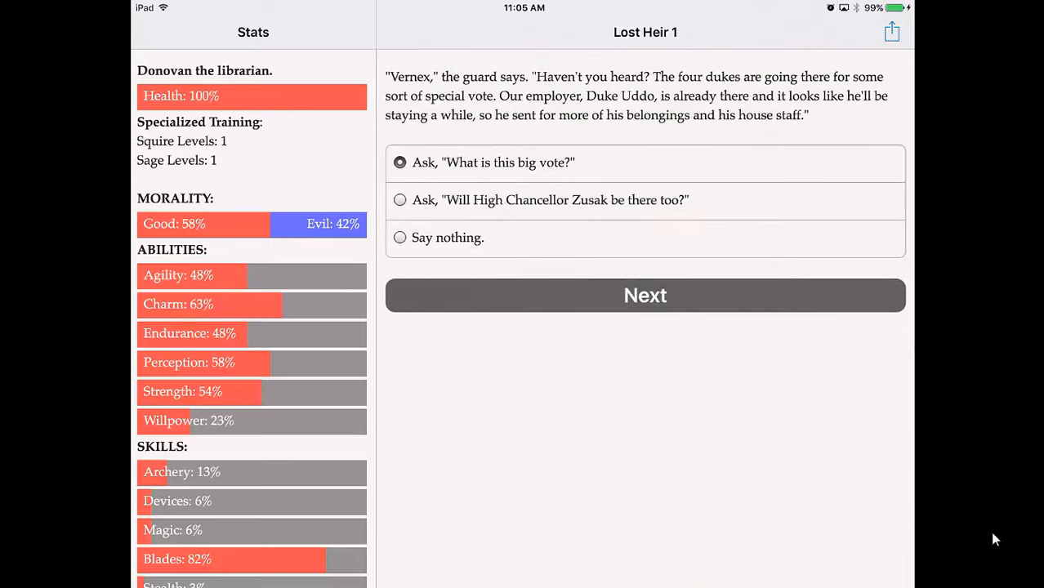
{"action": "left_click", "coordinate": [644, 294]}
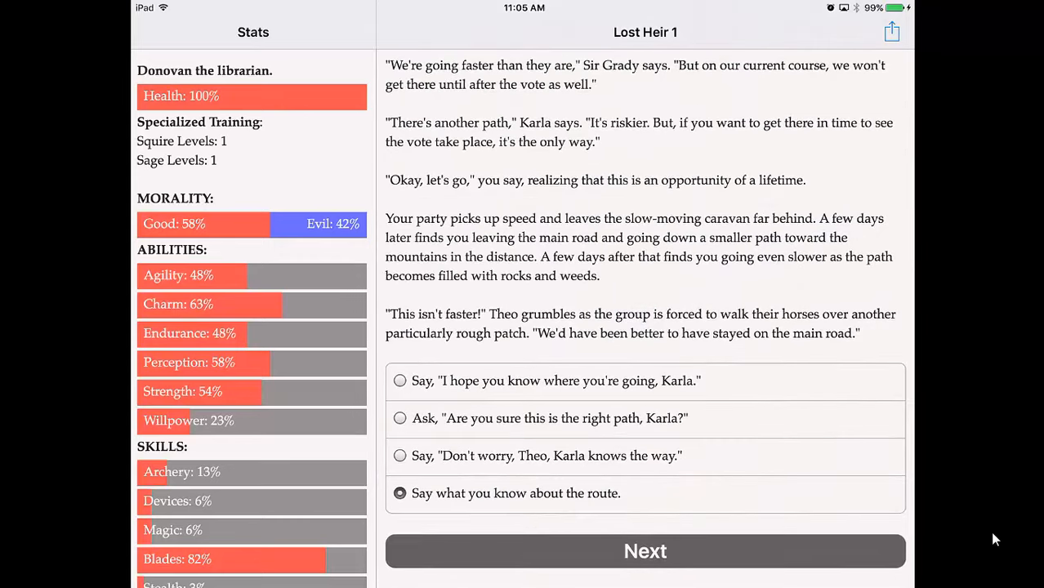
{"action": "scroll", "scroll_direction": "down", "scroll_amount": 3}
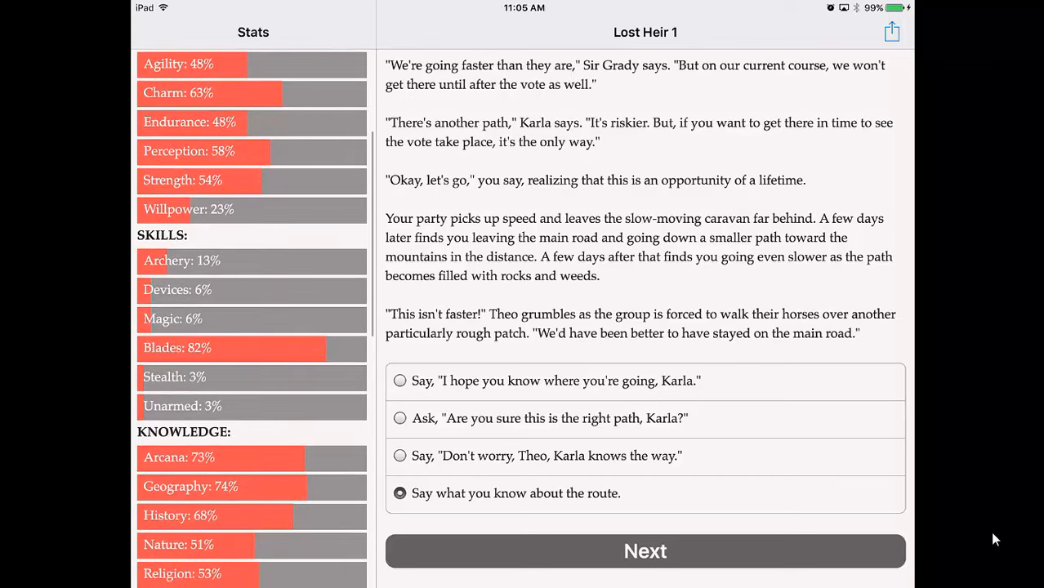
{"action": "left_click", "coordinate": [643, 551]}
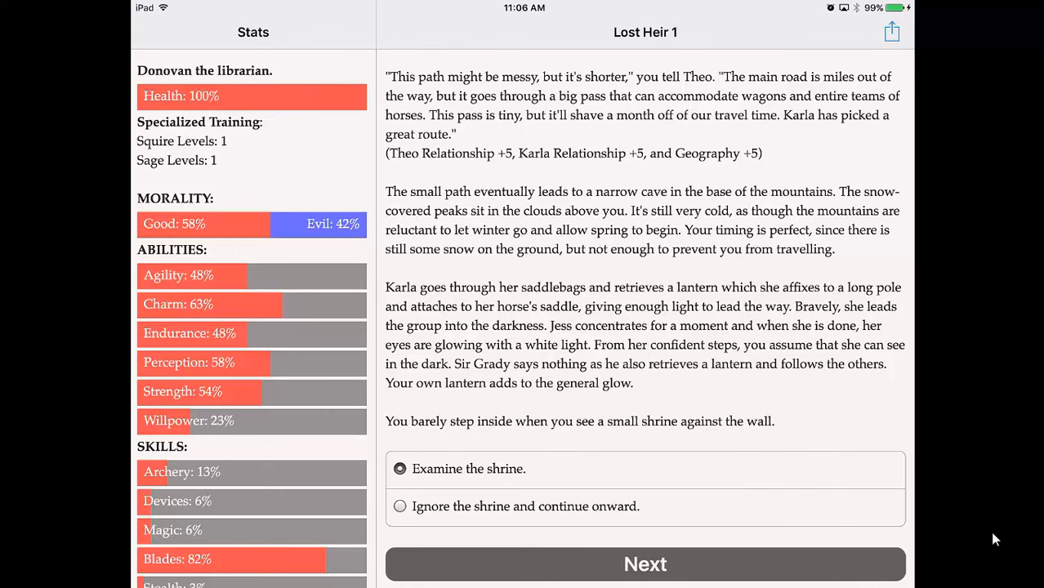
Examine the cave shrine, recall the tunnel carvings' history, and climb the staircase into the temple
{"action": "left_click", "coordinate": [644, 564]}
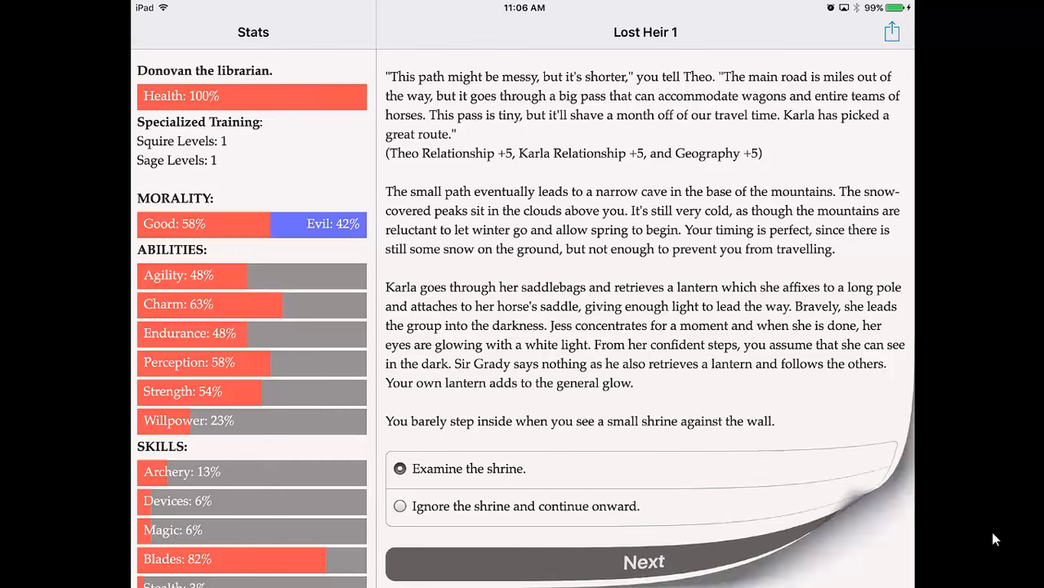
{"action": "left_click", "coordinate": [644, 562]}
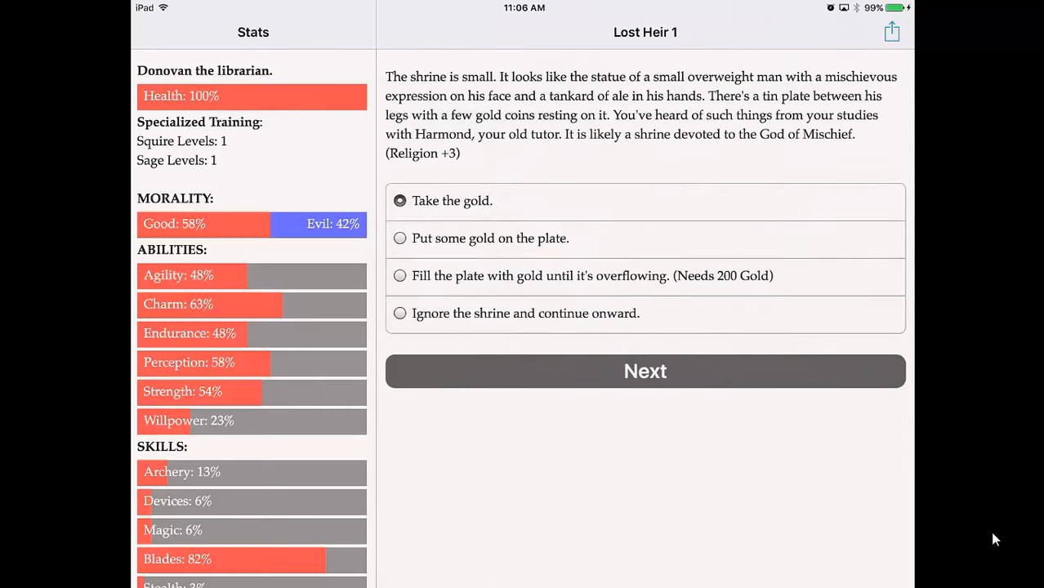
{"action": "left_click", "coordinate": [644, 371]}
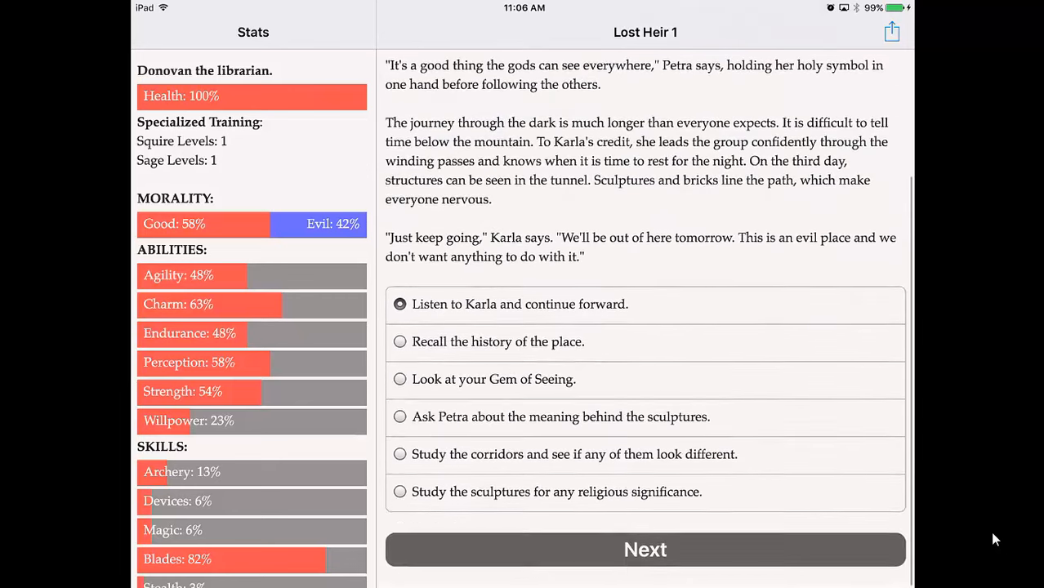
{"action": "left_click", "coordinate": [644, 549]}
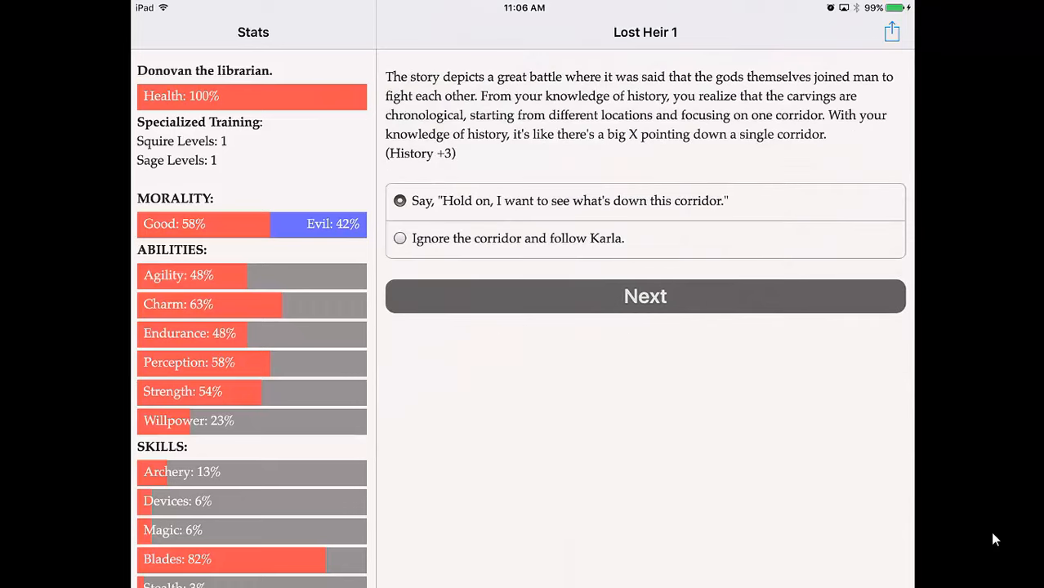
{"action": "left_click", "coordinate": [644, 296]}
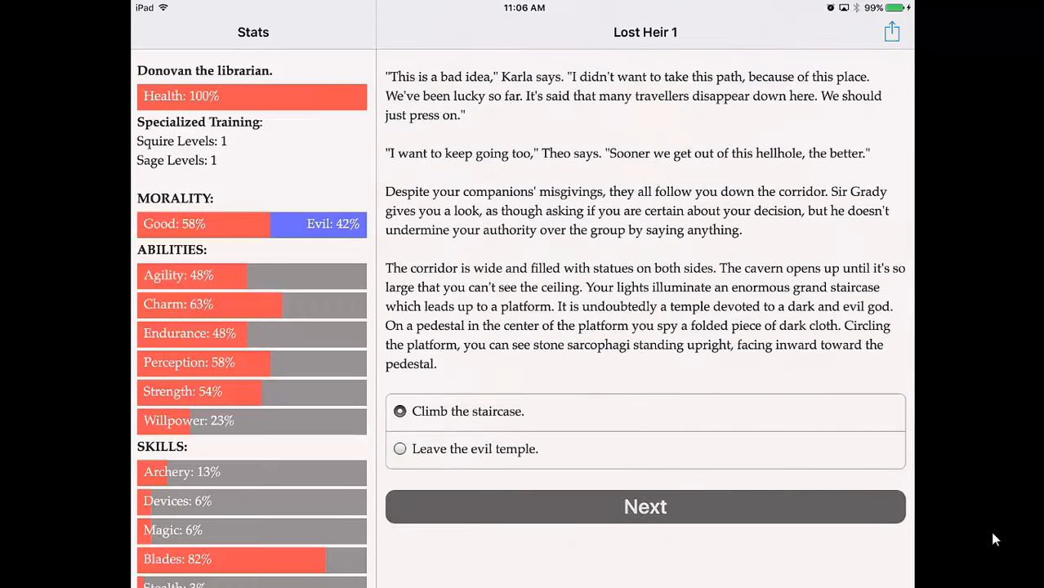
{"action": "left_click", "coordinate": [644, 507]}
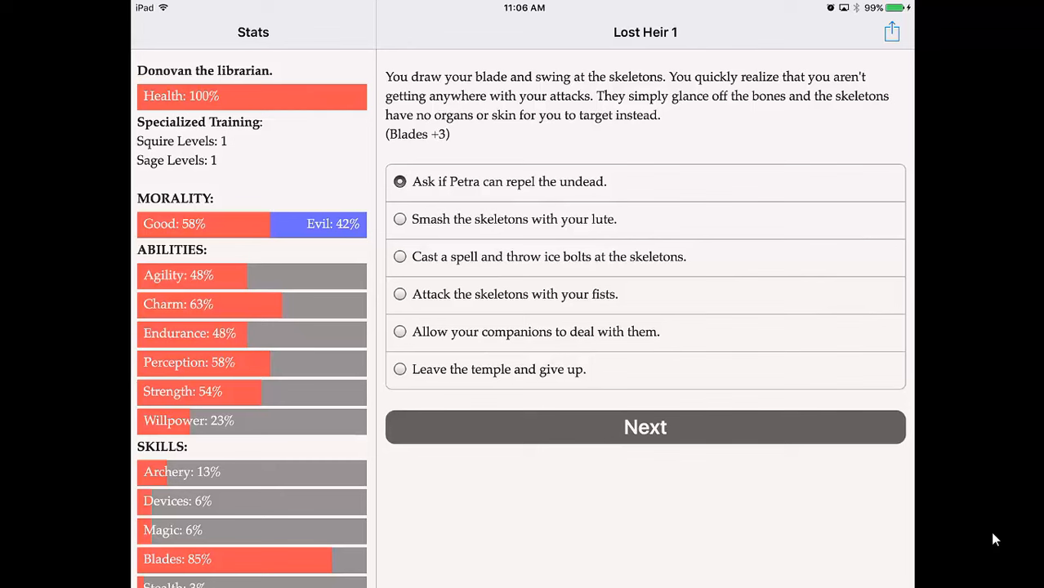
Fight past the skeletons (Blades 85%) and have Karla shoot the cloak down from the platform
{"action": "left_click", "coordinate": [644, 427]}
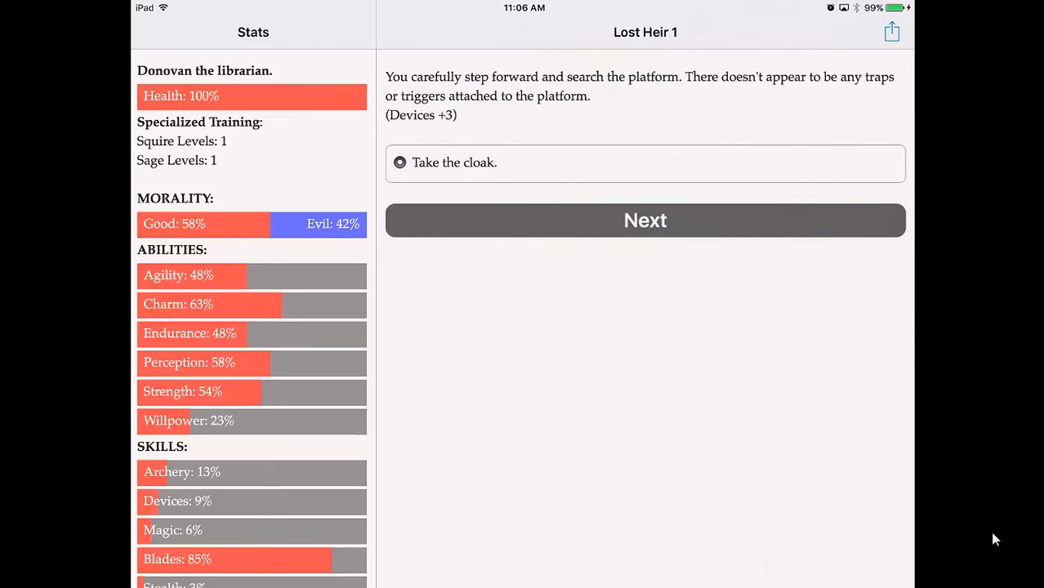
{"action": "left_click", "coordinate": [644, 219]}
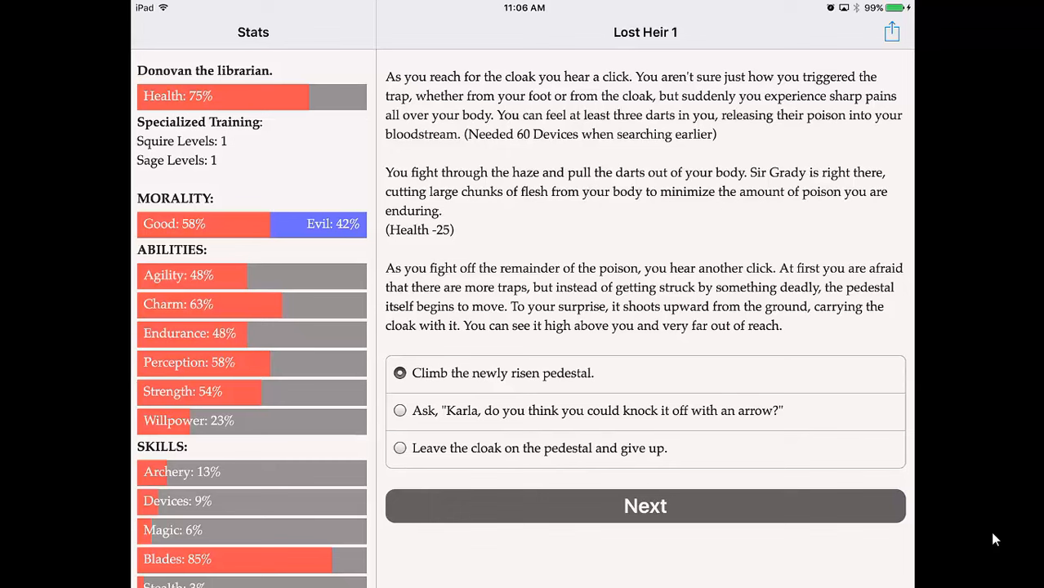
{"action": "left_click", "coordinate": [400, 412]}
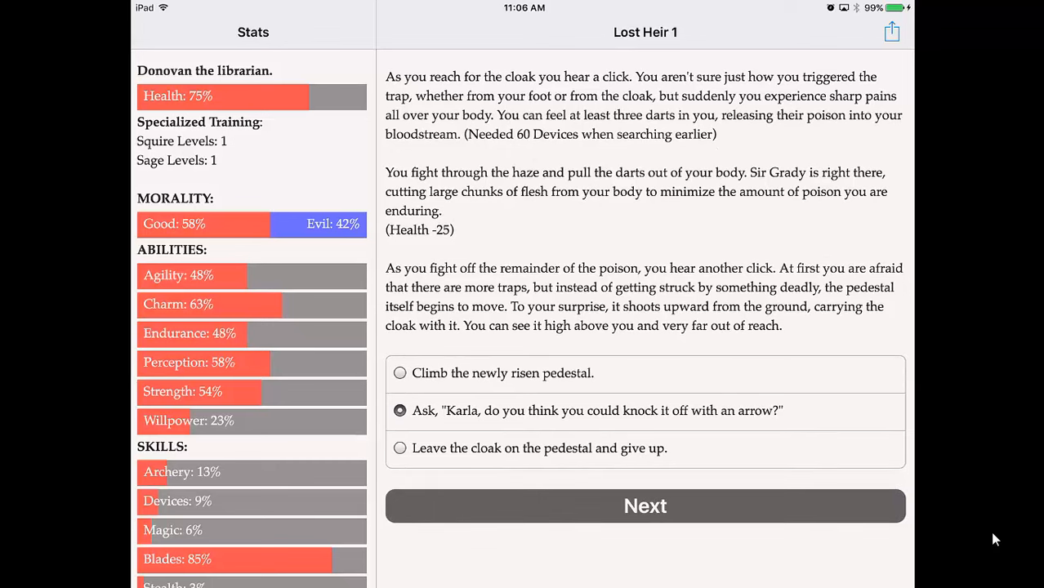
{"action": "left_click", "coordinate": [644, 506]}
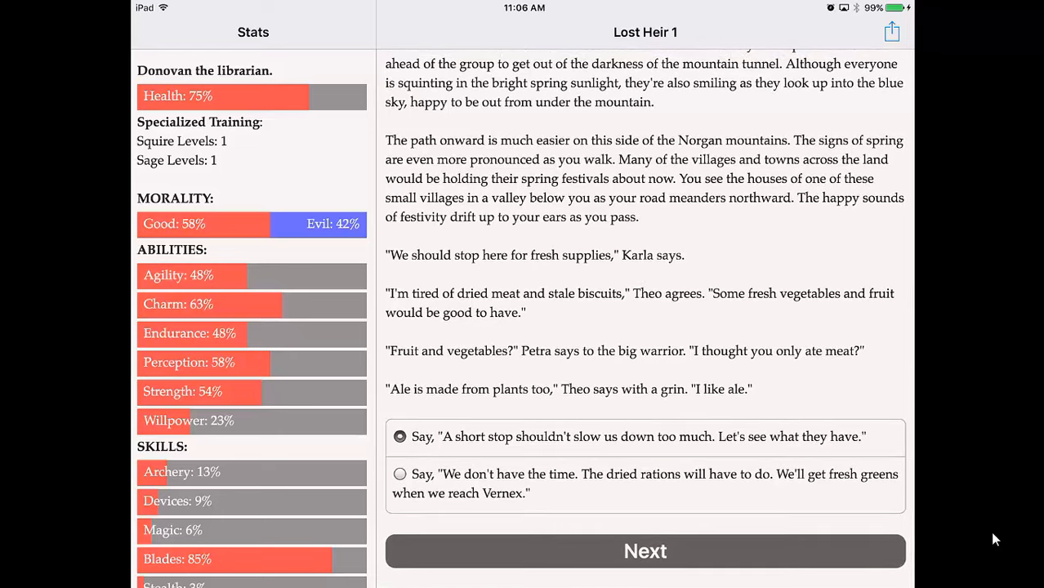
Stop in the village for supplies, dance with Petra and join the spring festival blessing
{"action": "left_click", "coordinate": [644, 550]}
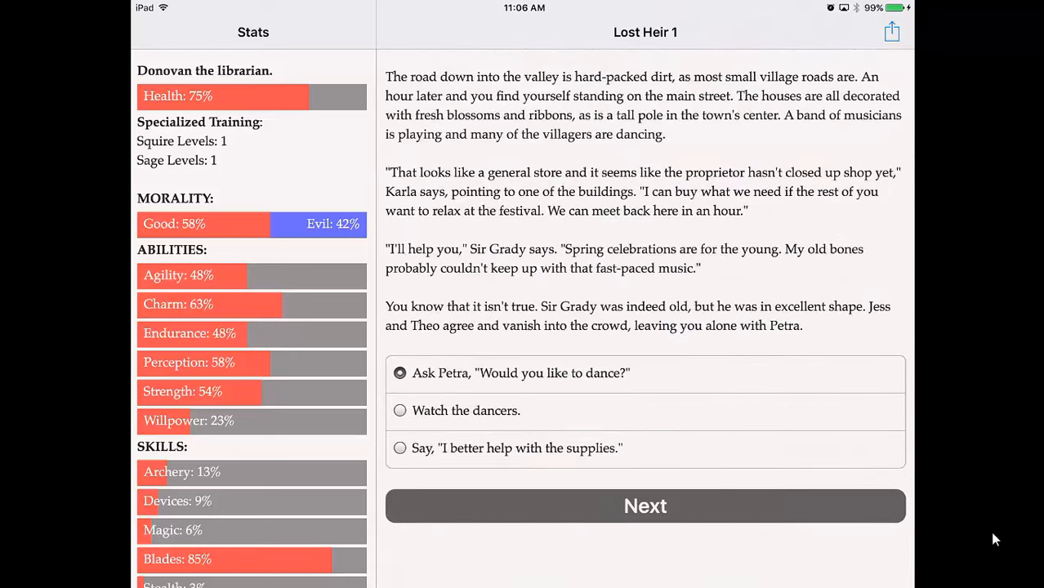
{"action": "left_click", "coordinate": [644, 507]}
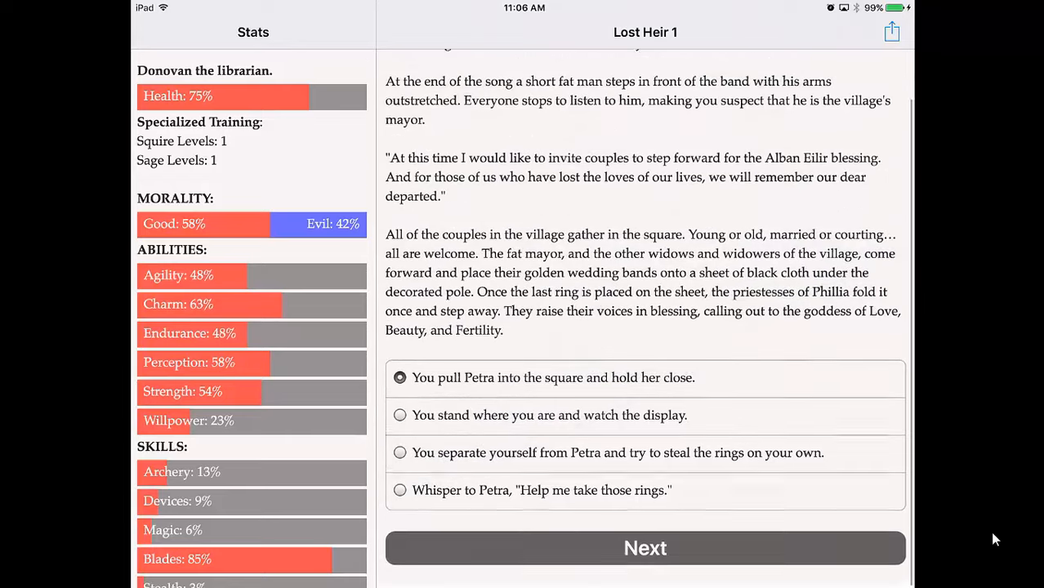
{"action": "left_click", "coordinate": [644, 548]}
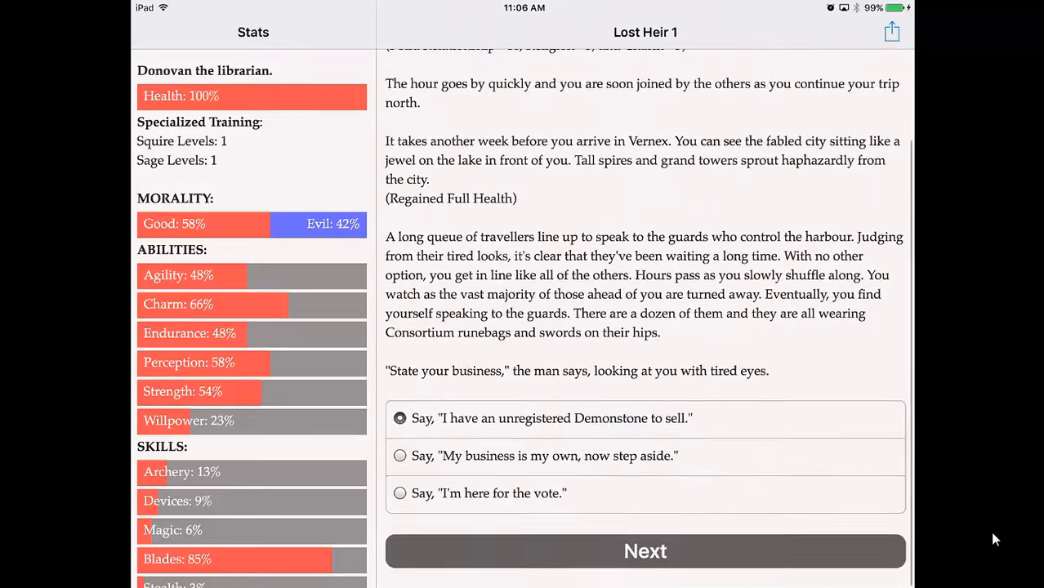
Register the Demonstone with the Vernex guard and get into the compound
{"action": "left_click", "coordinate": [644, 550]}
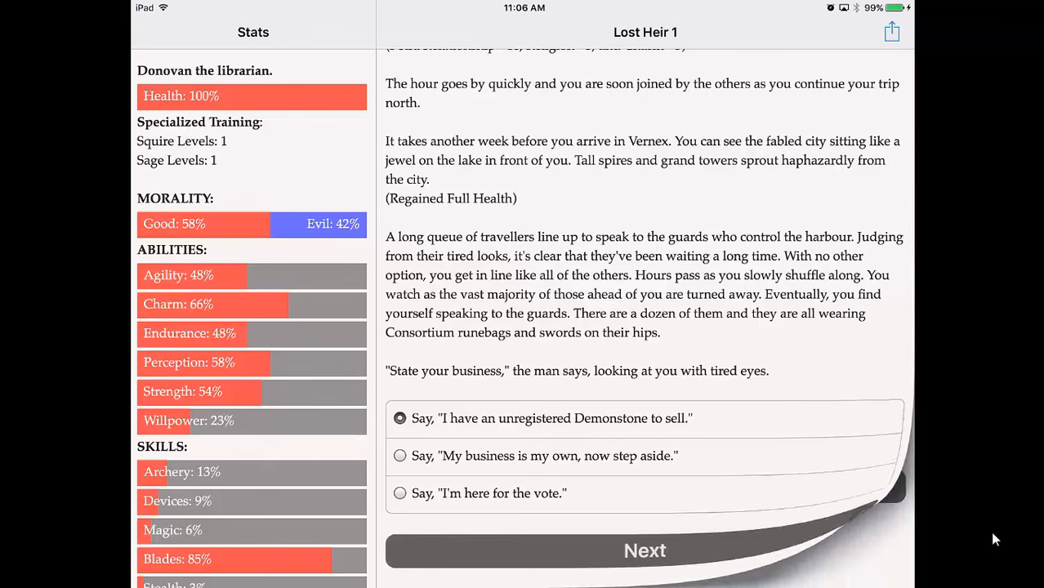
{"action": "left_click", "coordinate": [644, 549]}
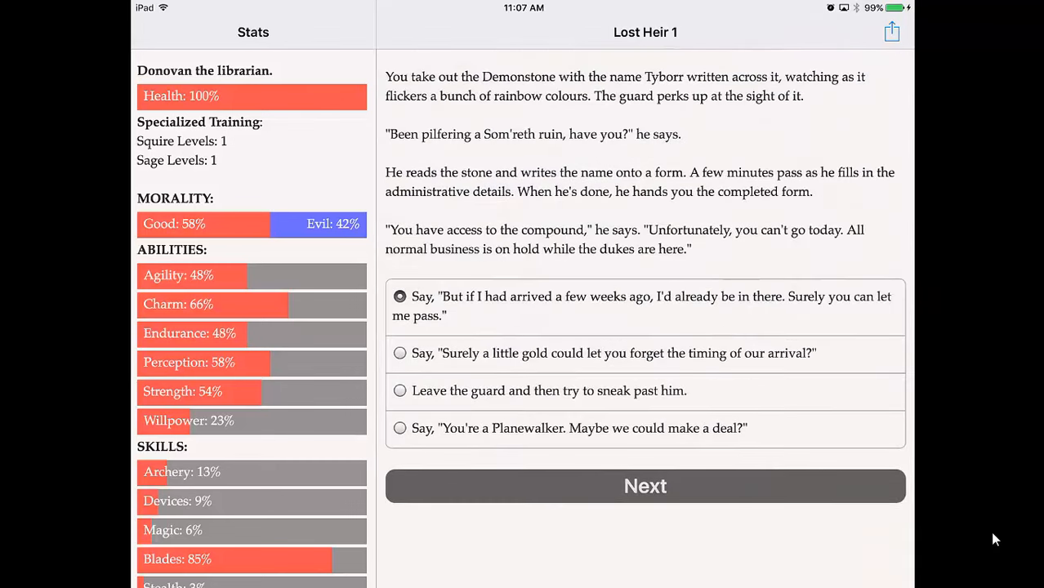
{"action": "left_click", "coordinate": [644, 487]}
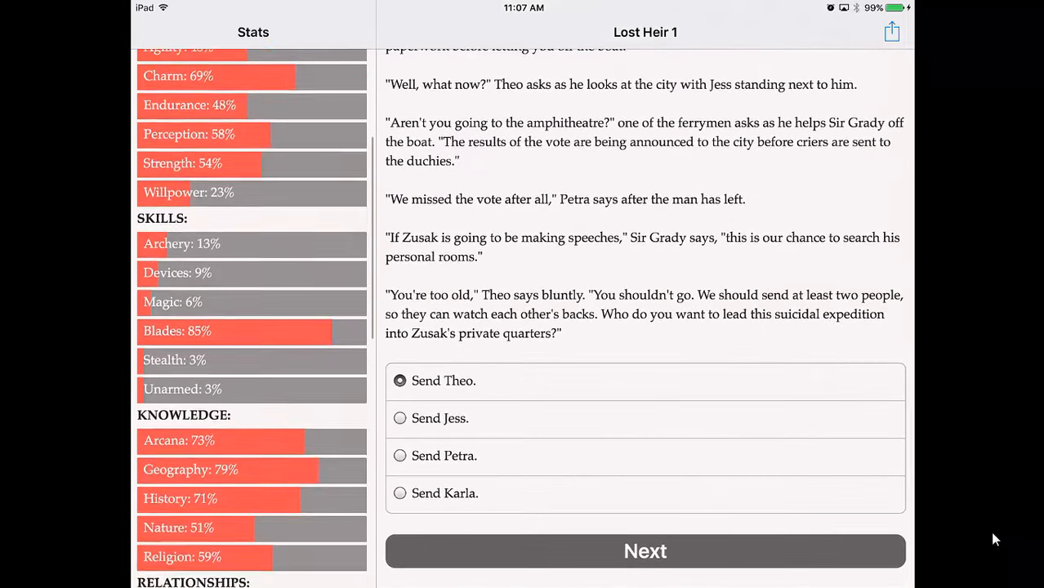
Send Theo with Karla into Zusak's quarters, then head to the amphitheatre and hear Zusak's speech
{"action": "scroll", "scroll_direction": "down", "scroll_amount": 3}
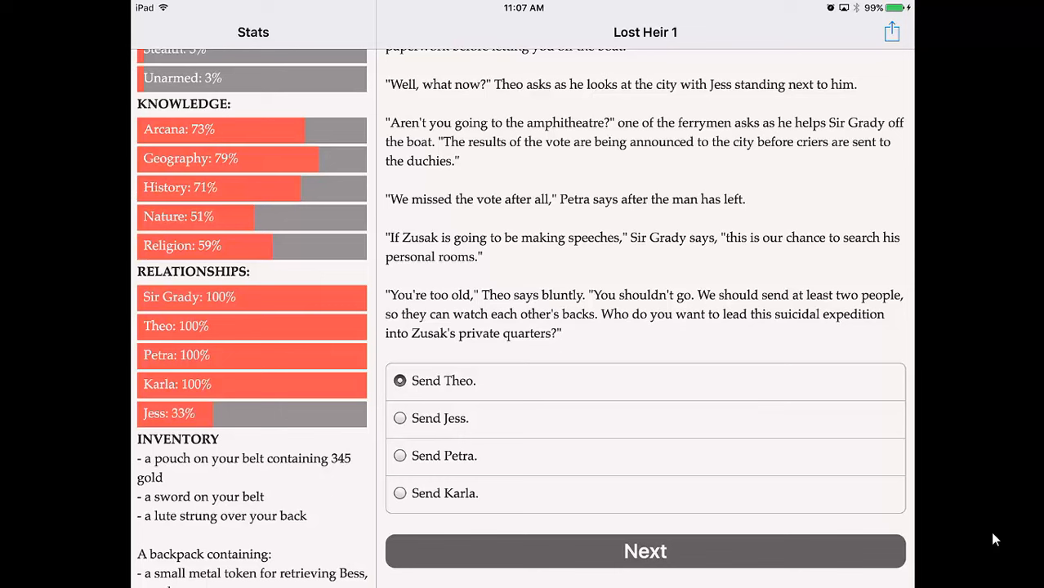
{"action": "left_click", "coordinate": [644, 551]}
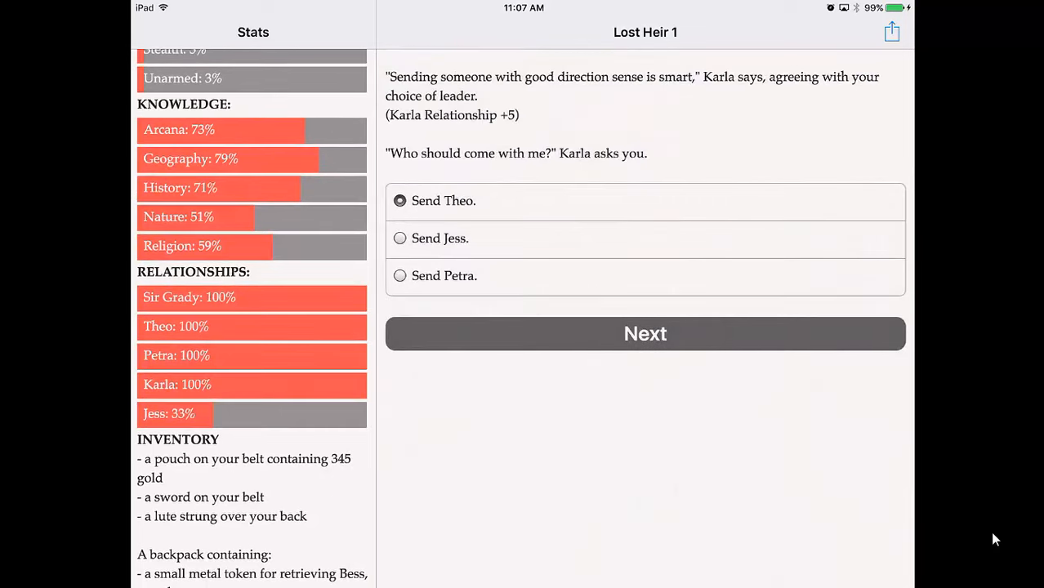
{"action": "left_click", "coordinate": [644, 334]}
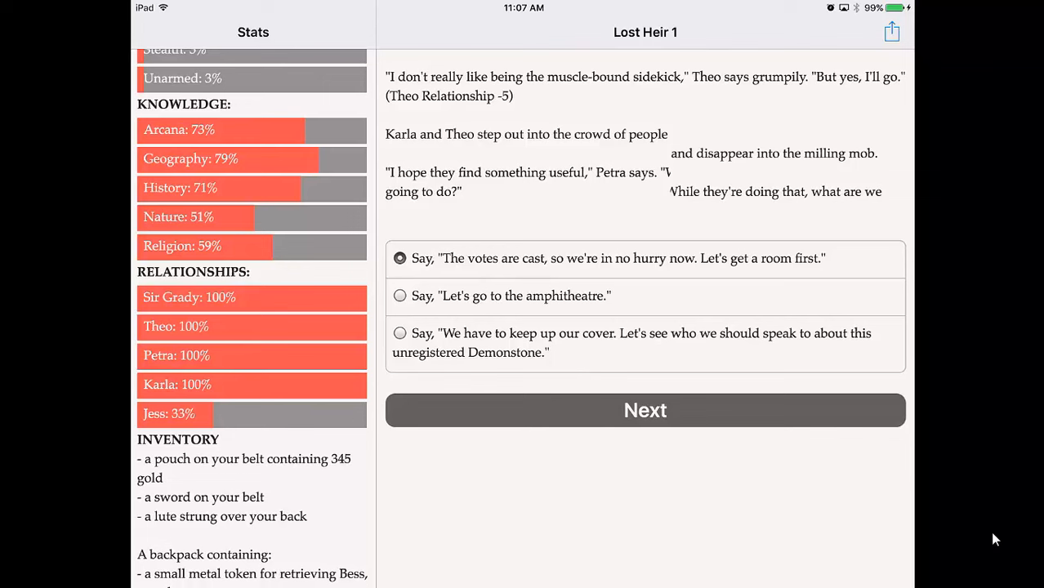
{"action": "left_click", "coordinate": [644, 410]}
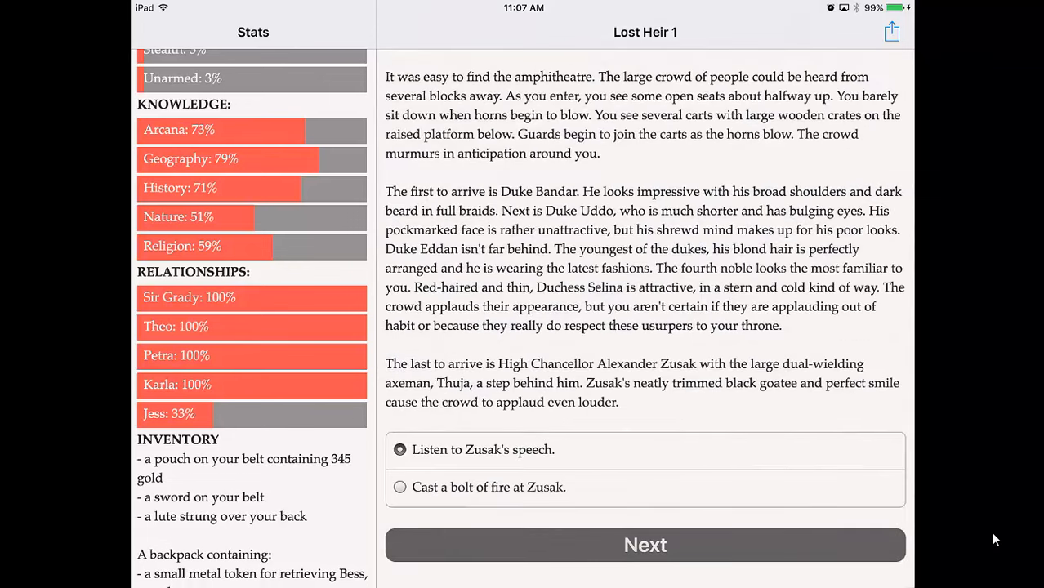
{"action": "left_click", "coordinate": [644, 546]}
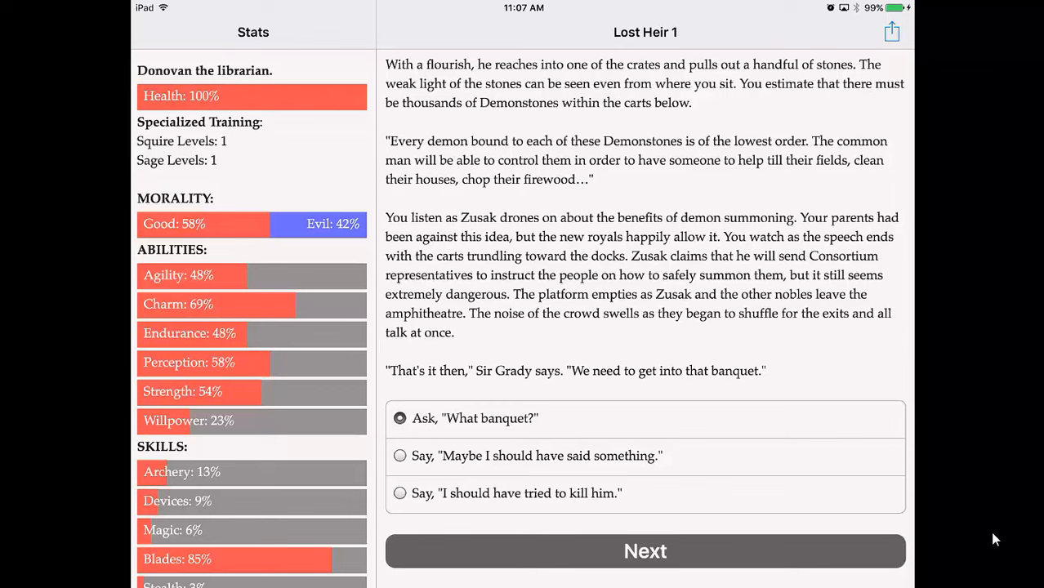
Bluff into the banquet claiming a misplaced invitation and publicly denounce Zusak as a traitor
{"action": "left_click", "coordinate": [644, 551]}
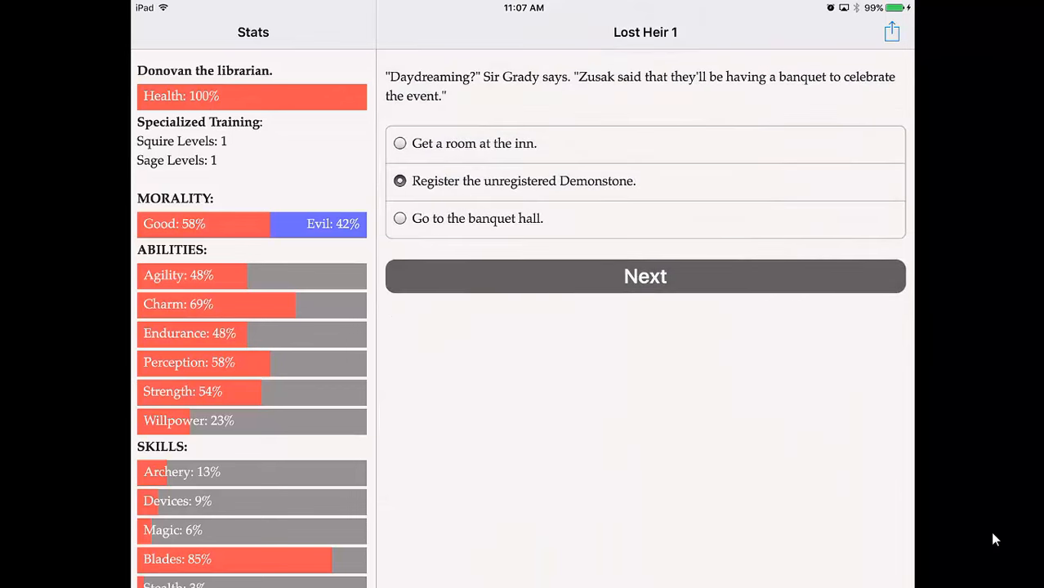
{"action": "left_click", "coordinate": [644, 276]}
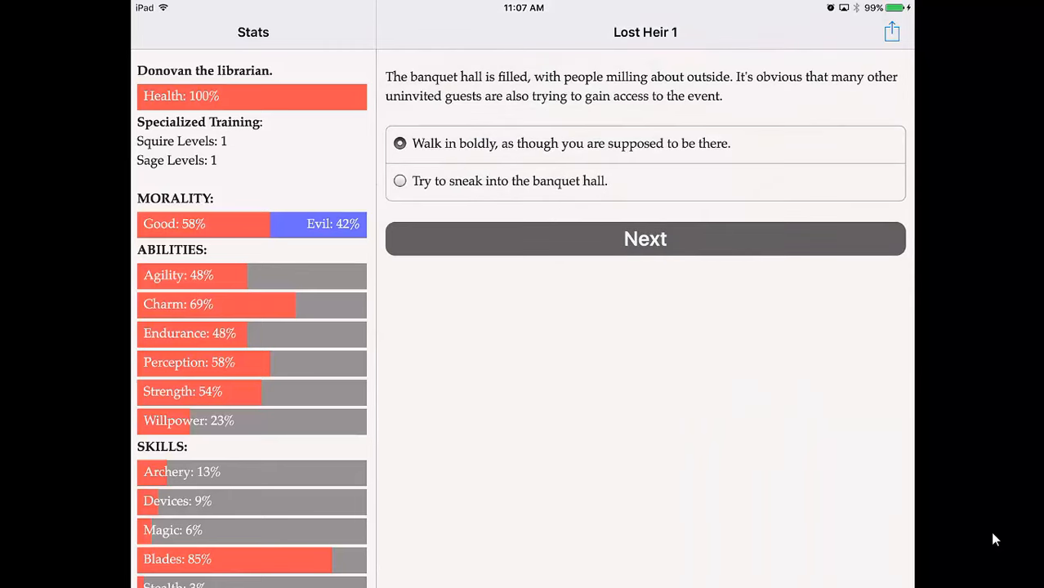
{"action": "left_click", "coordinate": [643, 239]}
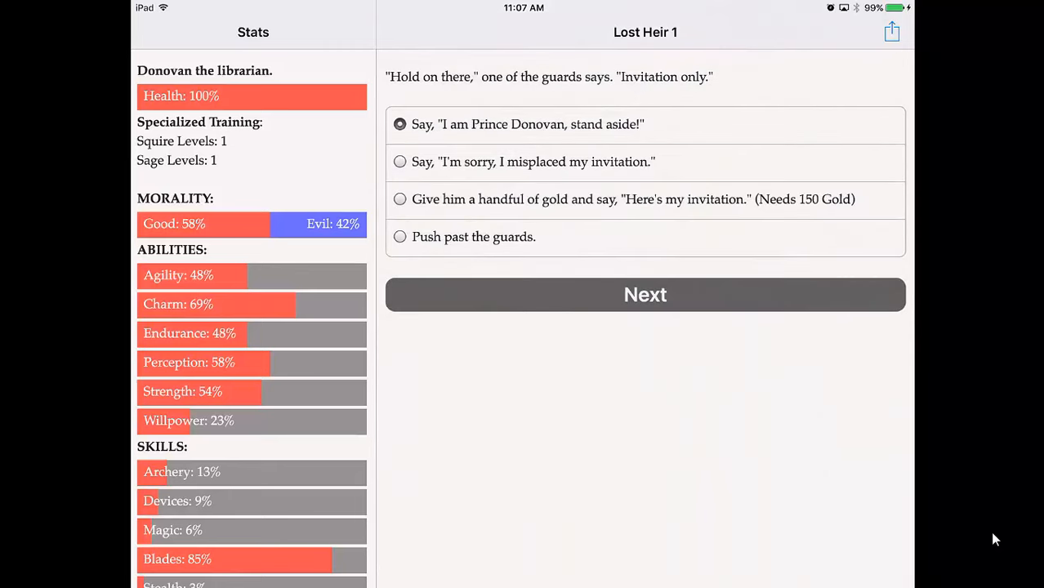
{"action": "left_click", "coordinate": [644, 294]}
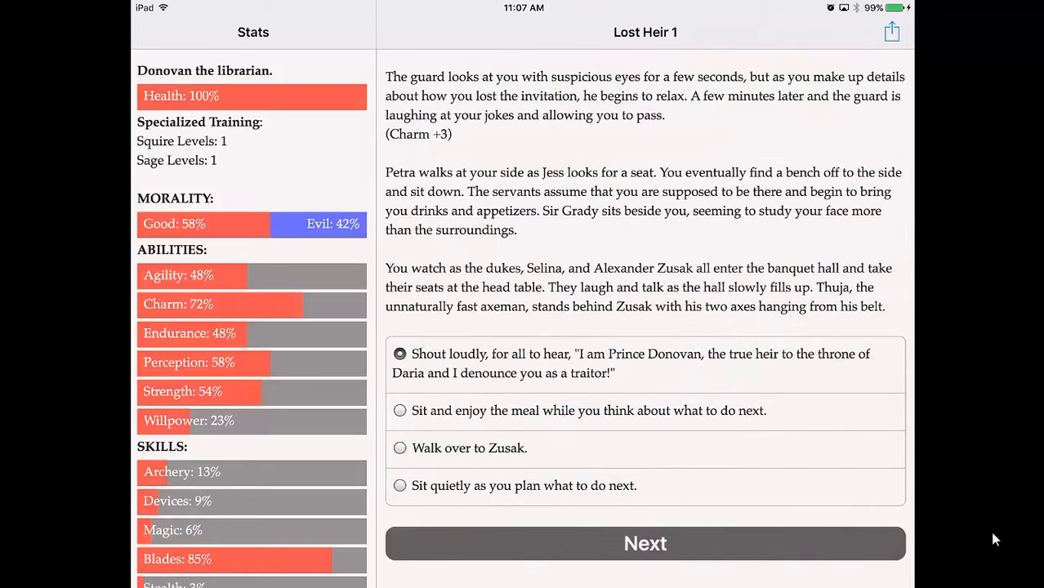
{"action": "left_click", "coordinate": [644, 542]}
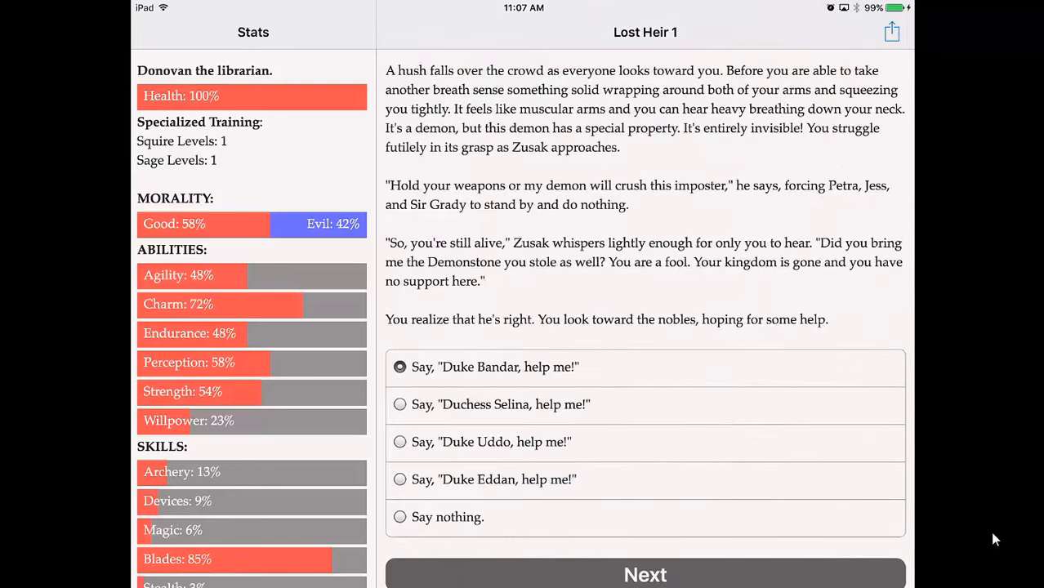
Endure the demon's grip and the prison cell, then draw the sword and catch Thuja's wrists
{"action": "left_click", "coordinate": [644, 575]}
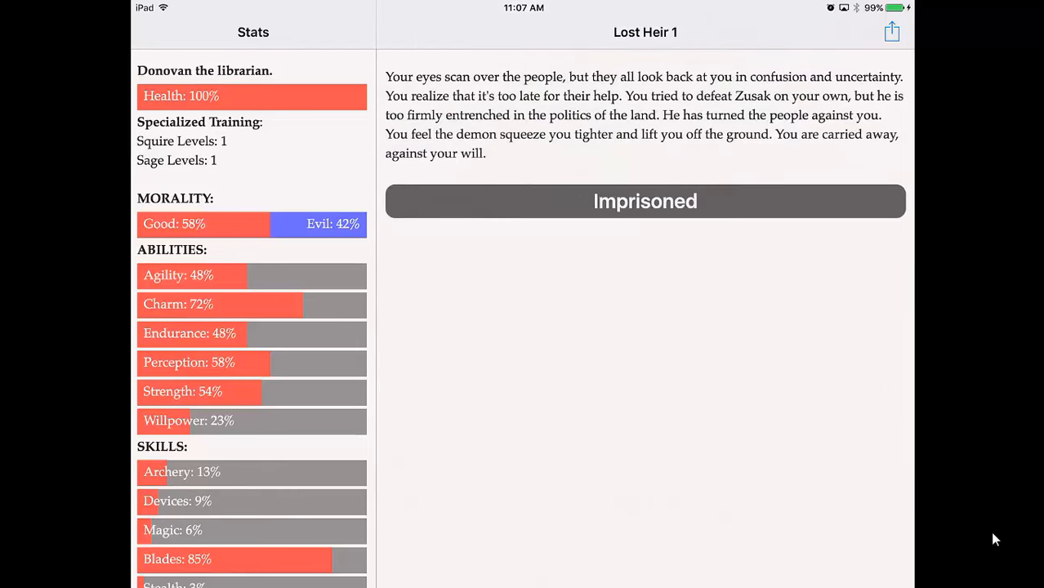
{"action": "left_click", "coordinate": [644, 201]}
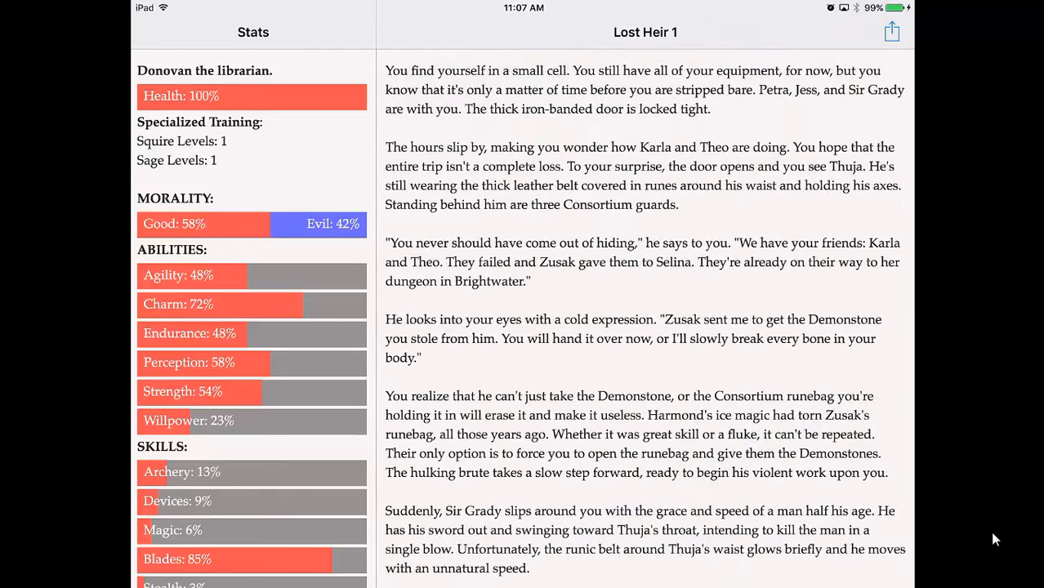
{"action": "scroll", "scroll_direction": "down", "scroll_amount": 3}
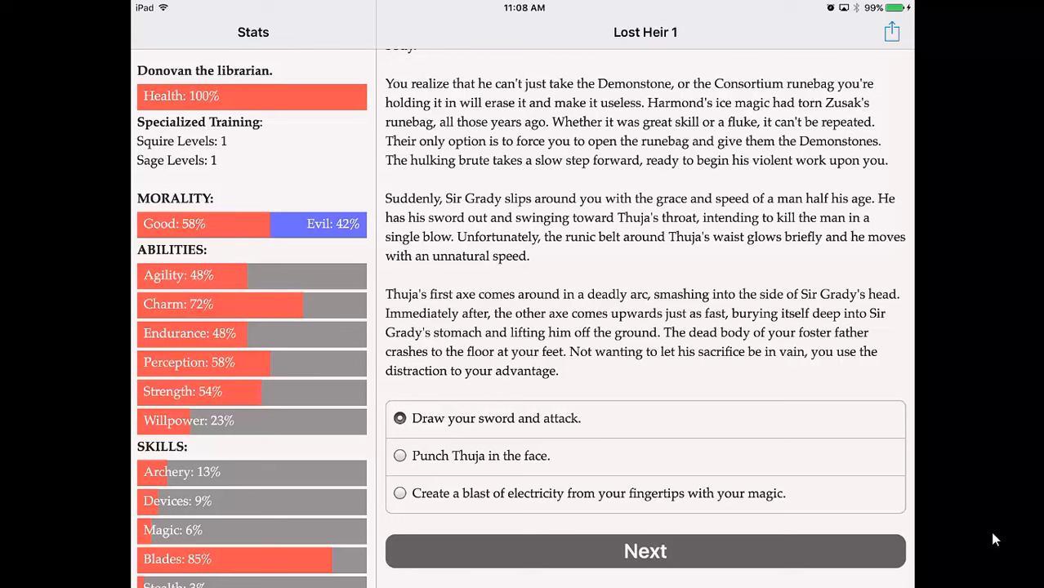
{"action": "left_click", "coordinate": [644, 551]}
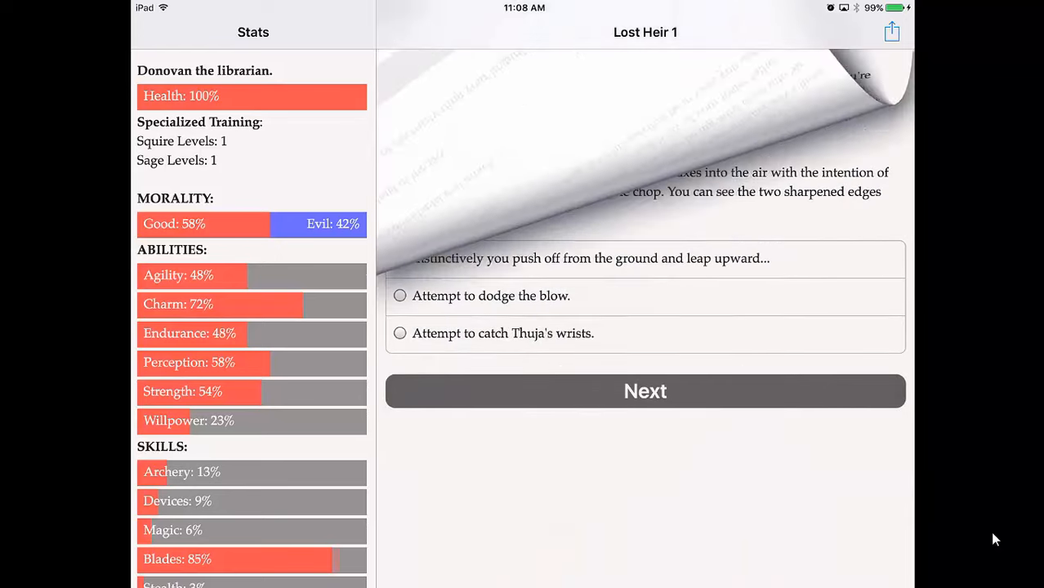
{"action": "left_click", "coordinate": [401, 334]}
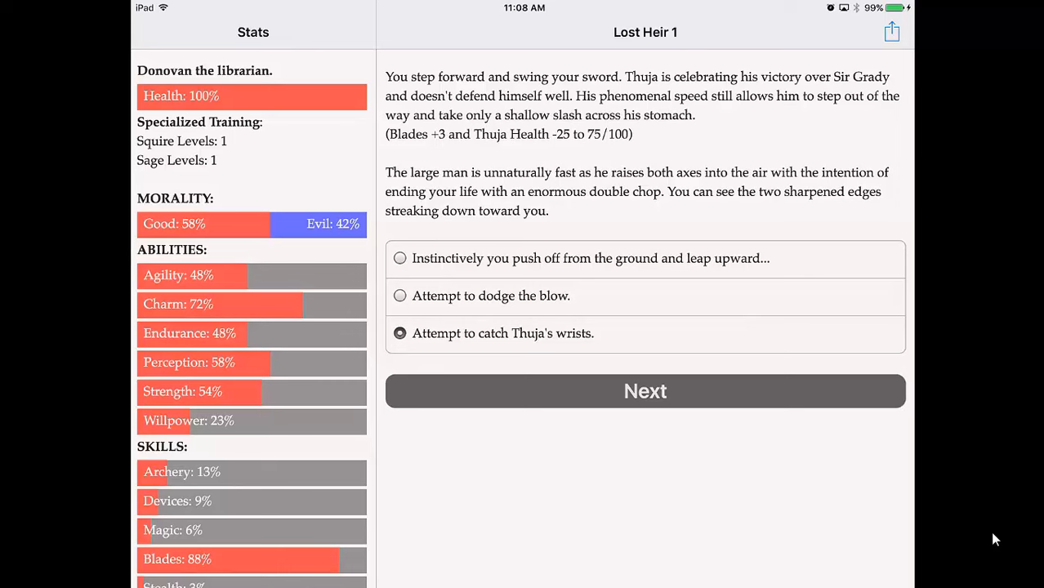
{"action": "left_click", "coordinate": [644, 390]}
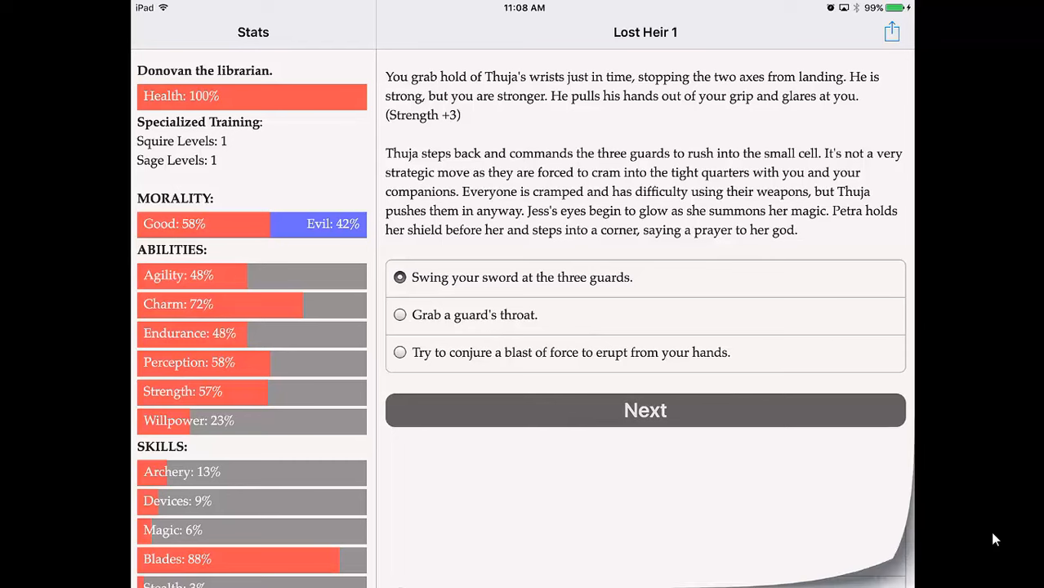
Swing at the three guards, stab the demon-summoning guard and swing the sword at Thuja
{"action": "left_click", "coordinate": [644, 411]}
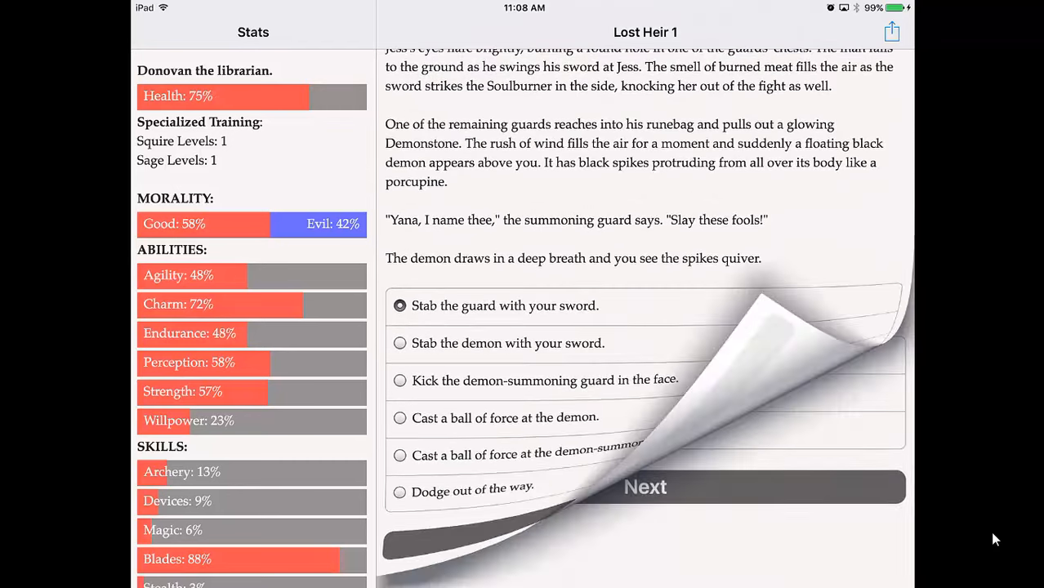
{"action": "left_click", "coordinate": [644, 487]}
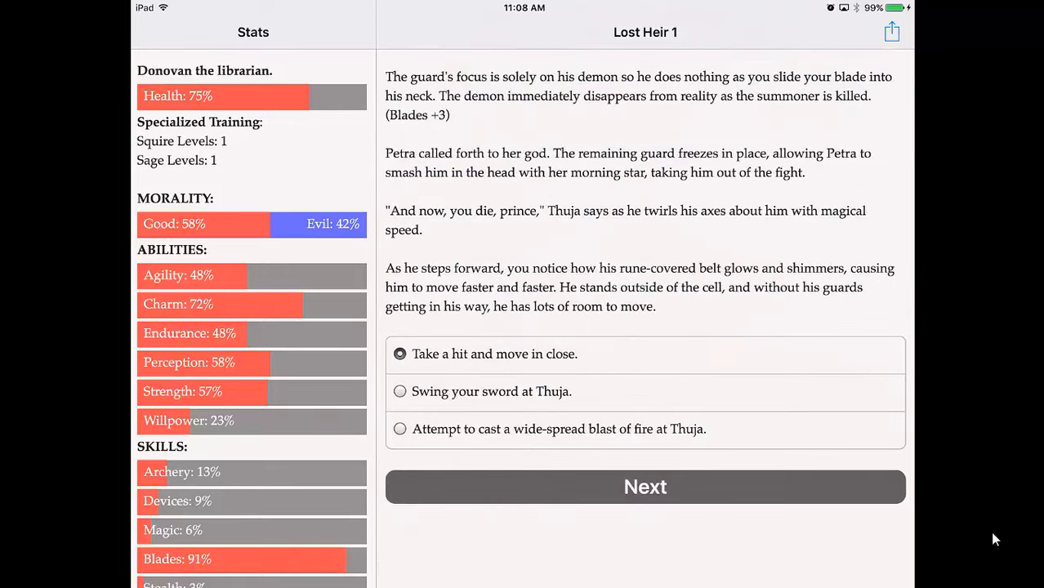
{"action": "left_click", "coordinate": [401, 392]}
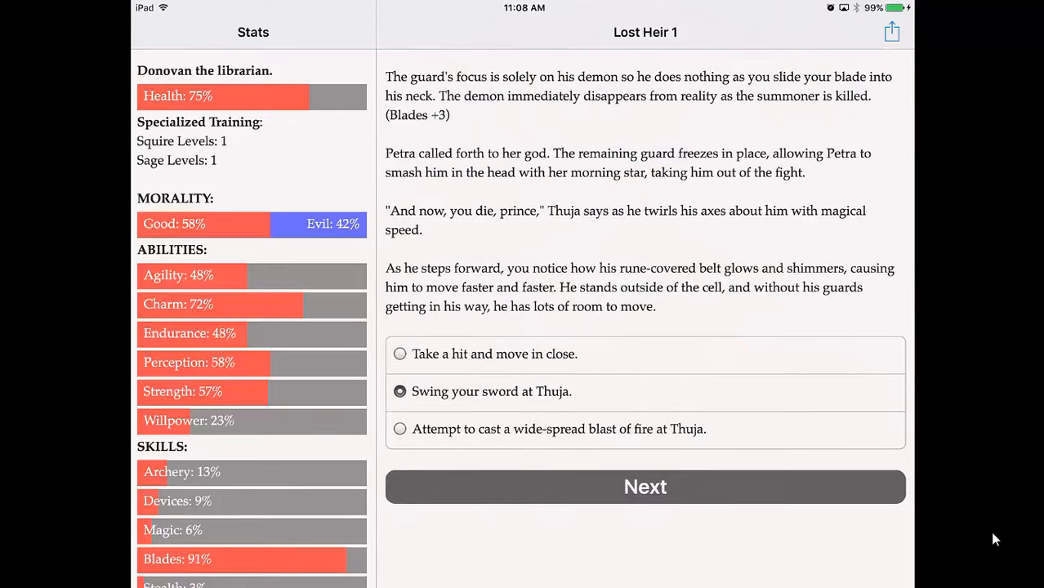
{"action": "left_click", "coordinate": [644, 487]}
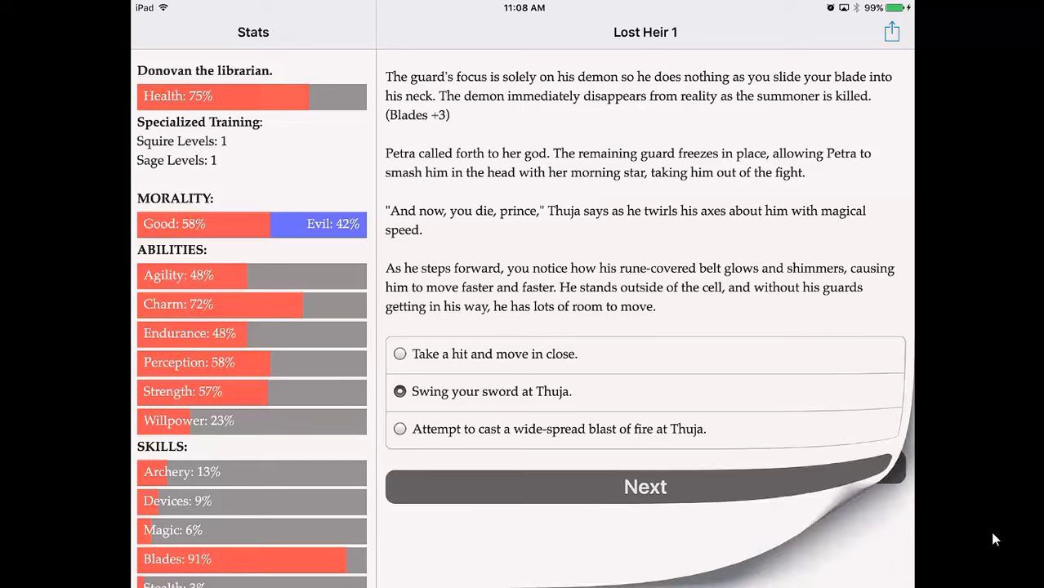
{"action": "left_click", "coordinate": [644, 487]}
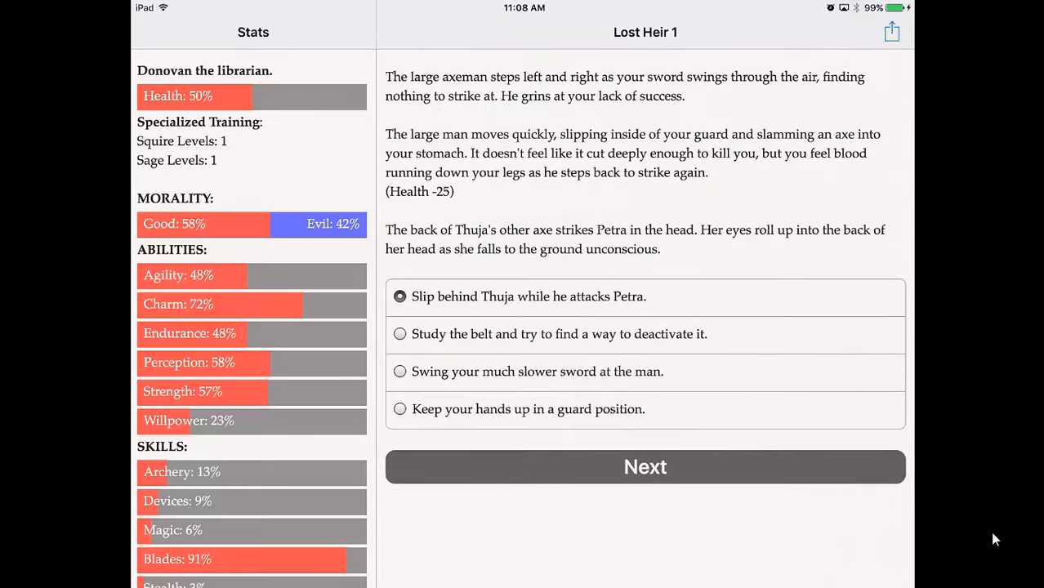
Study Thuja's belt to deactivate it and cut down the slowed Thuja
{"action": "left_click", "coordinate": [400, 333]}
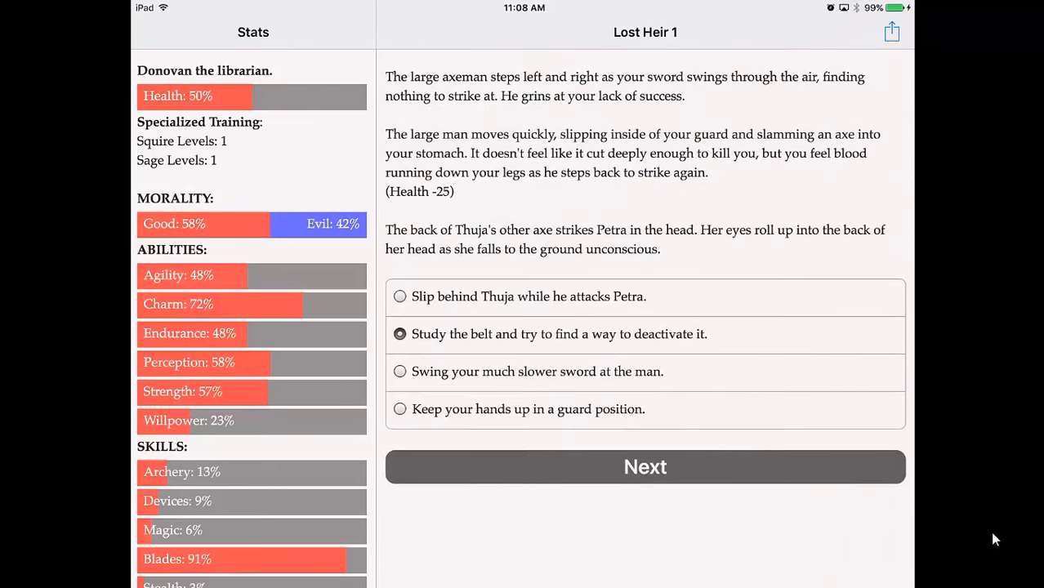
{"action": "left_click", "coordinate": [644, 467]}
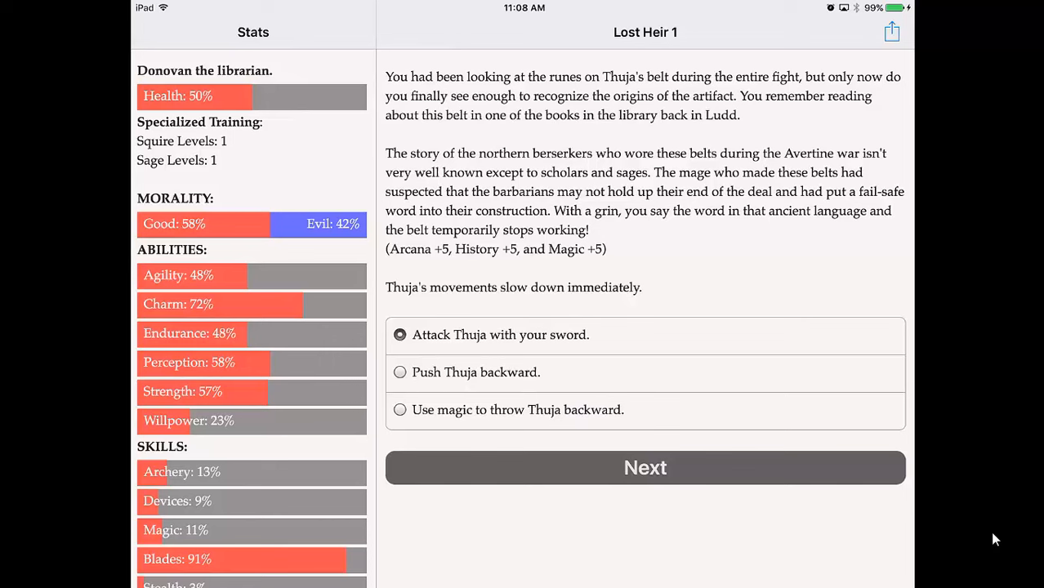
{"action": "left_click", "coordinate": [644, 468]}
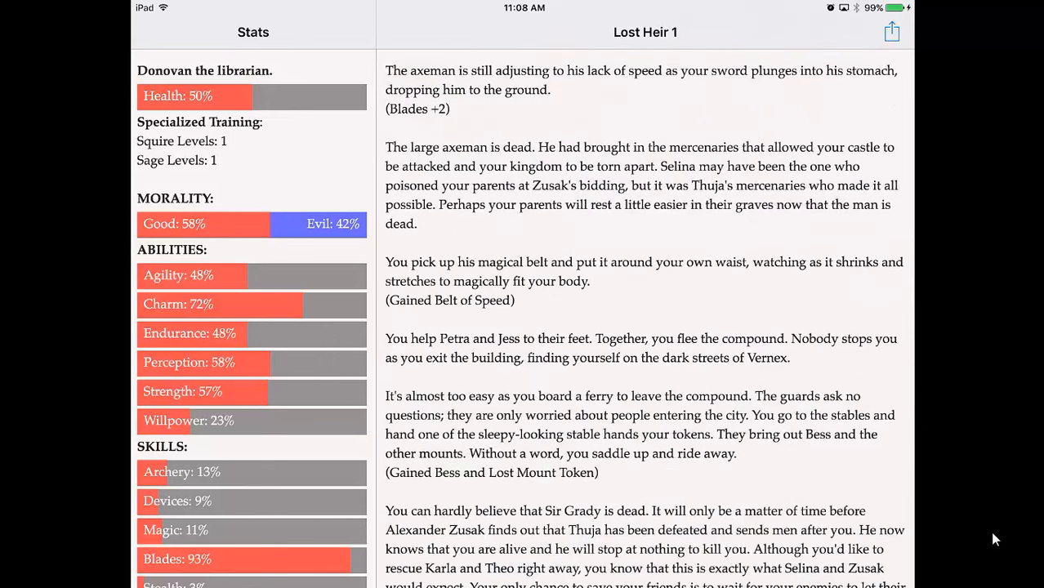
Choose hiding in the wilderness, take Petra along while Jess goes to Selina's castle, and reach The End
{"action": "scroll", "scroll_direction": "down", "scroll_amount": 3}
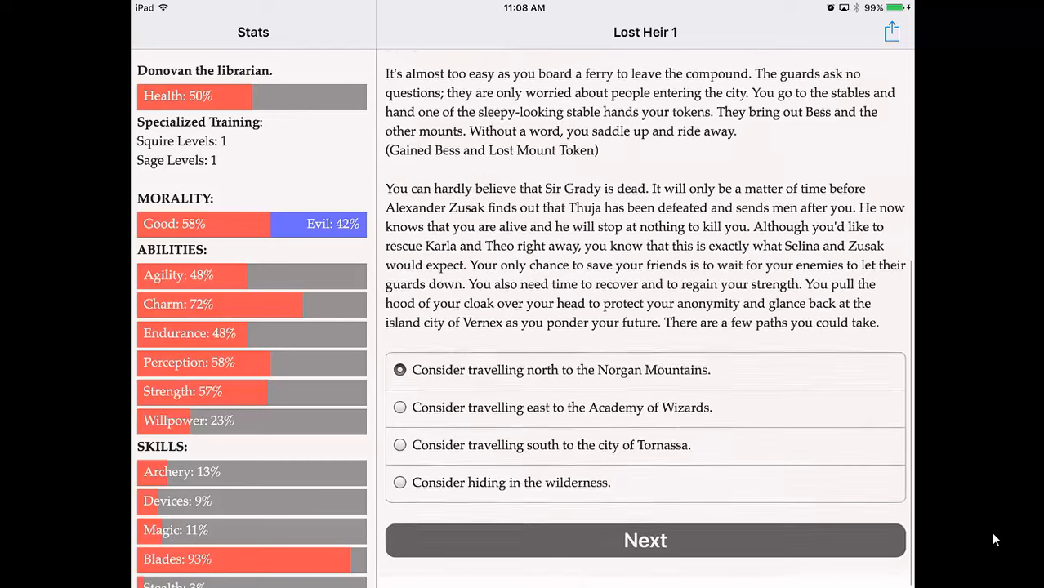
{"action": "left_click", "coordinate": [400, 482]}
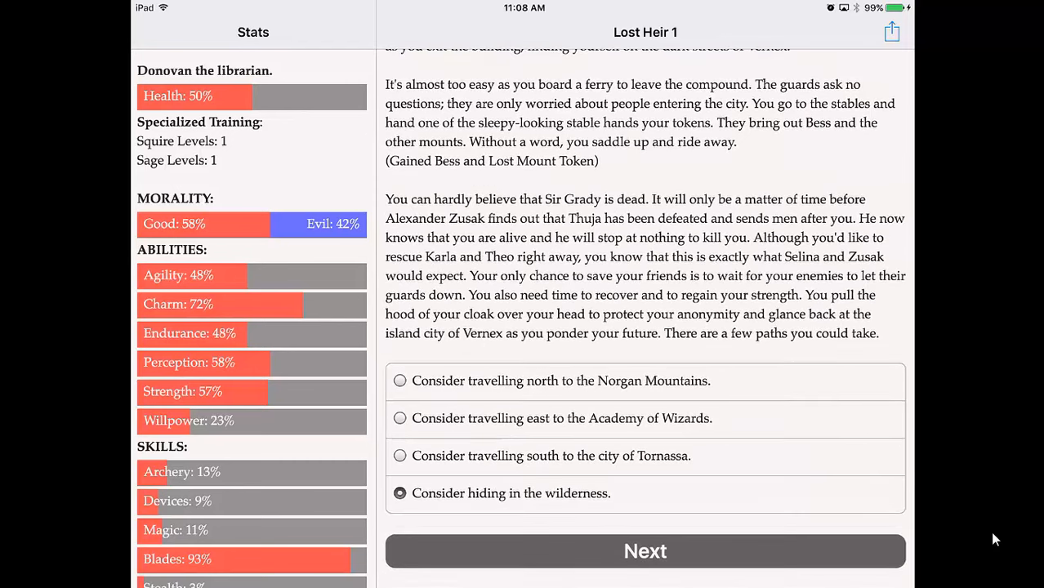
{"action": "left_click", "coordinate": [644, 551]}
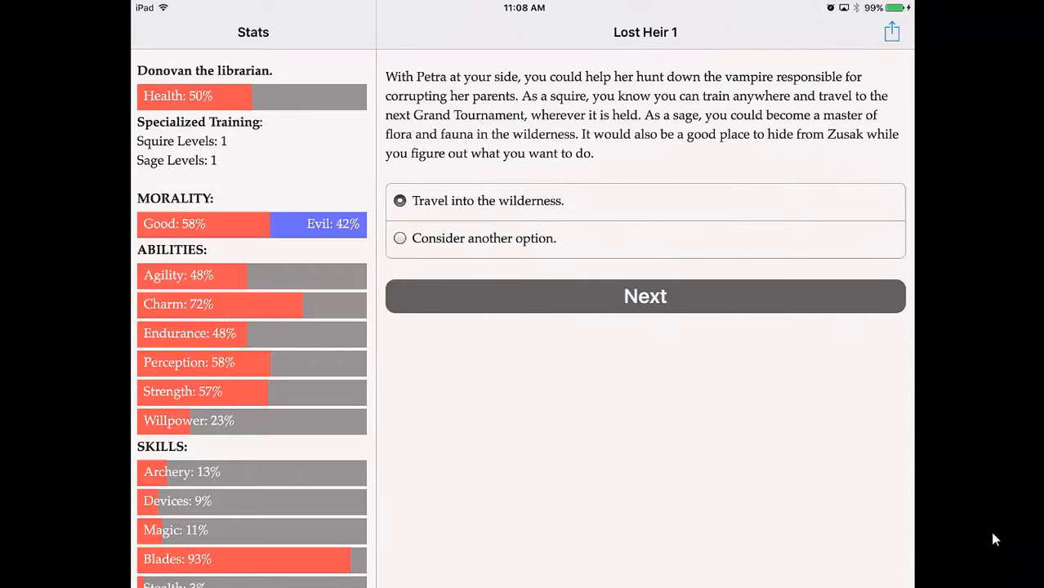
{"action": "left_click", "coordinate": [644, 296]}
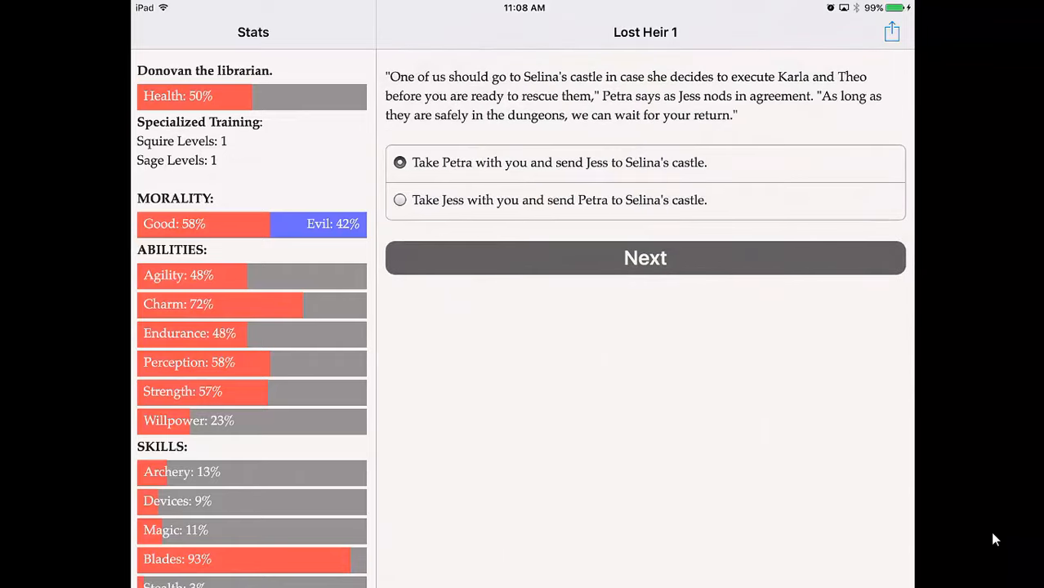
{"action": "left_click", "coordinate": [644, 259]}
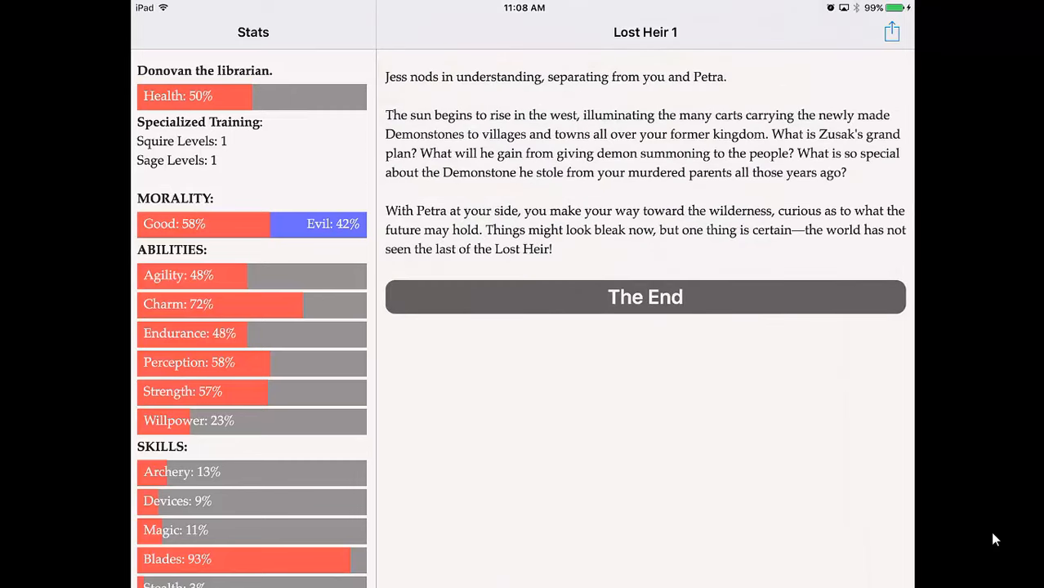
{"action": "left_click", "coordinate": [644, 297]}
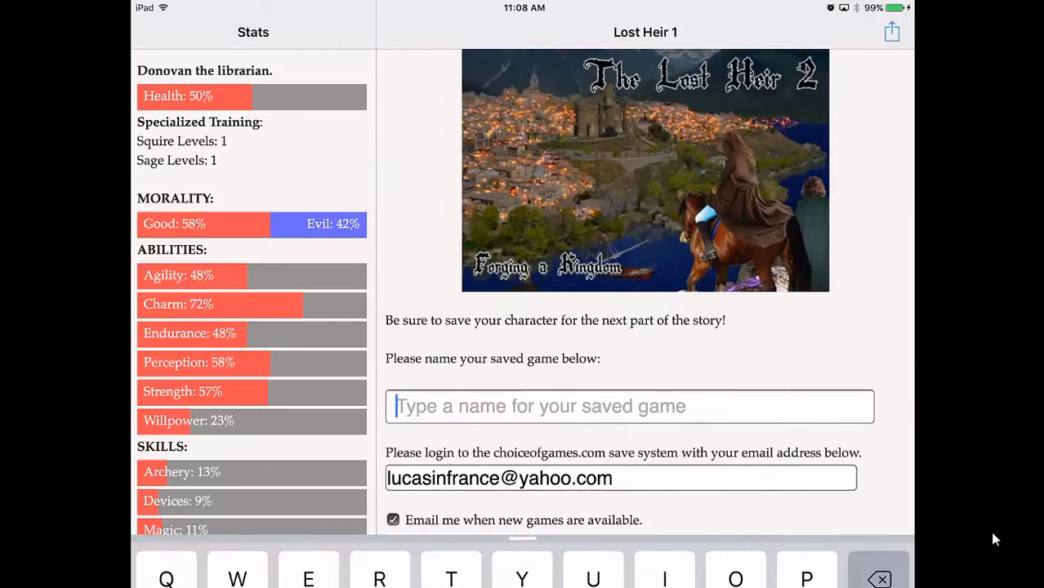
Name the saved character 'Youtube' and store it for the sequel
{"action": "type", "text": "Youtube"}
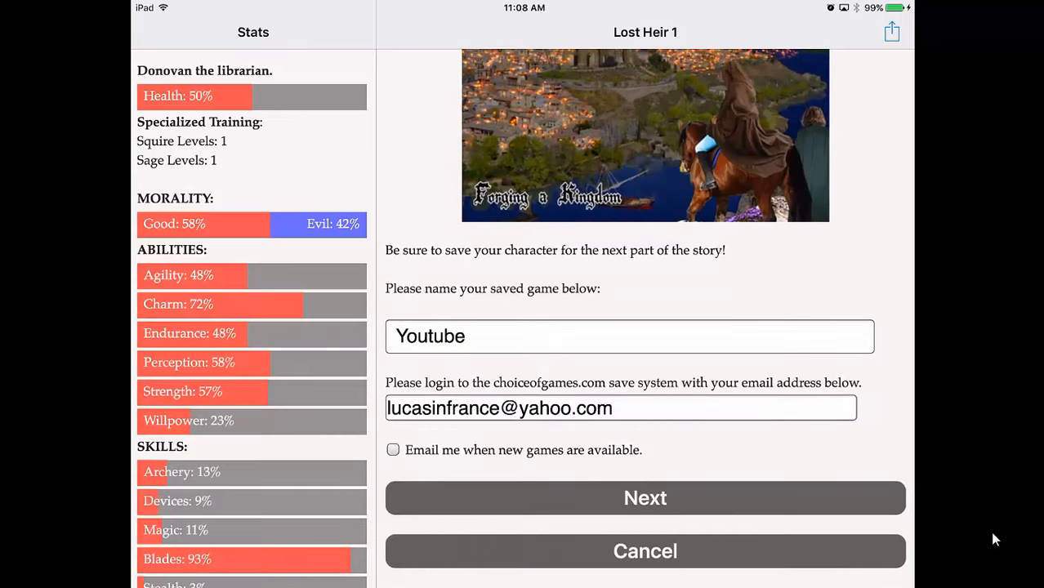
{"action": "left_click", "coordinate": [643, 497]}
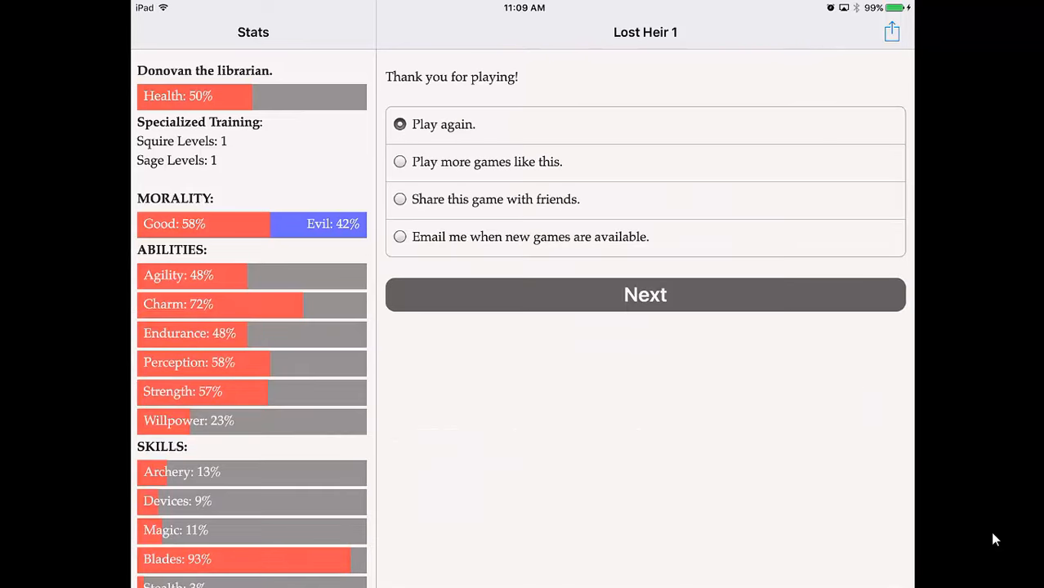